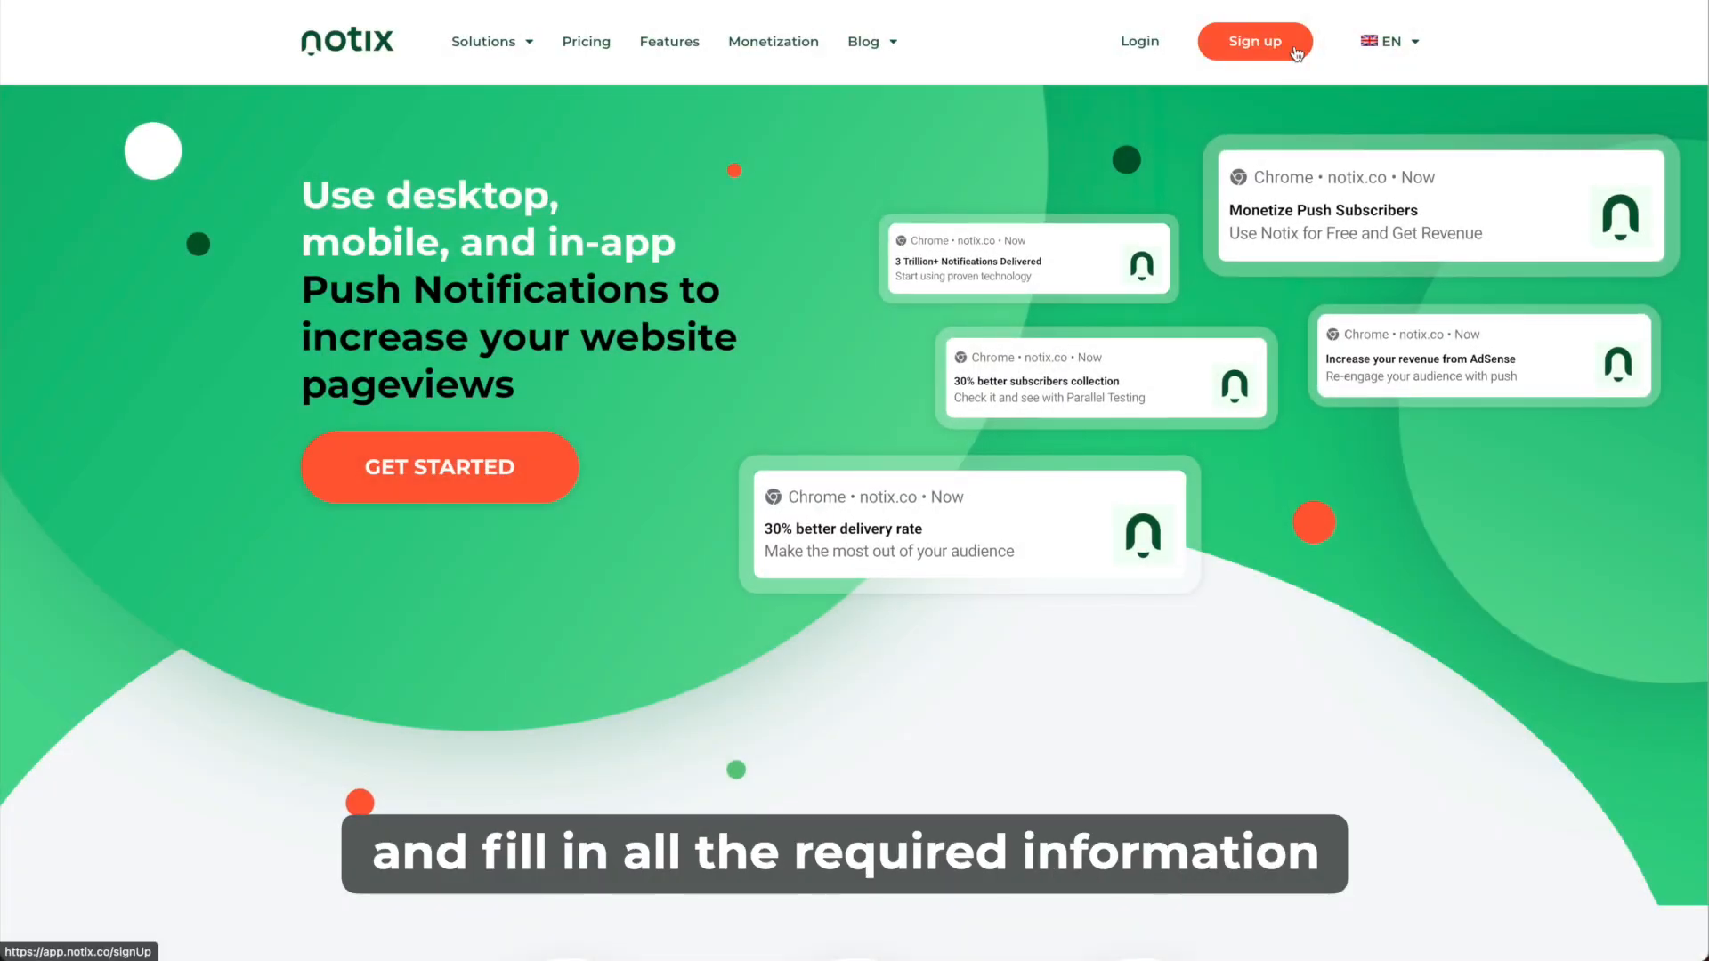
# Try registering a new account, accepting the terms and submitting the sign-up form.
pyautogui.click(1254, 42)
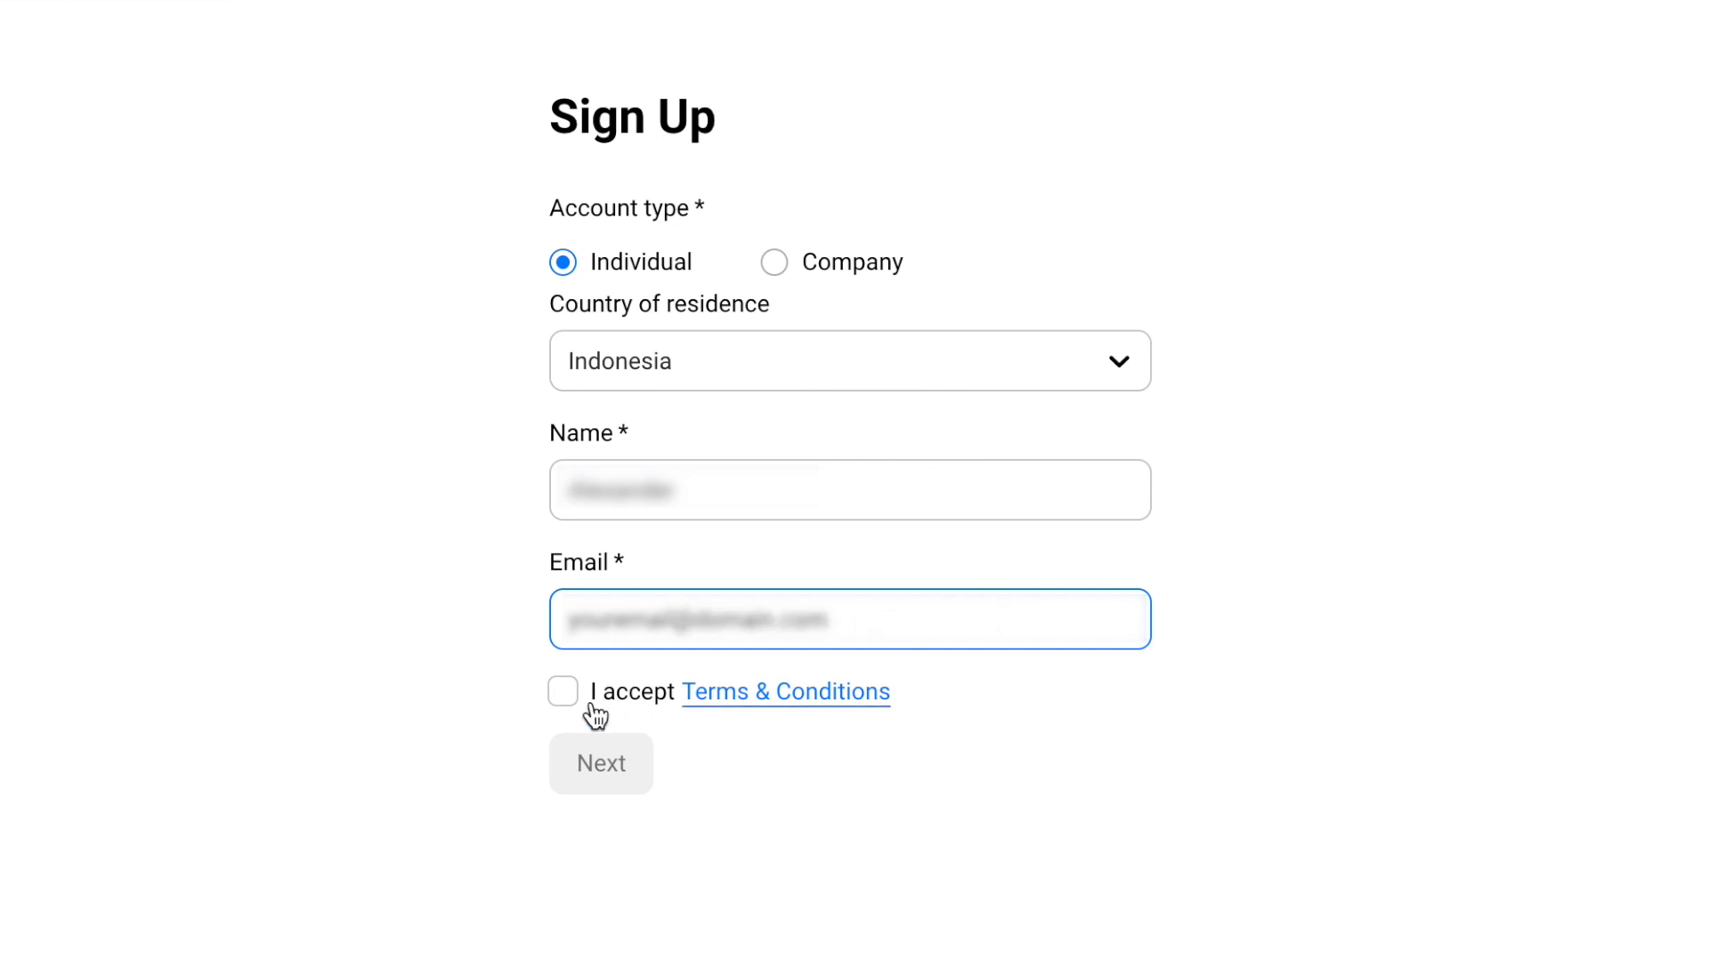
pyautogui.click(562, 691)
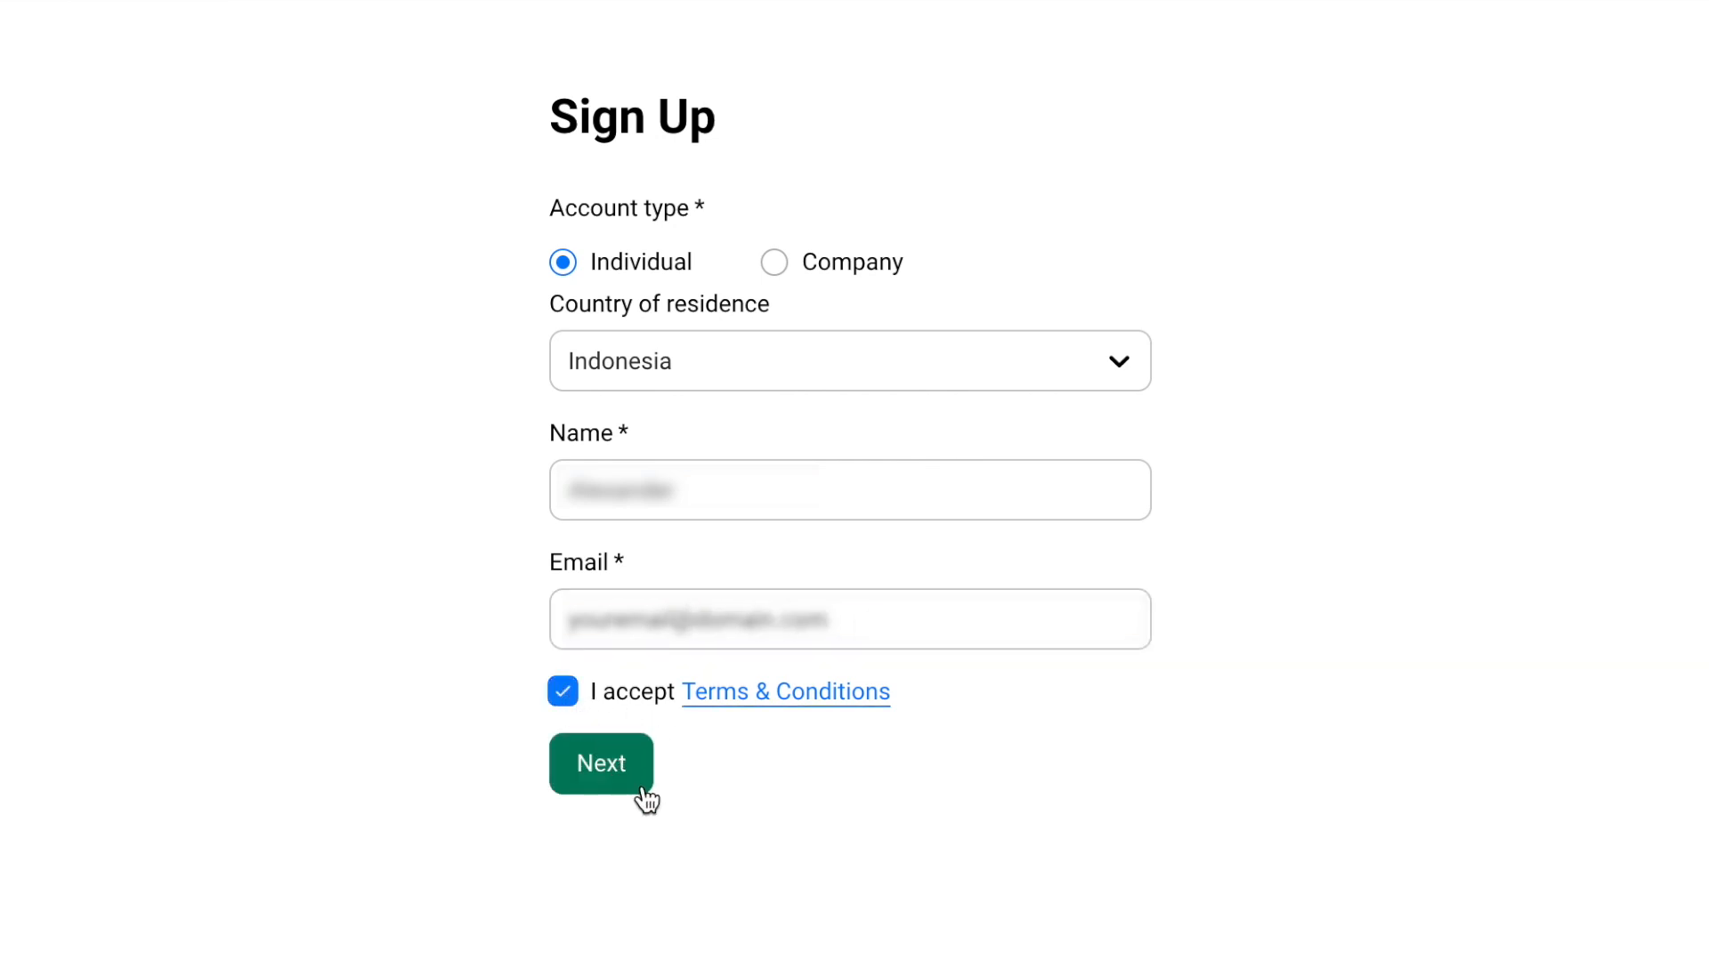
pyautogui.click(601, 762)
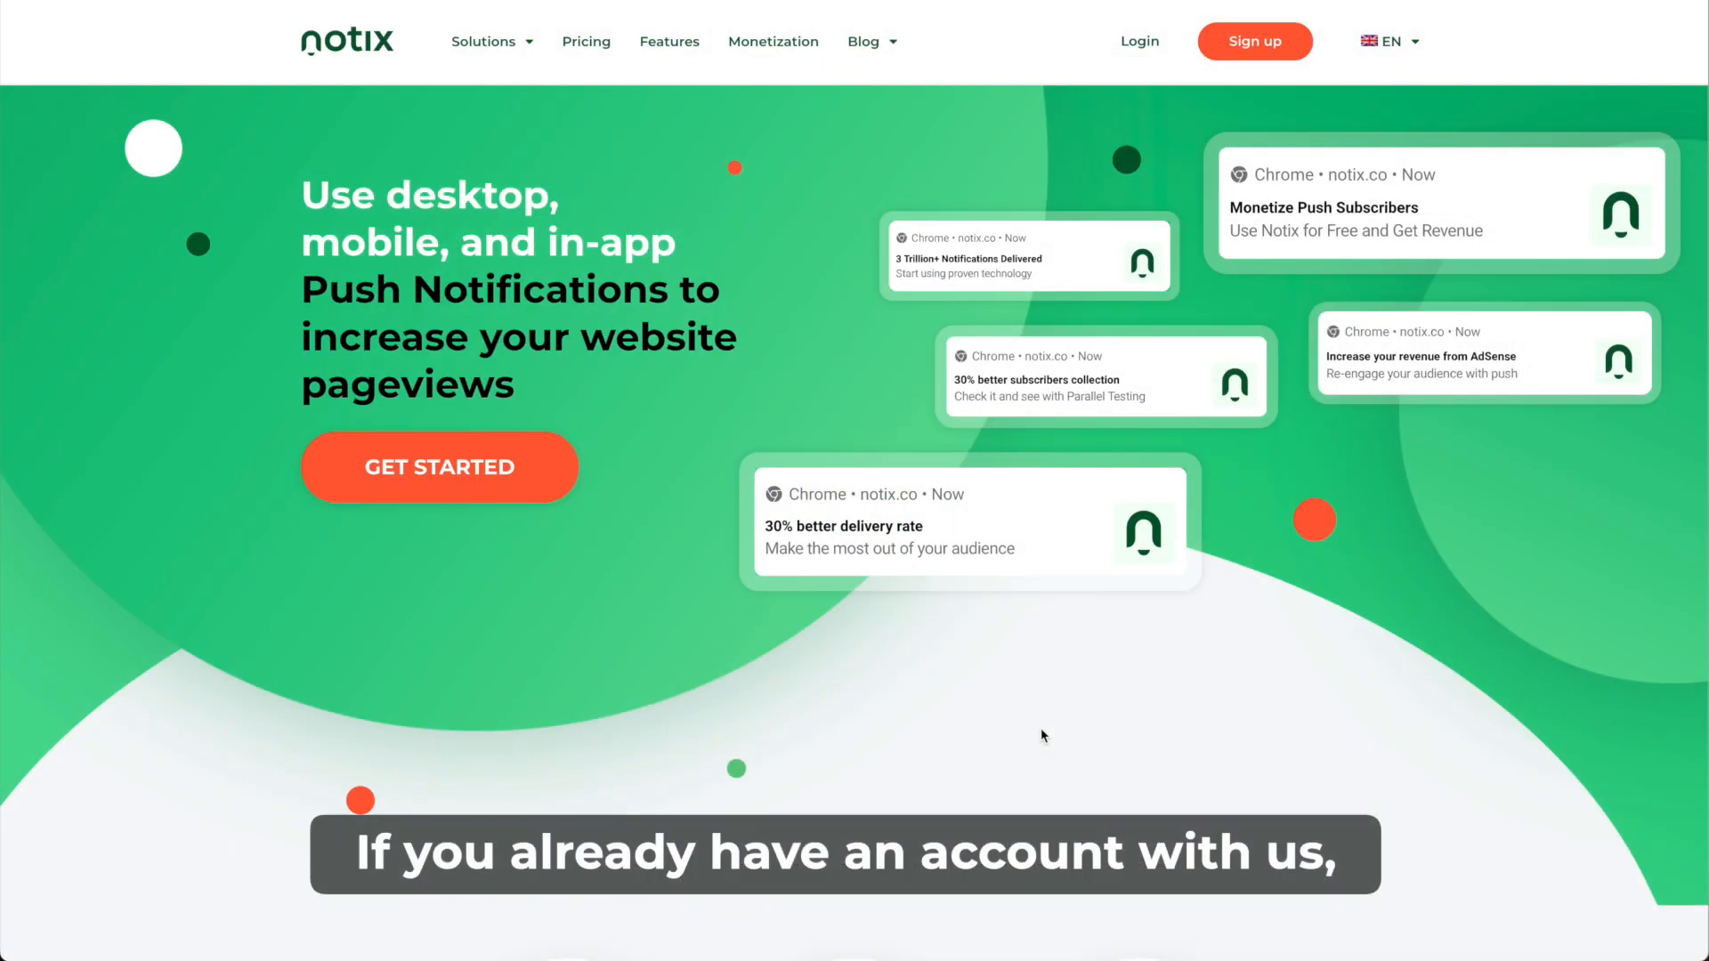
# Log in to the existing Notix account with its username and password.
pyautogui.click(1137, 42)
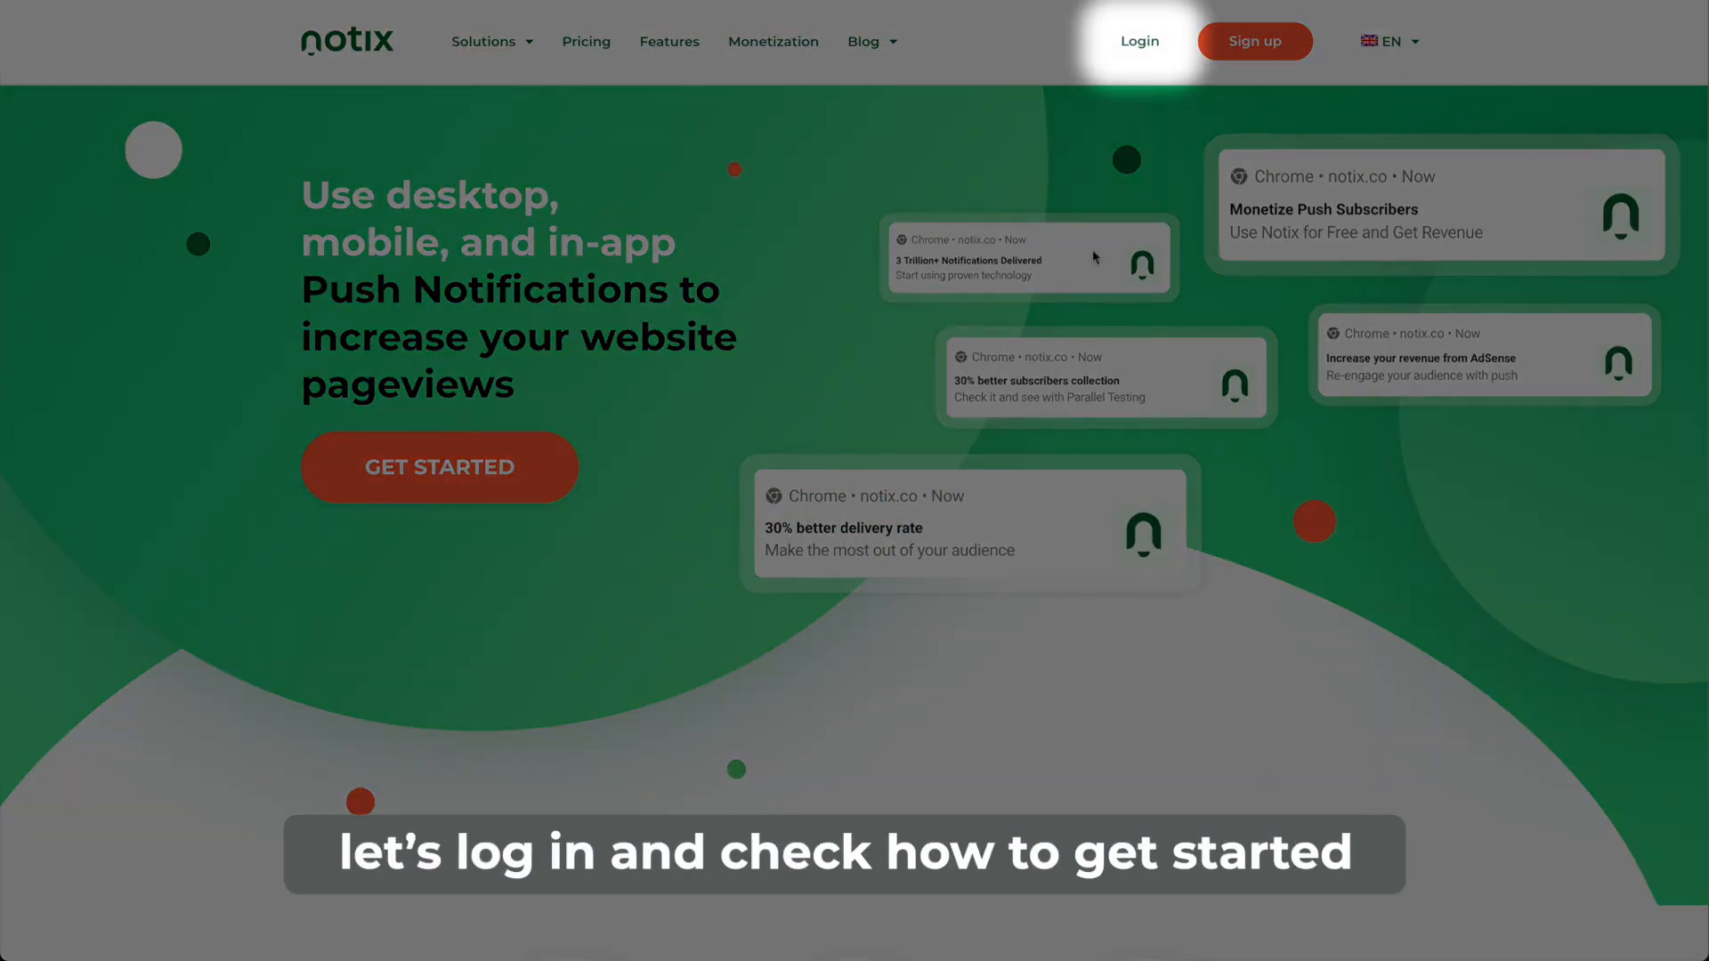
pyautogui.click(1137, 42)
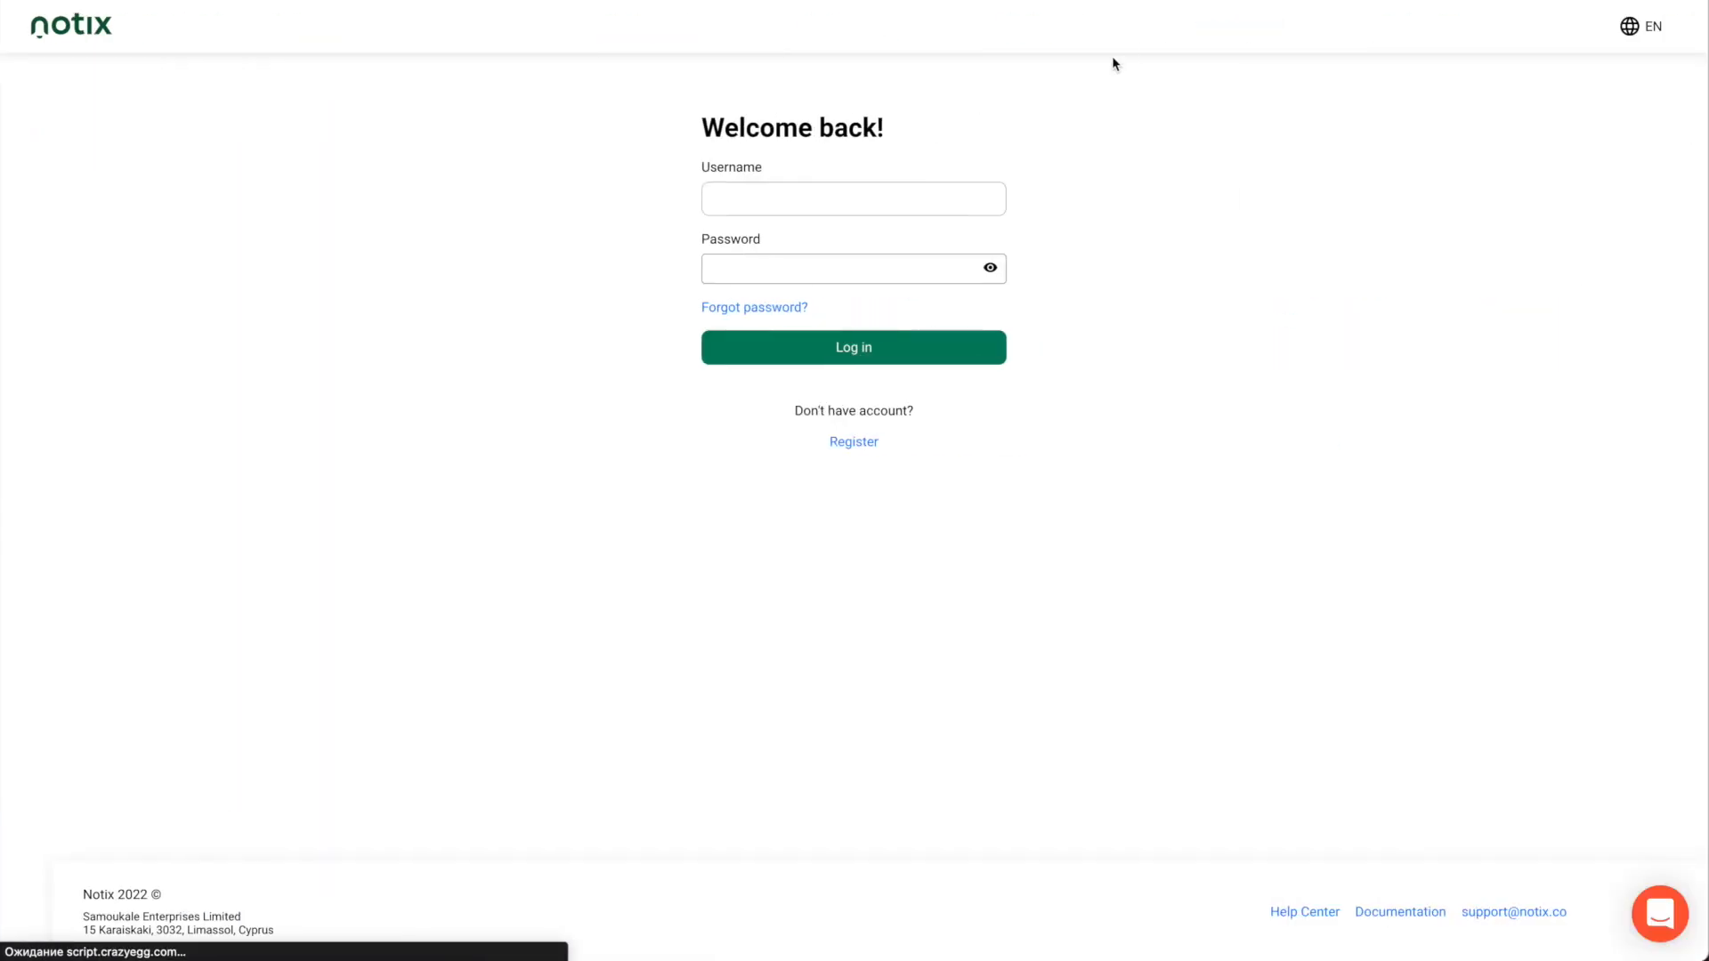
pyautogui.click(853, 198)
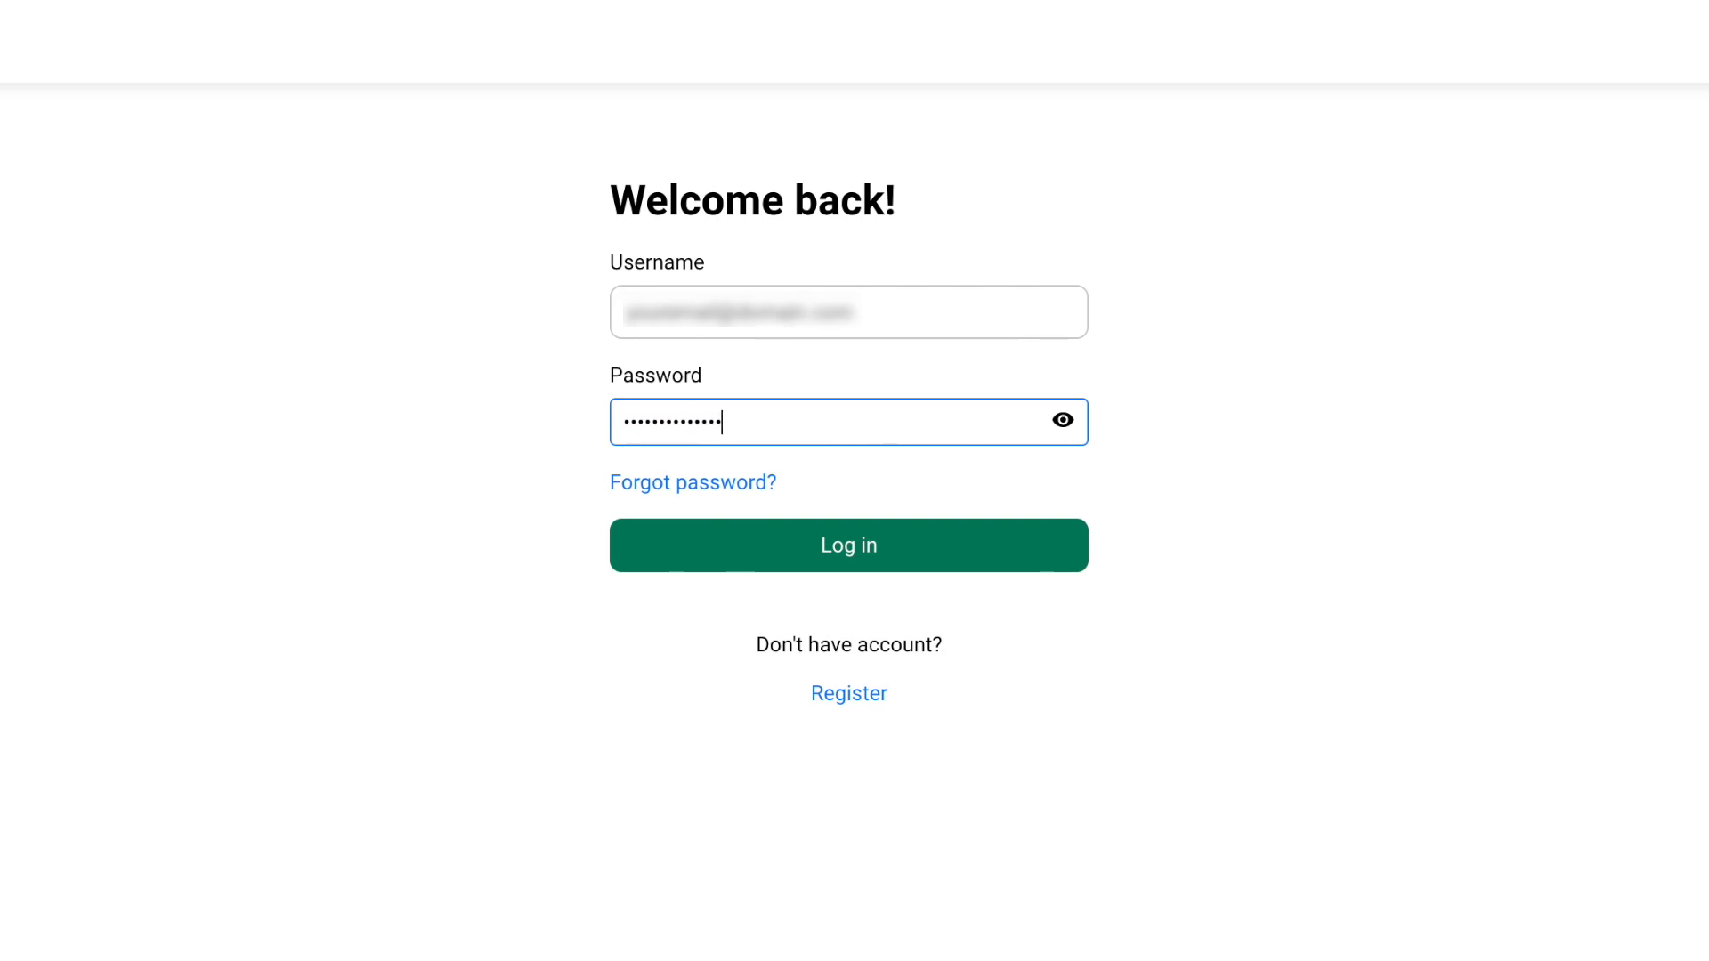
pyautogui.click(848, 545)
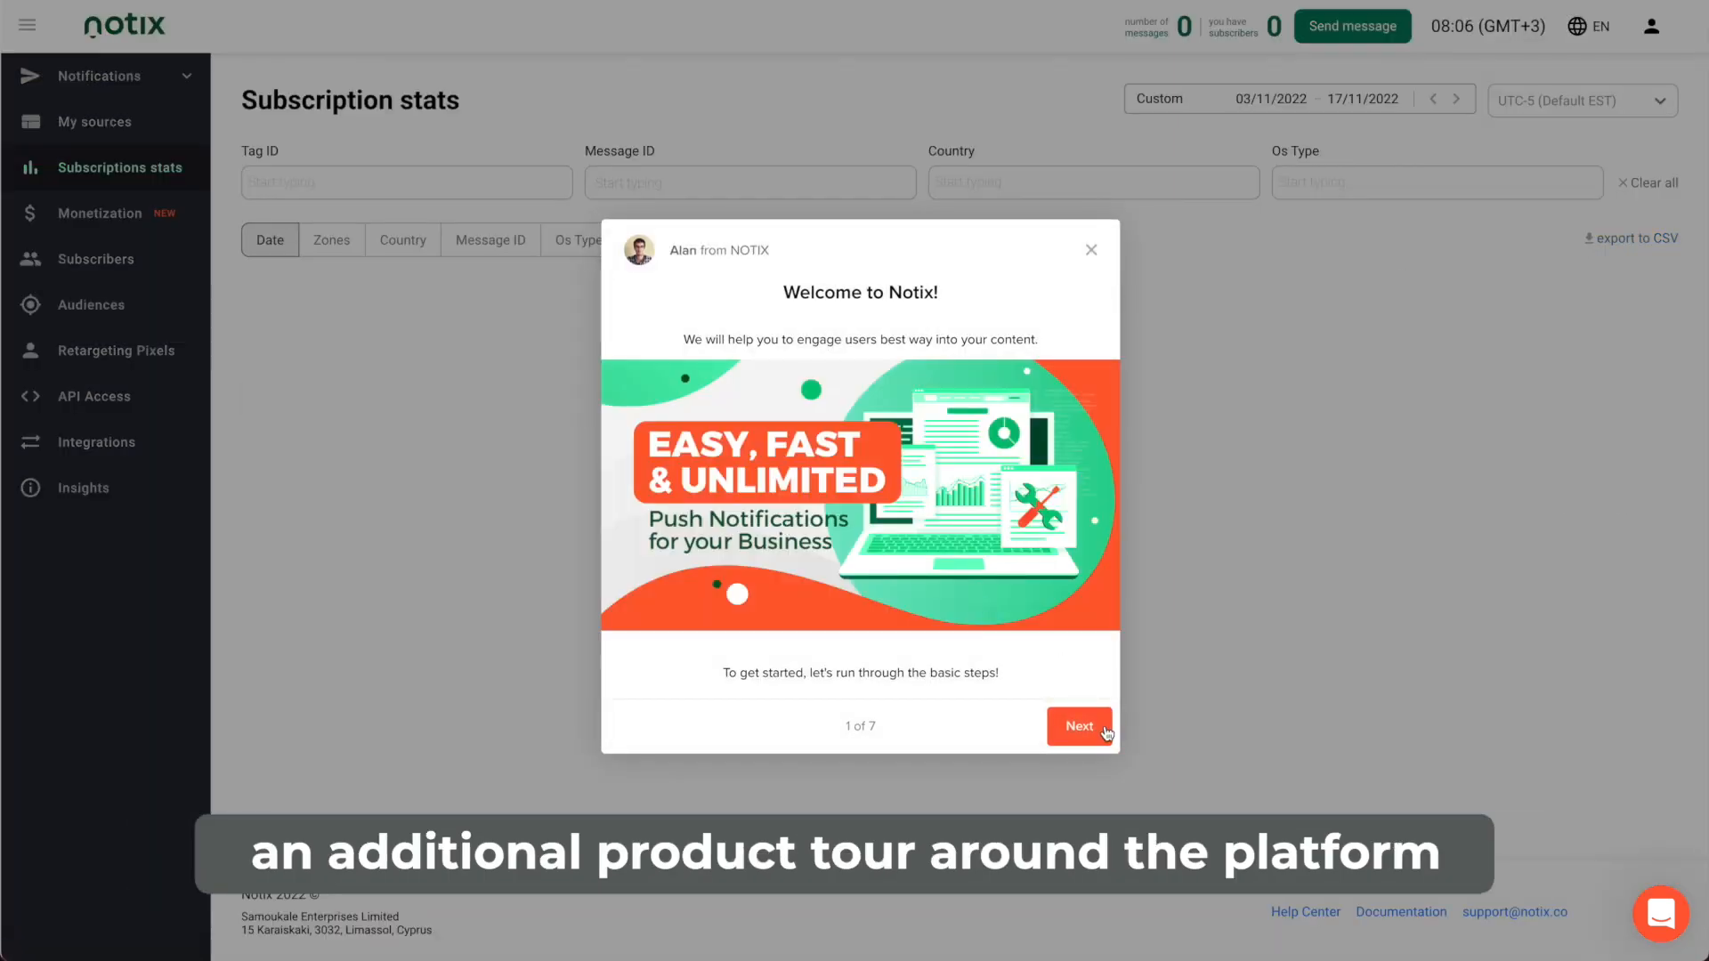
# Step through all seven welcome tour popups and close the tour with Done.
pyautogui.click(1079, 726)
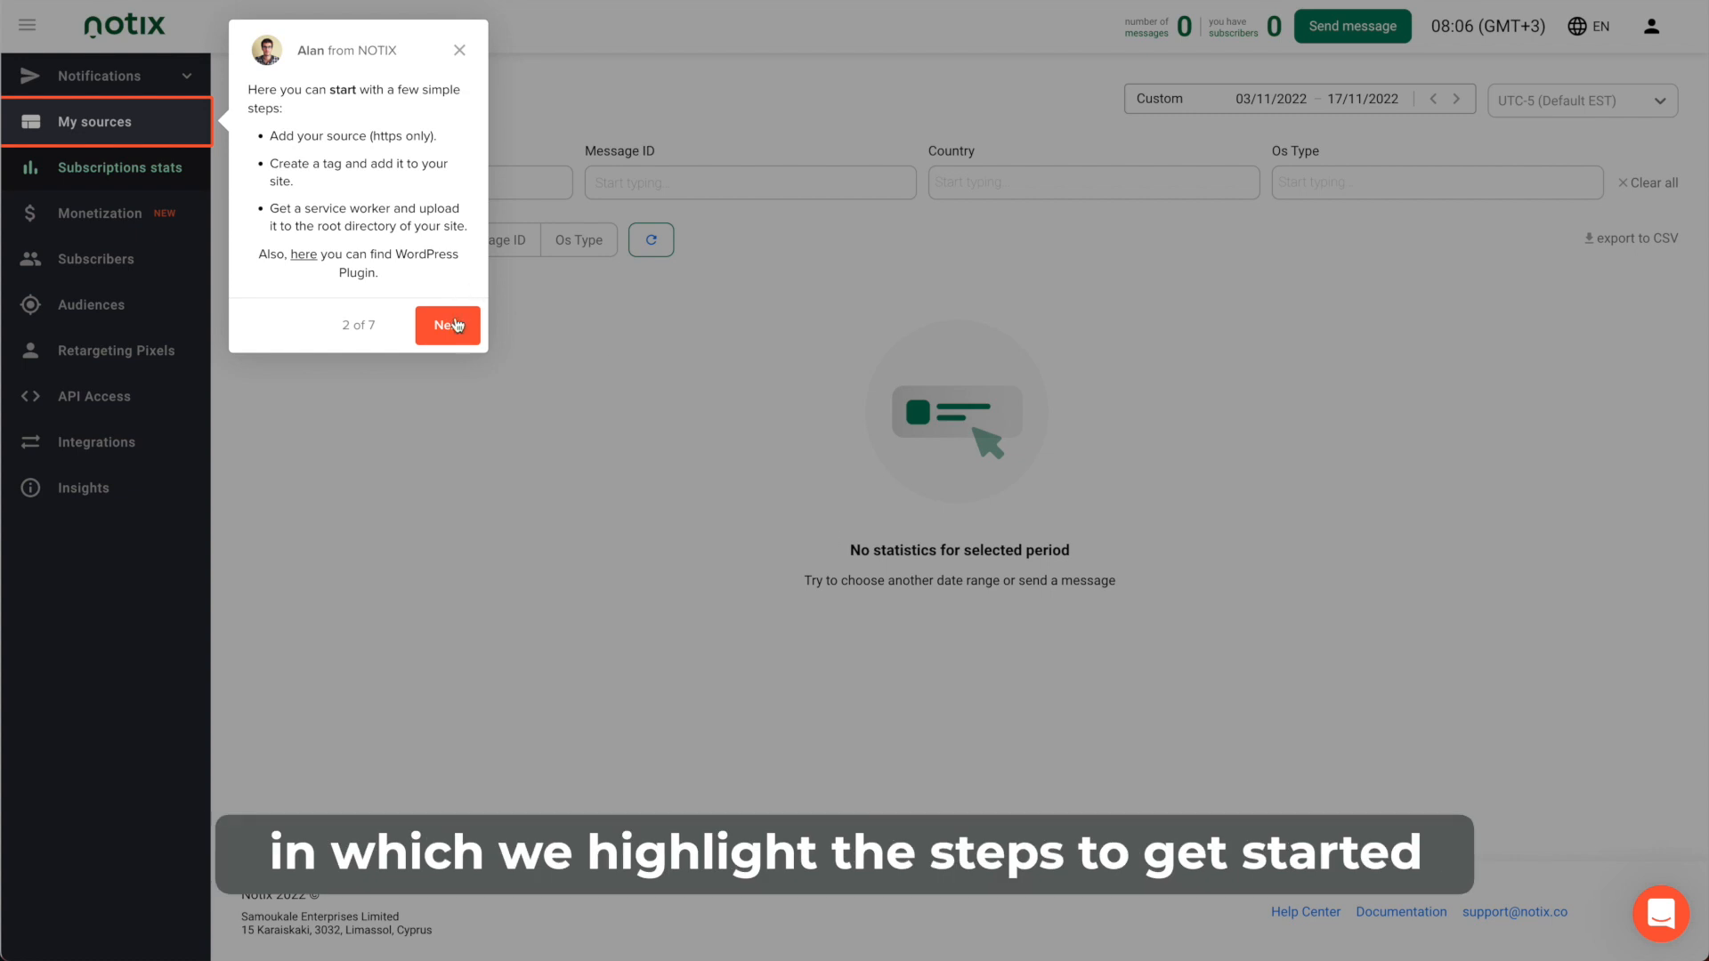
pyautogui.click(447, 325)
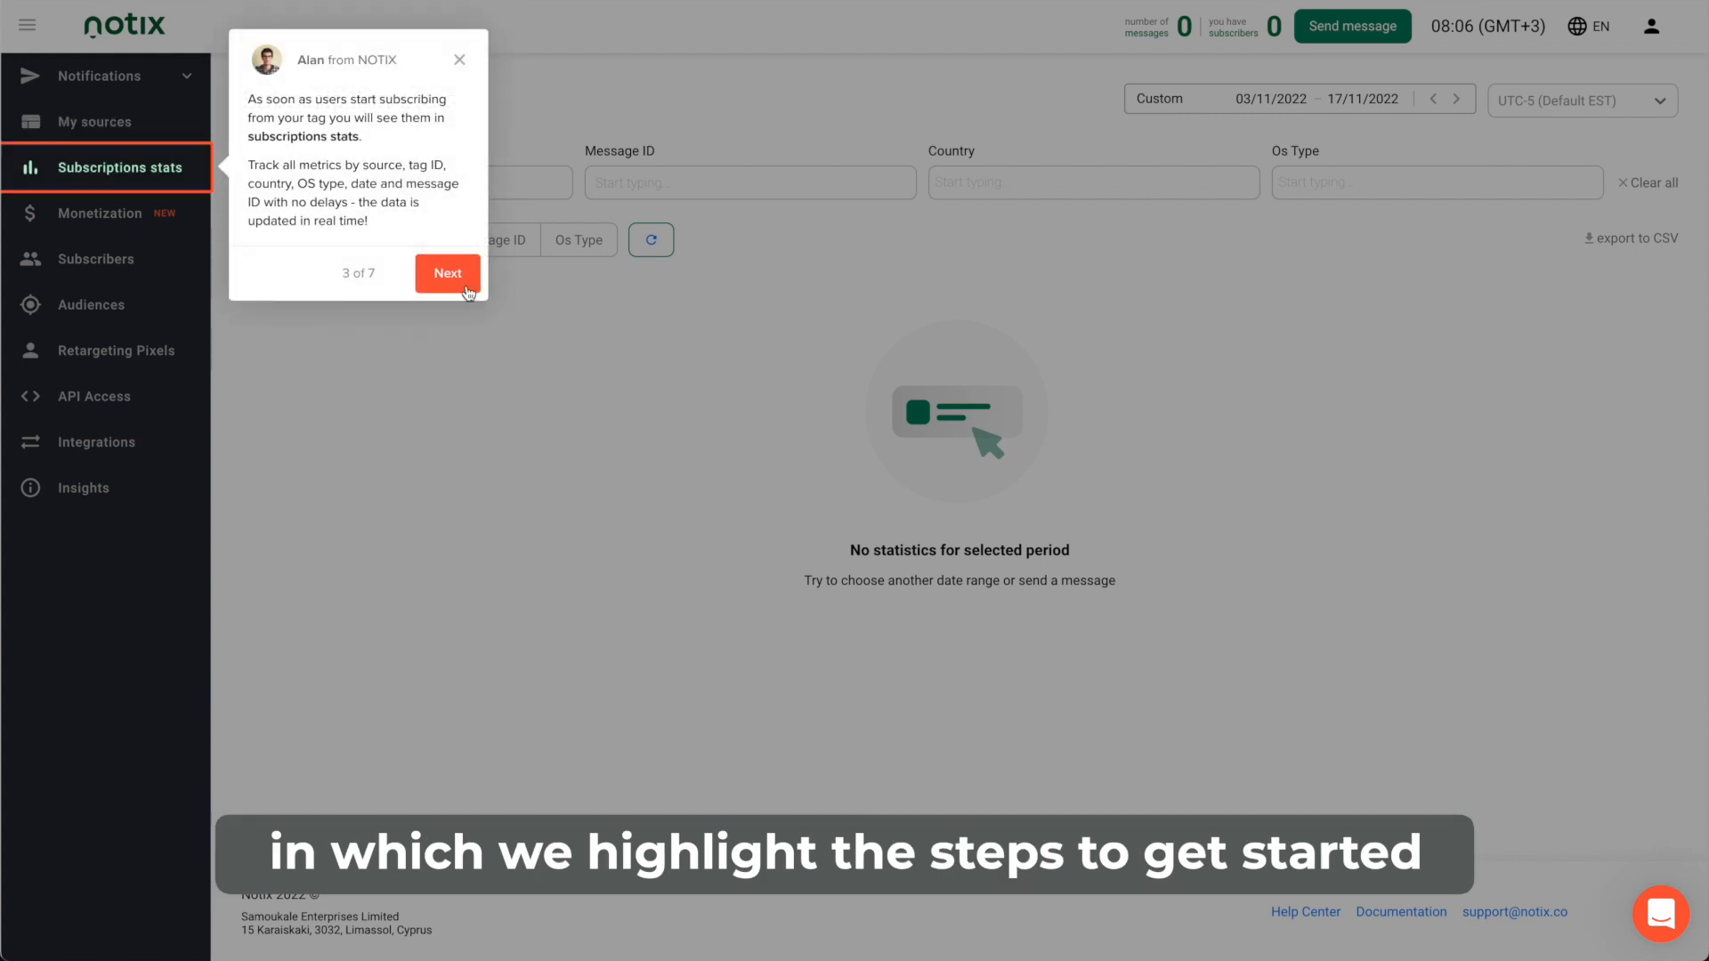
pyautogui.click(447, 272)
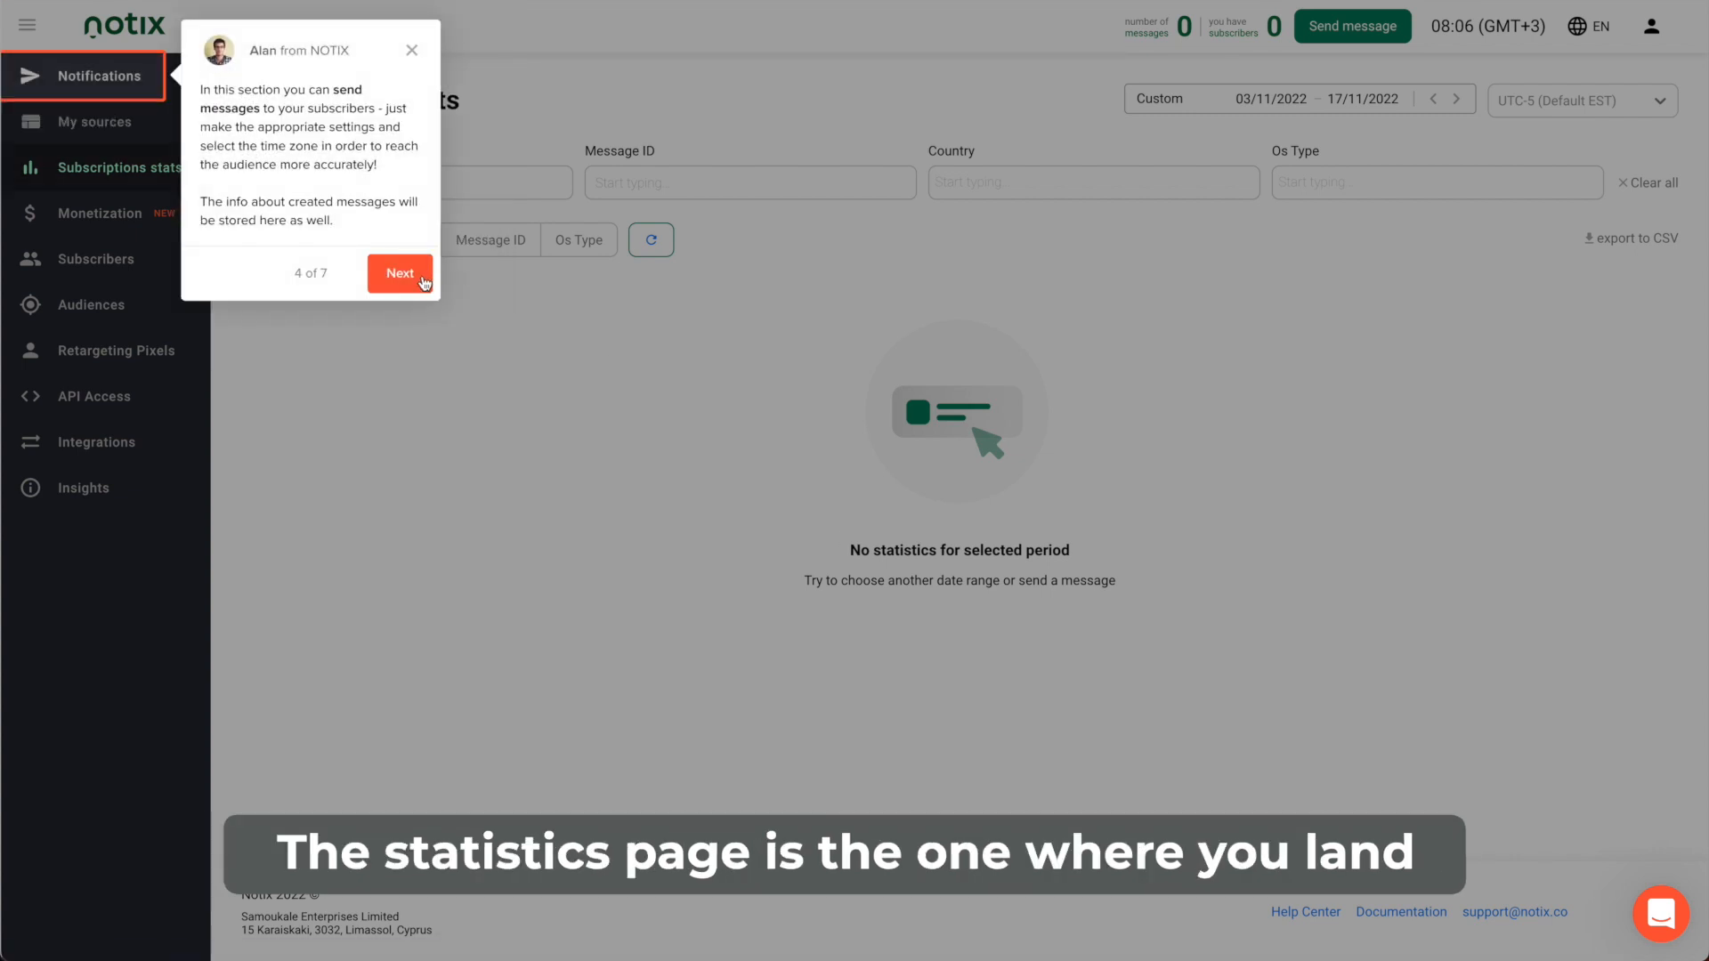
pyautogui.click(400, 274)
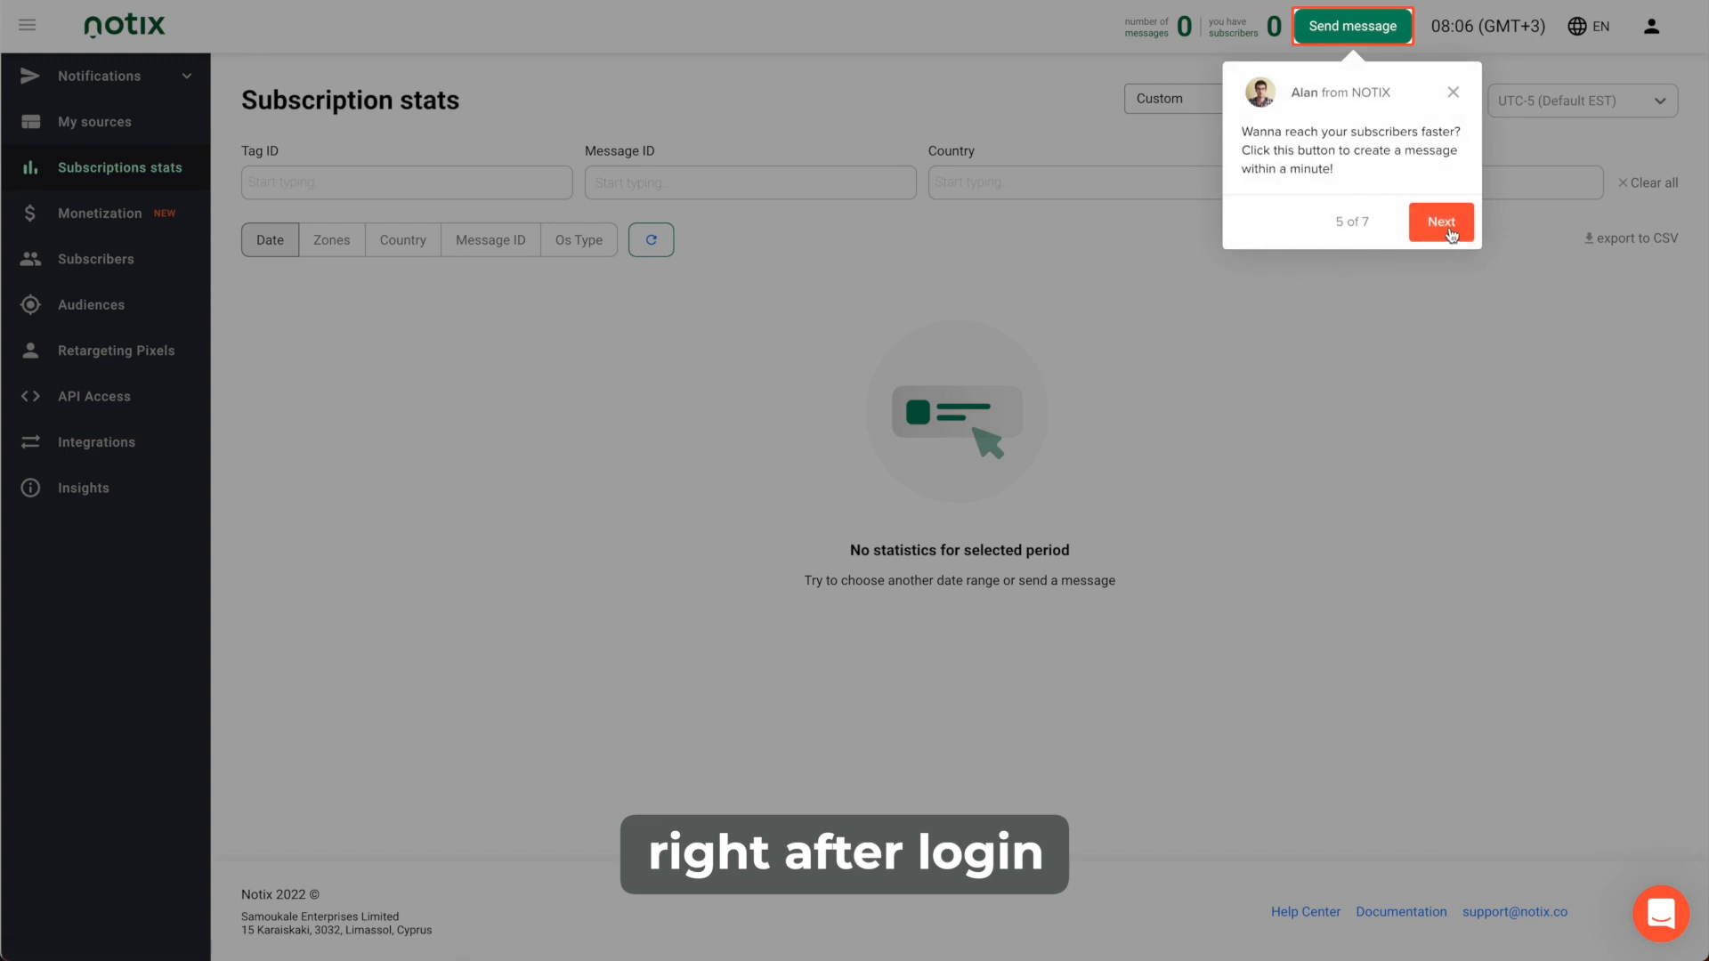
pyautogui.click(1441, 221)
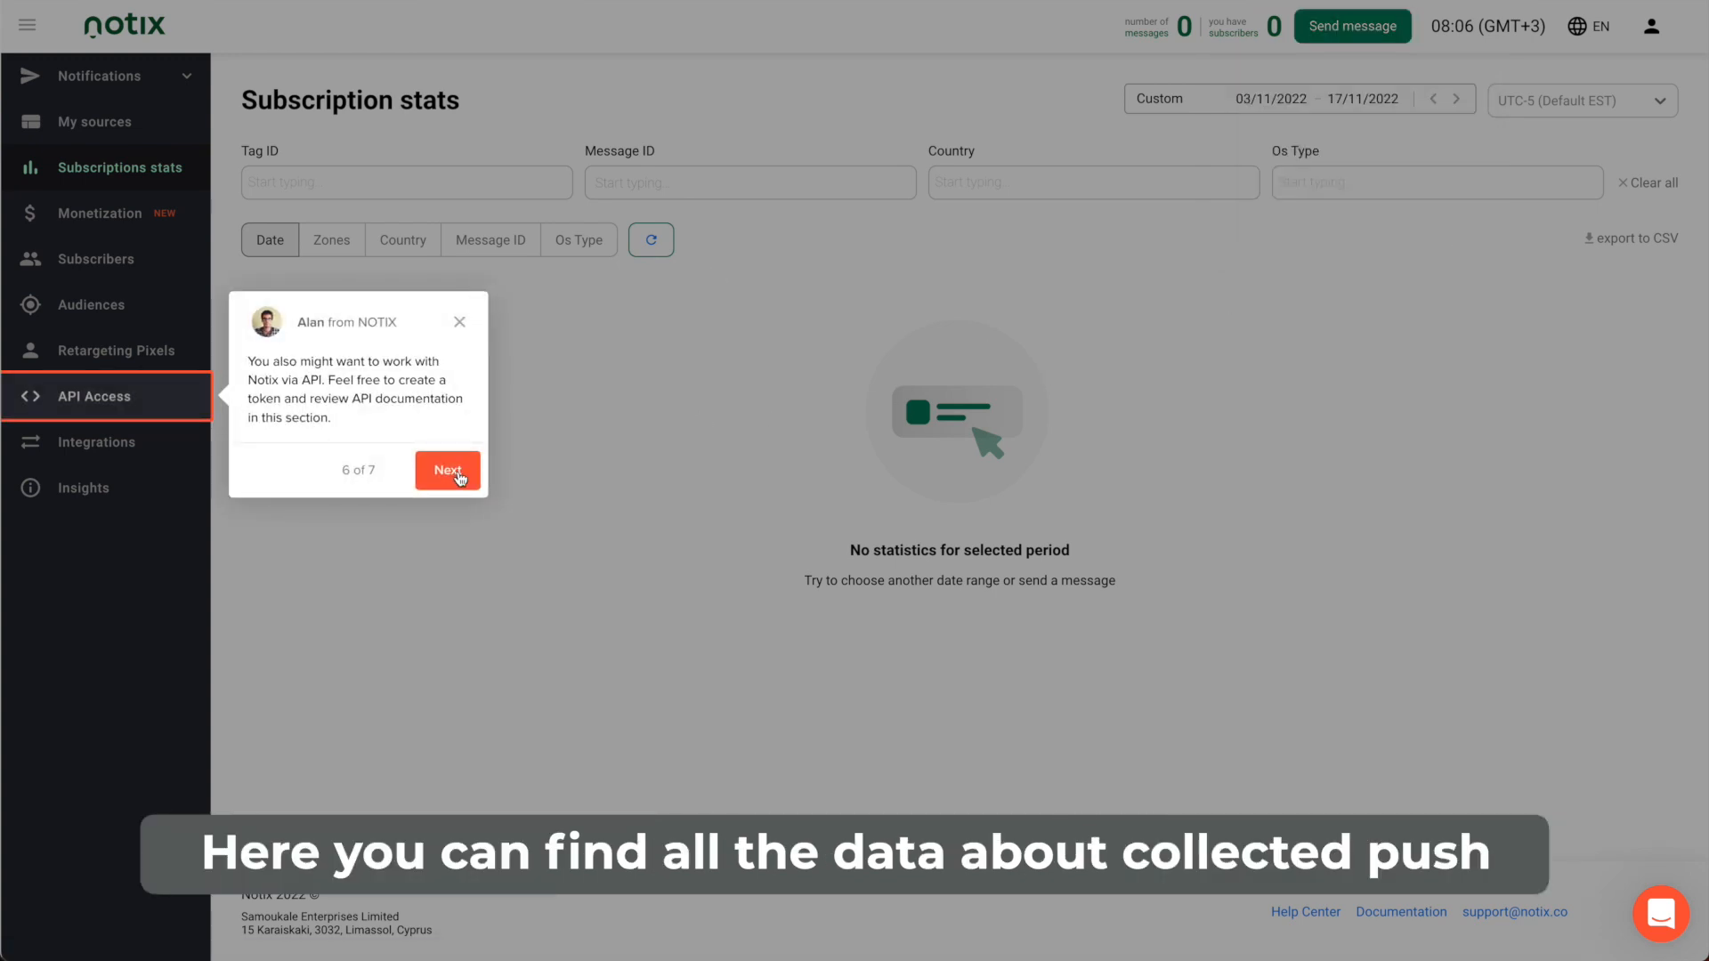
pyautogui.click(447, 470)
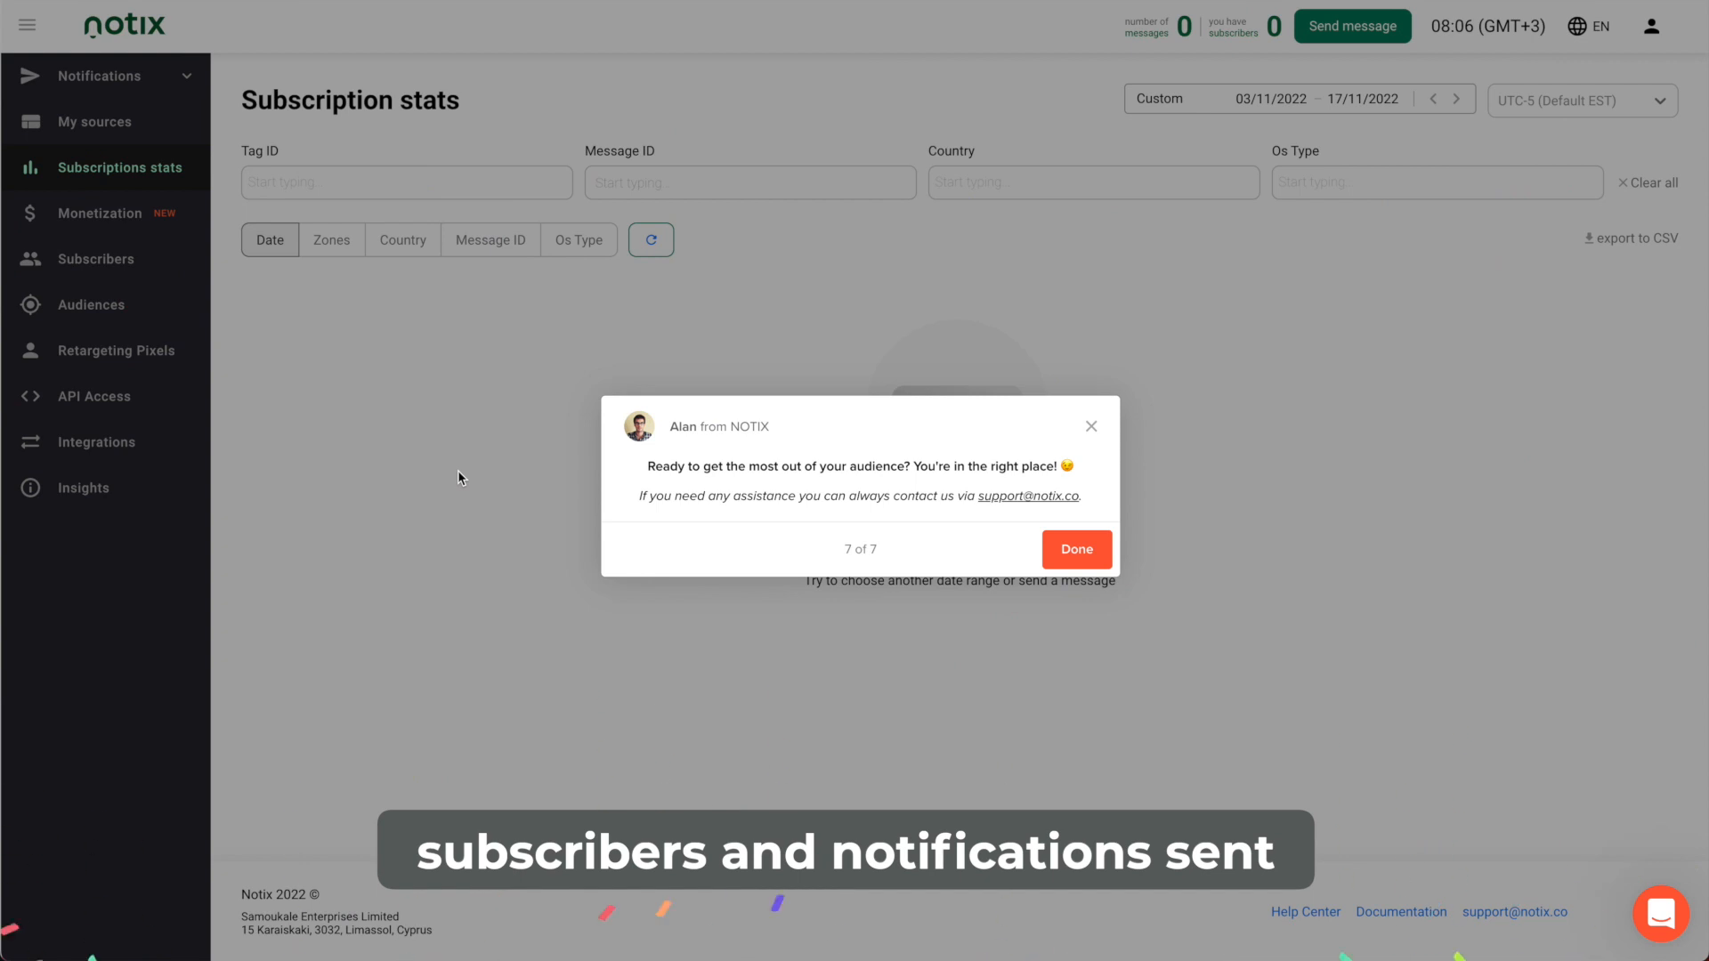
pyautogui.click(1075, 549)
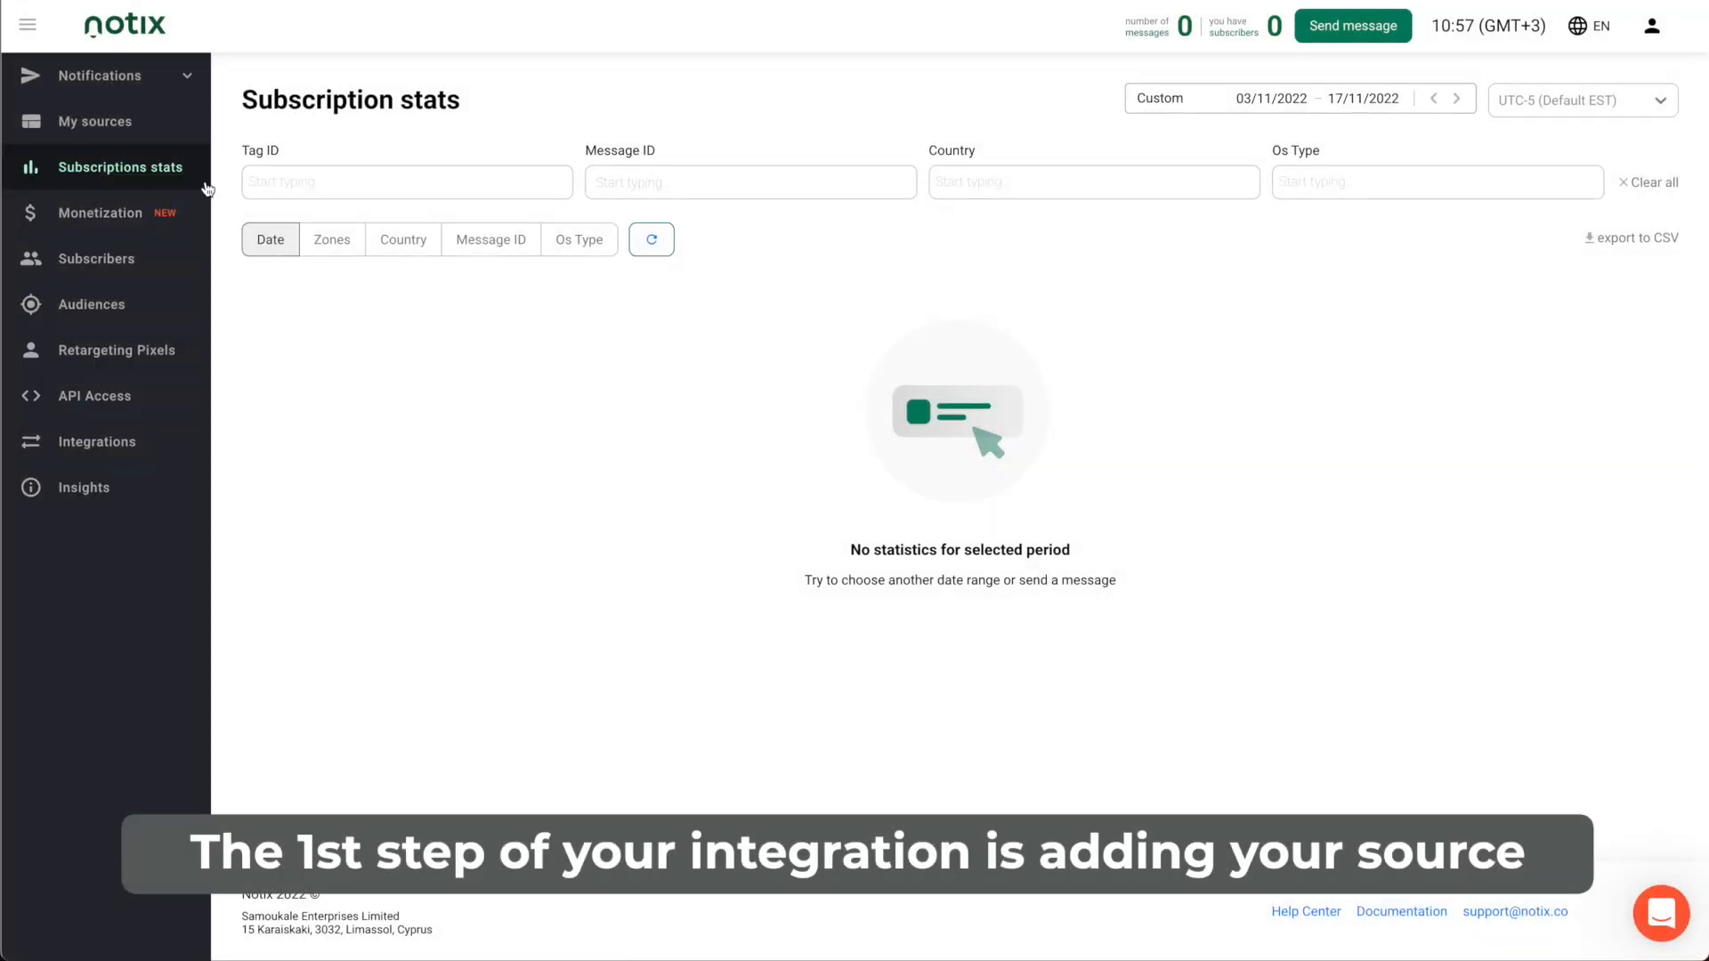
# Add a web-platform source named example.com, keeping the default tag name.
pyautogui.click(97, 121)
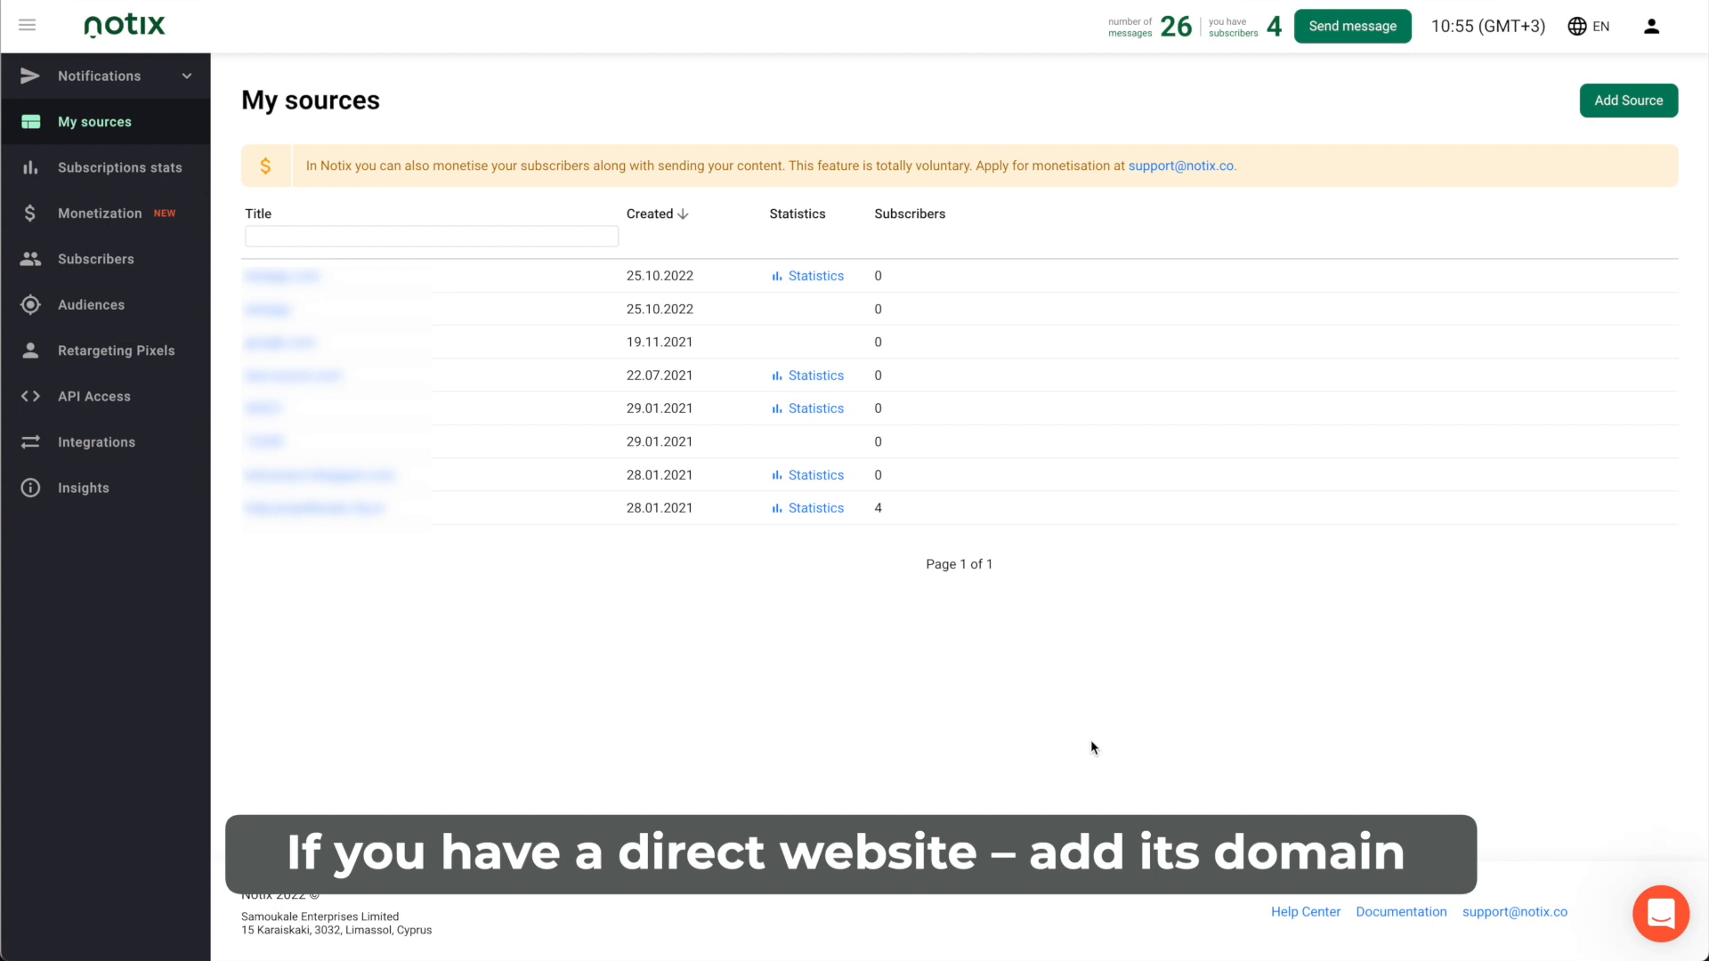
pyautogui.click(1627, 101)
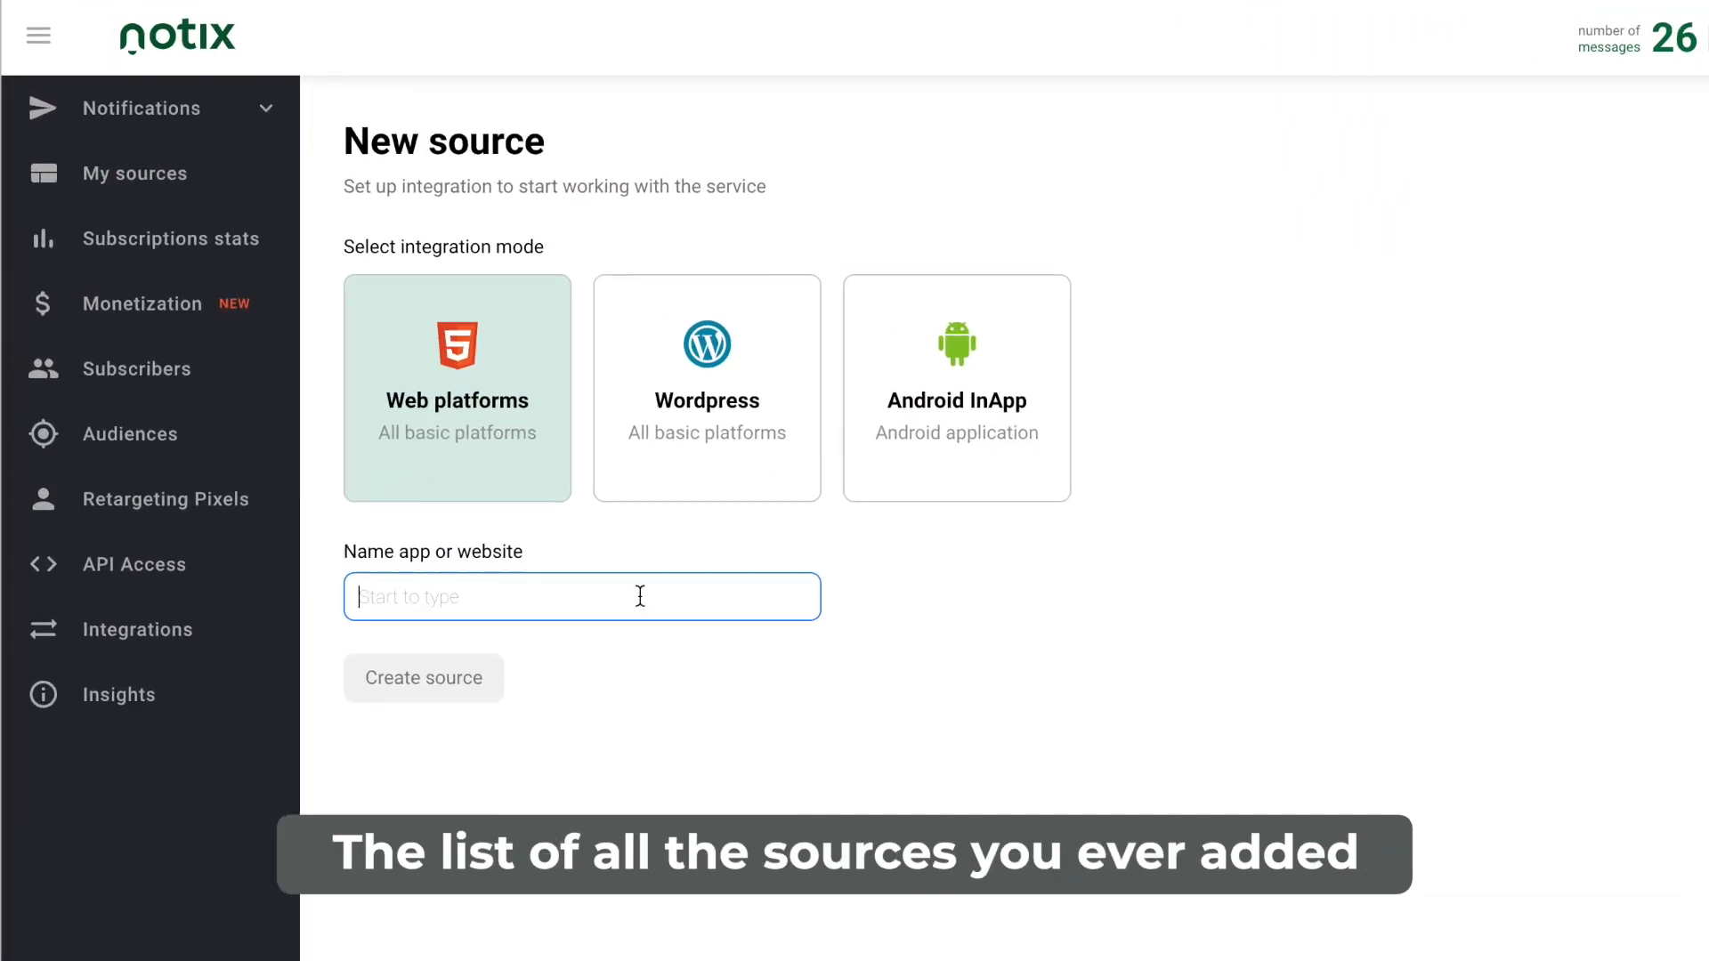
pyautogui.write('example.com')
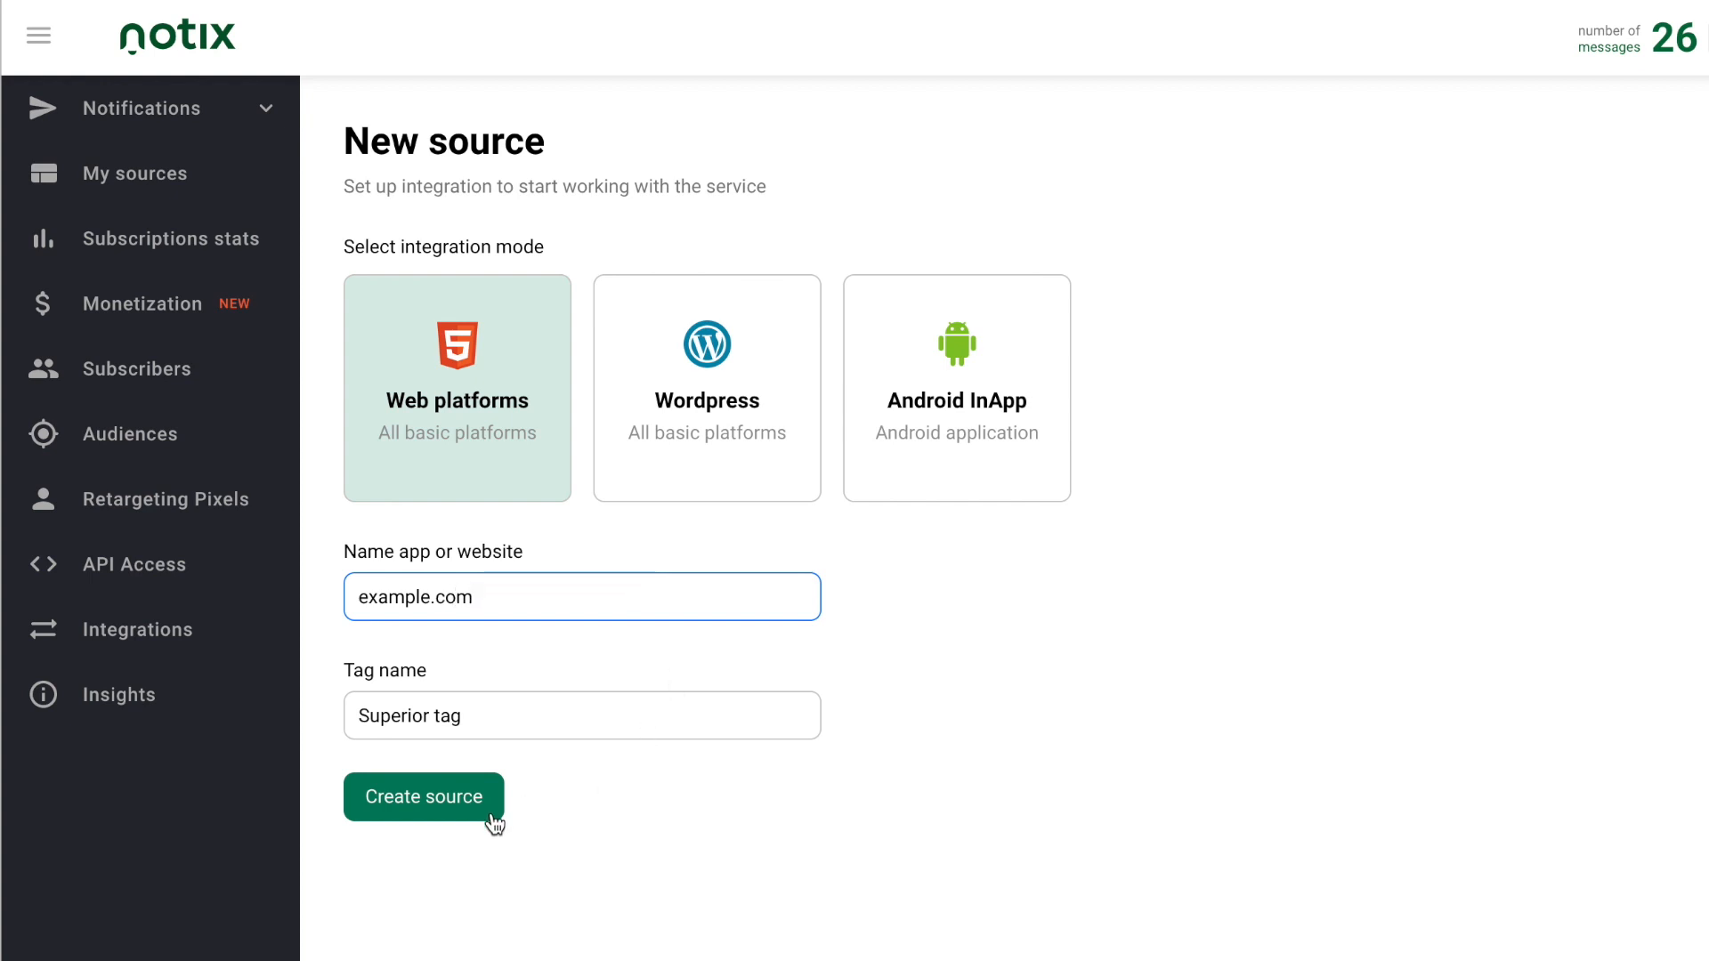
pyautogui.click(423, 796)
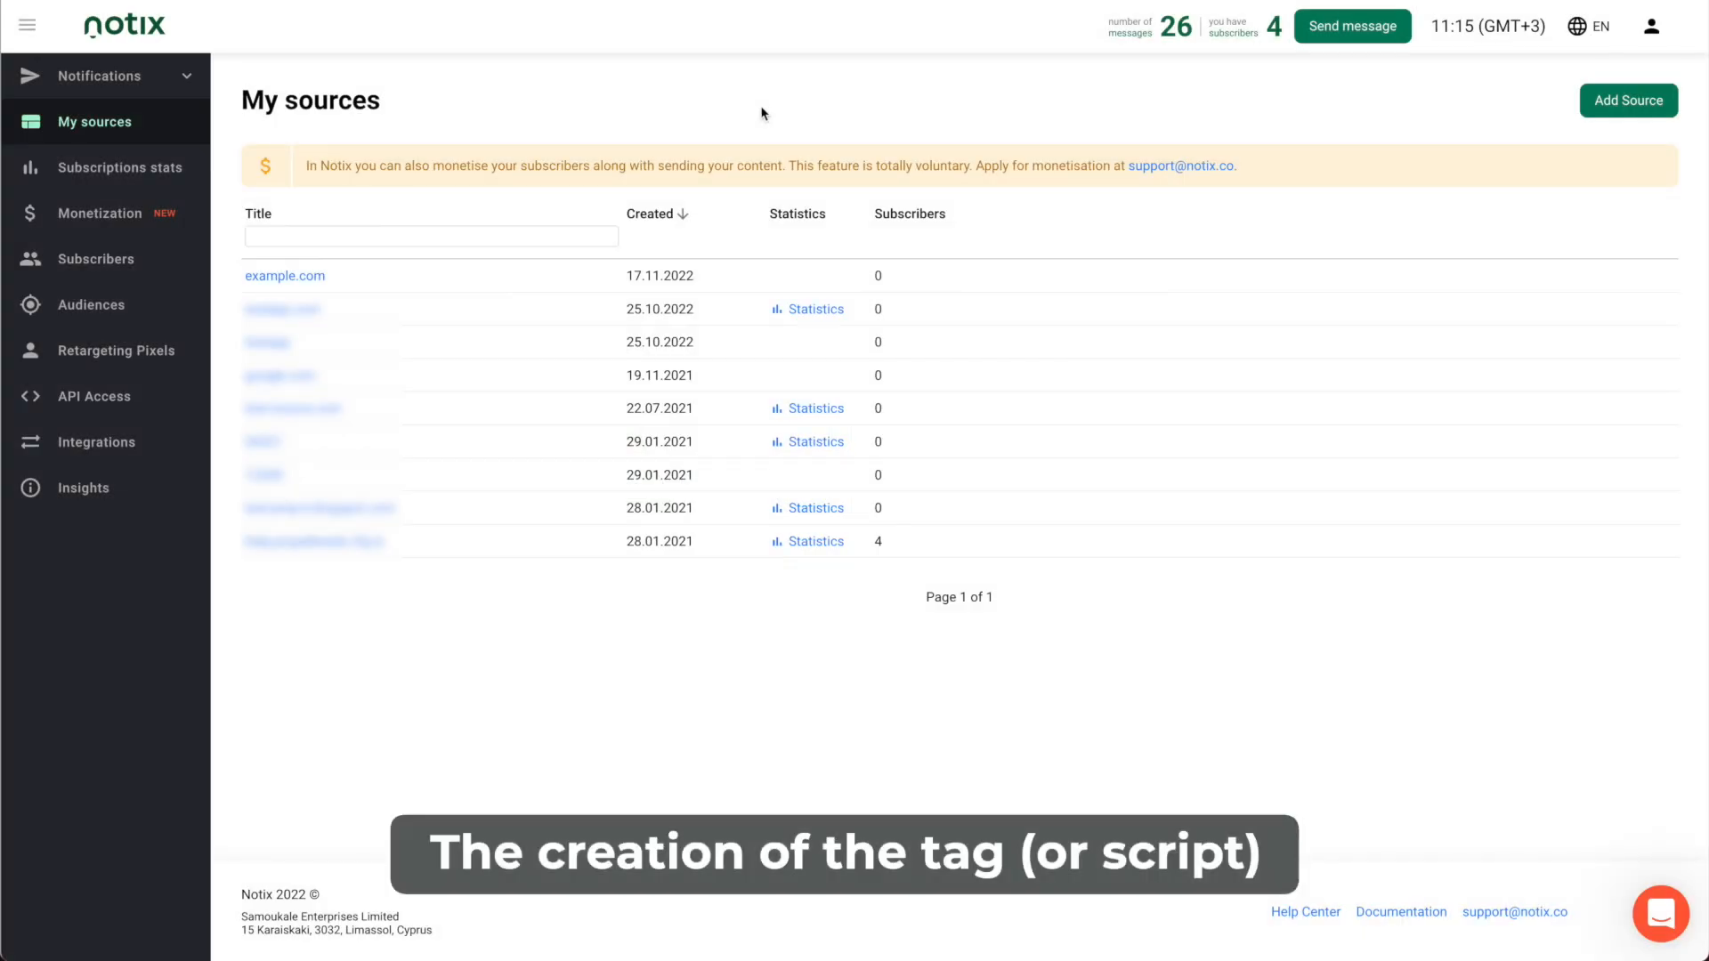
# Create a WordPress-mode tag named 'Industrious tag' for the example.com source.
pyautogui.click(285, 275)
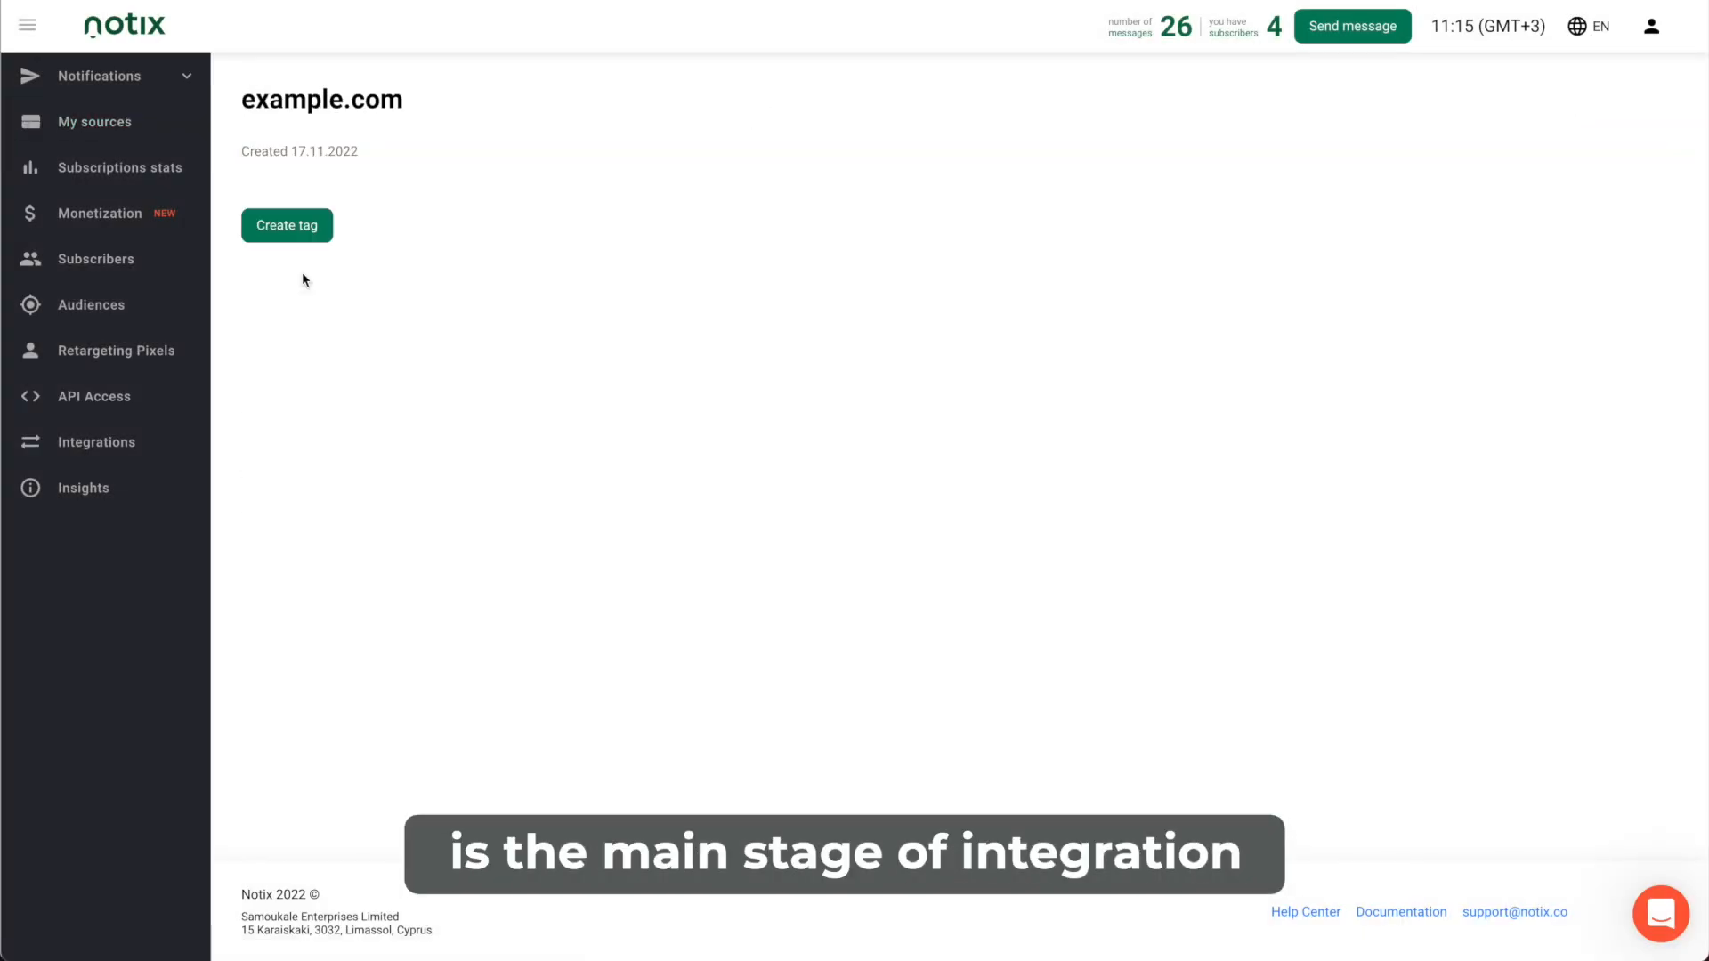
pyautogui.click(286, 224)
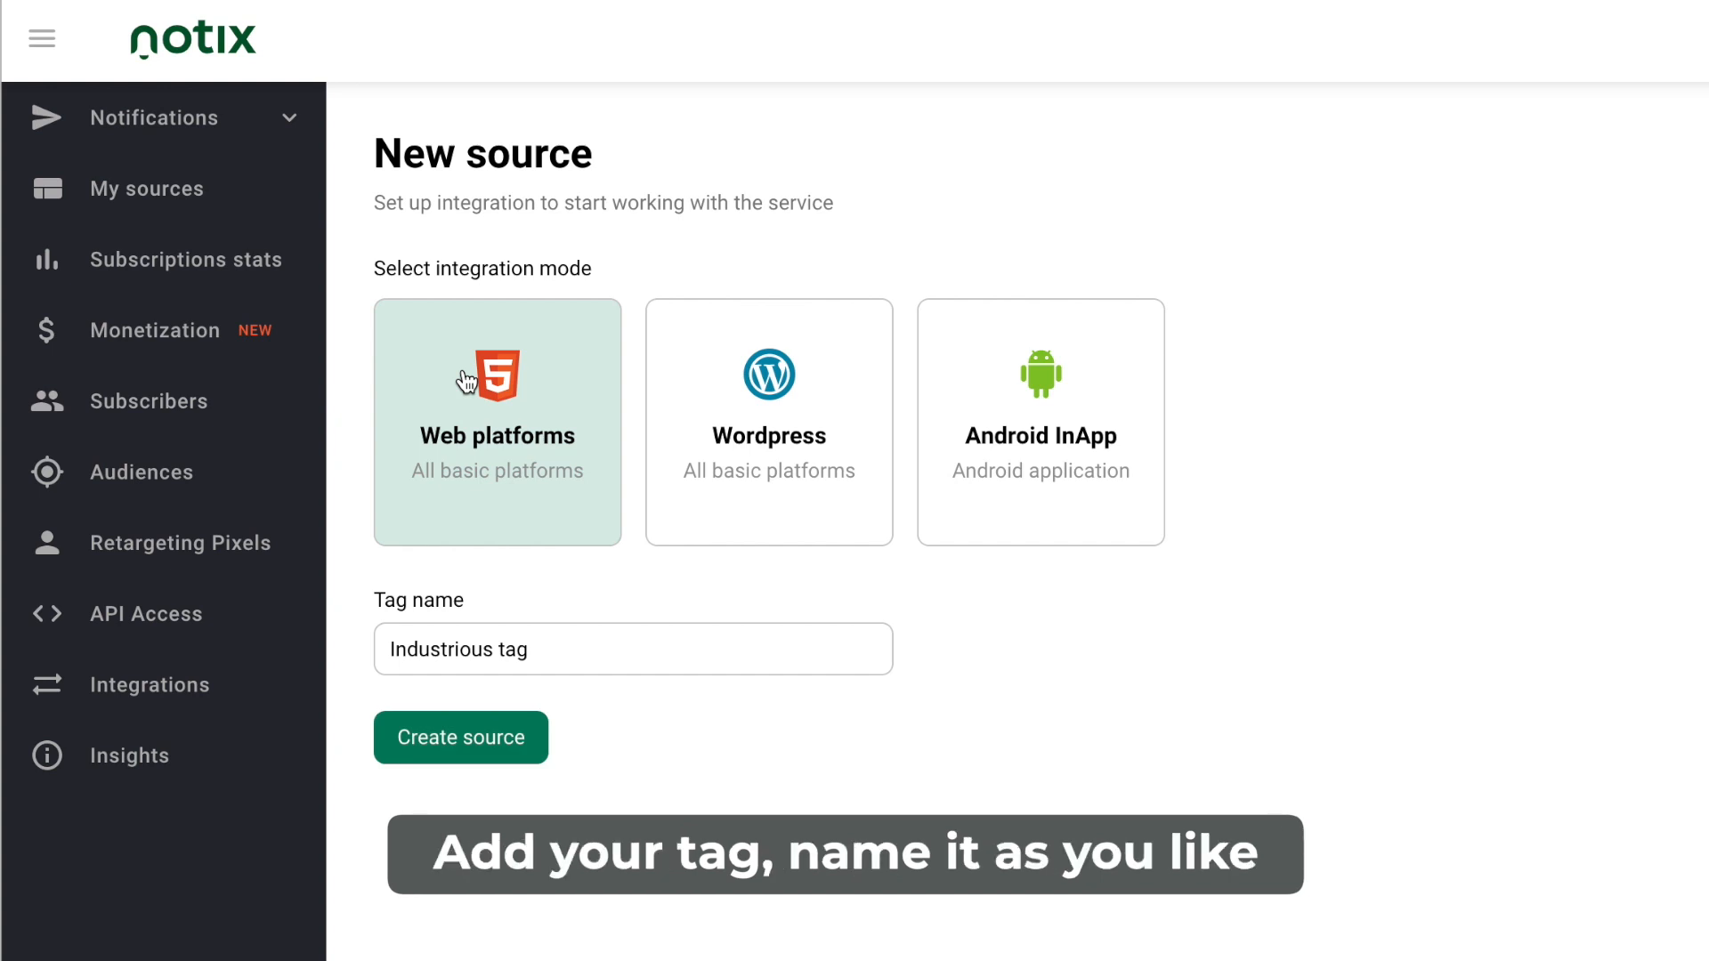
pyautogui.click(768, 421)
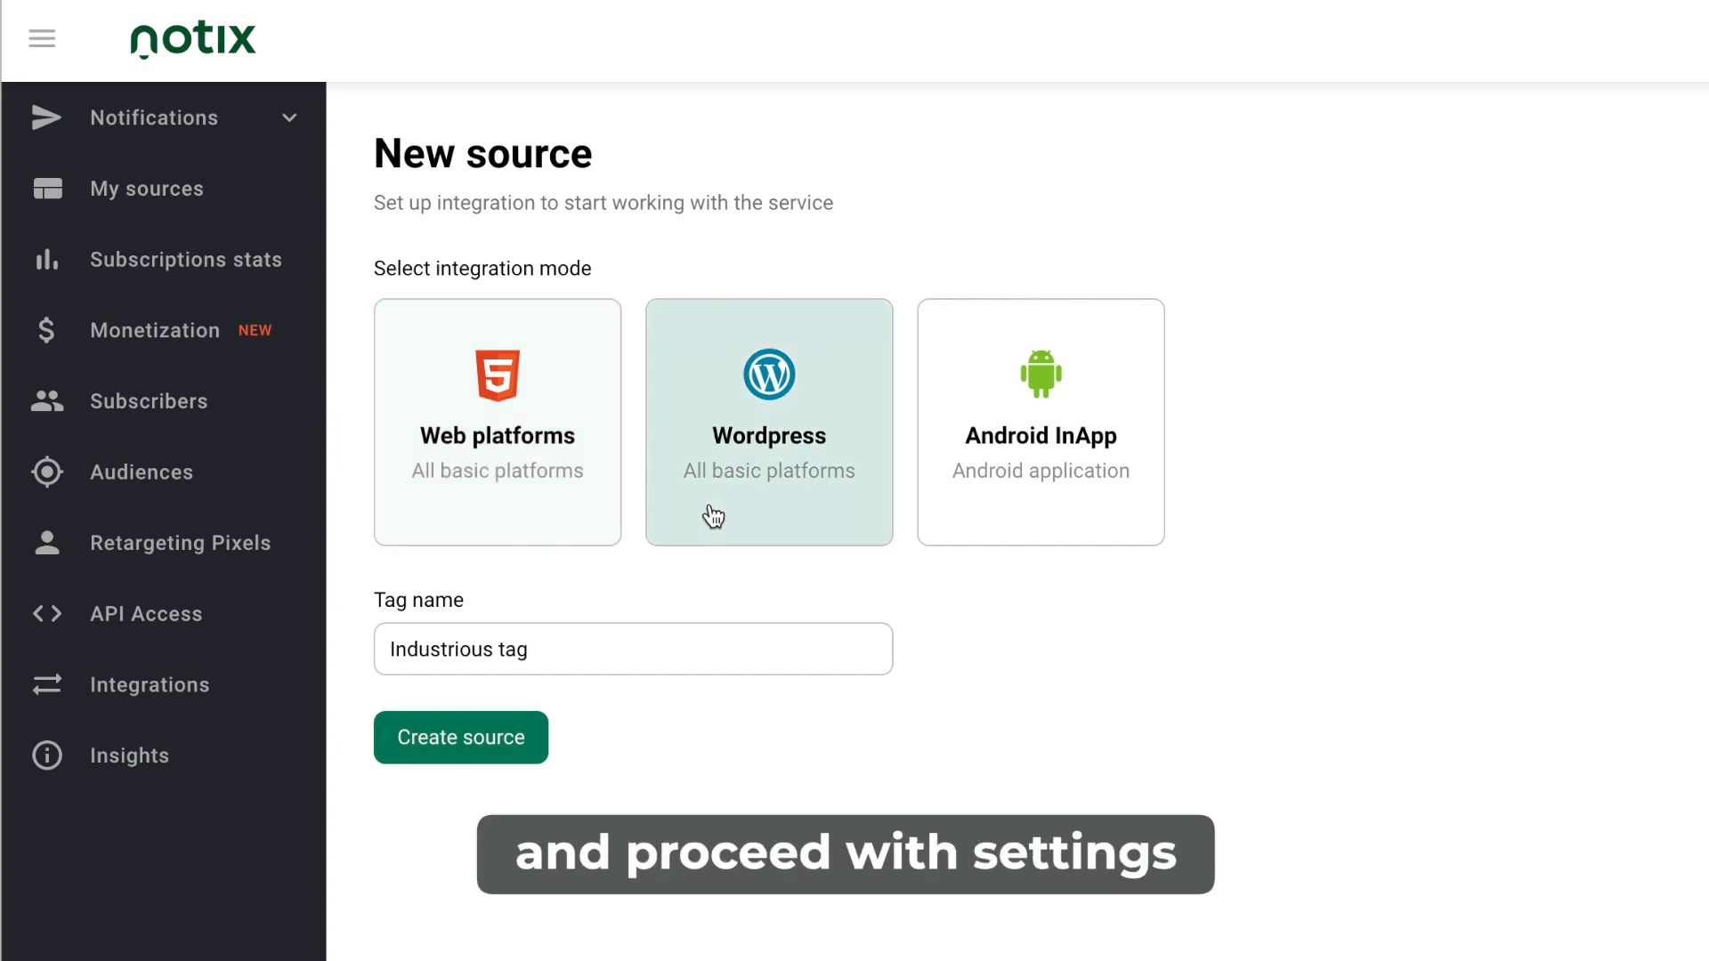
pyautogui.moveTo(617, 670)
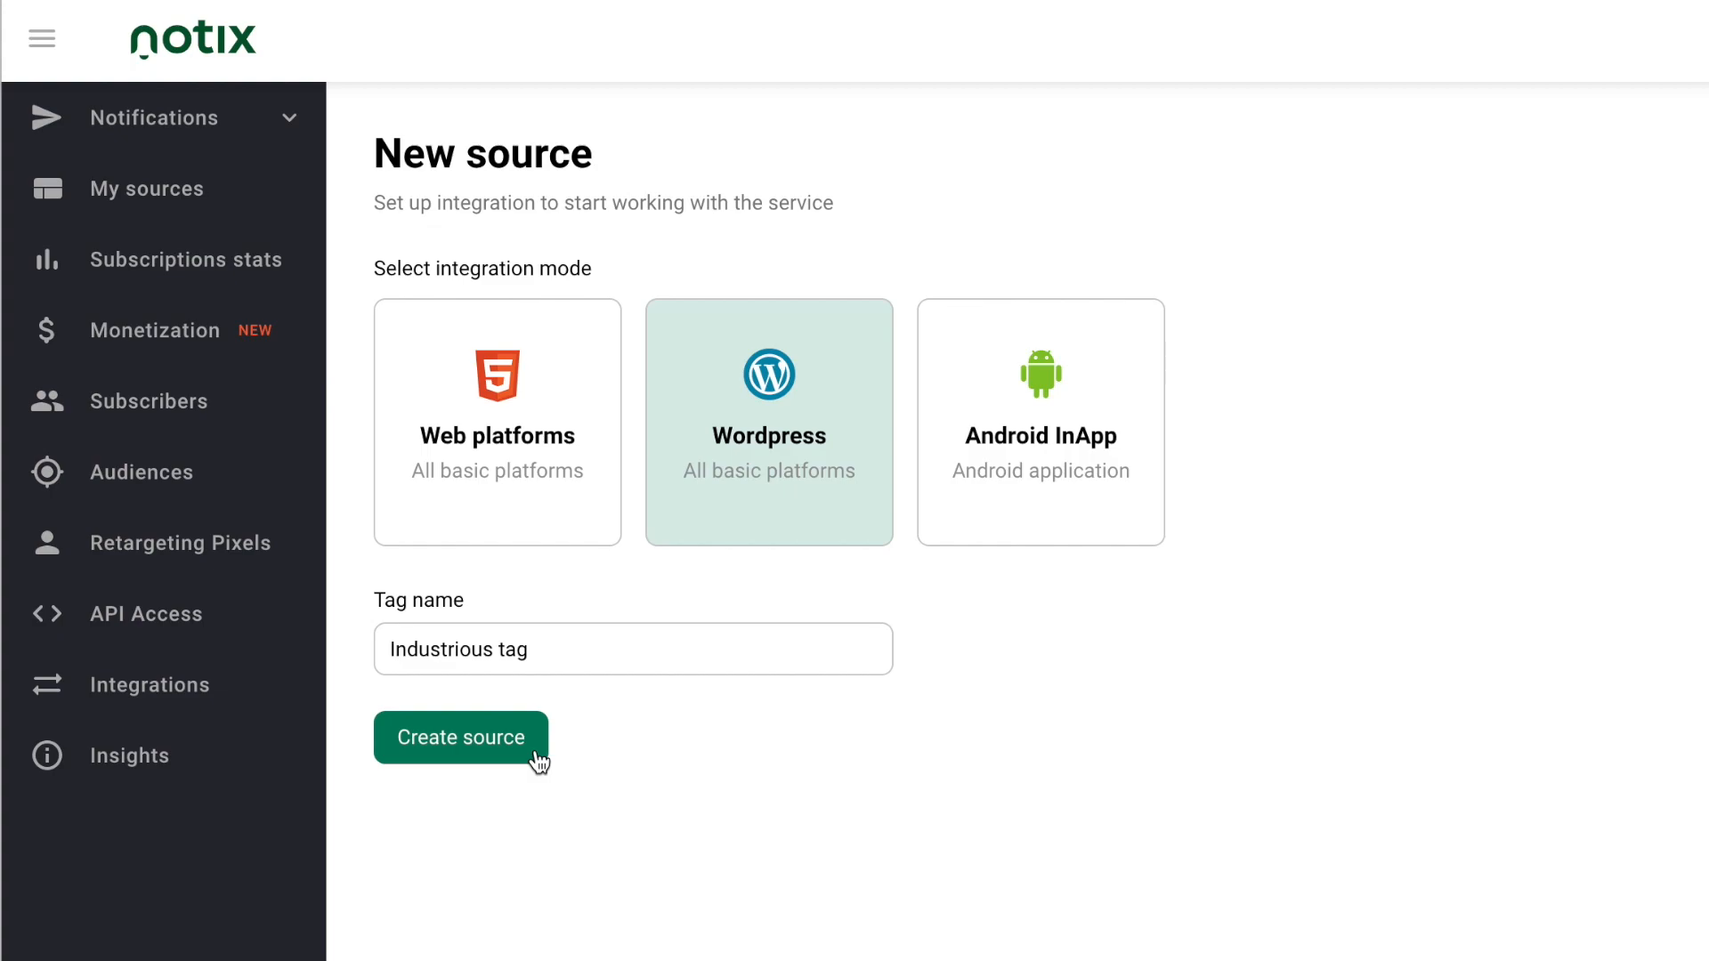
pyautogui.click(461, 738)
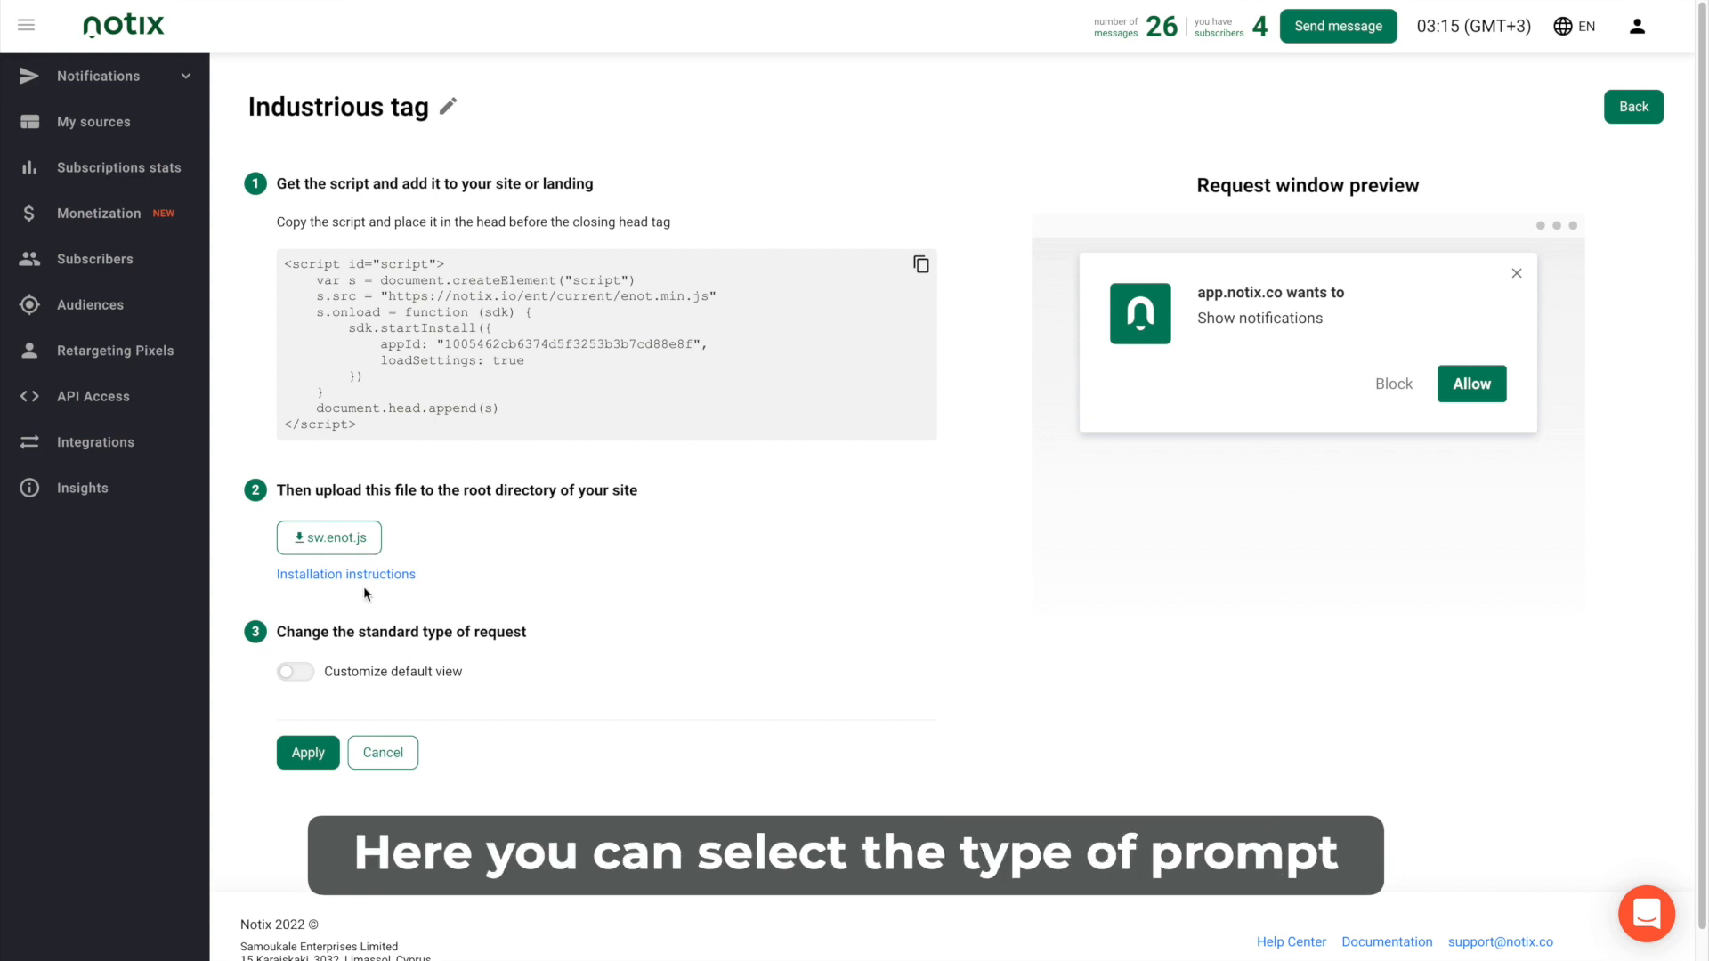
pyautogui.moveTo(311, 680)
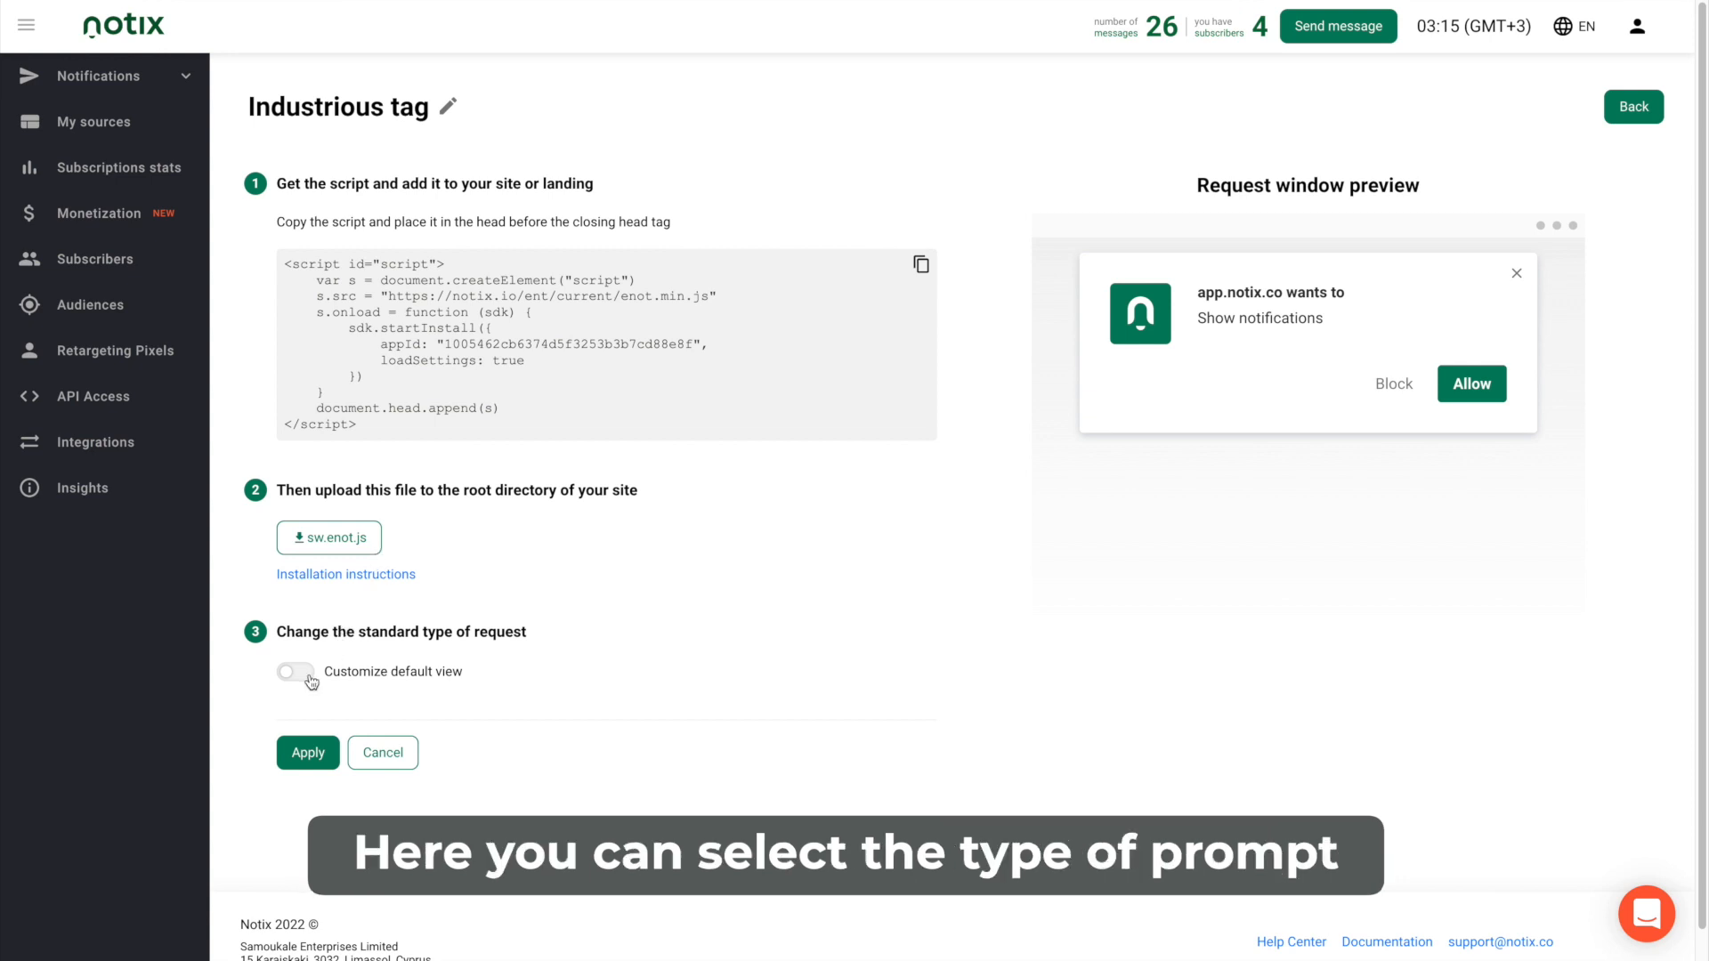
# Customize the prompt as Native Browser and add a 2-second subscription popup delay.
pyautogui.click(294, 671)
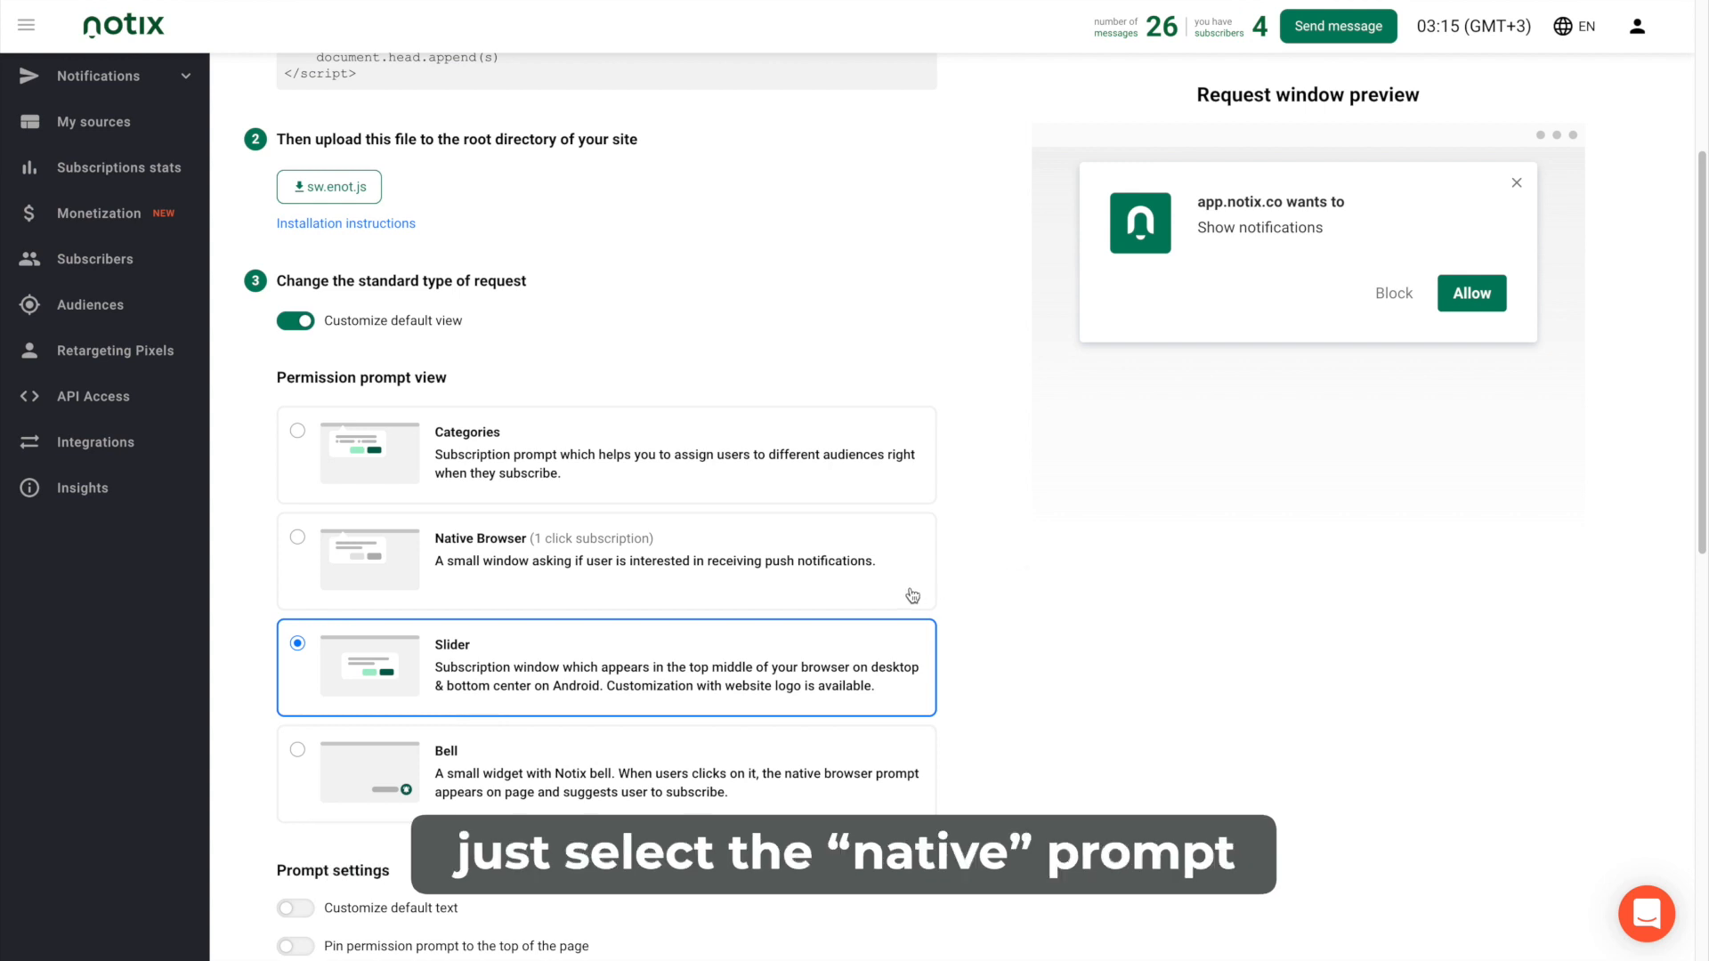
pyautogui.click(296, 536)
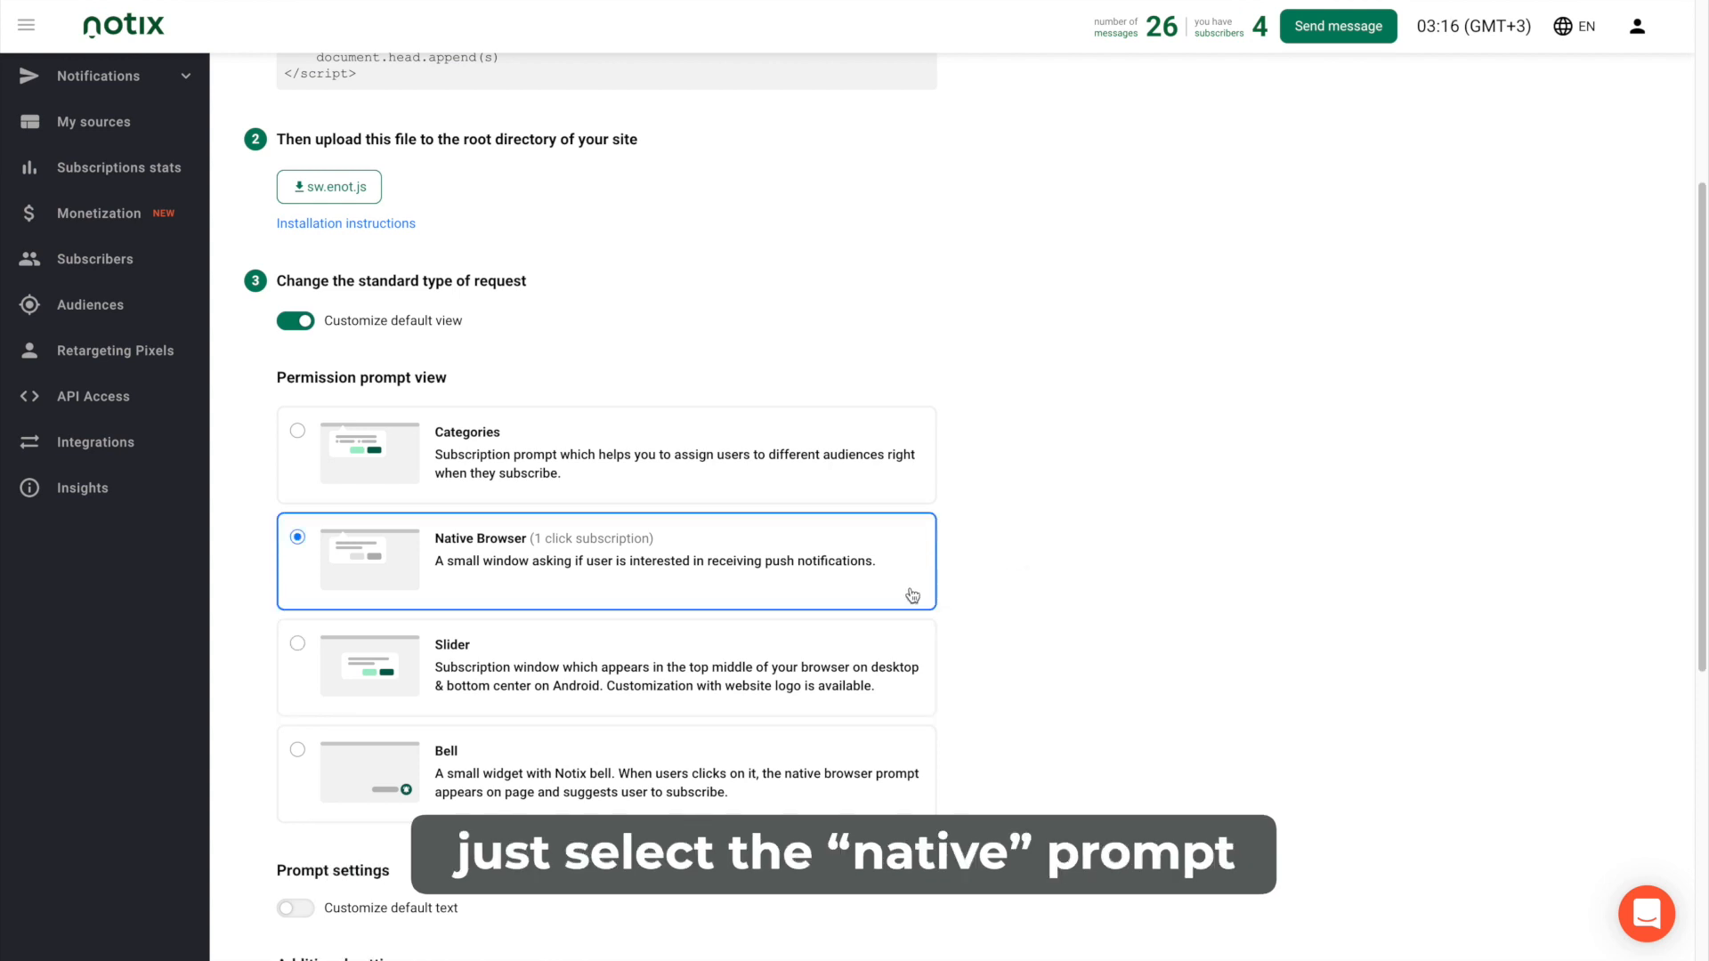
pyautogui.scroll(-3)
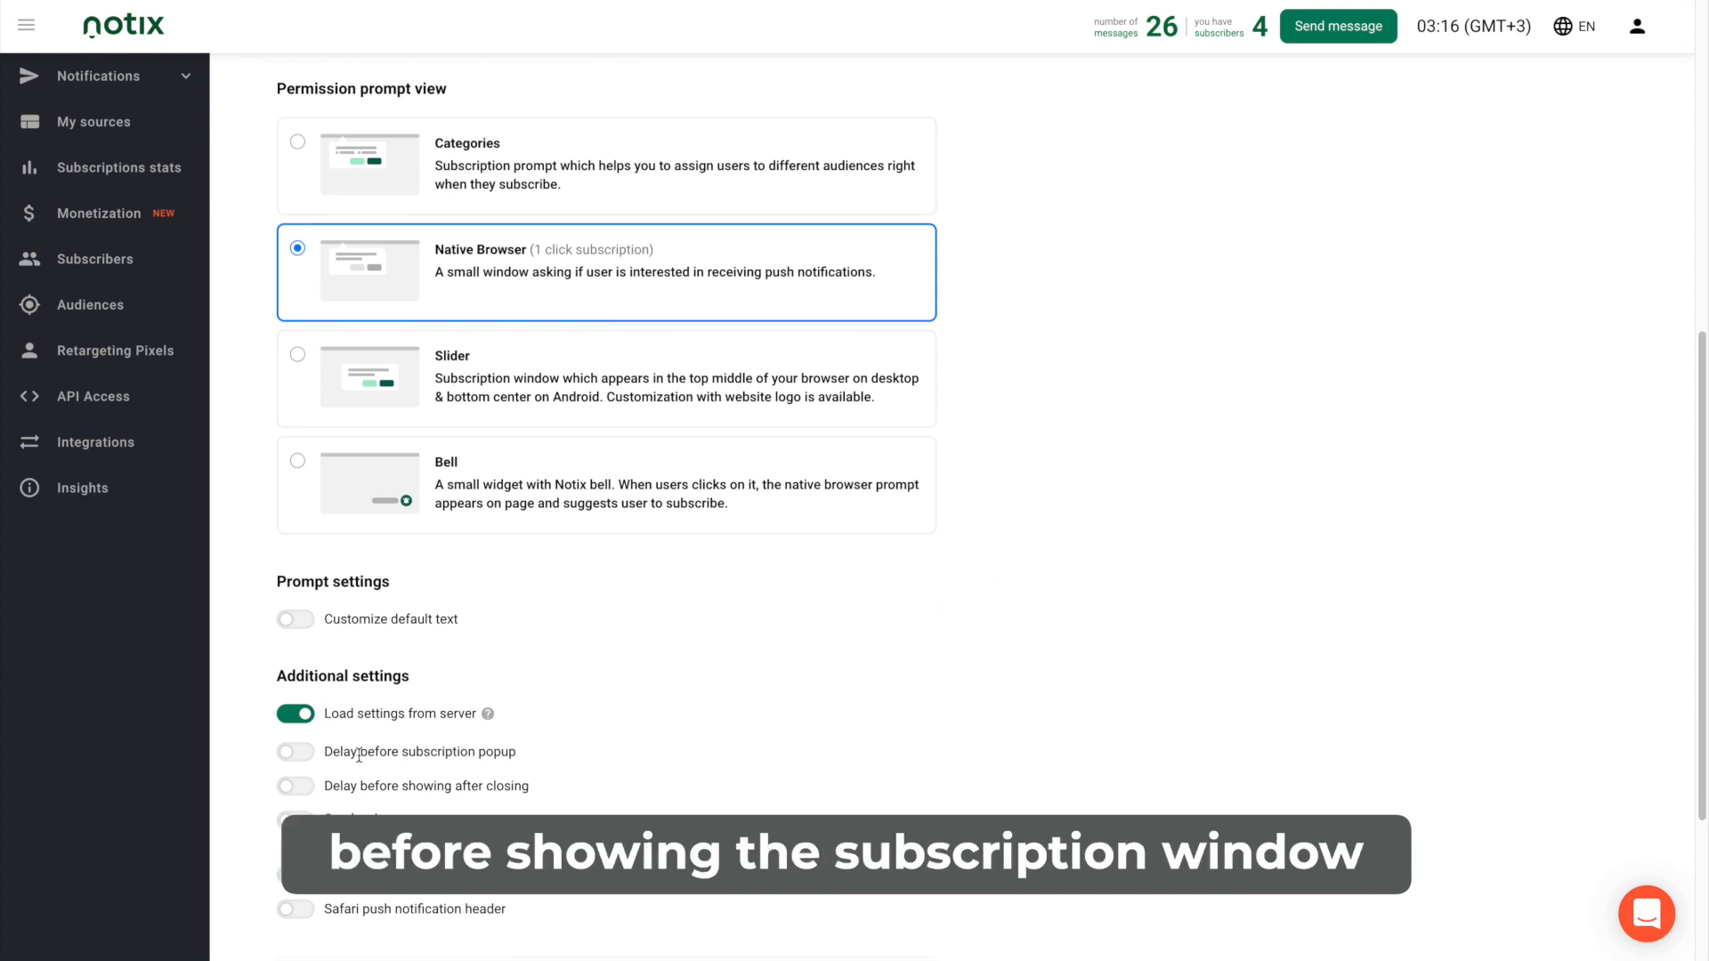
pyautogui.click(295, 751)
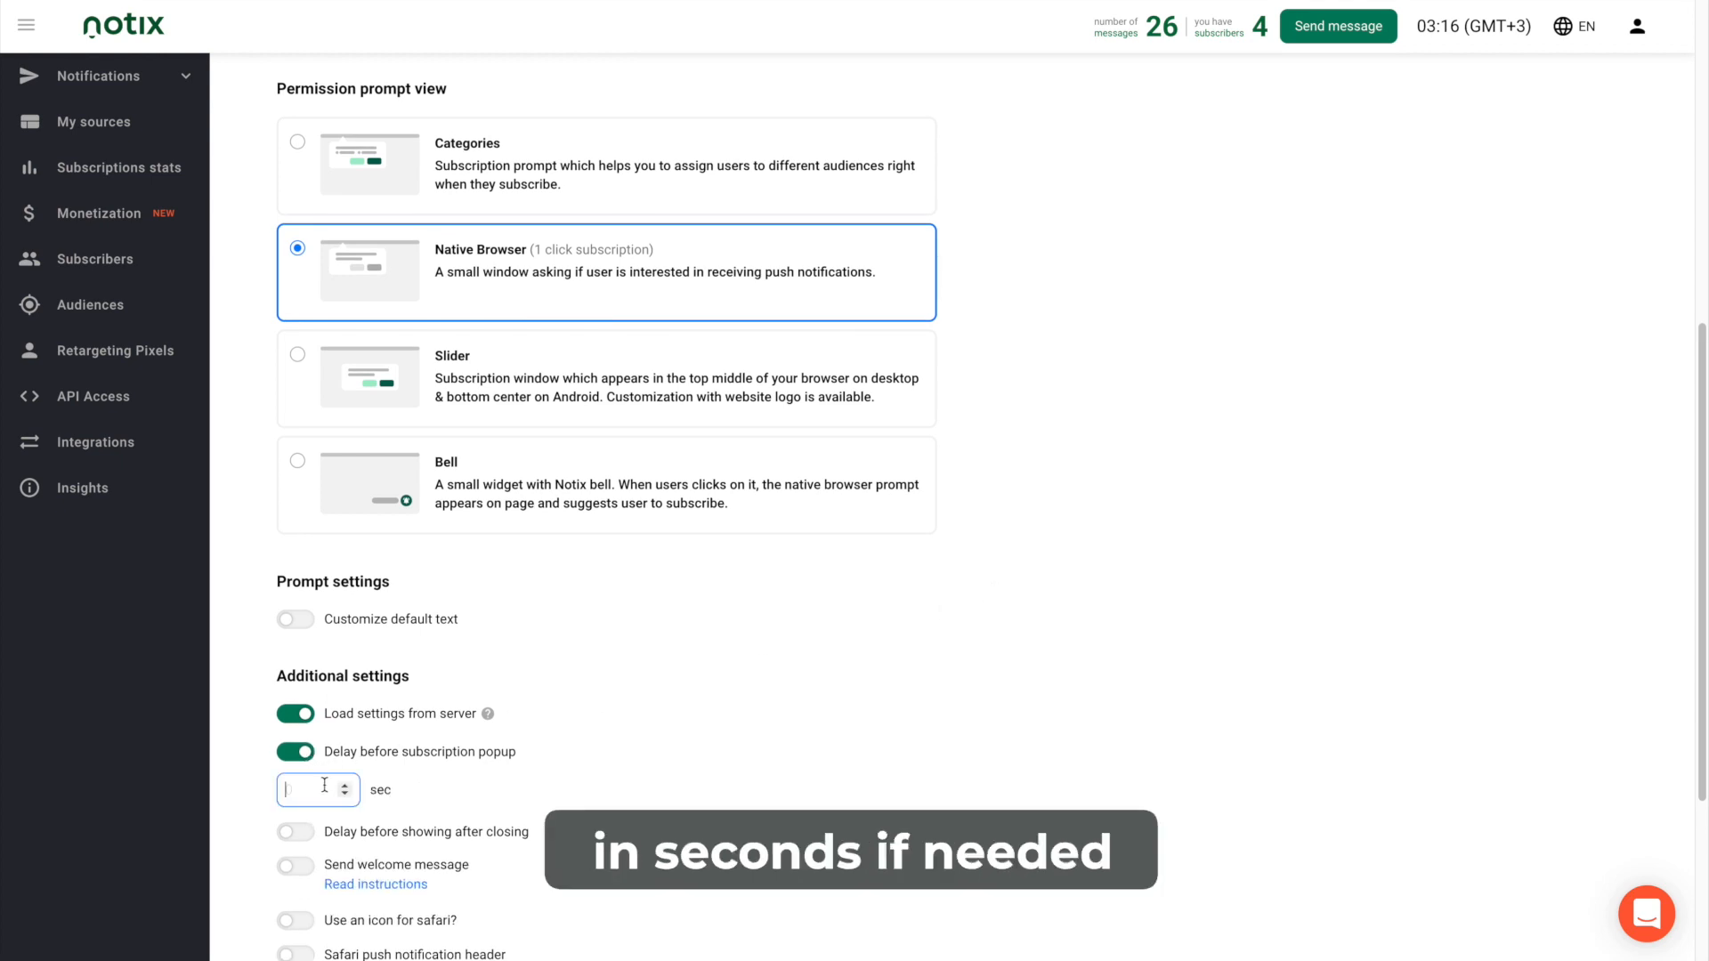
pyautogui.write('2')
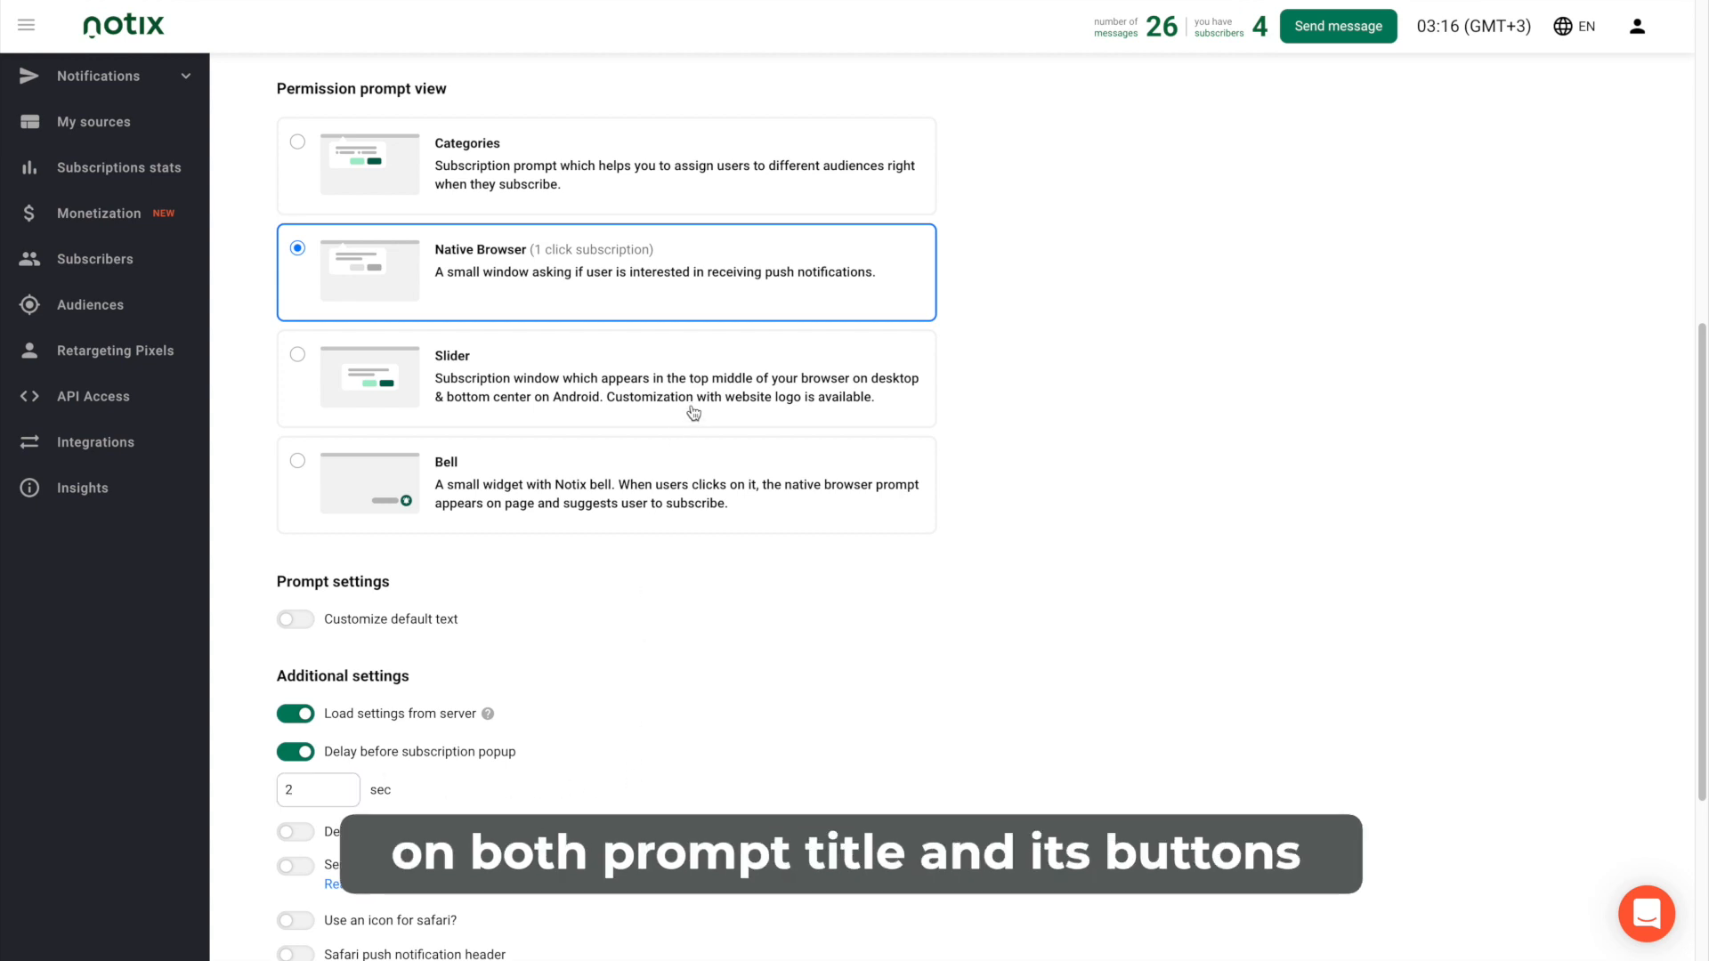
# Use the Slider prompt with custom default text and a welcome message, and copy the script.
pyautogui.click(296, 355)
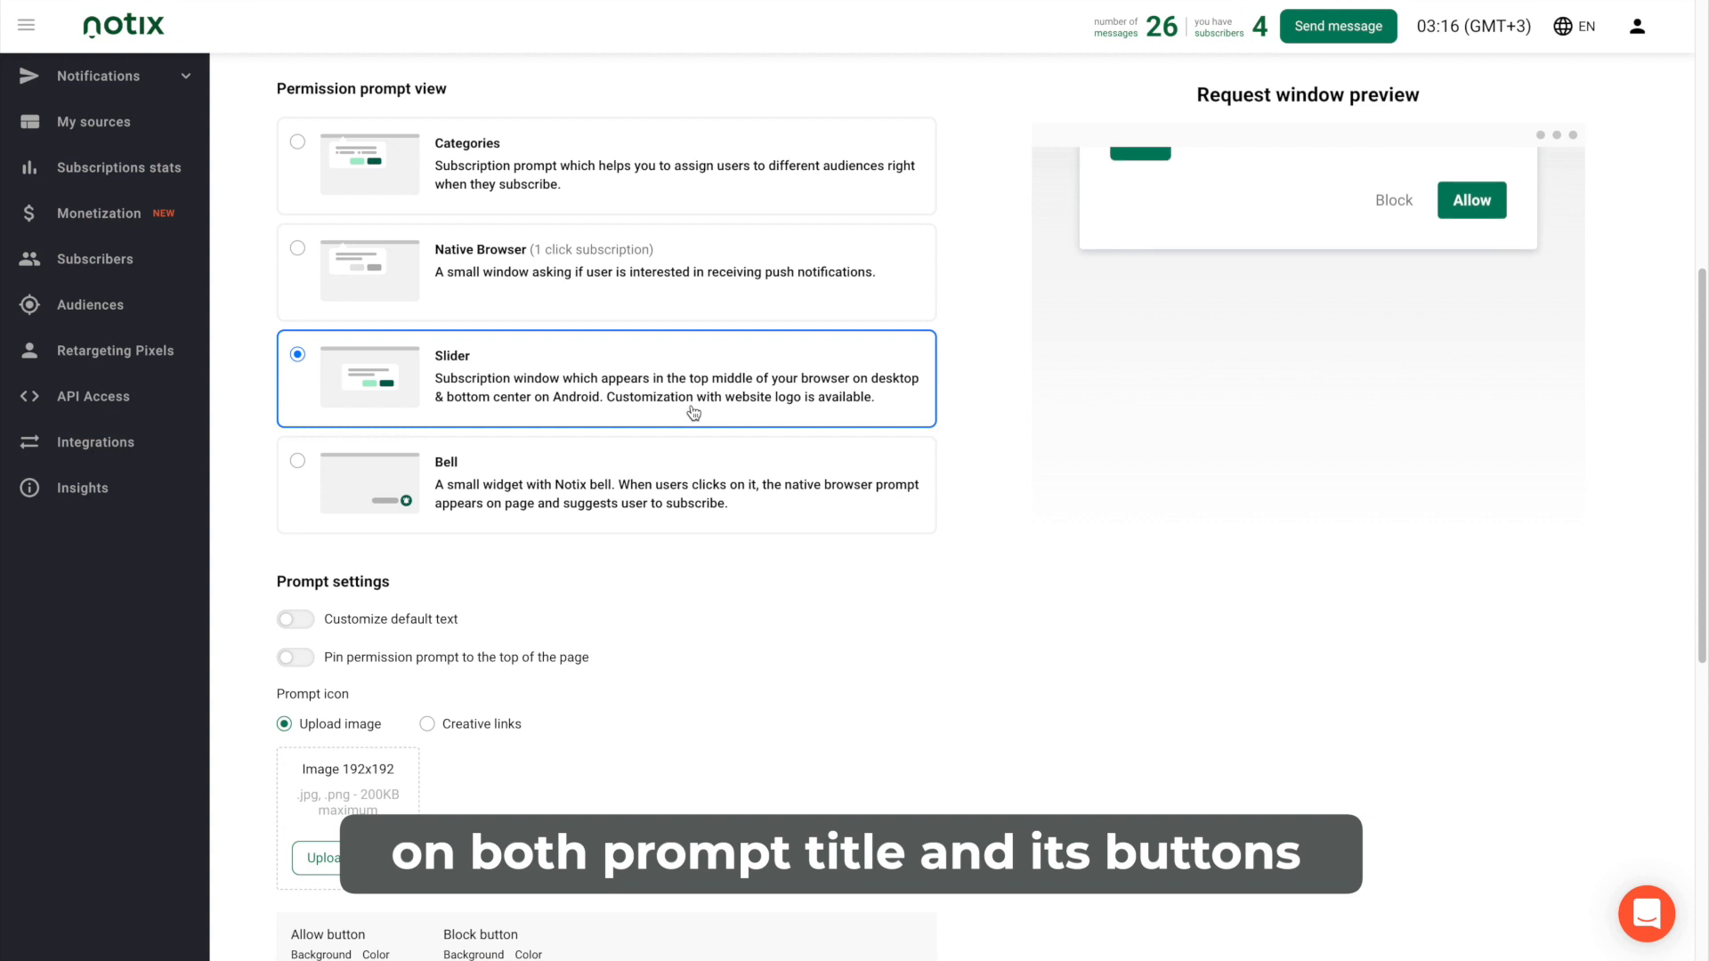
pyautogui.click(293, 619)
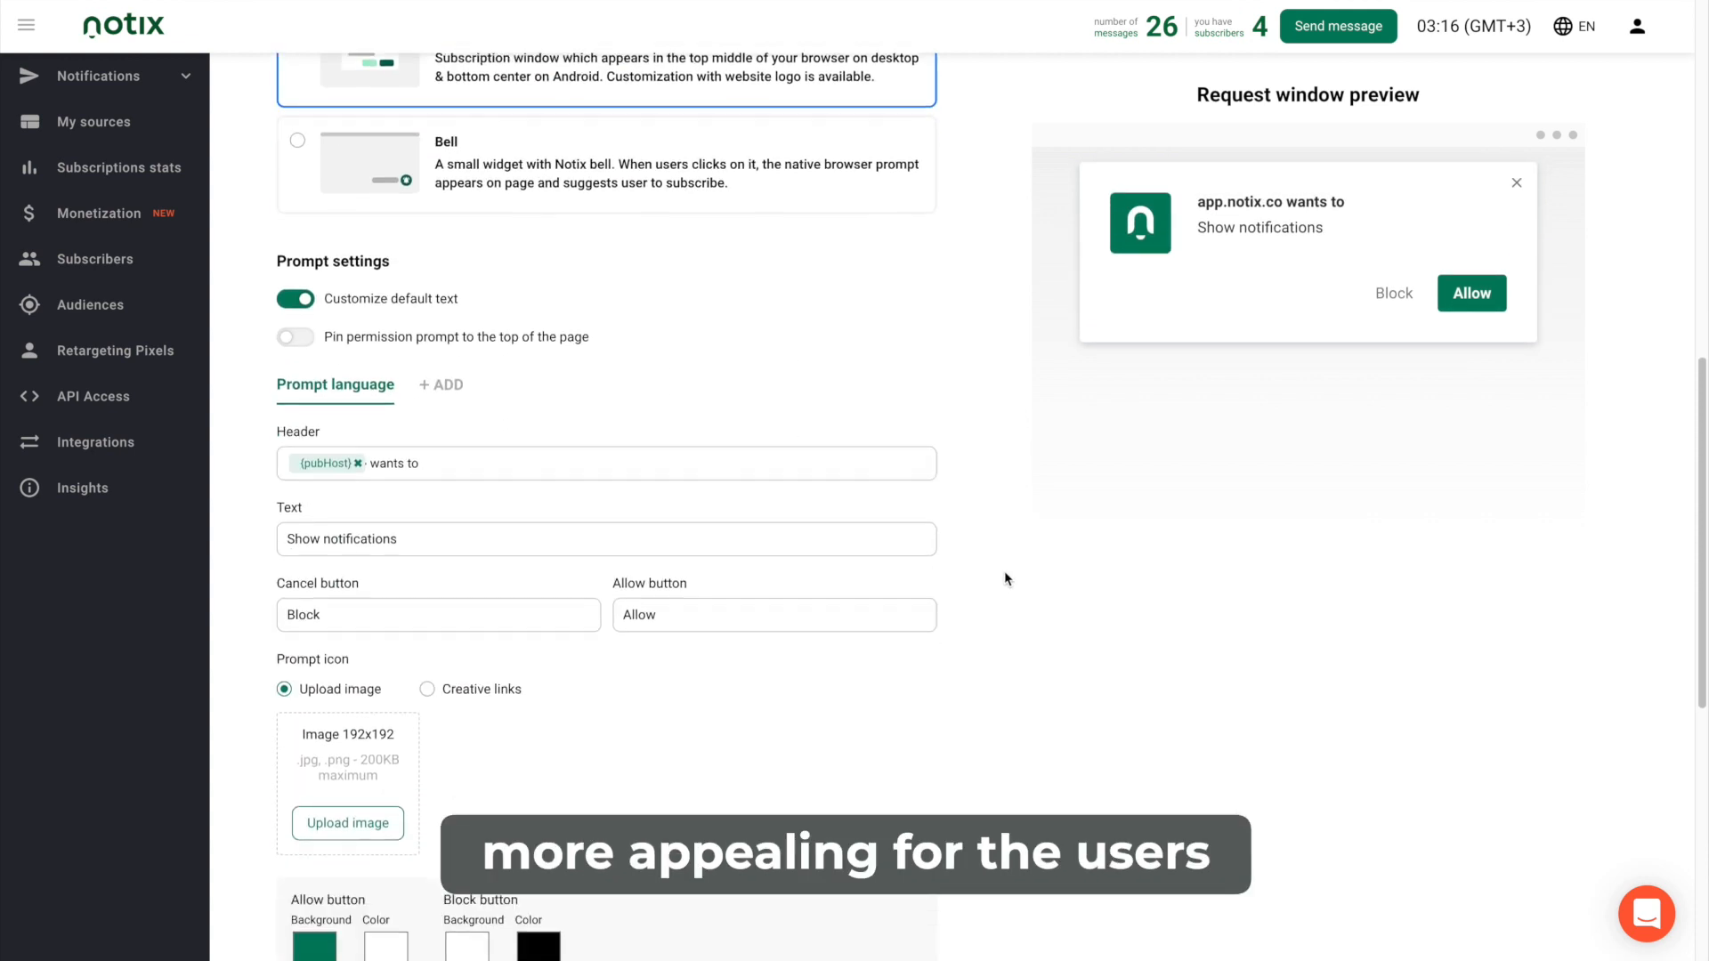
pyautogui.scroll(-3)
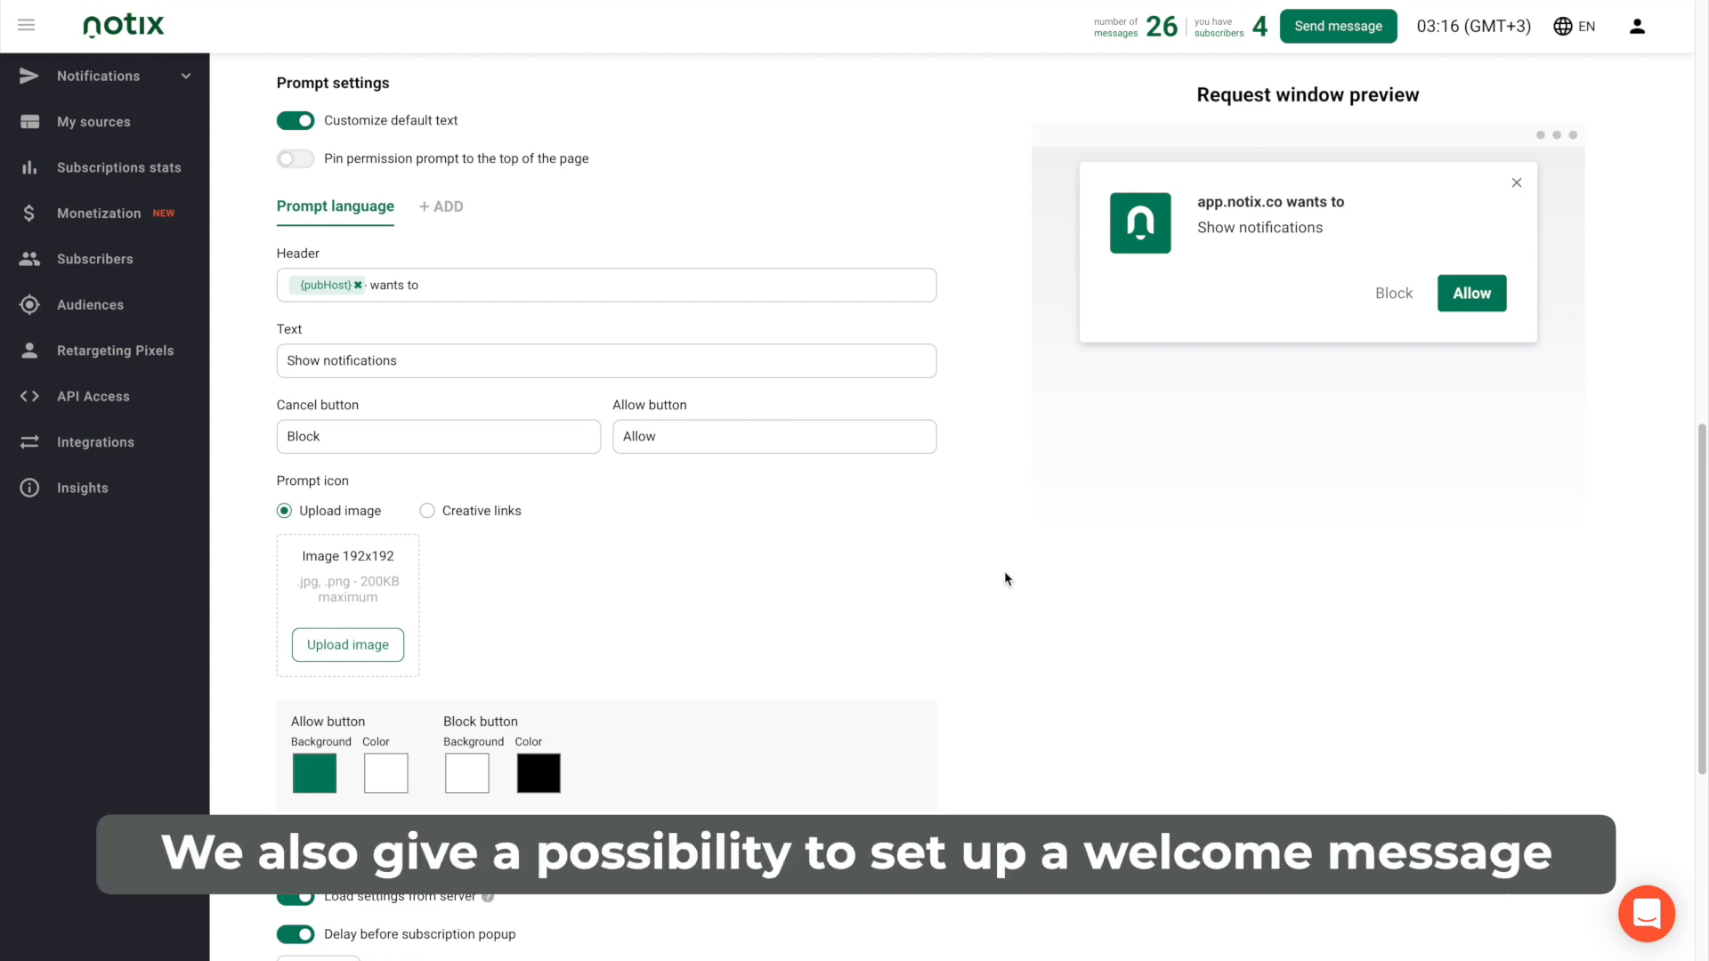
pyautogui.scroll(-3)
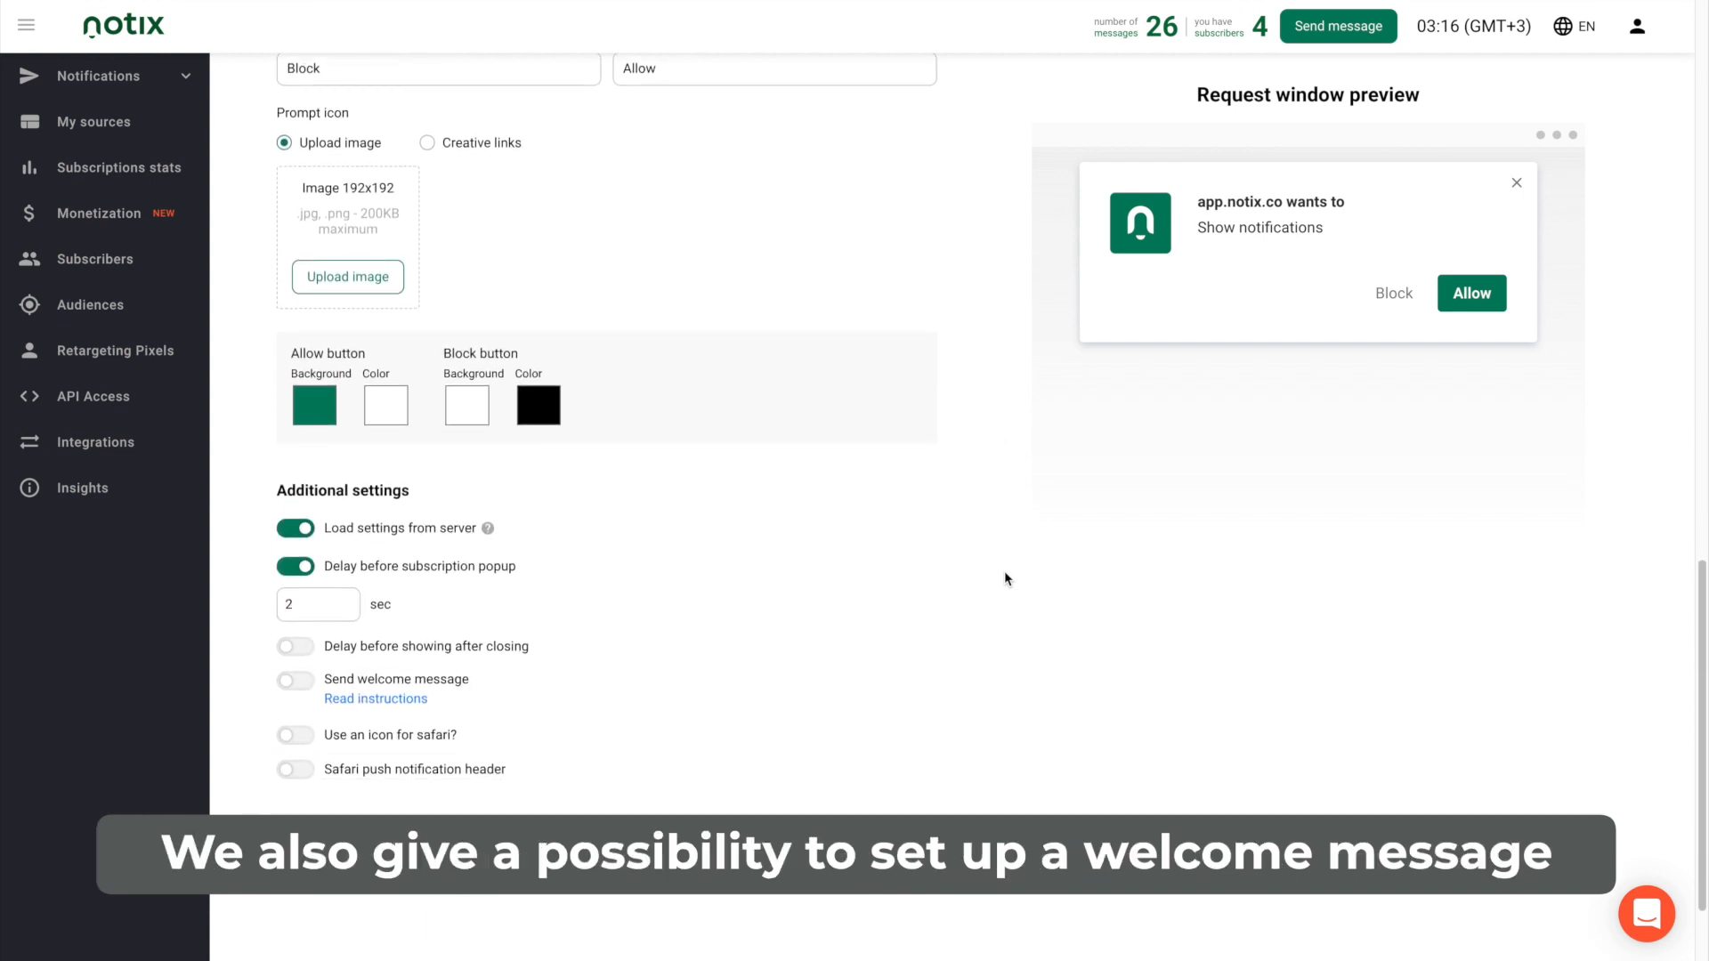
pyautogui.click(295, 679)
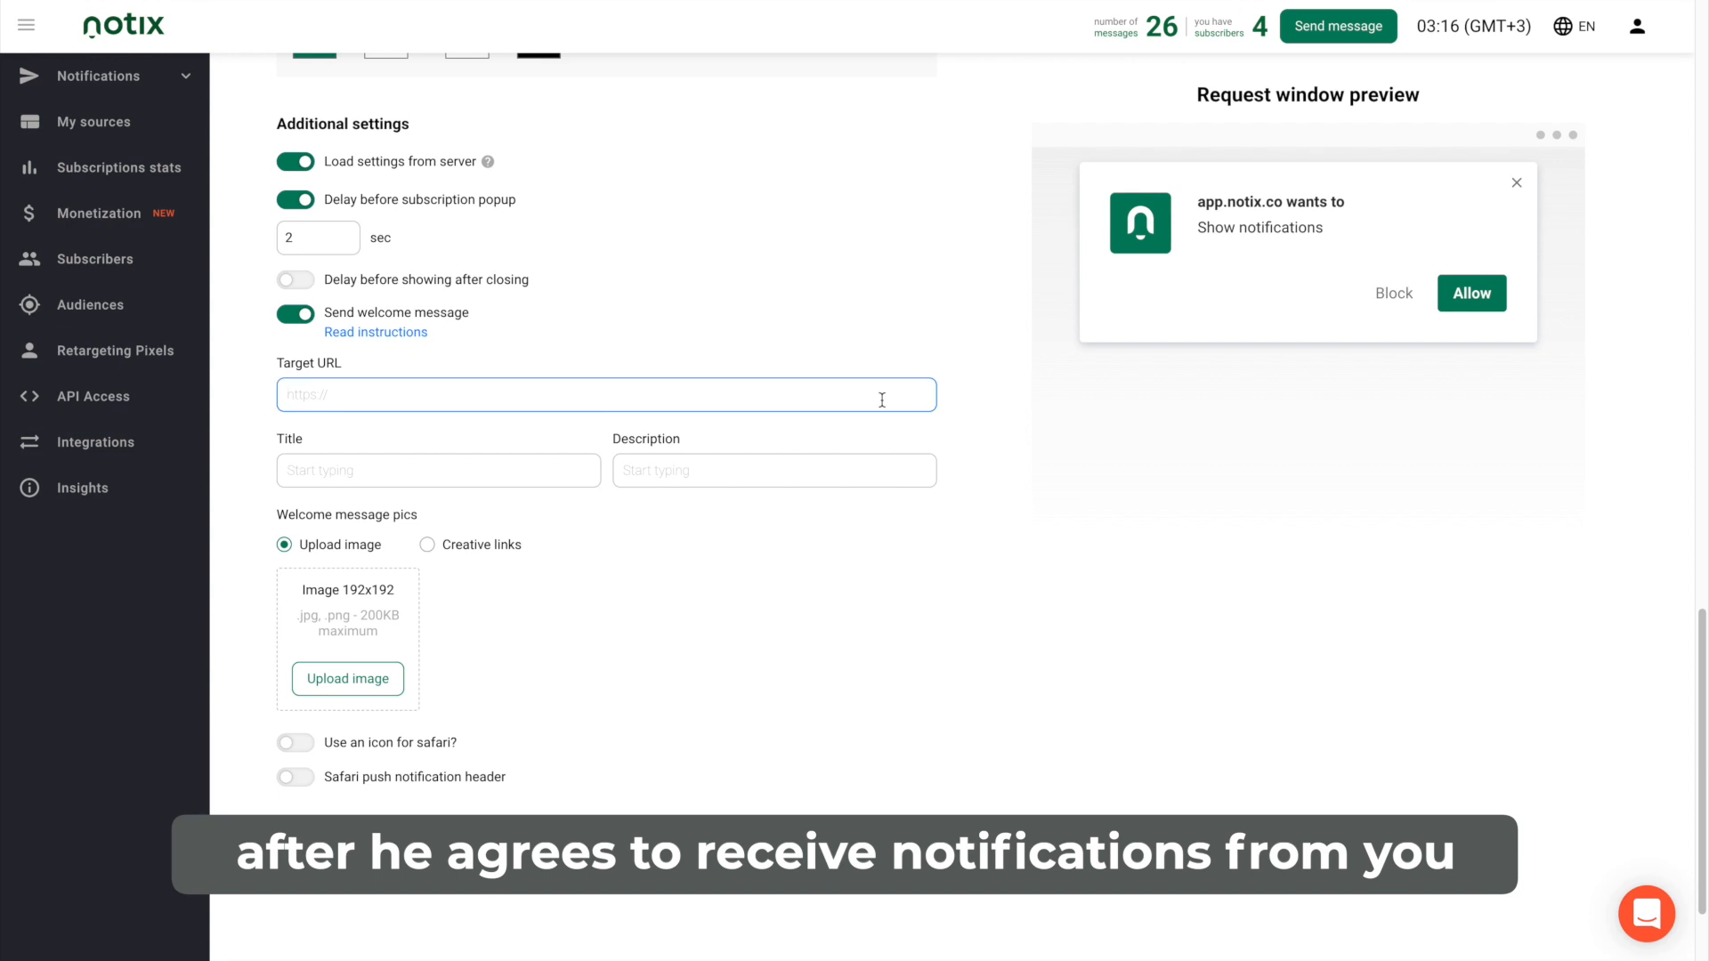
pyautogui.moveTo(1019, 482)
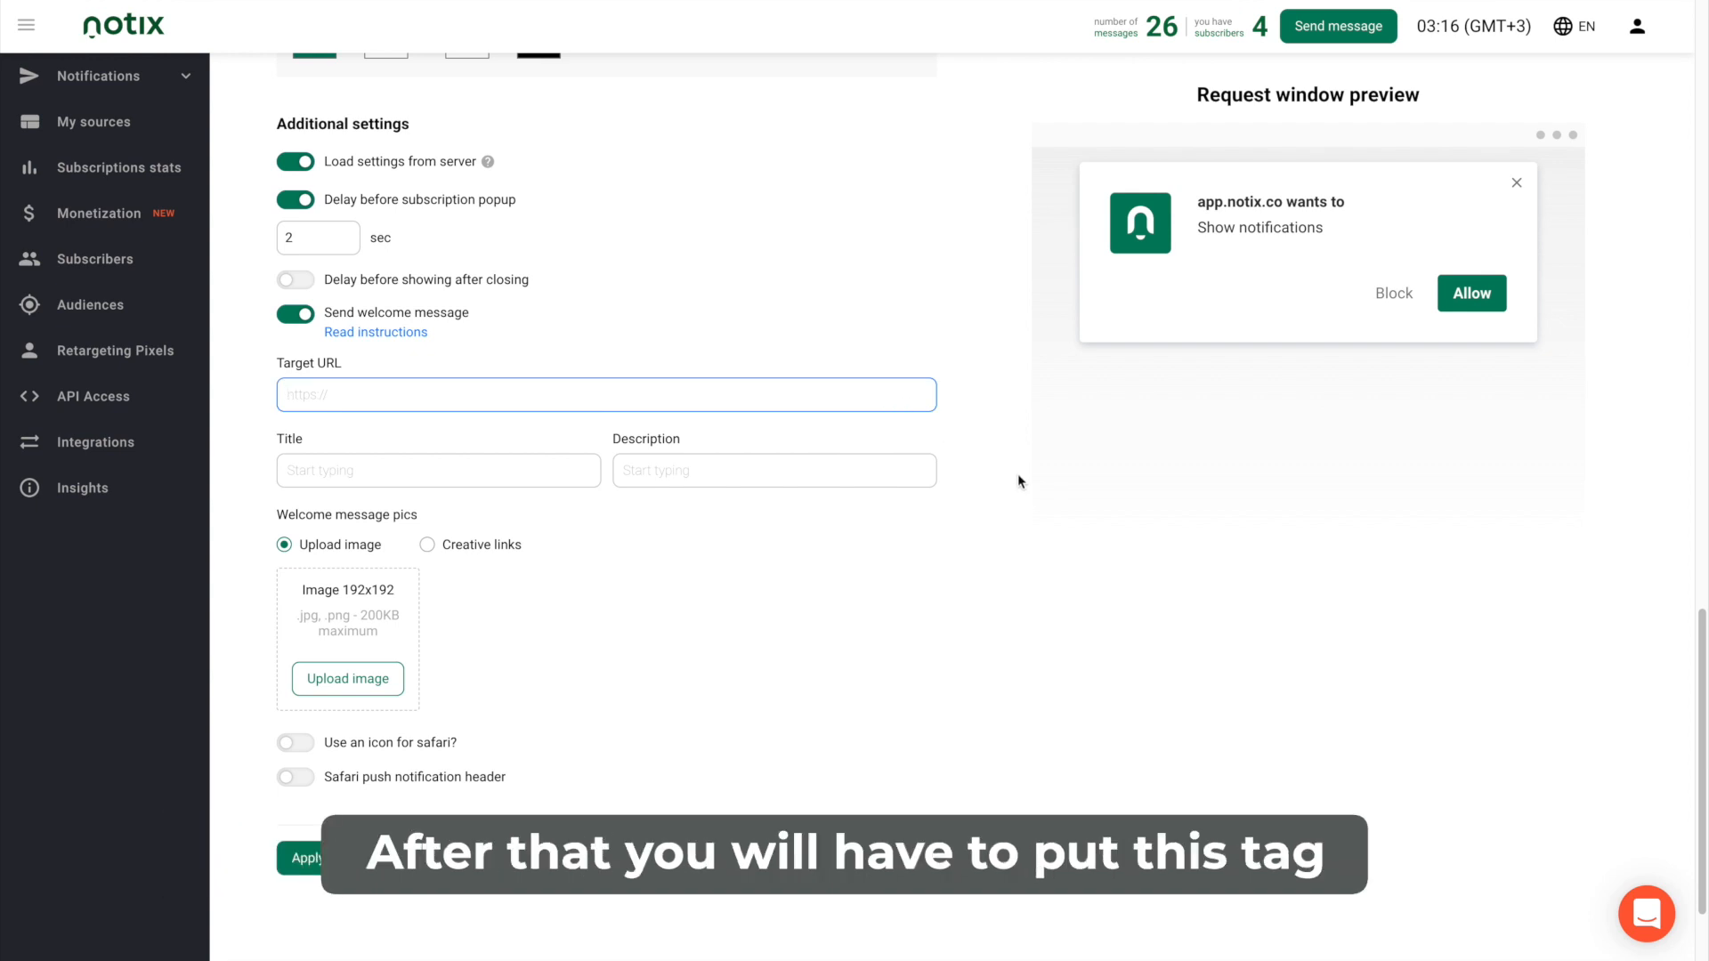
pyautogui.scroll(-3)
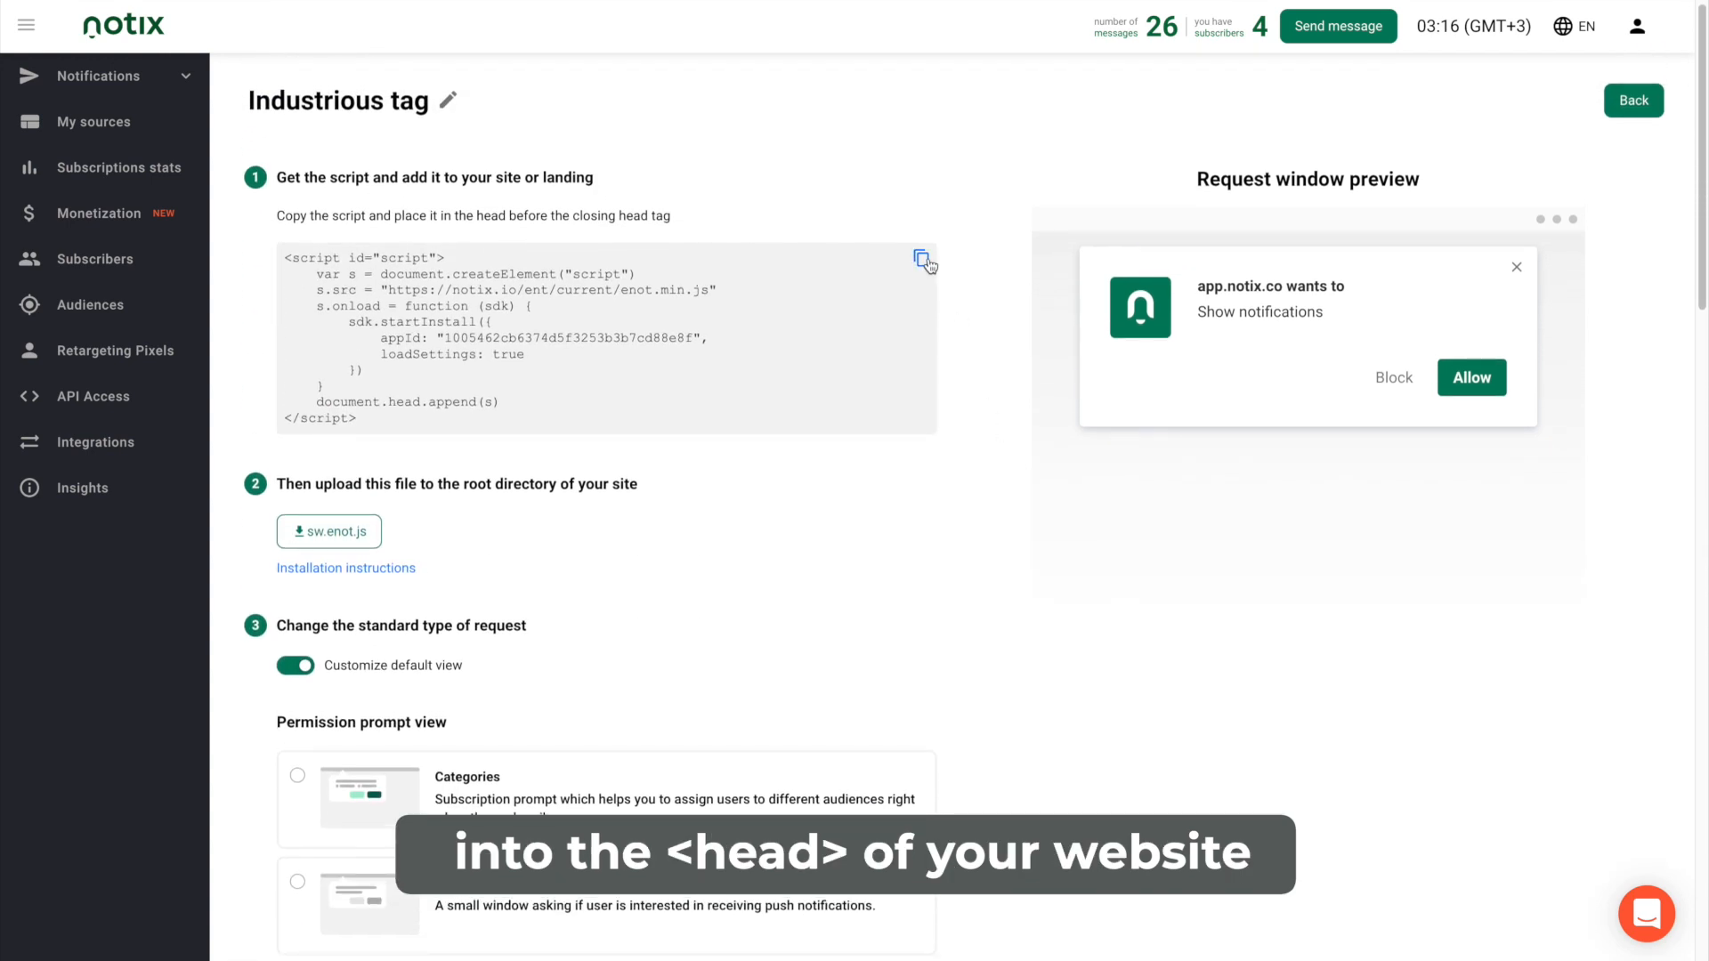
pyautogui.click(923, 262)
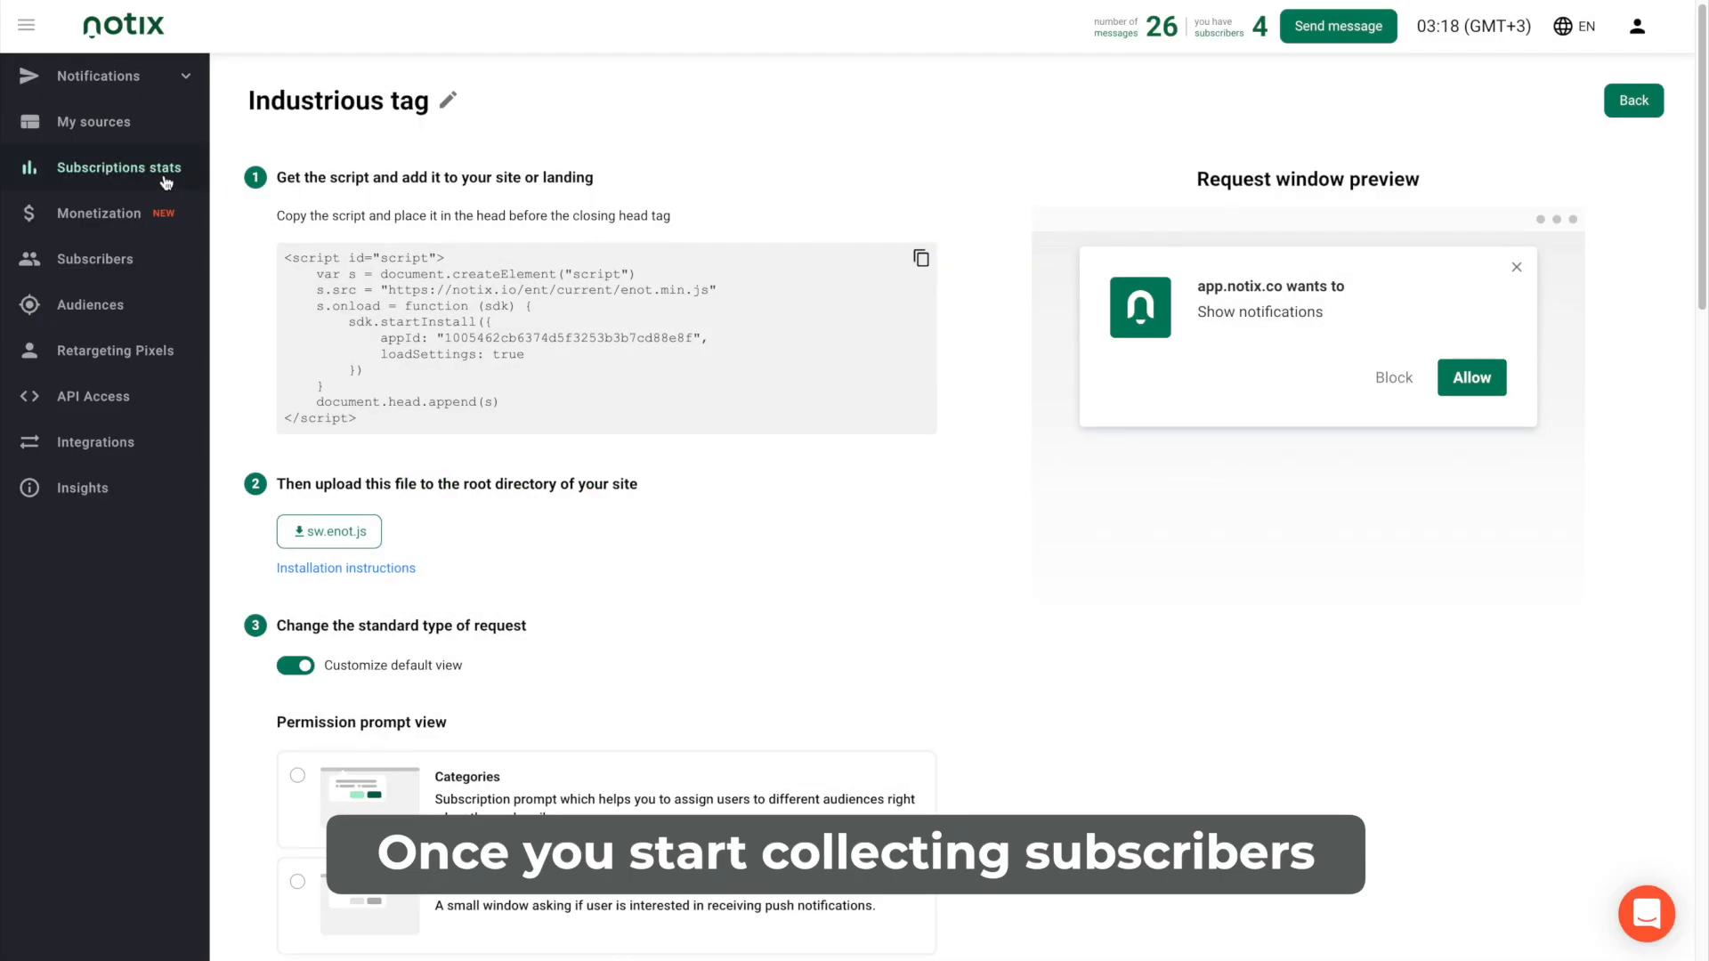
# Open Subscriptions stats to view daily subscribed, delivered, clicks and CTR totals.
pyautogui.click(120, 167)
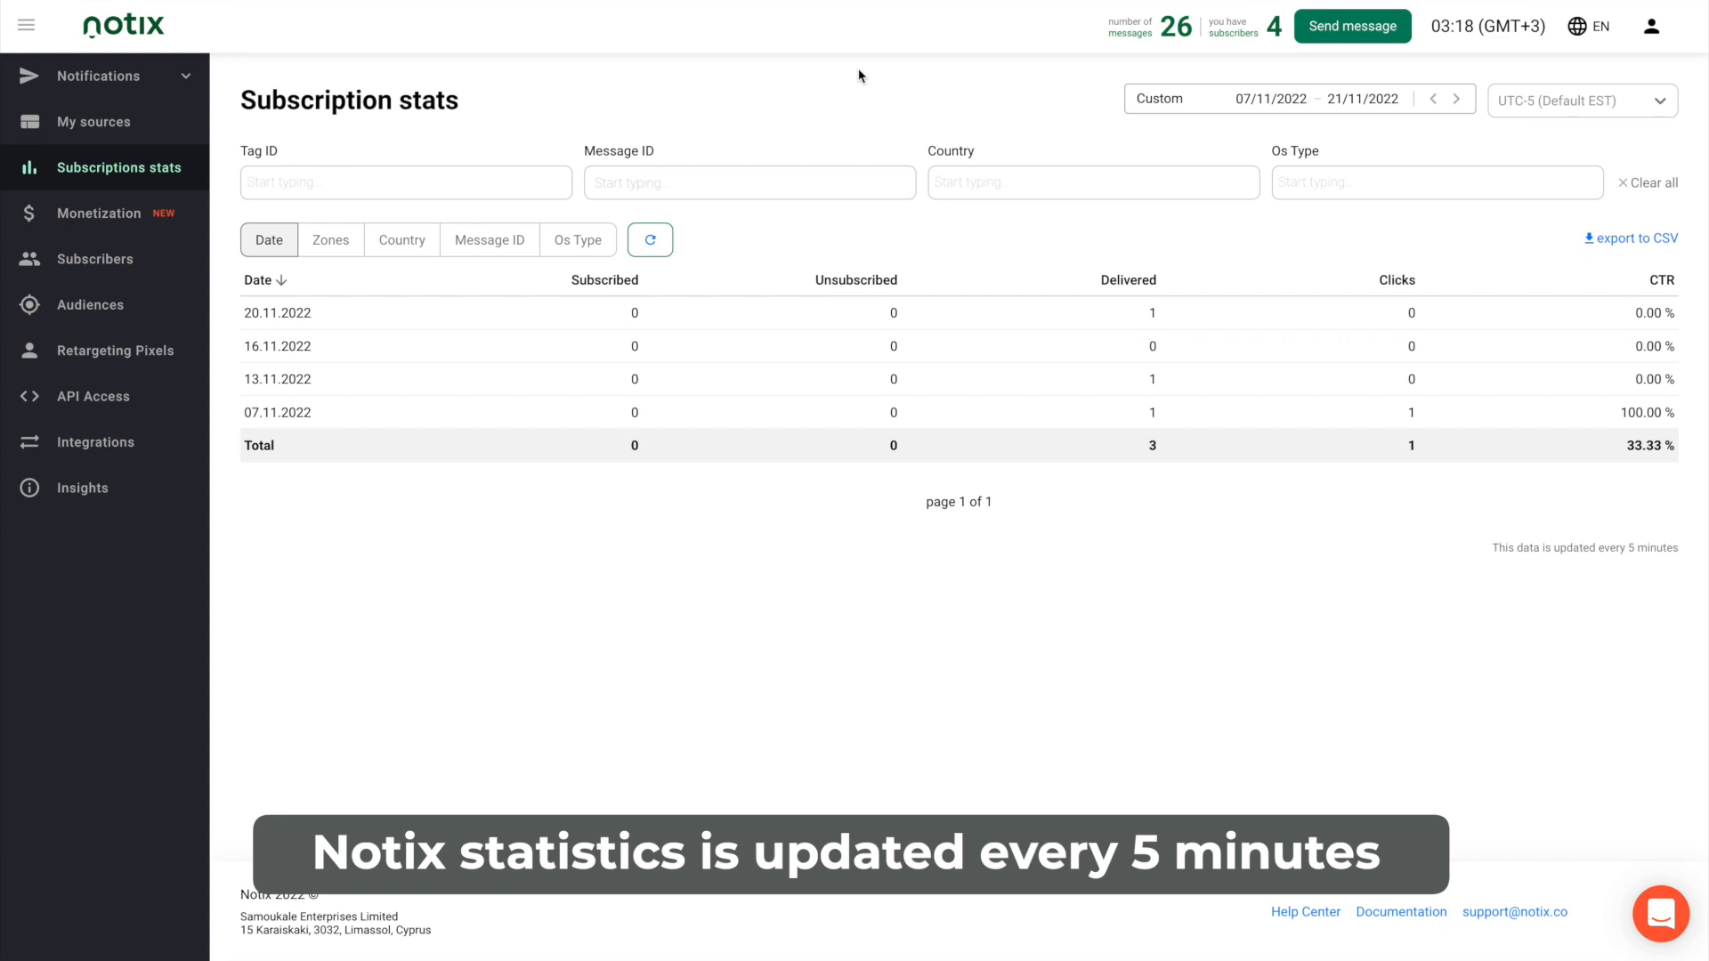
pyautogui.click(1351, 25)
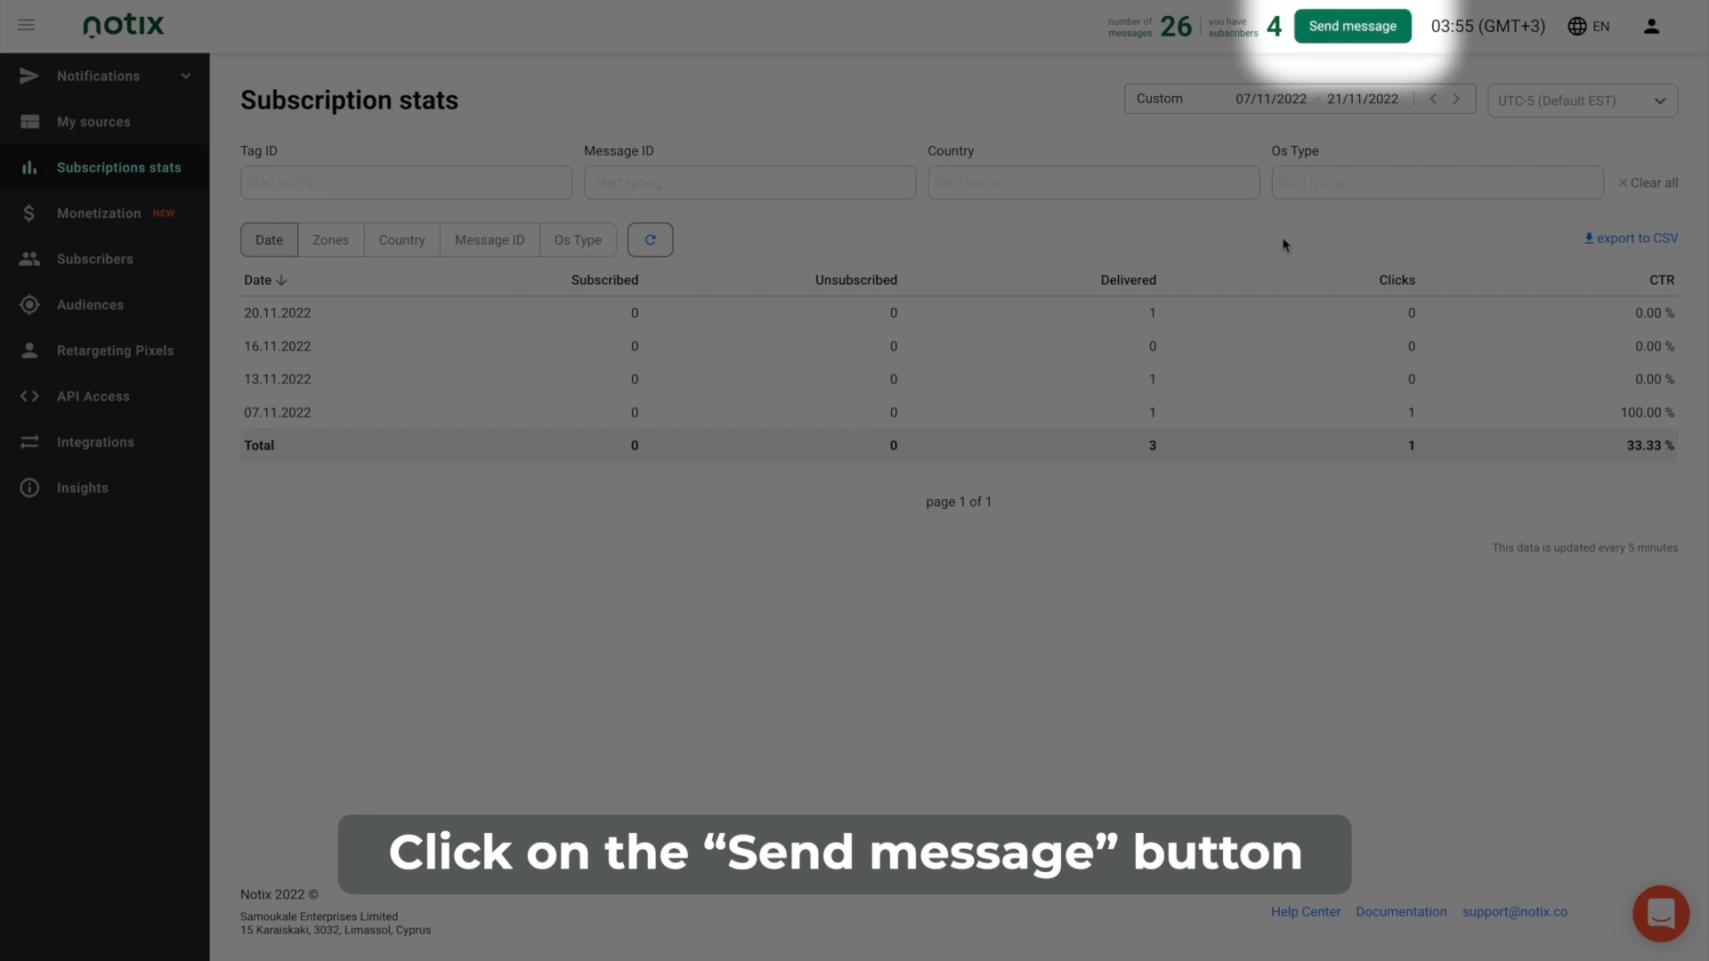
# Start a new push message from the Amazing test tag with title and description 'Test'.
pyautogui.click(1351, 24)
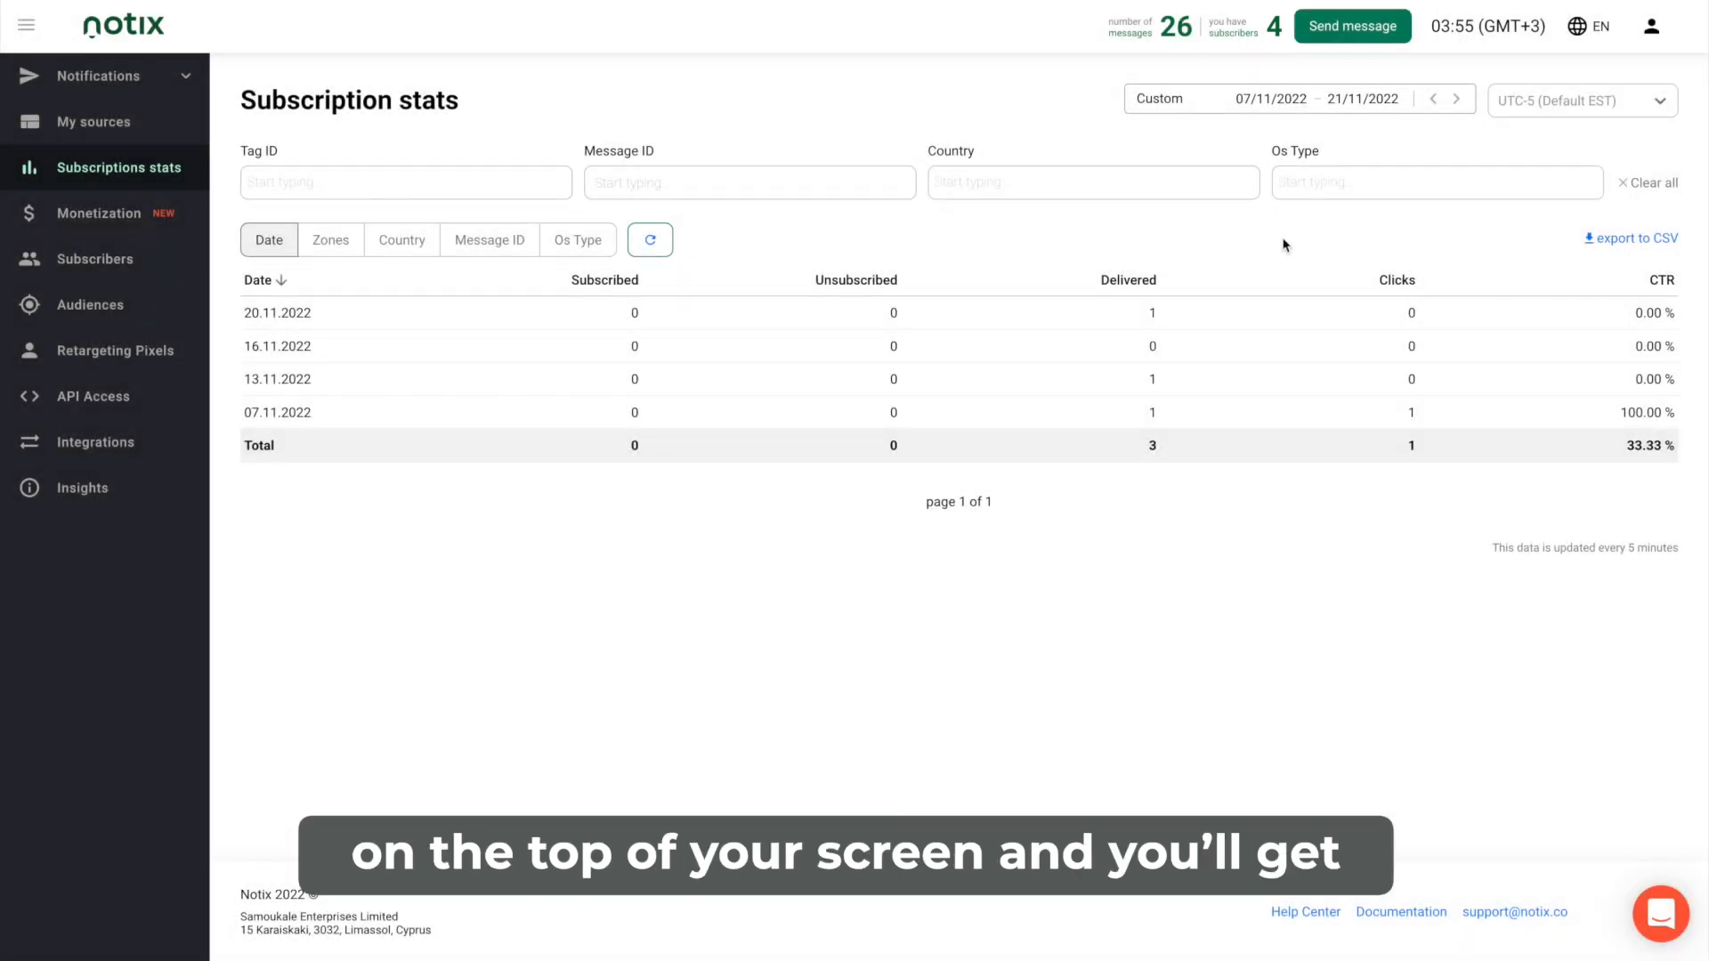
pyautogui.click(1351, 25)
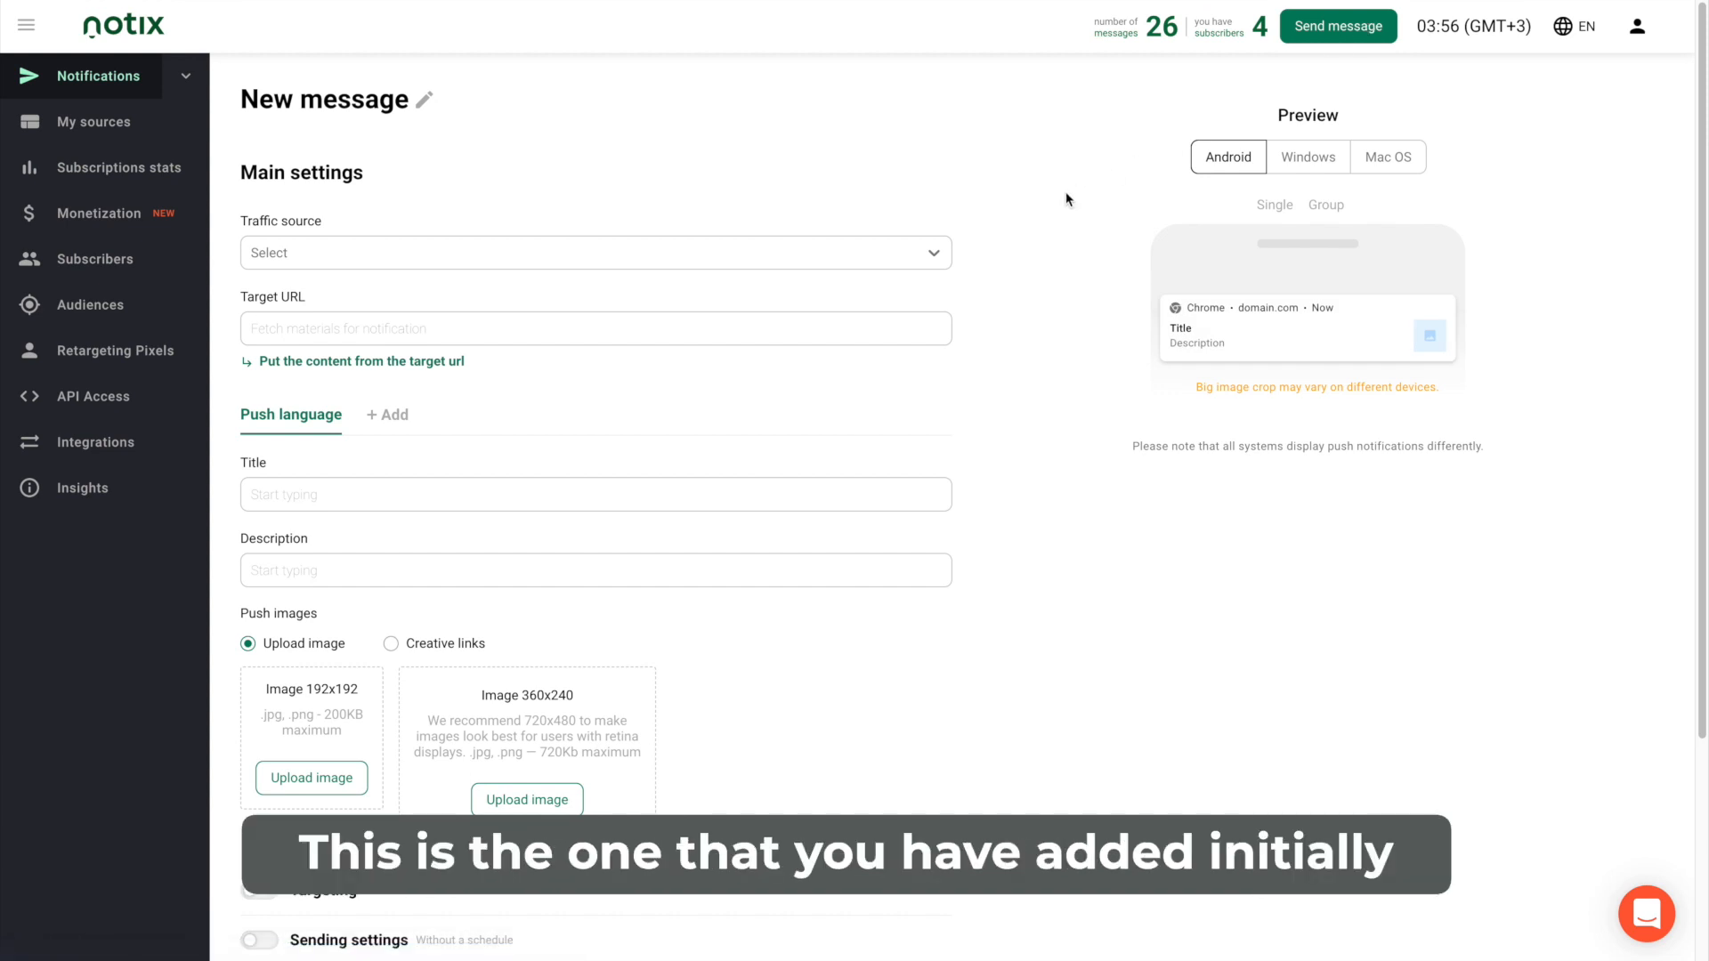
pyautogui.click(595, 252)
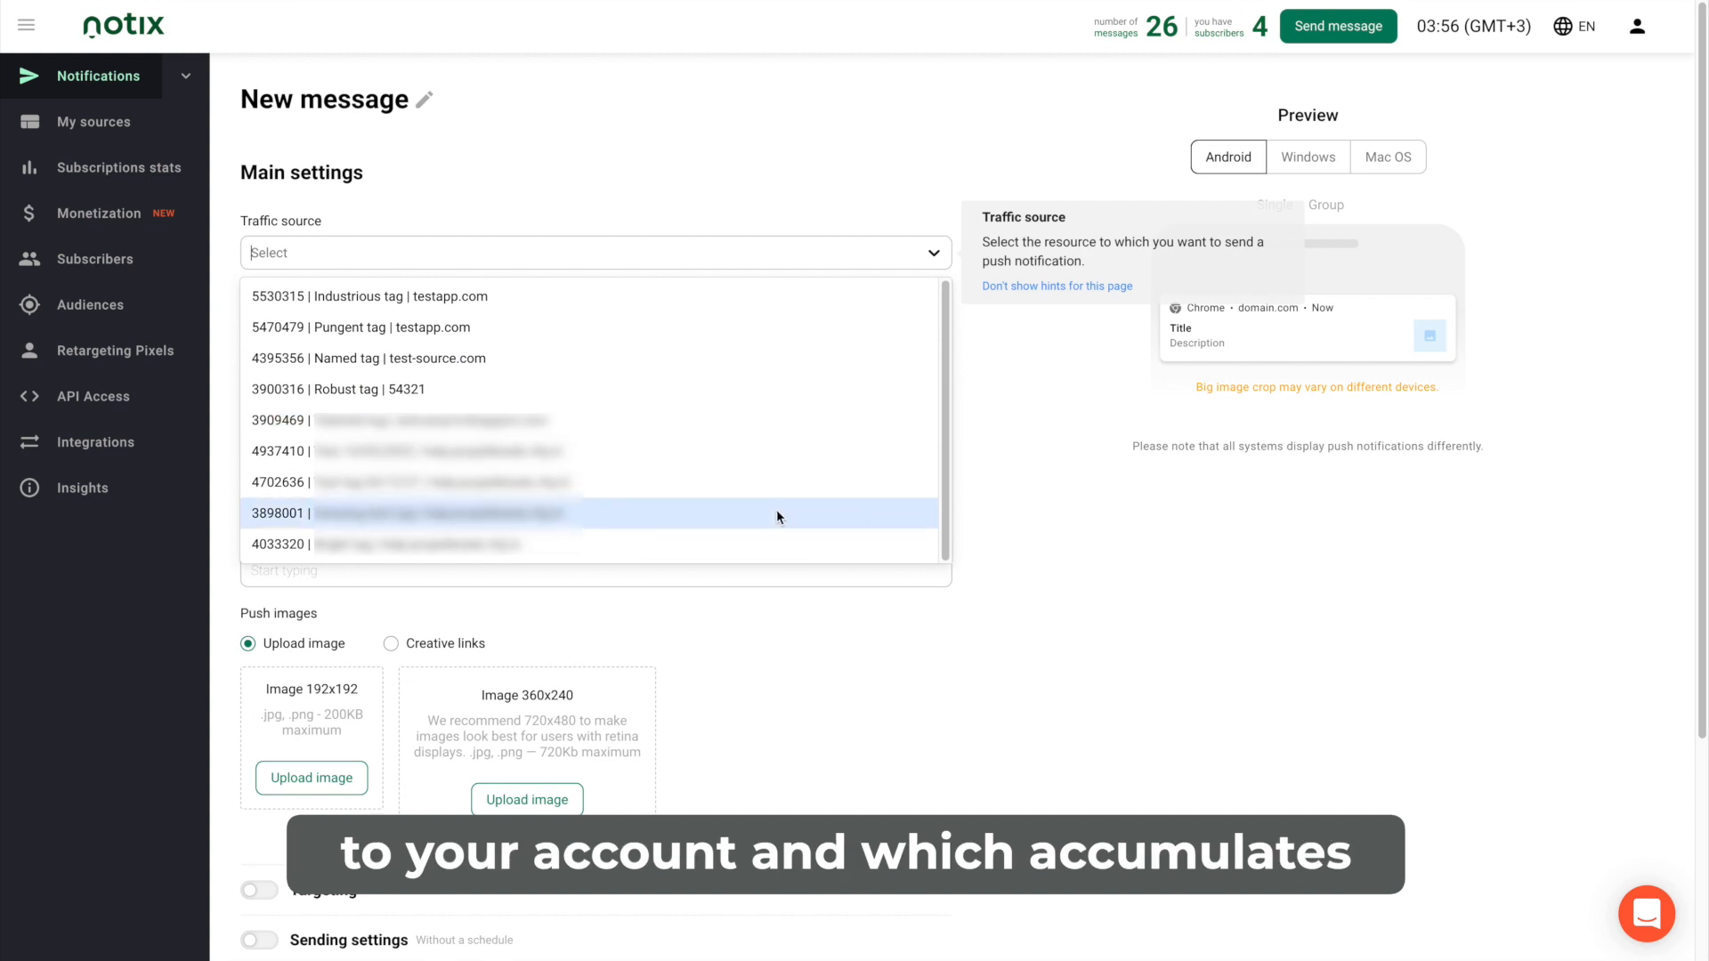
pyautogui.click(588, 513)
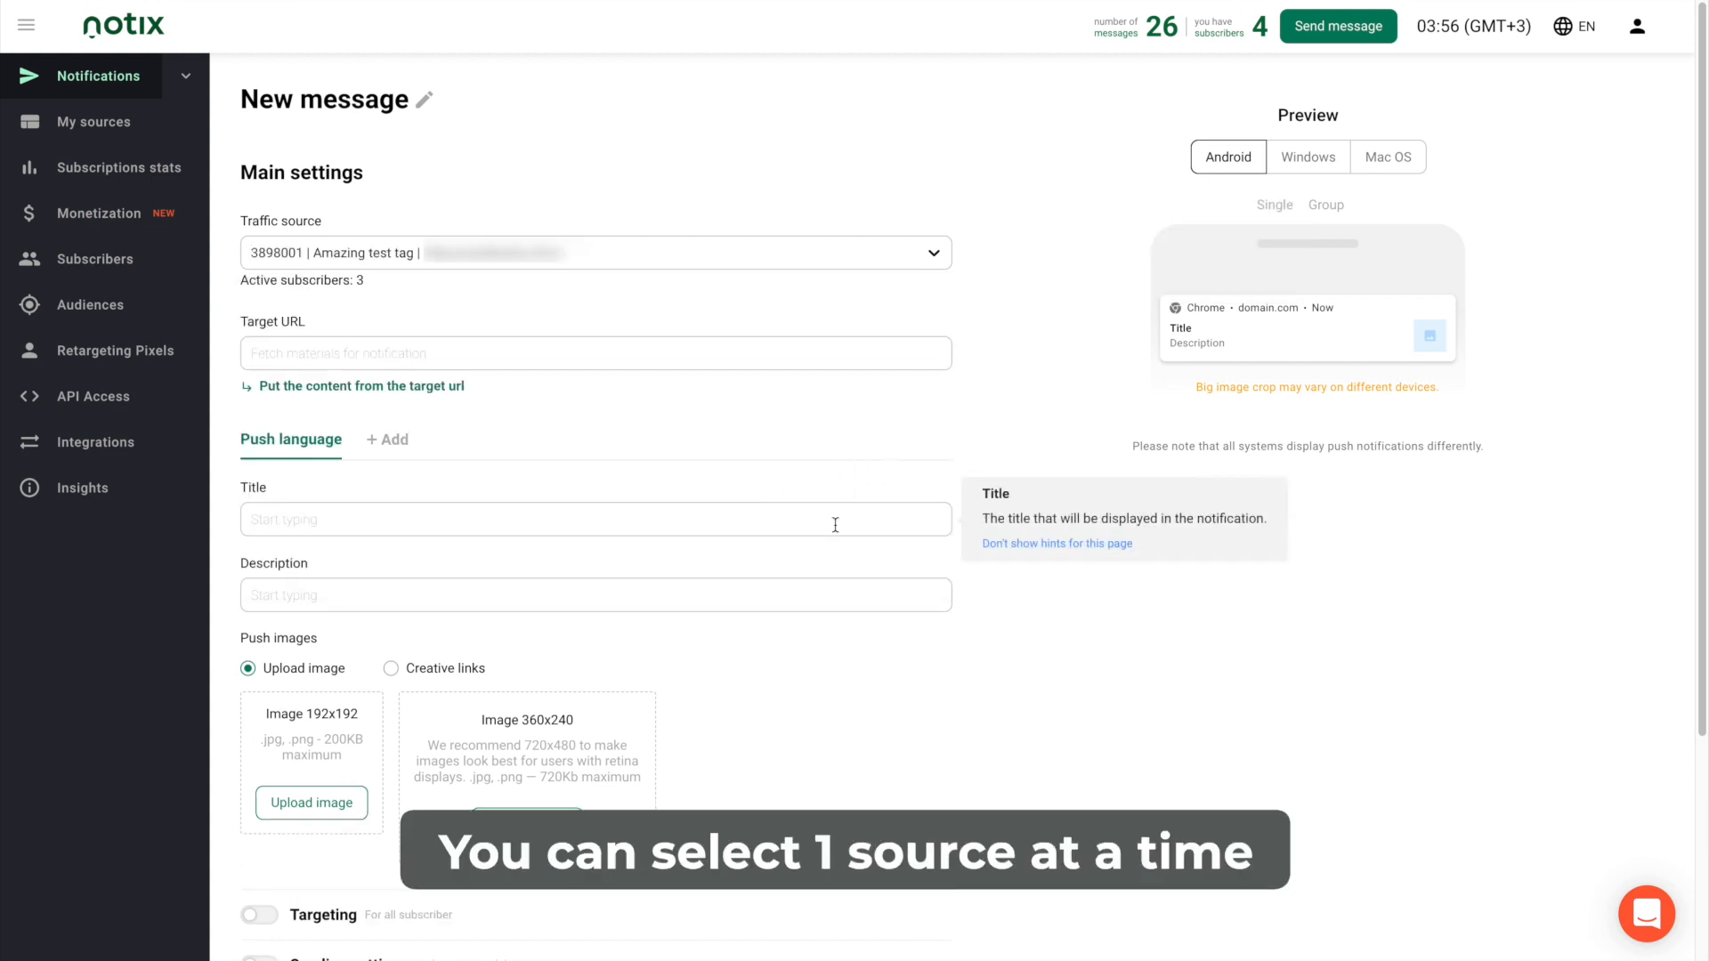
pyautogui.click(596, 519)
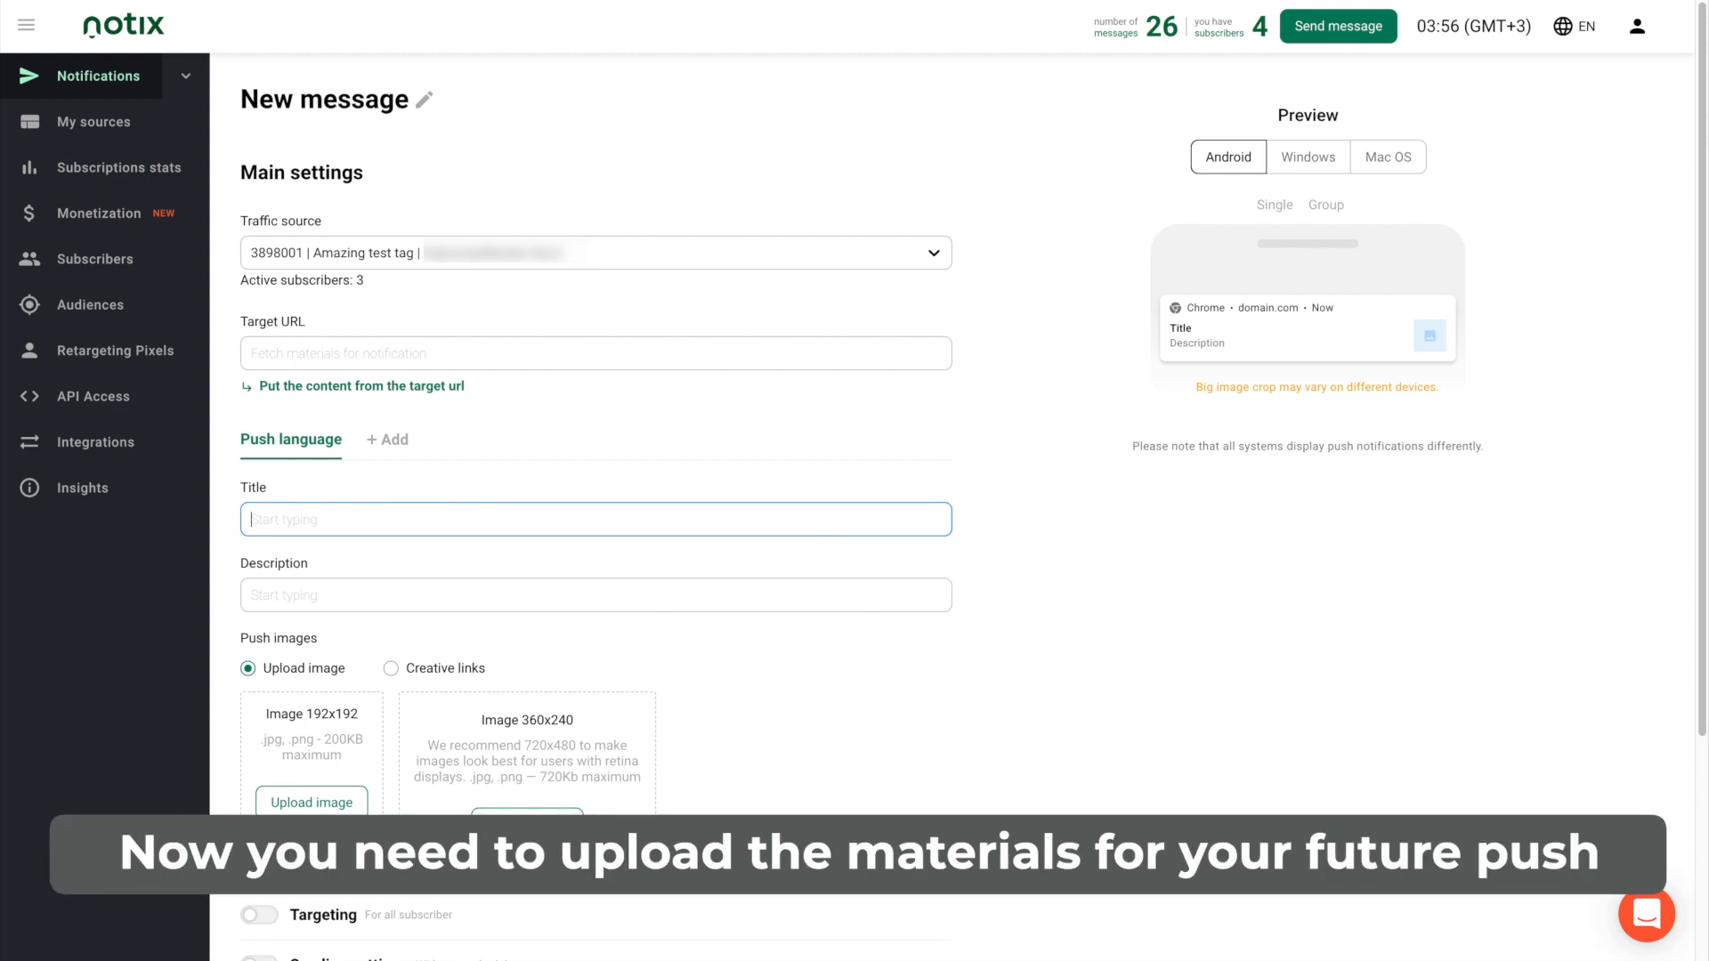
pyautogui.write('Test')
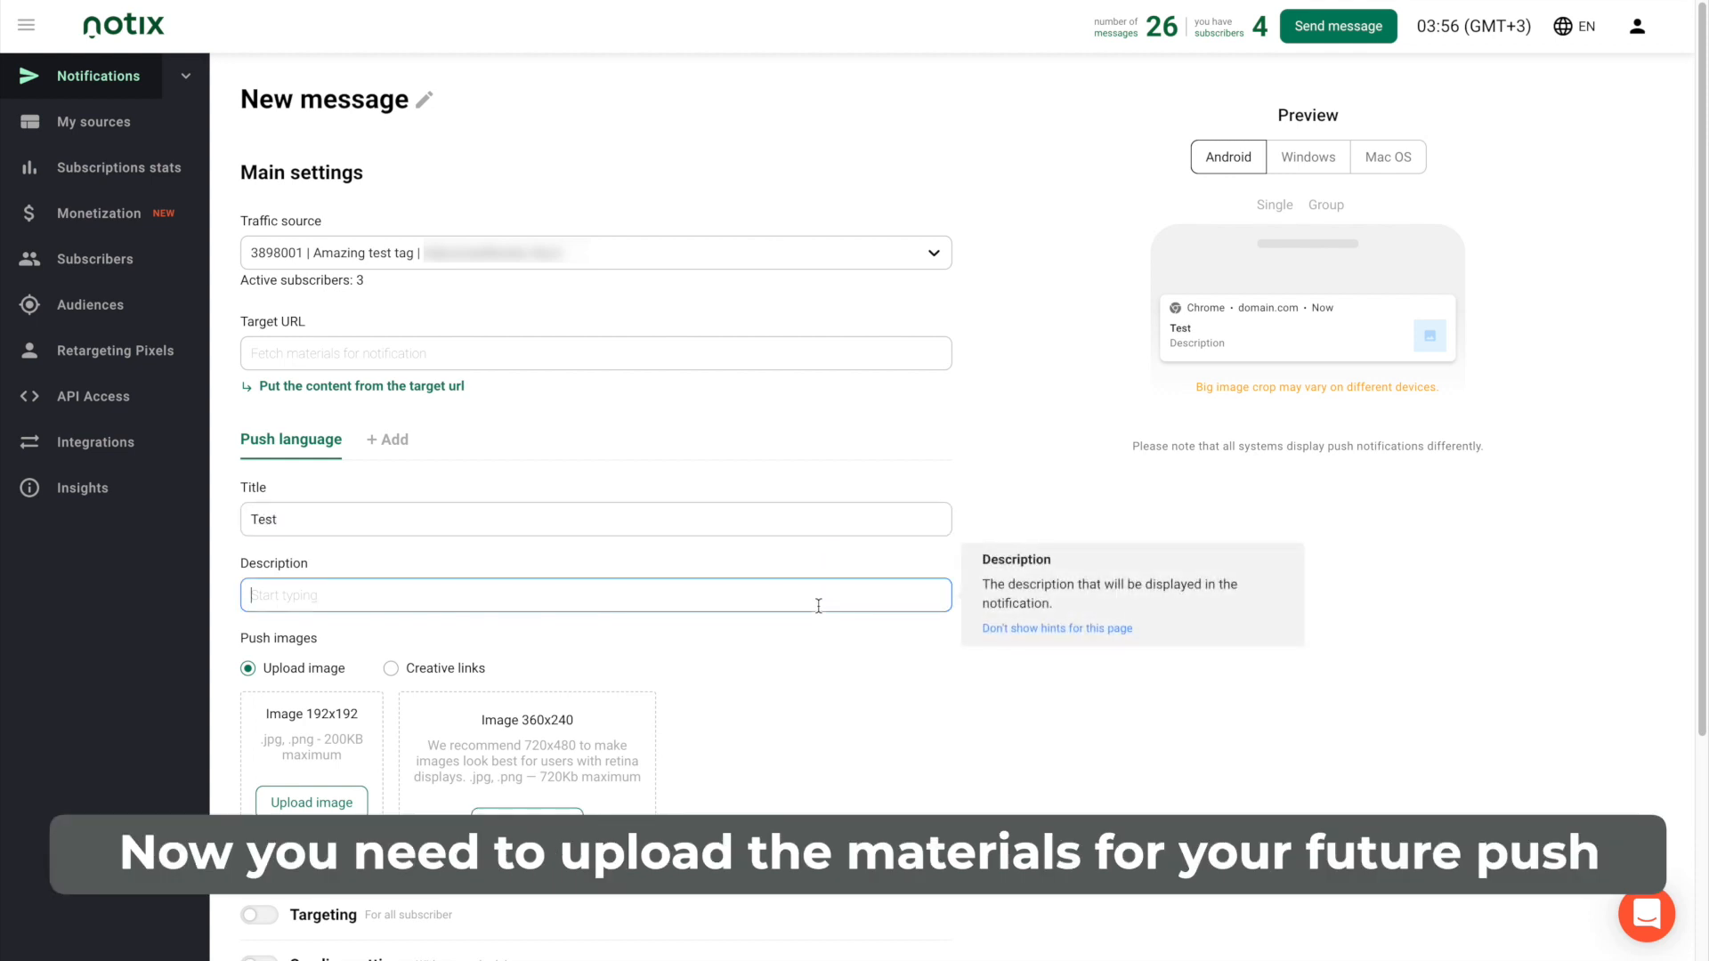
pyautogui.write('Test')
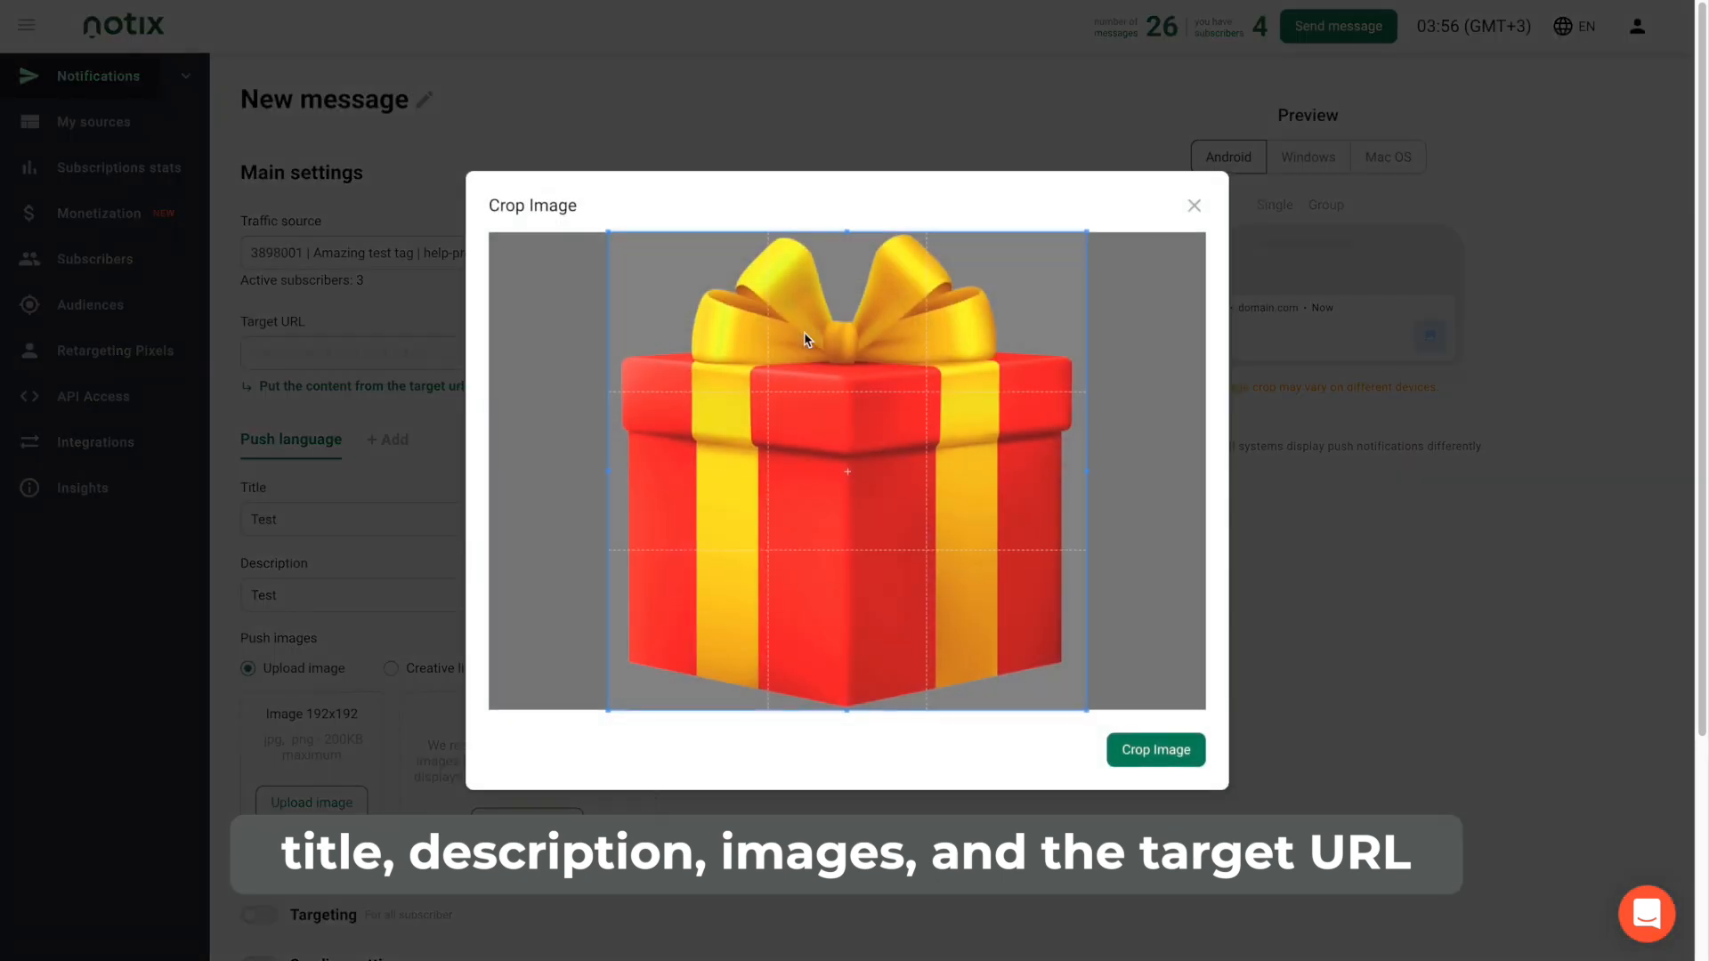
# Confirm the gift picture crop, keeping image upload rather than creative links.
pyautogui.click(1154, 749)
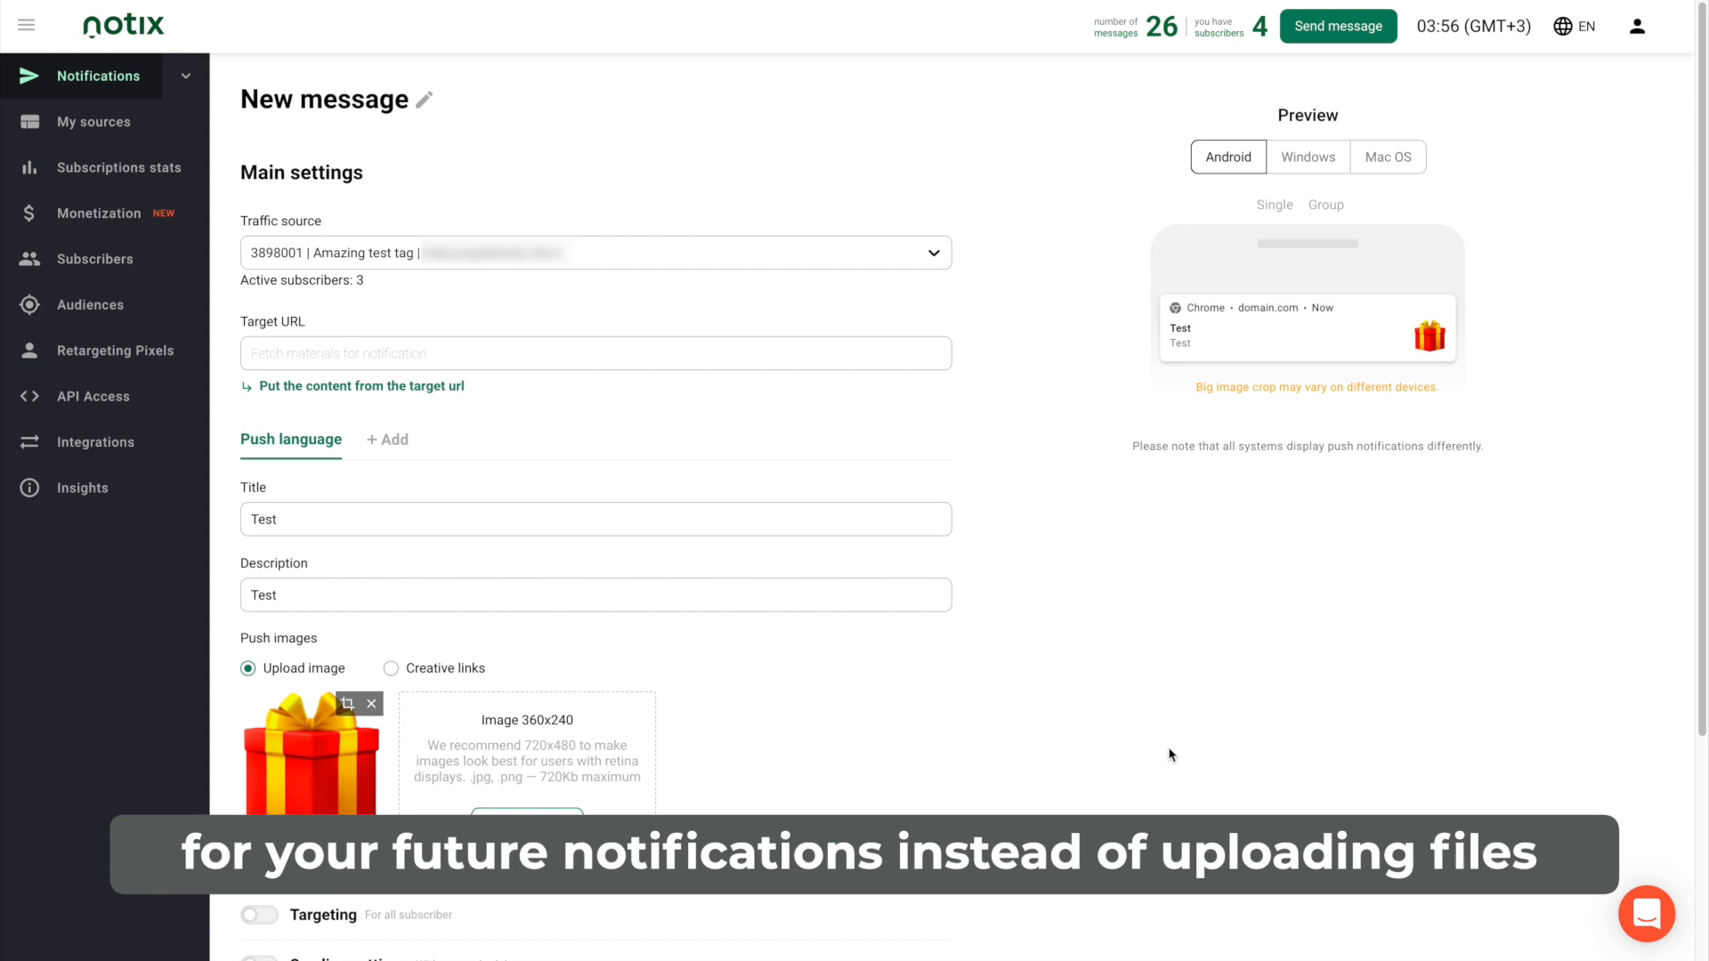
pyautogui.click(390, 668)
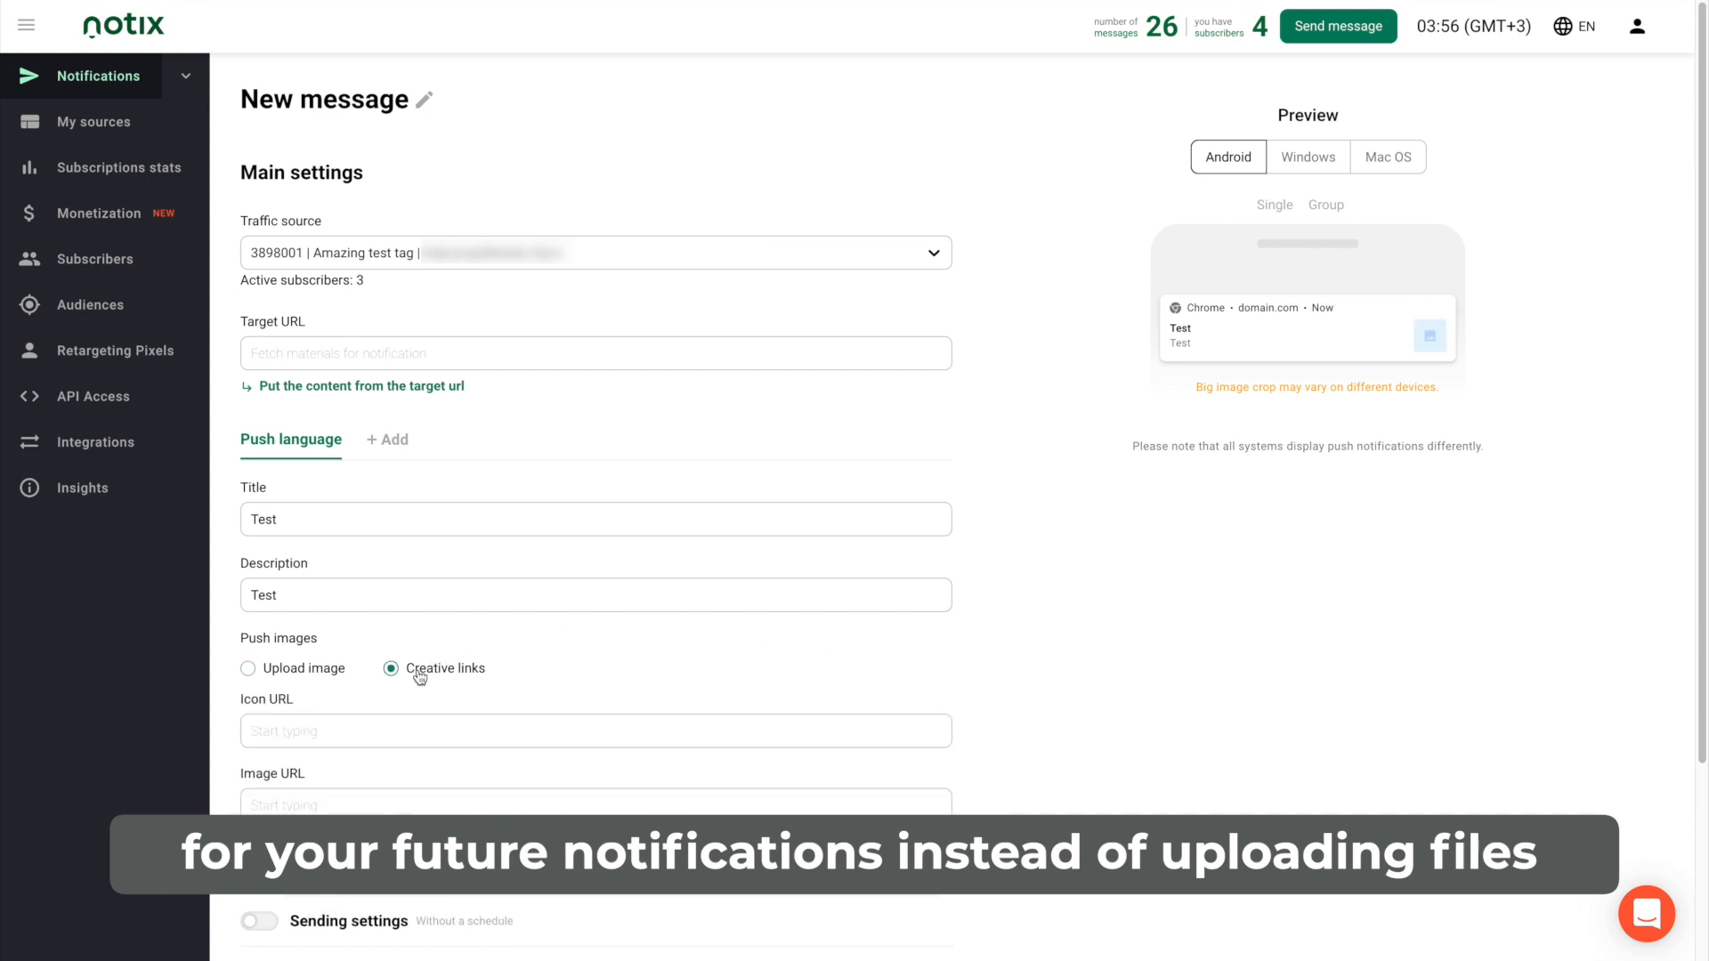
pyautogui.click(247, 668)
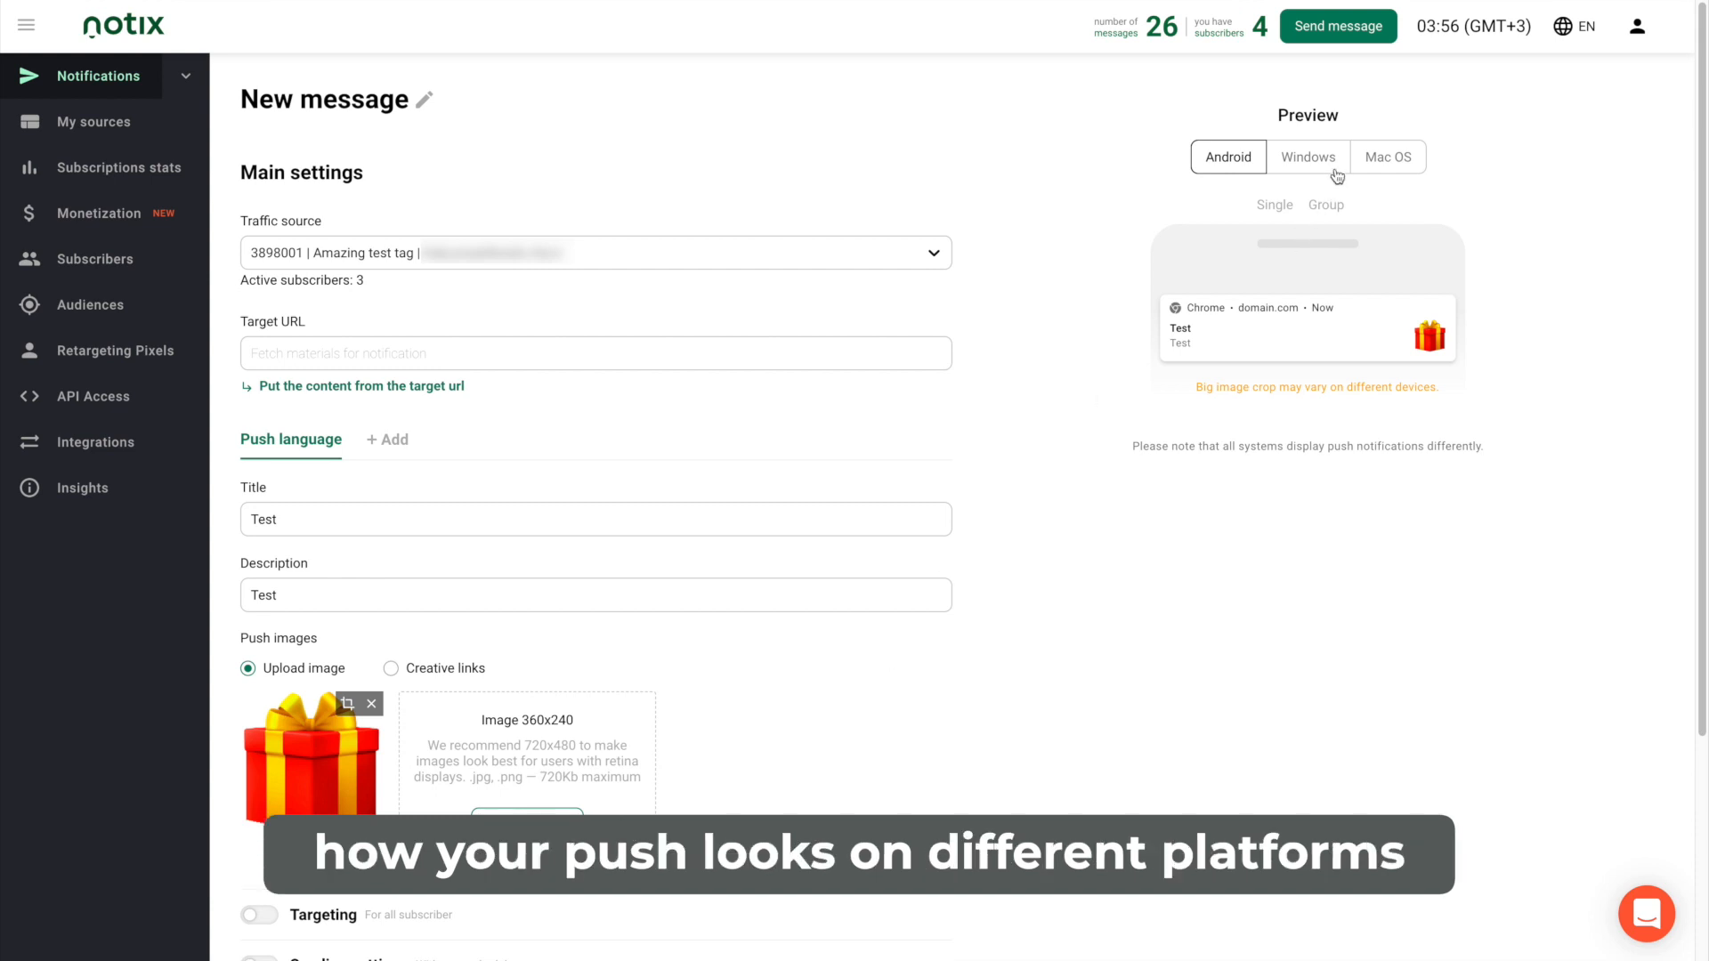
# Preview the notification on Windows and macOS, then return to the Android preview.
pyautogui.click(1307, 157)
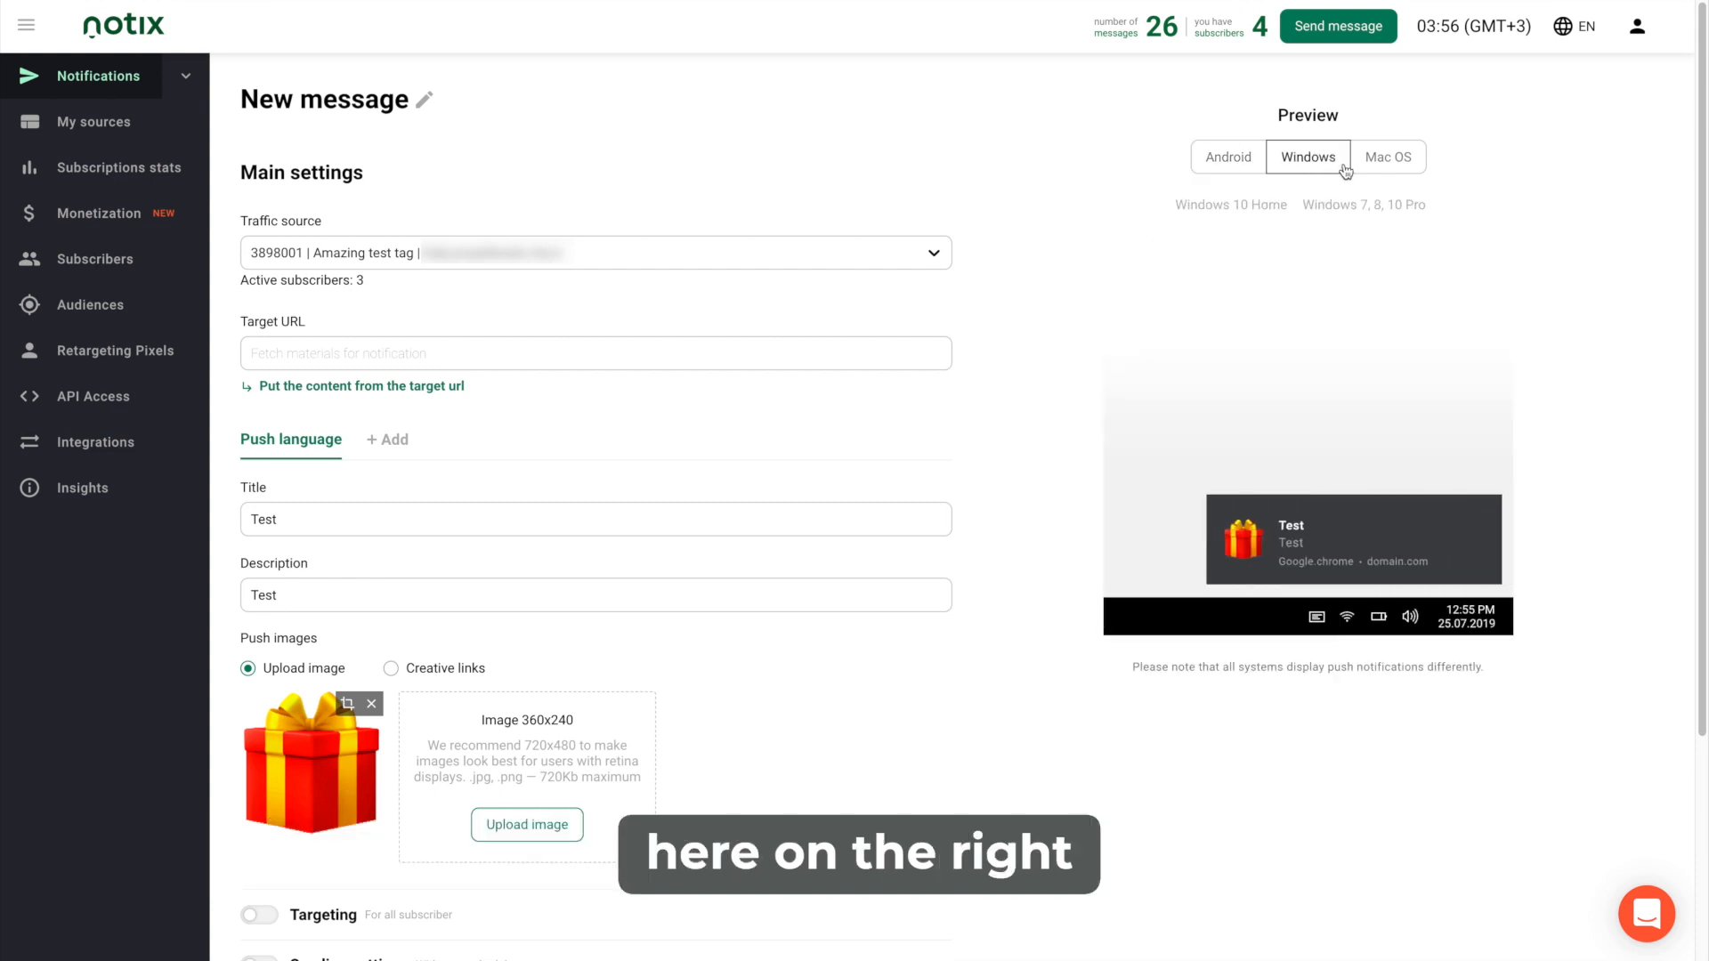
pyautogui.click(1388, 156)
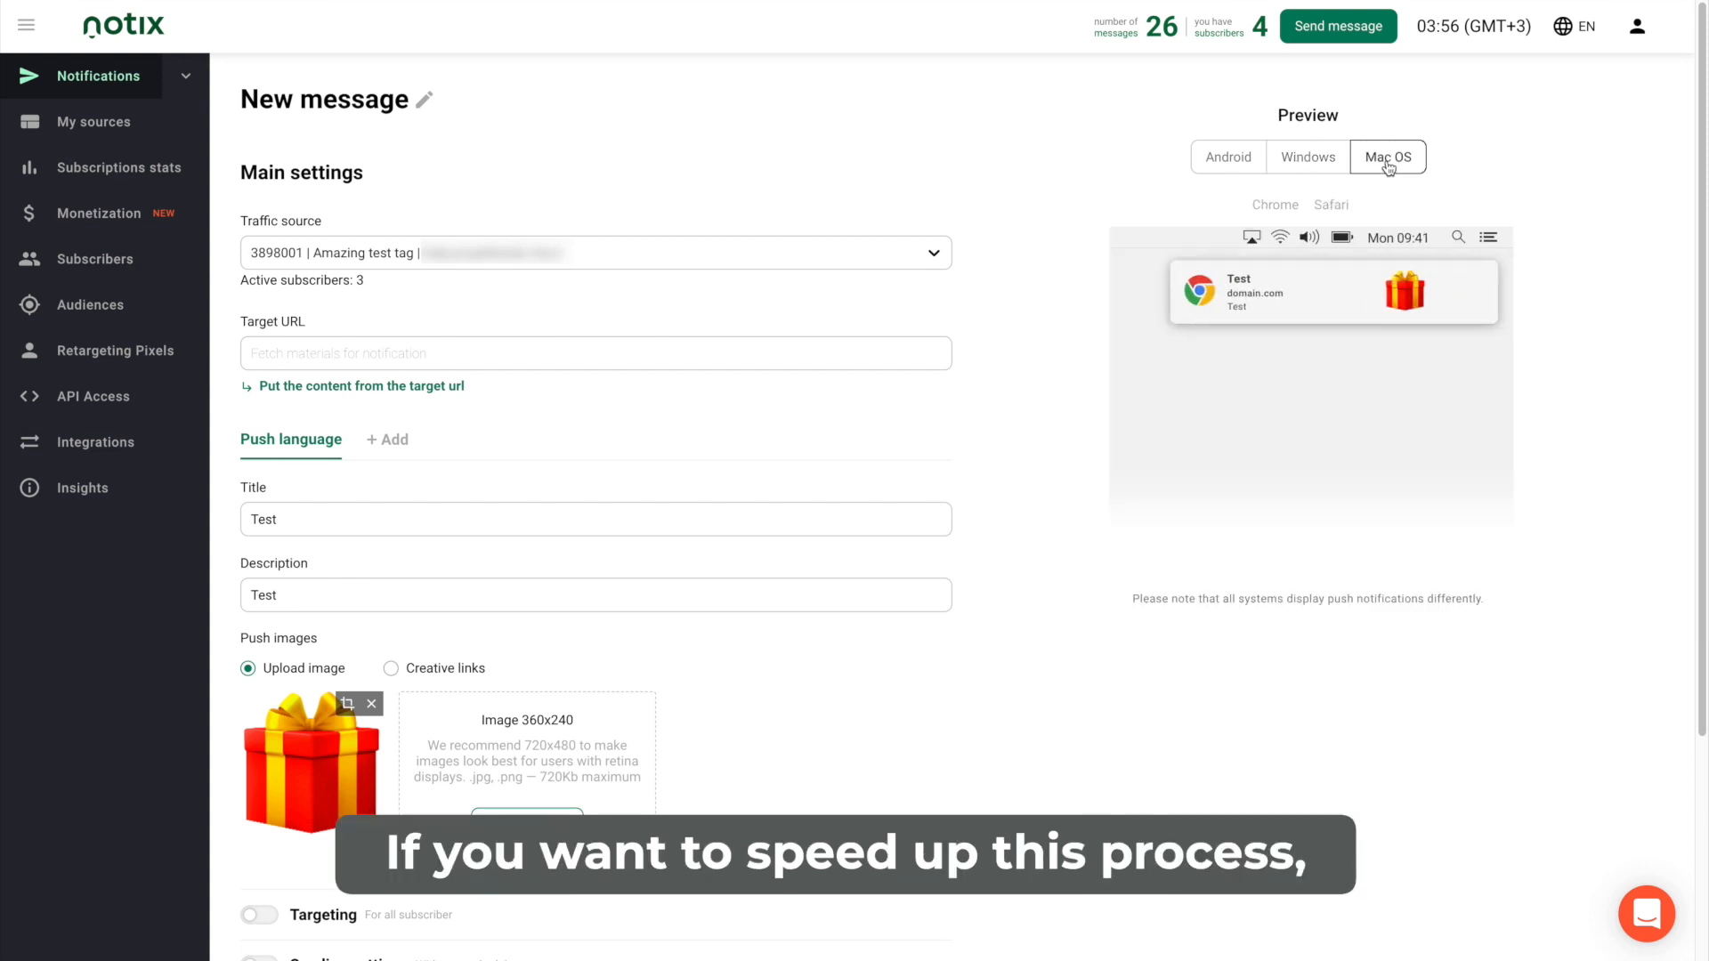
pyautogui.click(1227, 156)
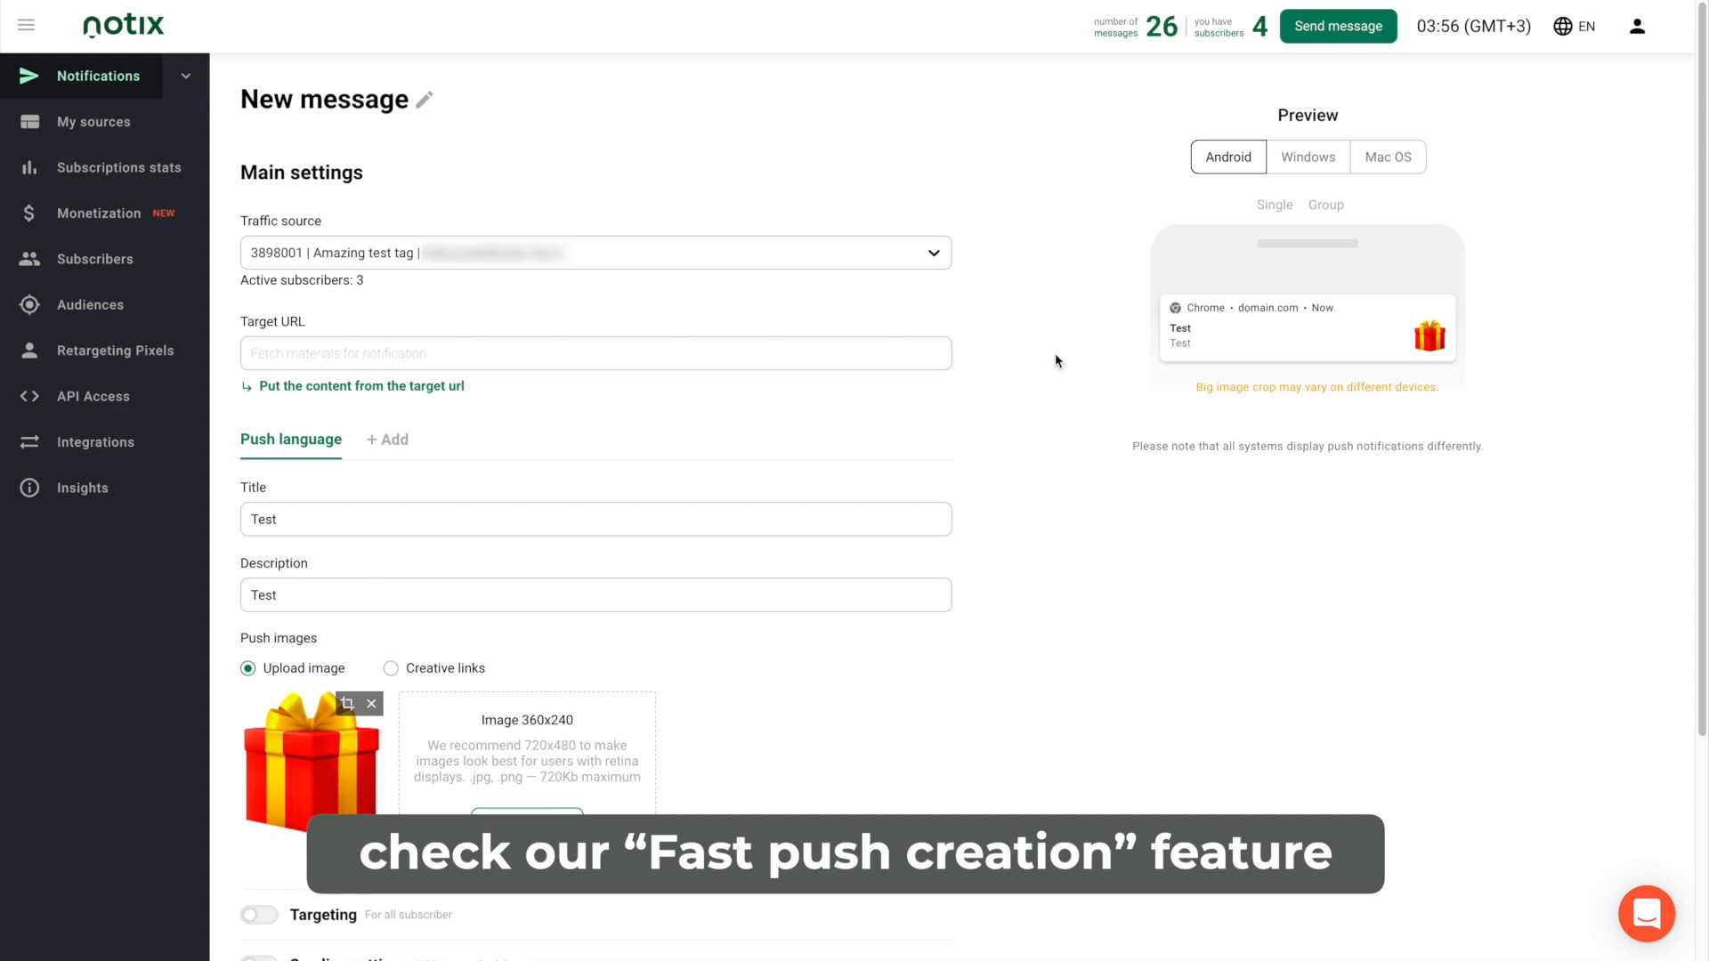
pyautogui.moveTo(781, 352)
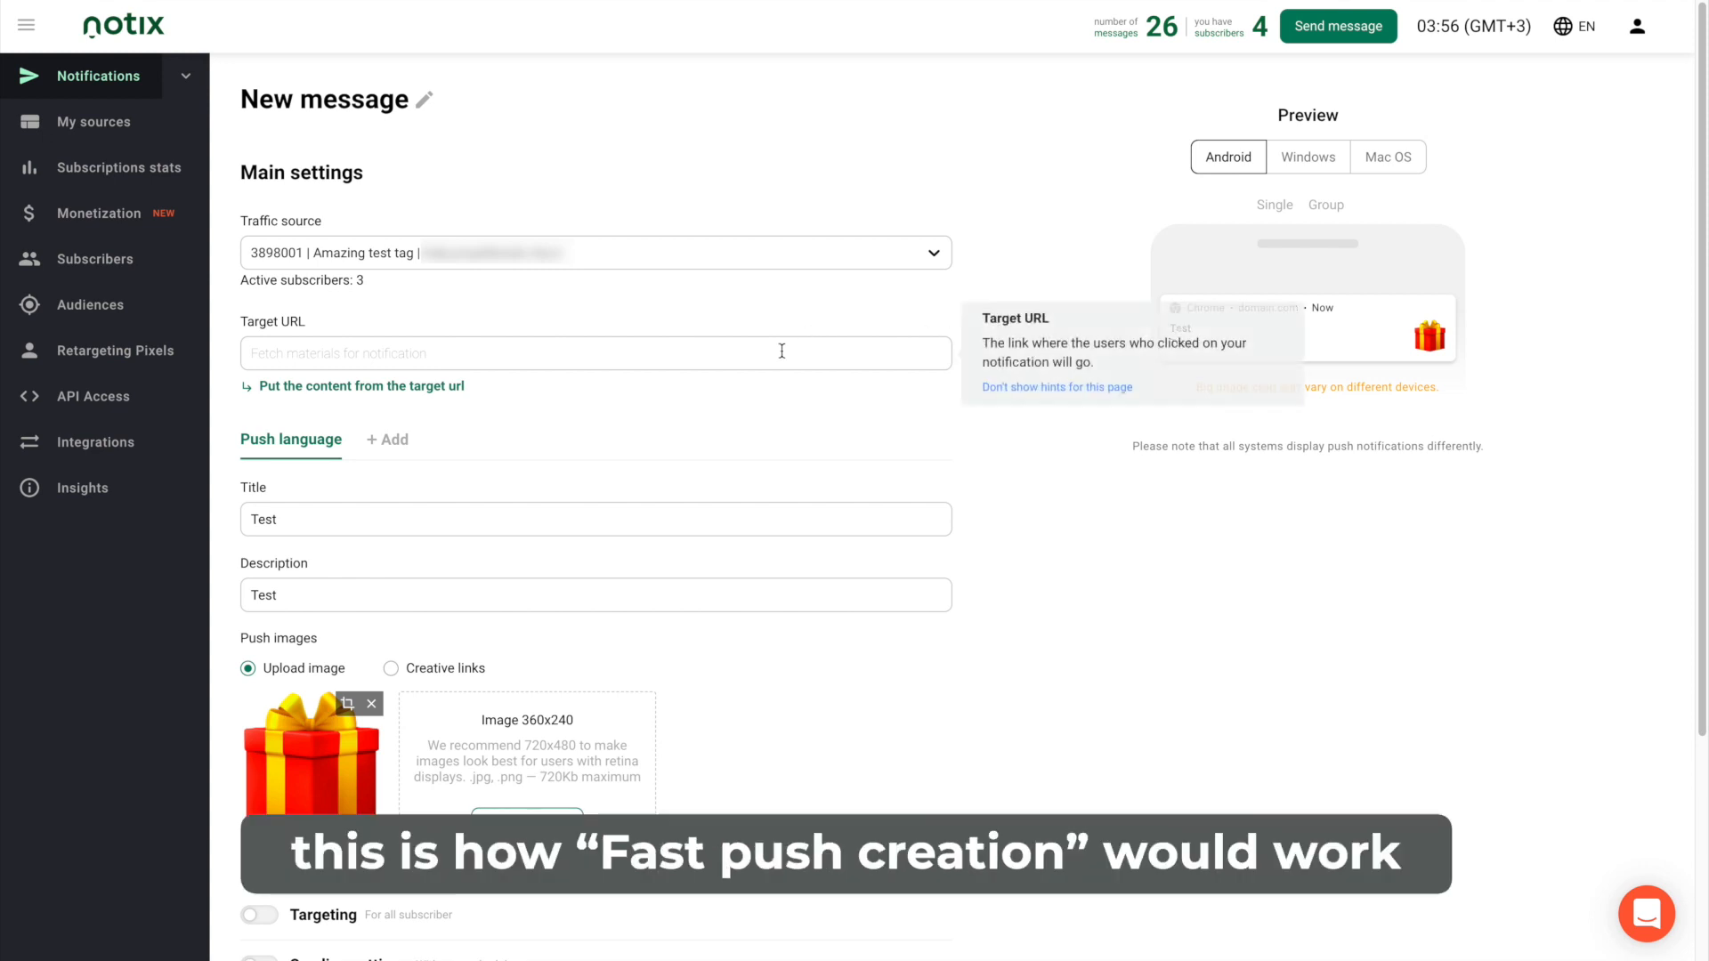
pyautogui.write('https://notix.co/blog/')
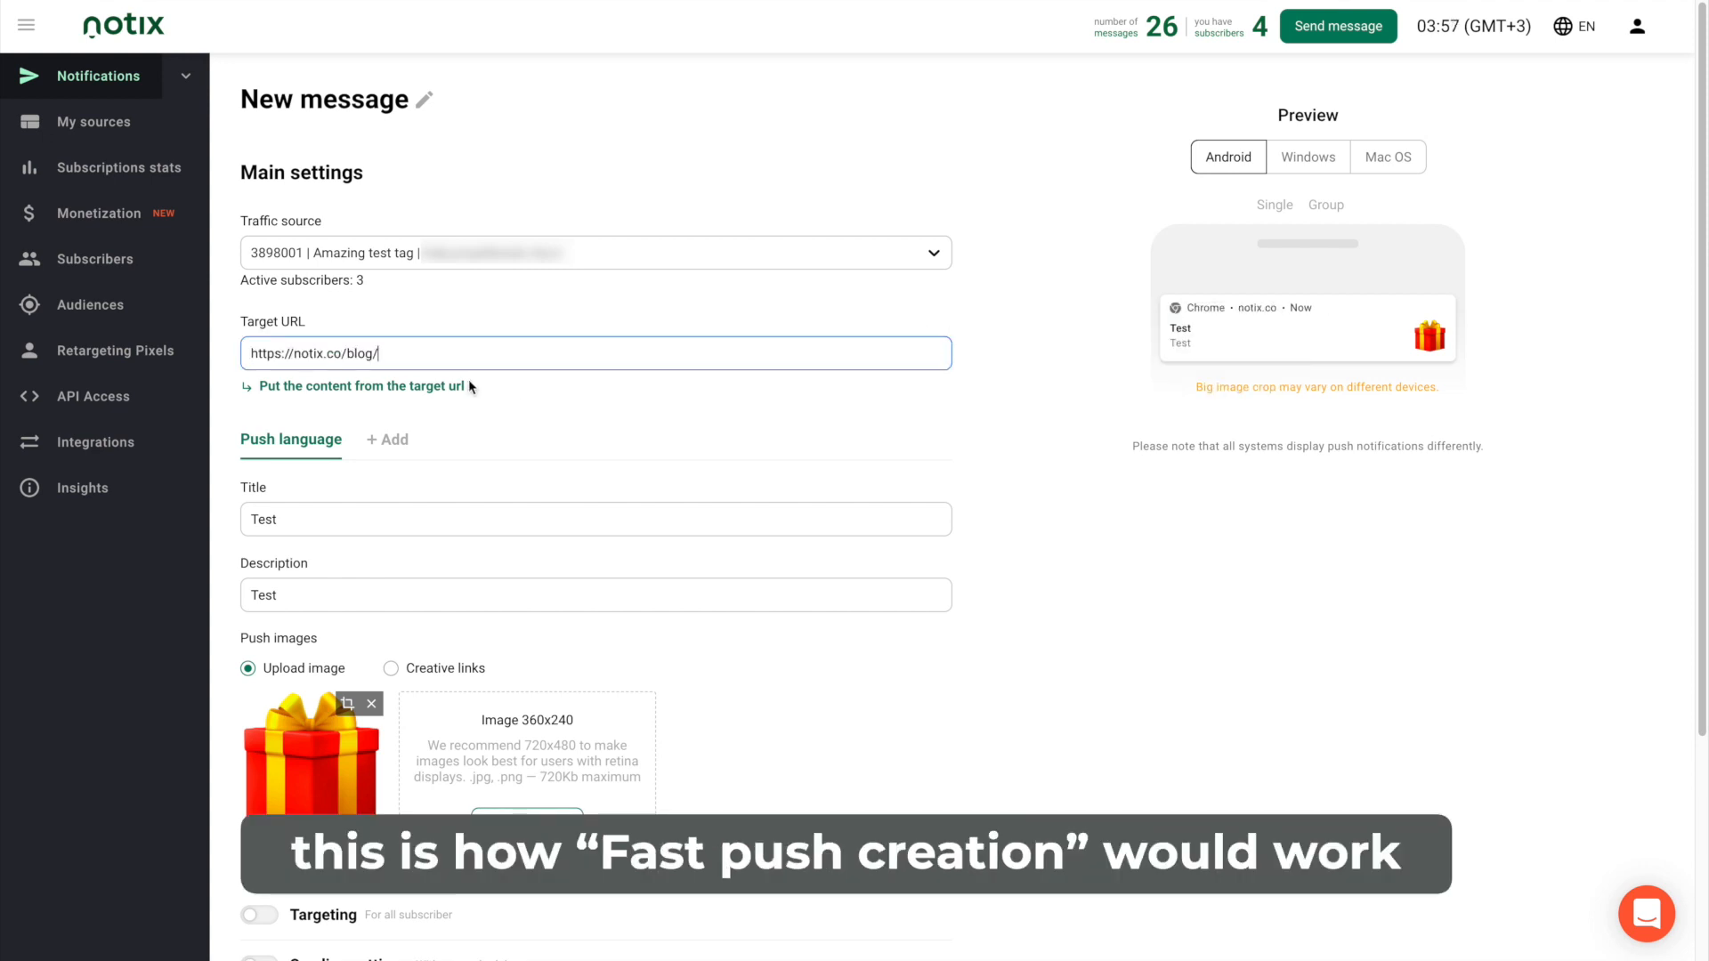
pyautogui.click(363, 385)
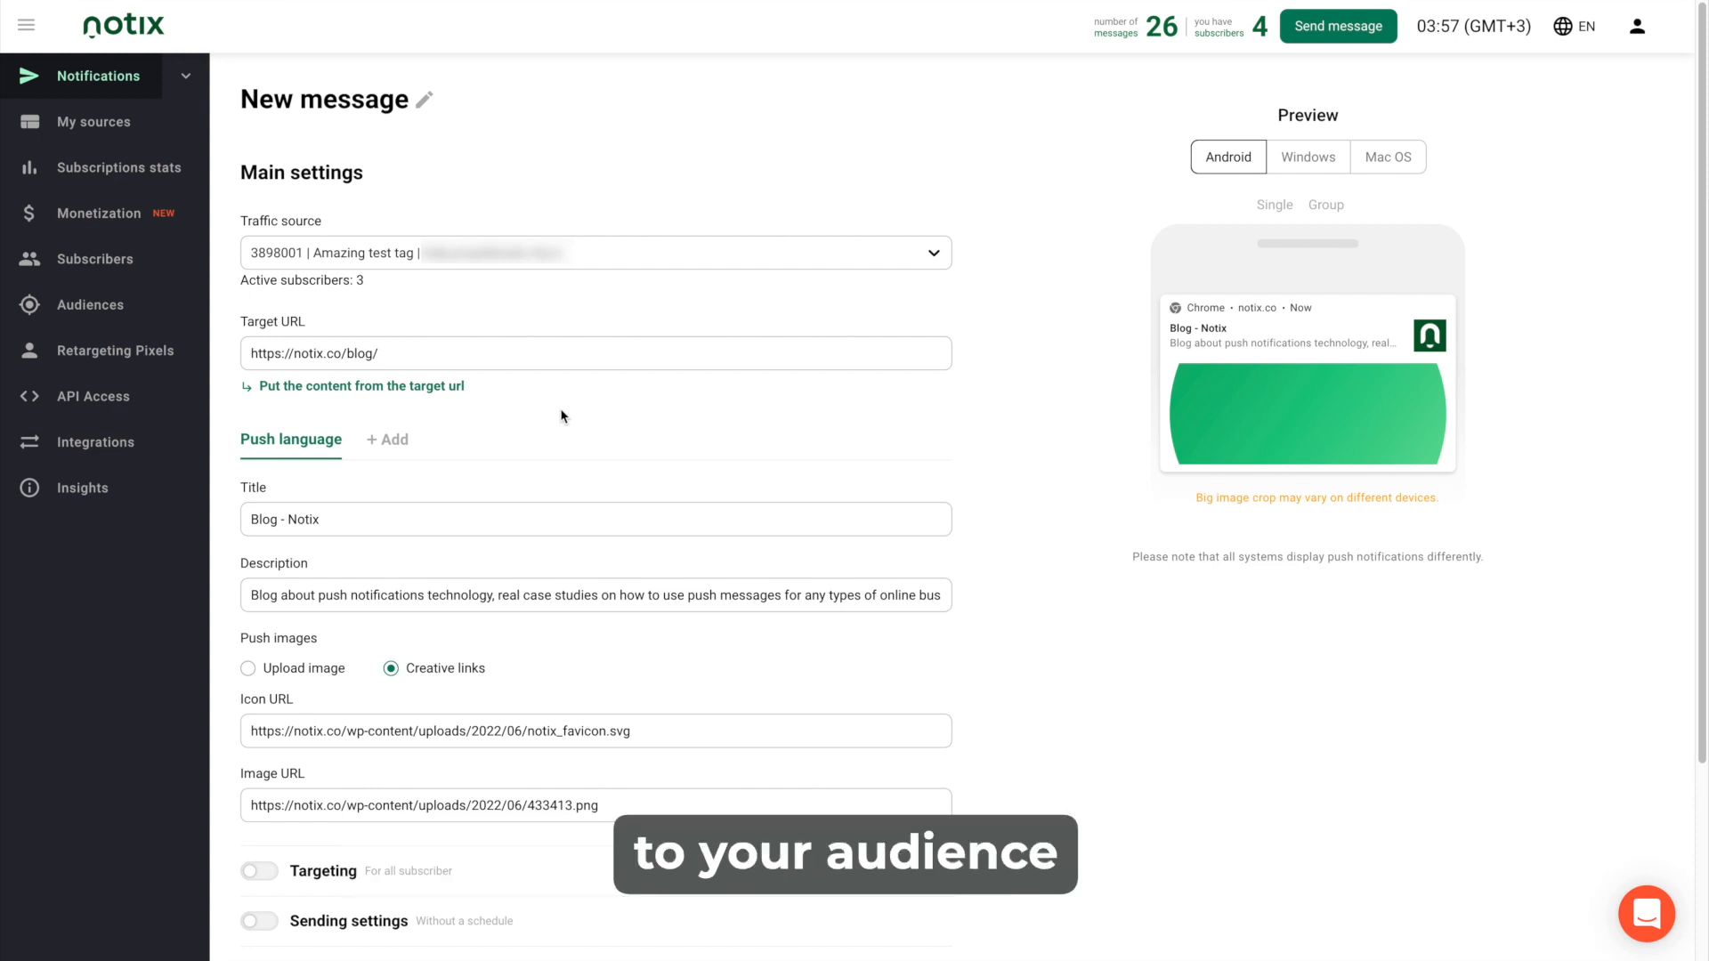
pyautogui.scroll(-3)
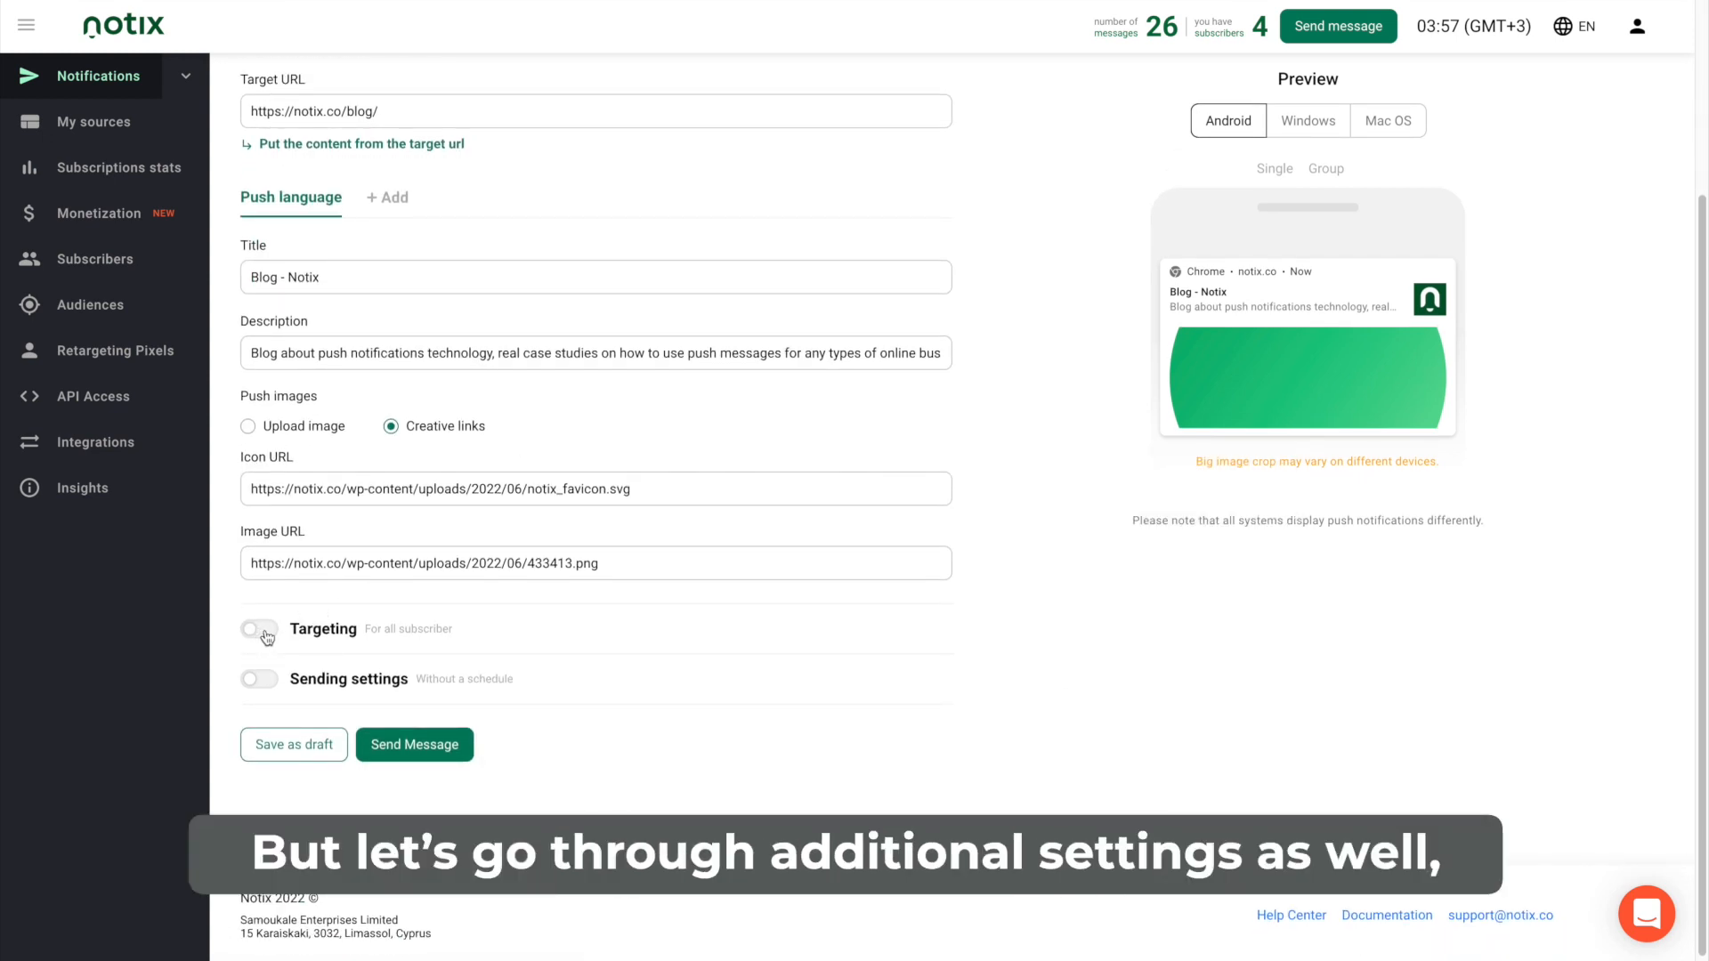
# Switch targeting on for the push and review its location, device, audience and activity filters.
pyautogui.click(258, 637)
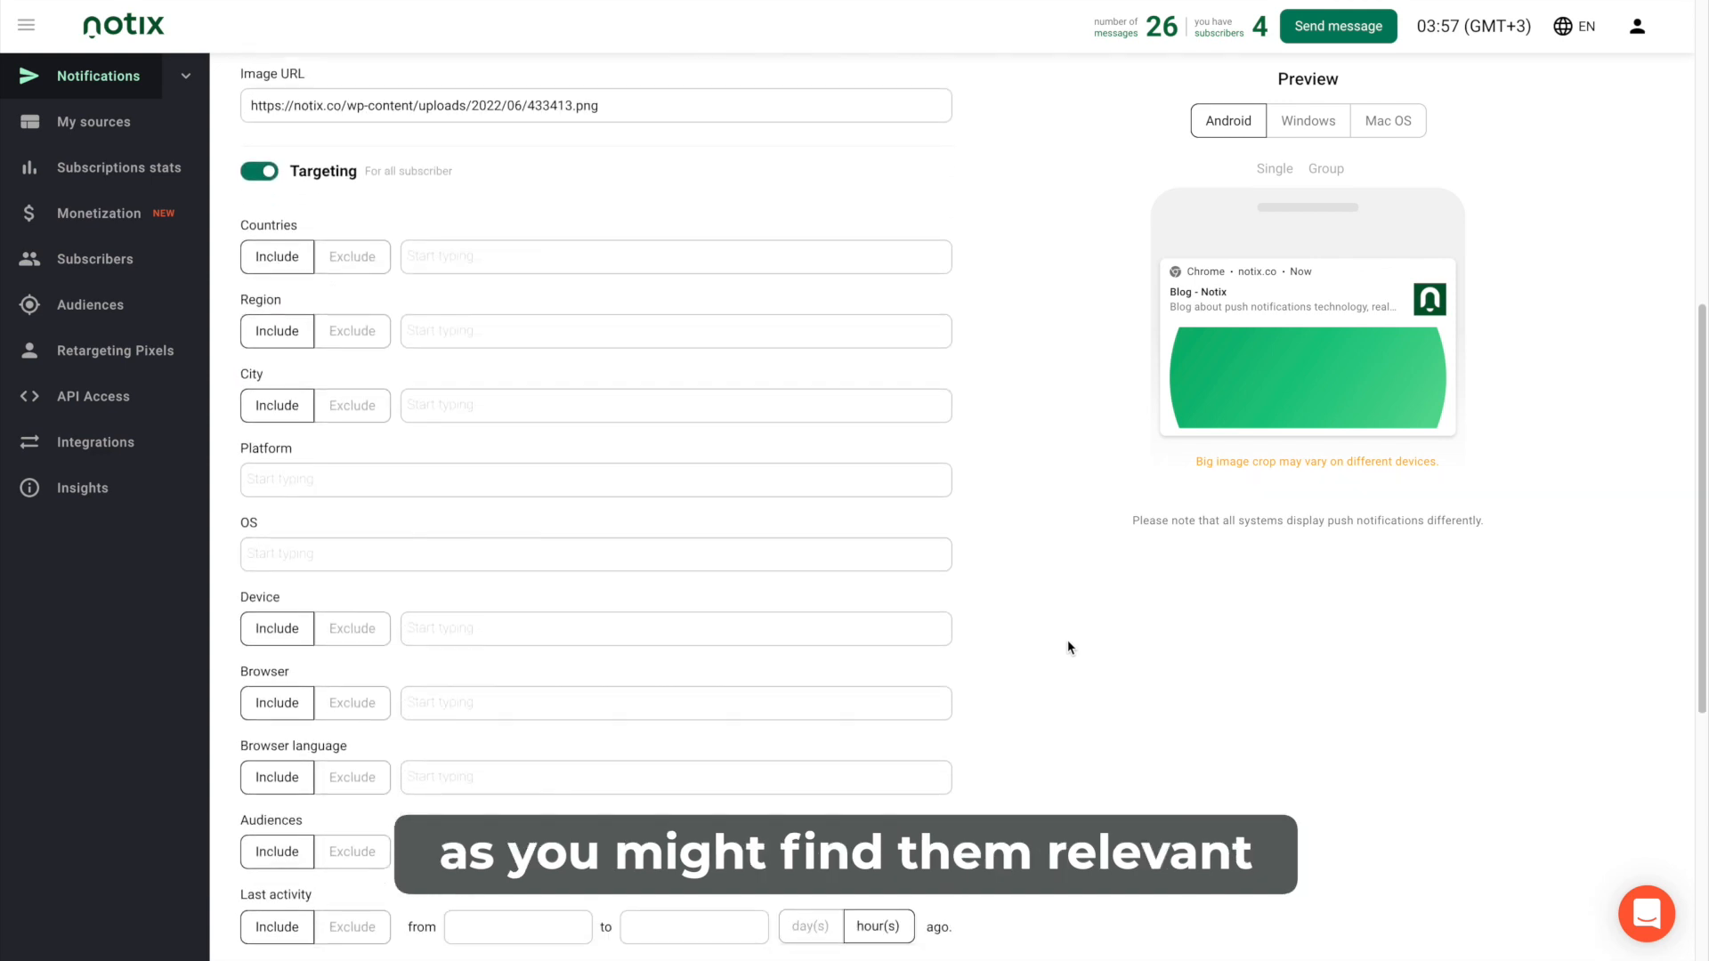
pyautogui.scroll(-3)
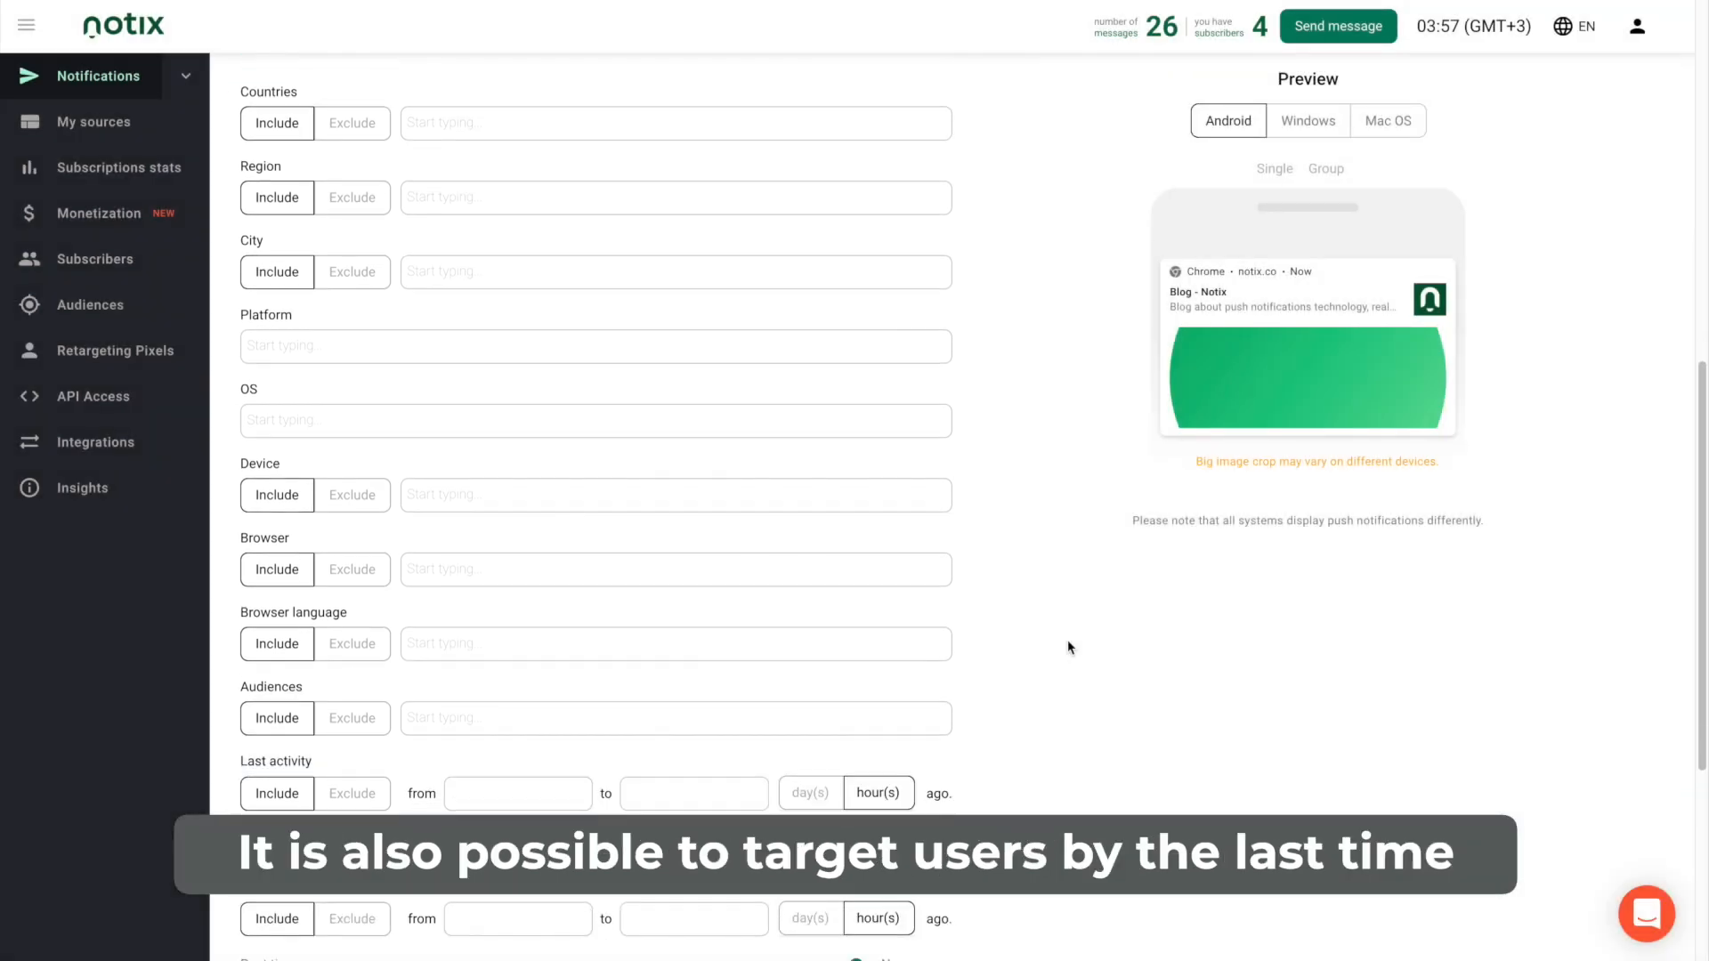
pyautogui.scroll(-3)
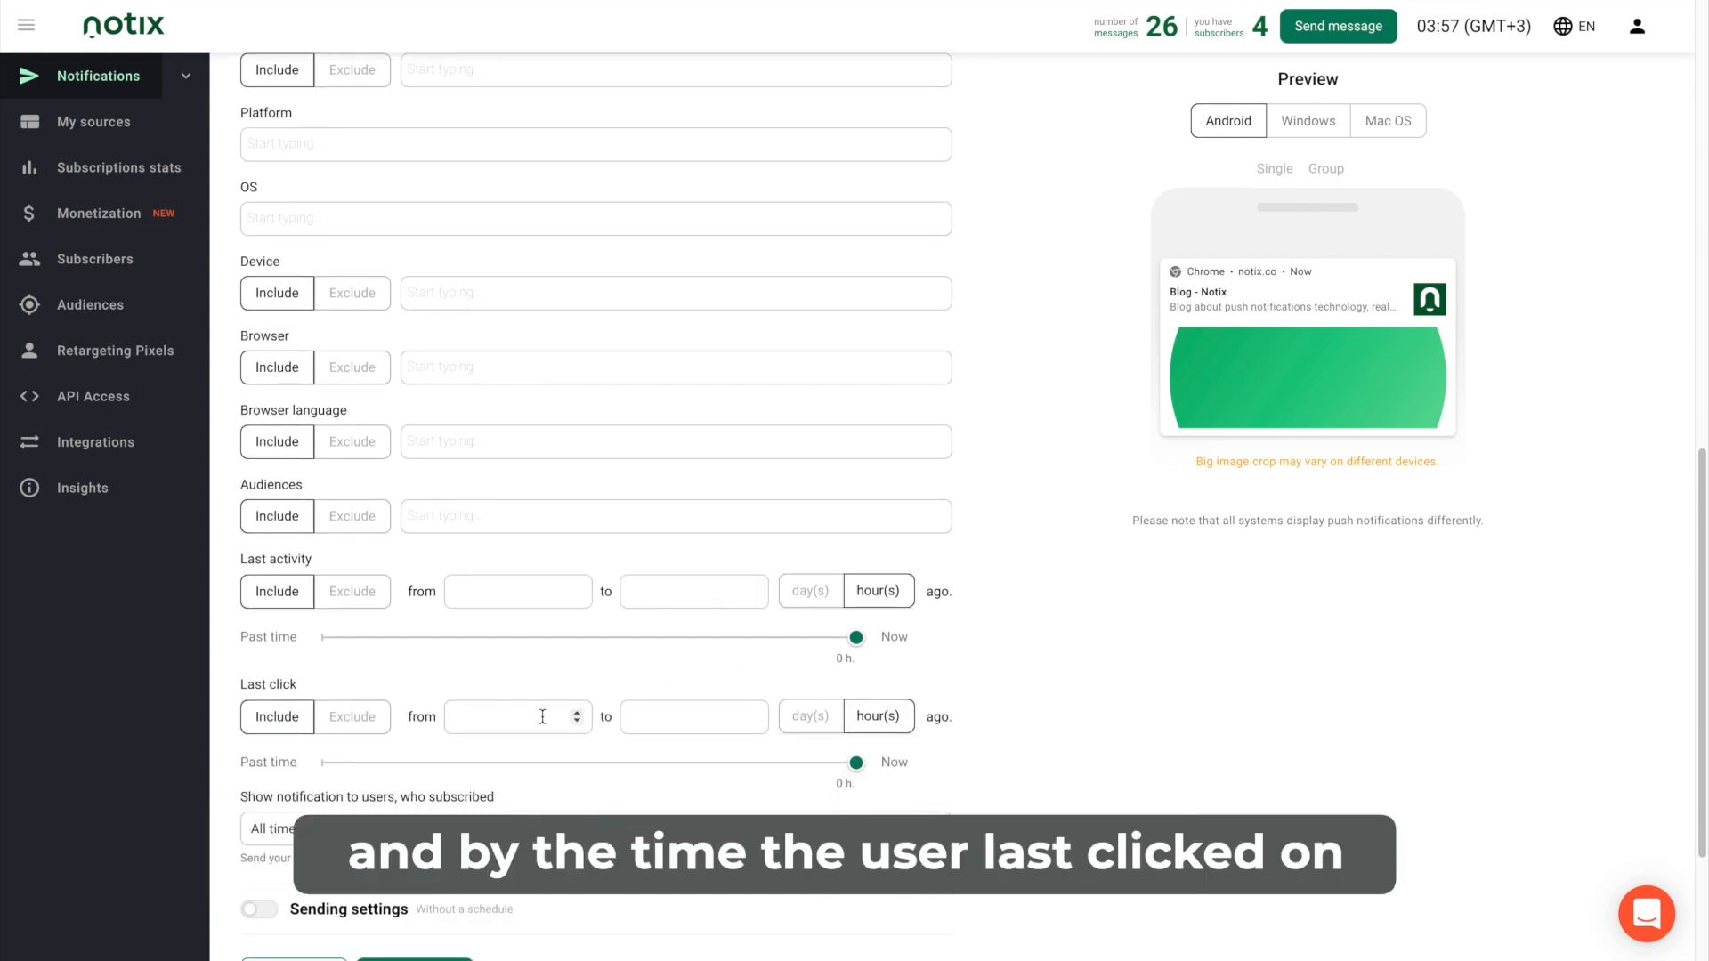
pyautogui.click(693, 716)
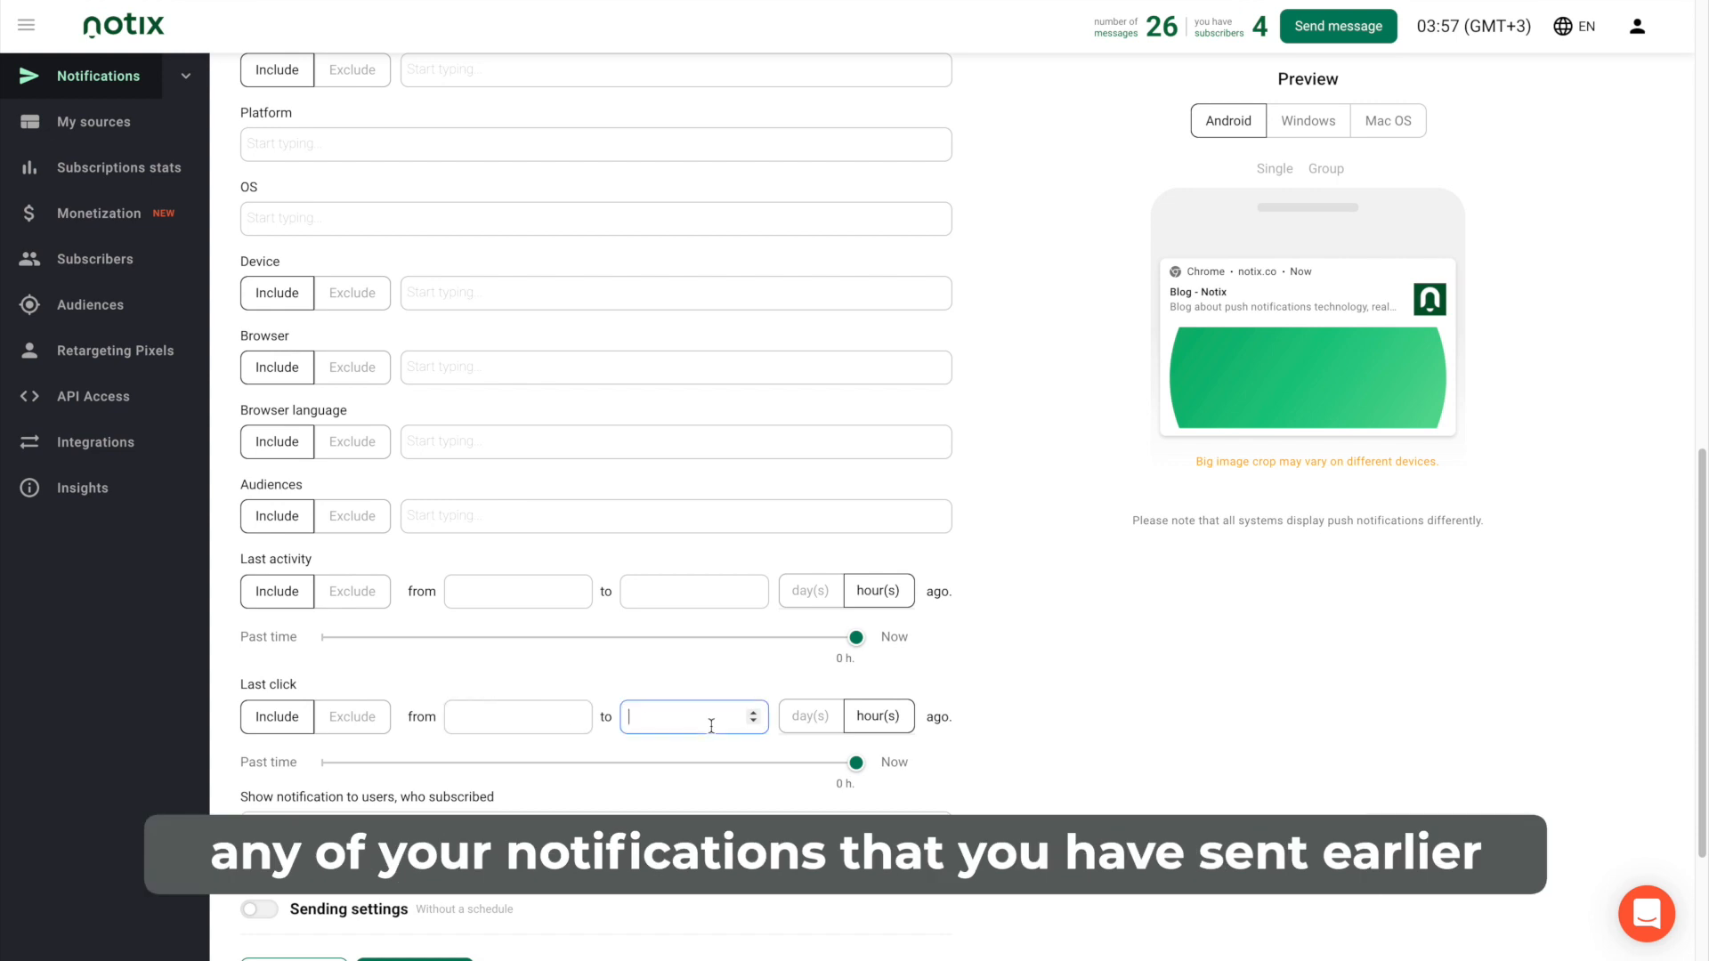
pyautogui.moveTo(1028, 754)
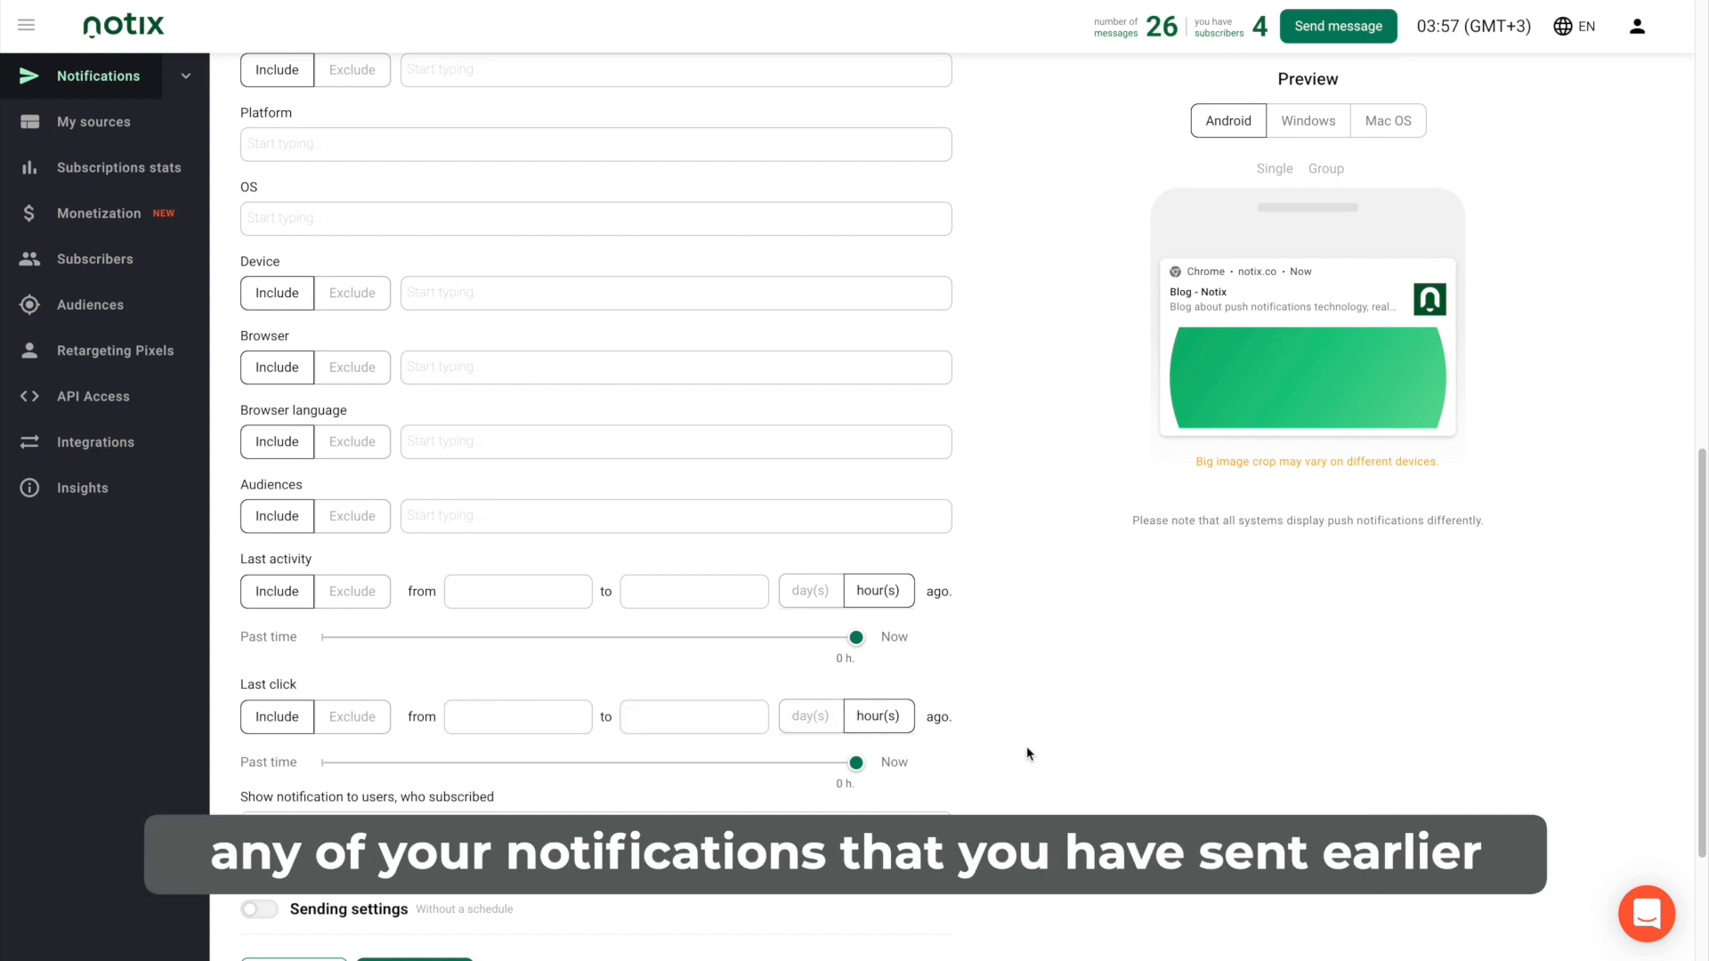
pyautogui.scroll(-3)
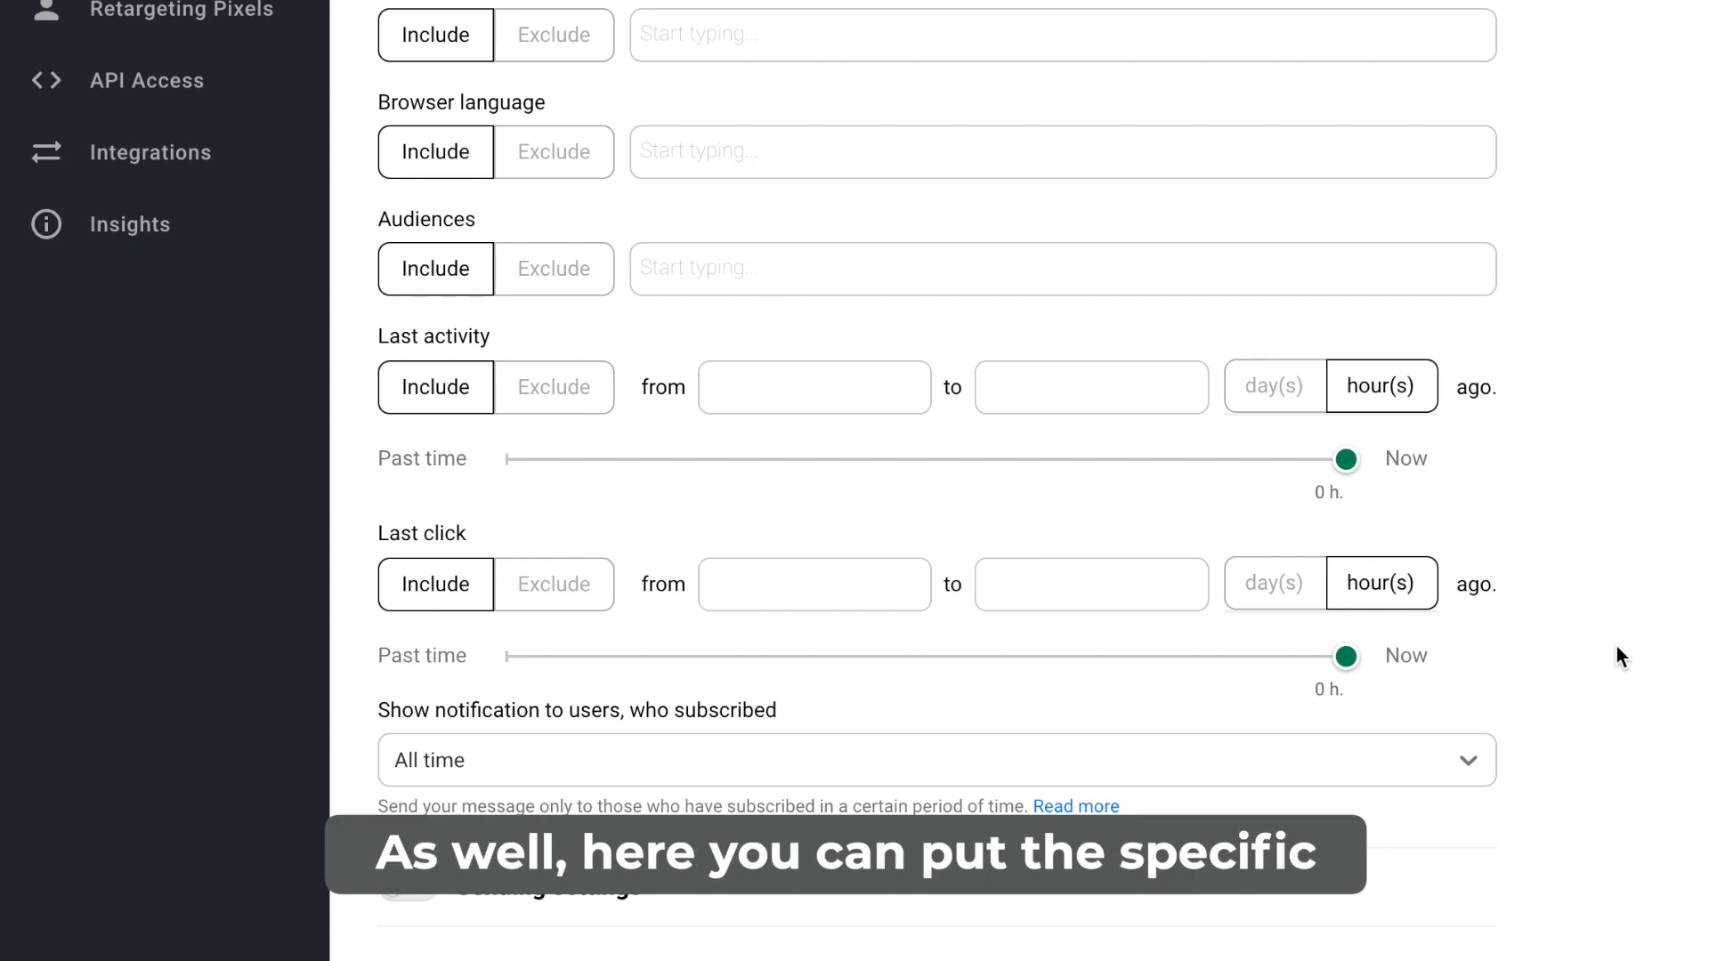
pyautogui.scroll(-3)
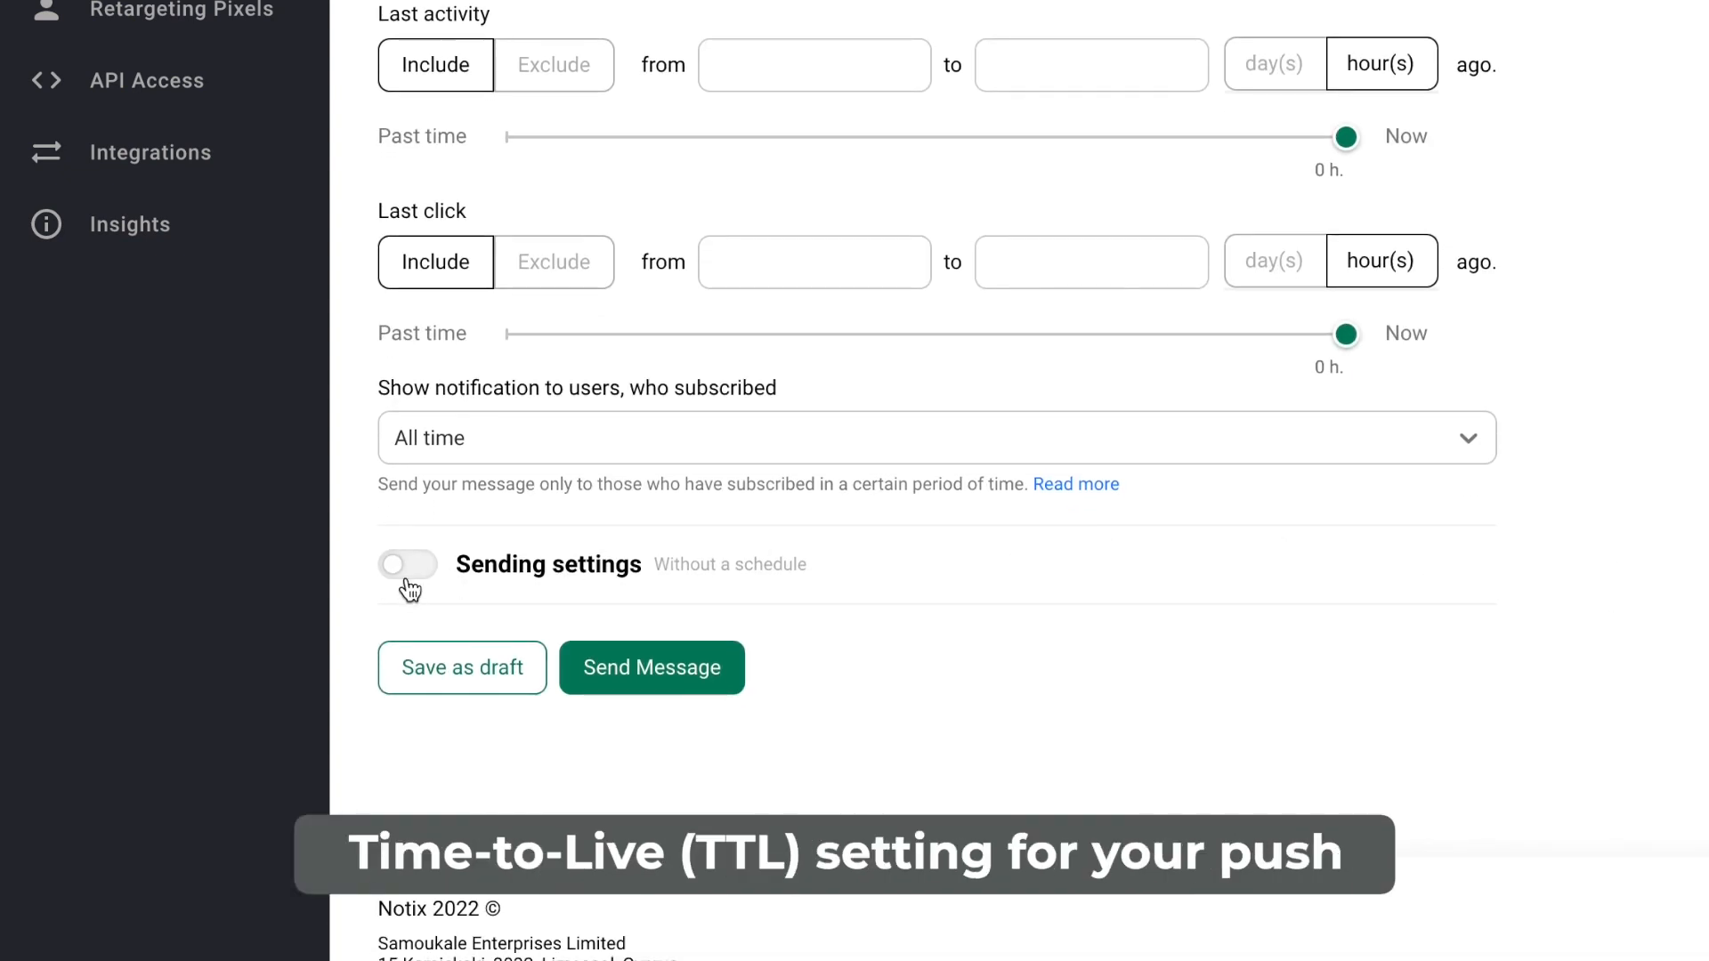
# Enable sending settings with a 'Custom (minutes)' time-to-live, then expand Notifications in the sidebar.
pyautogui.click(407, 563)
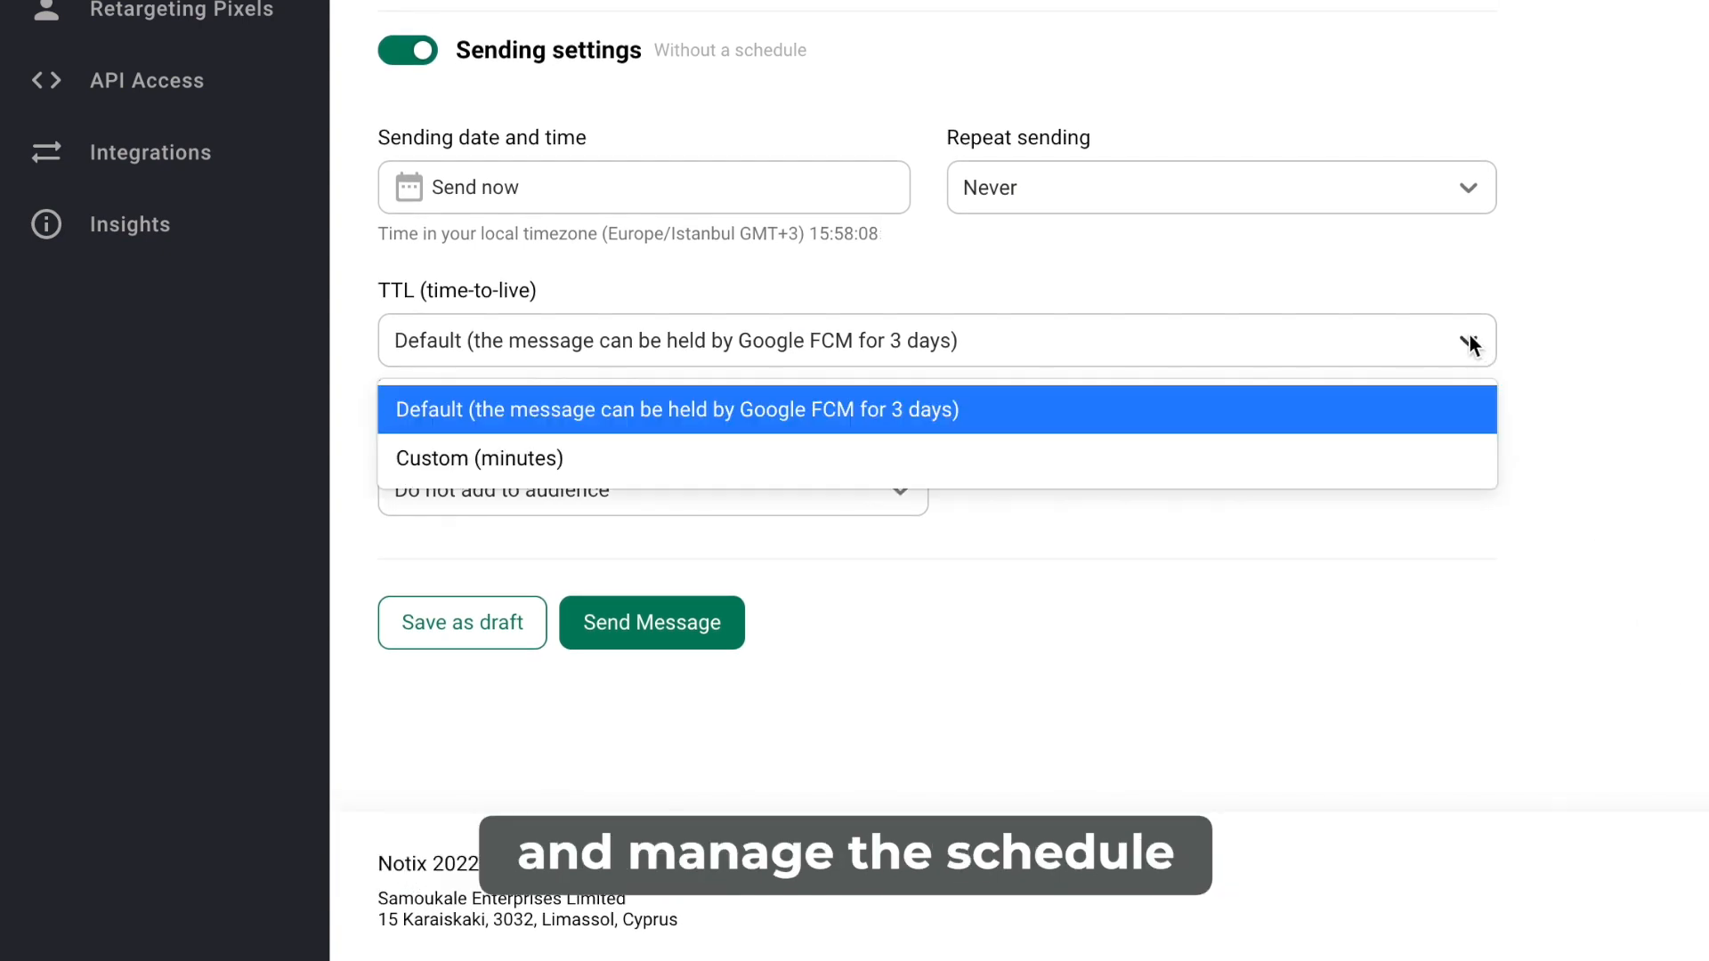
pyautogui.click(476, 458)
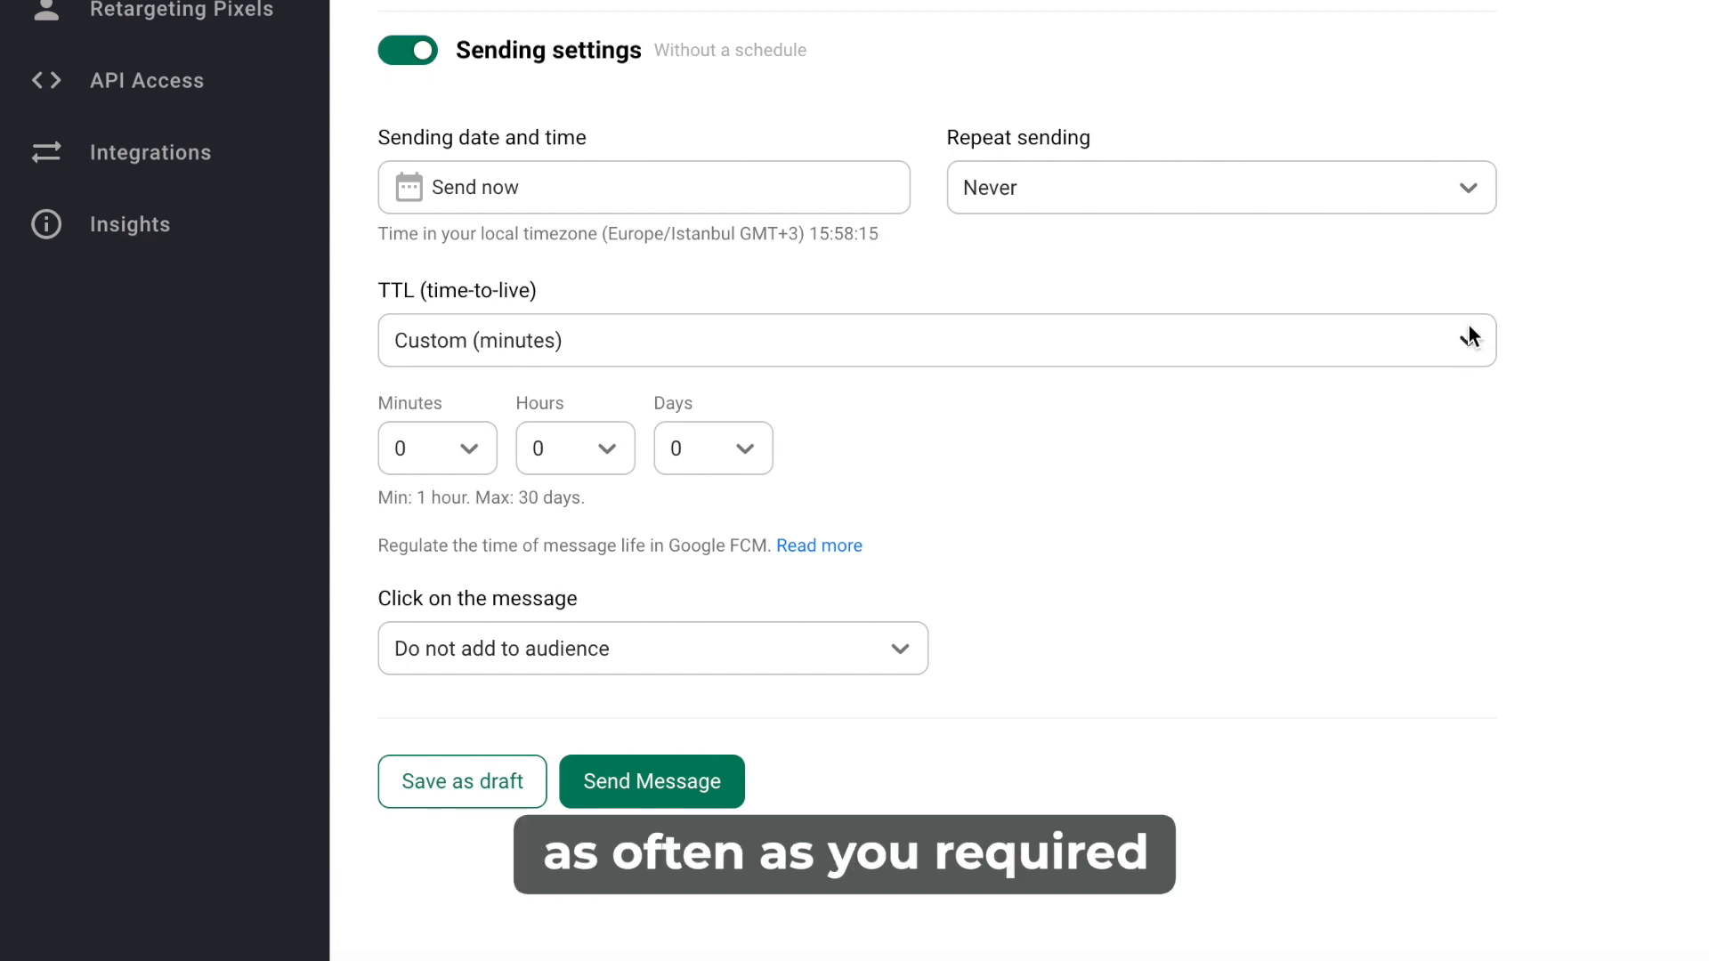
pyautogui.click(1219, 186)
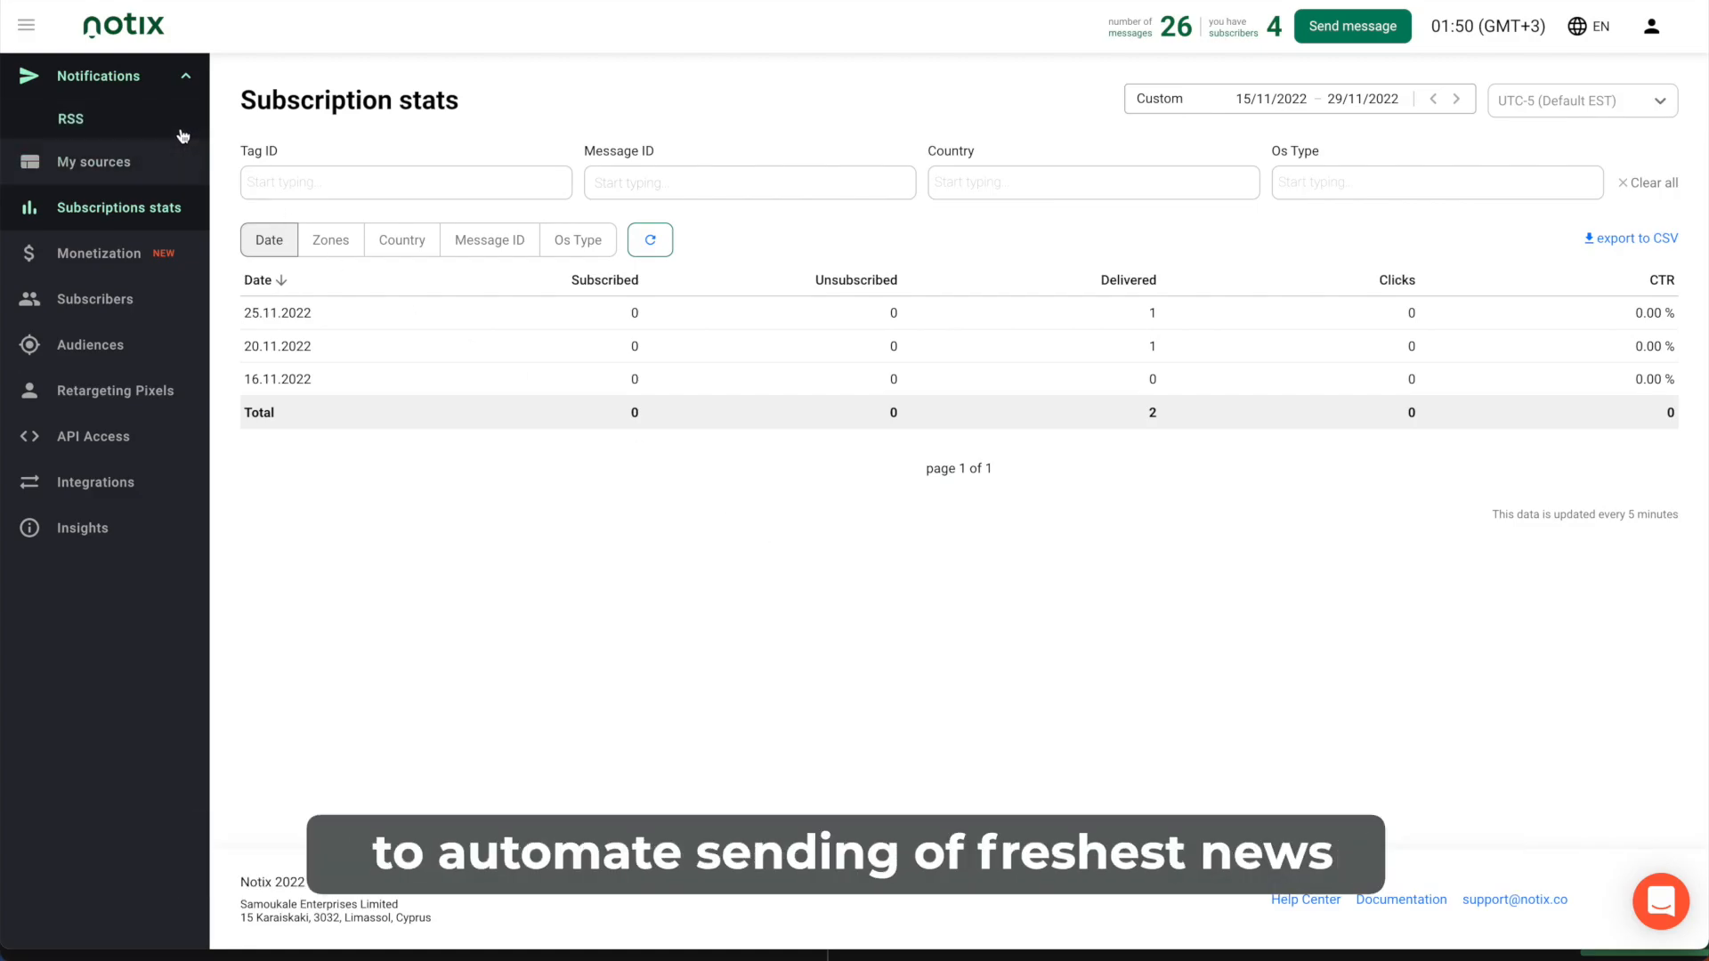
pyautogui.click(70, 121)
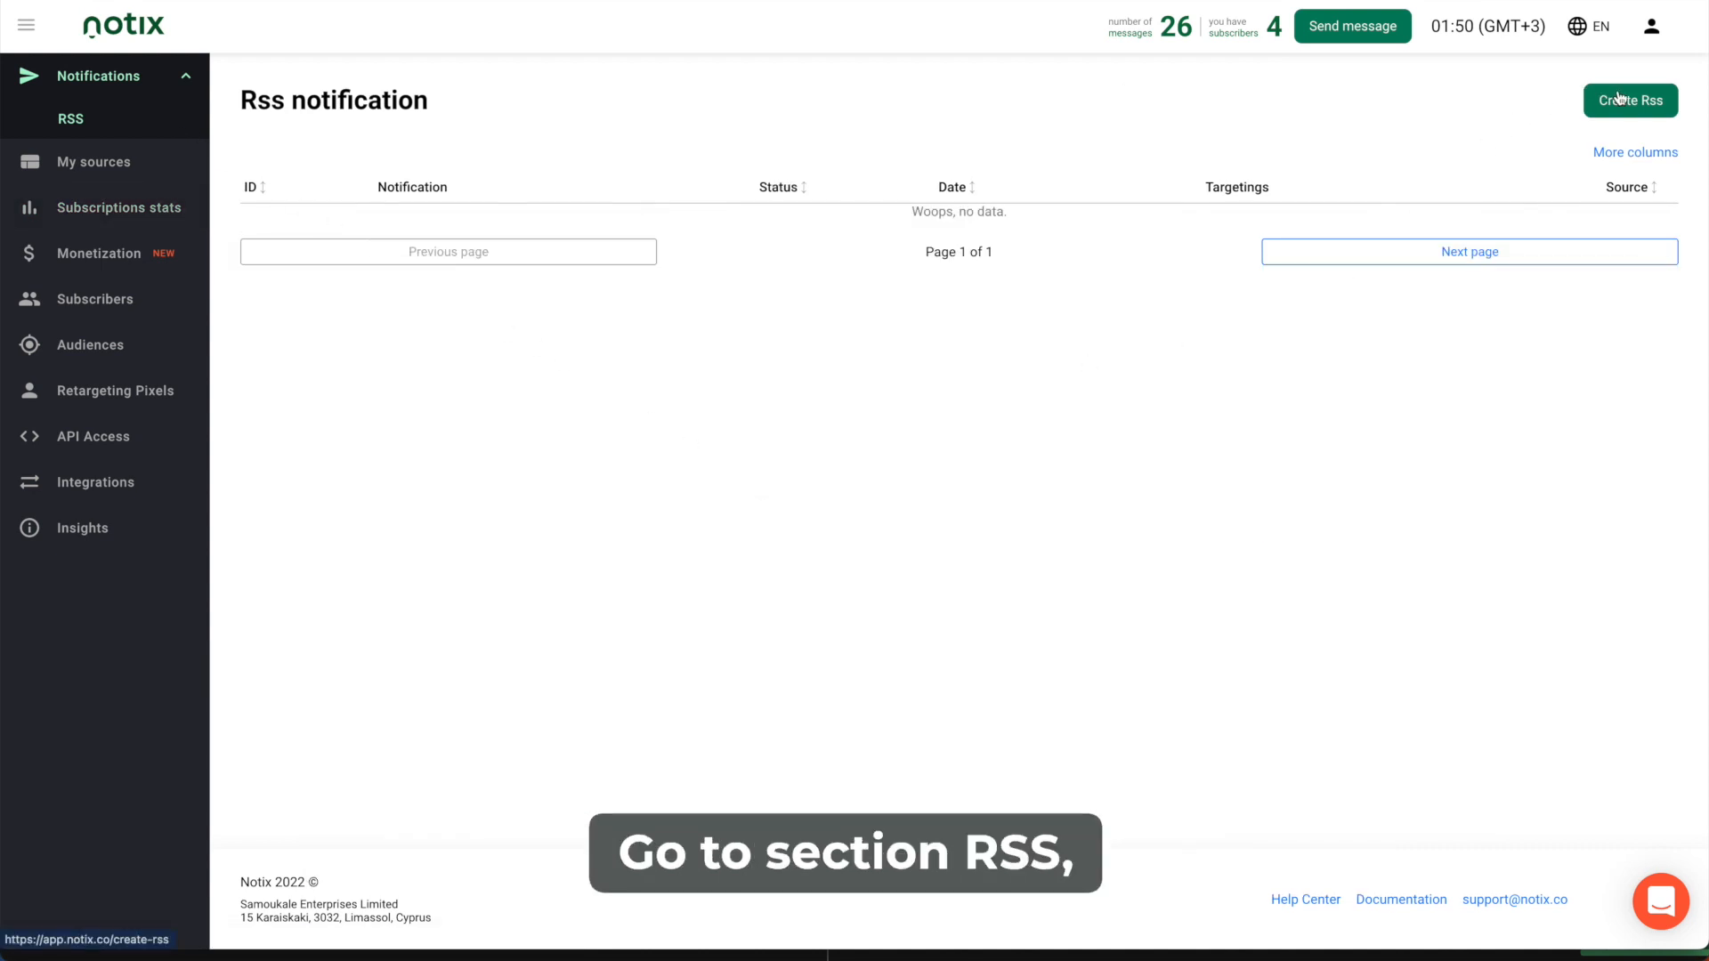
pyautogui.click(1630, 101)
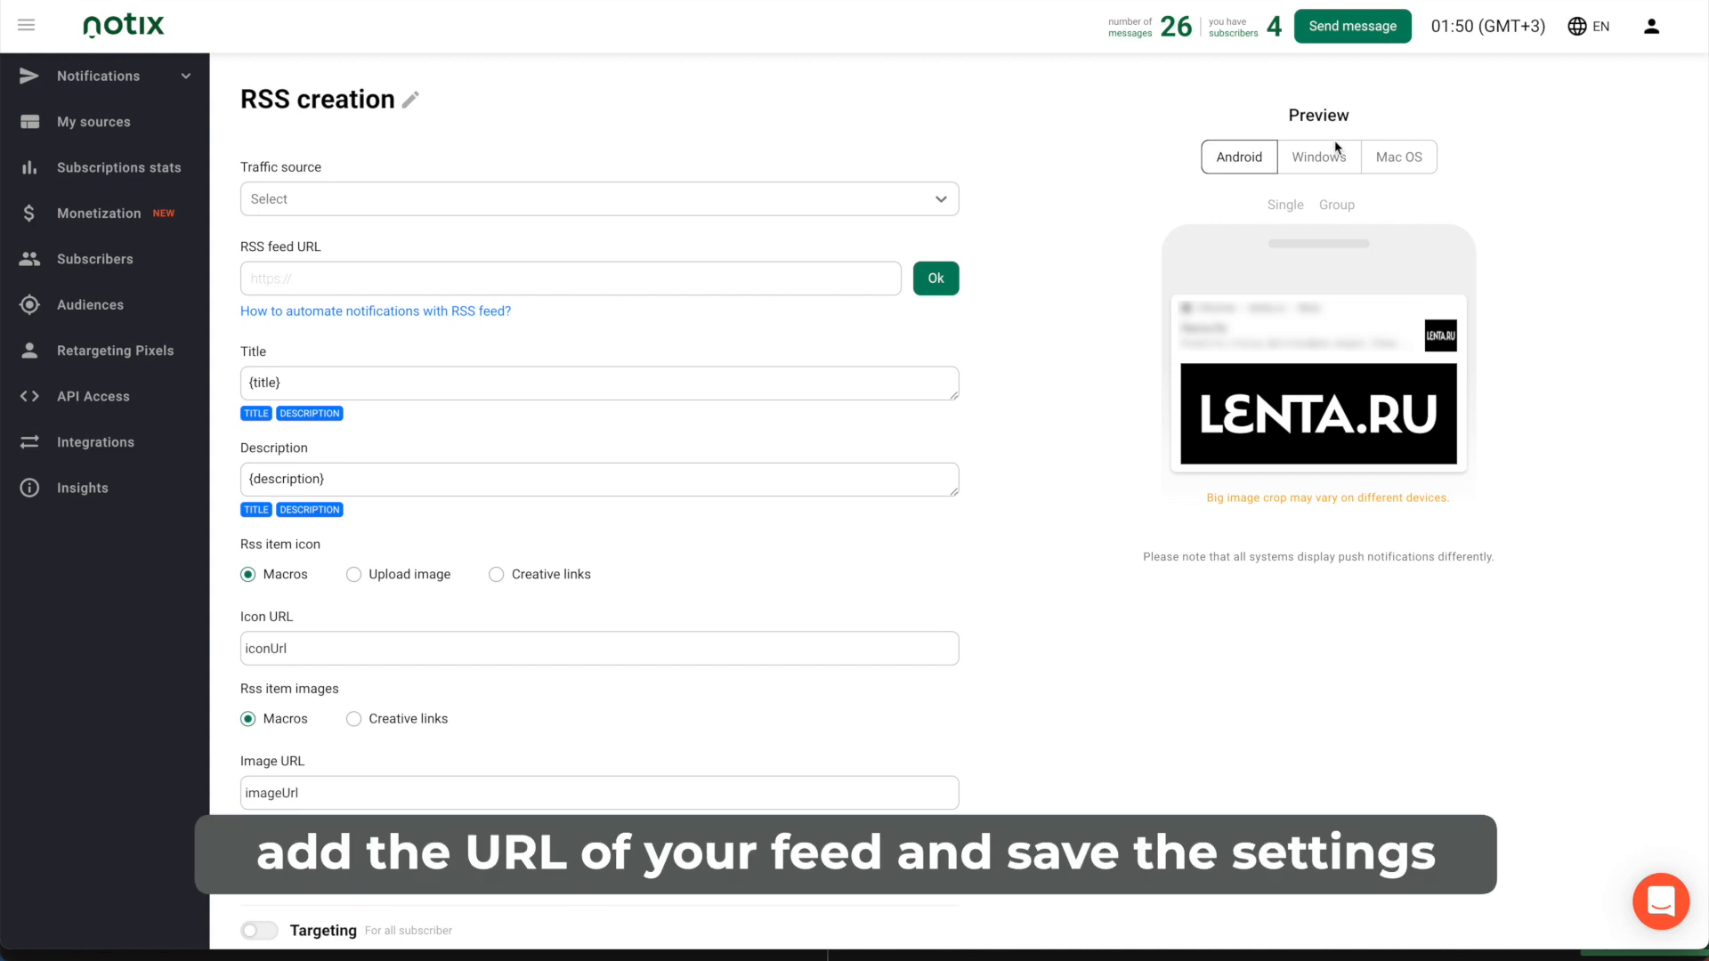
pyautogui.click(597, 199)
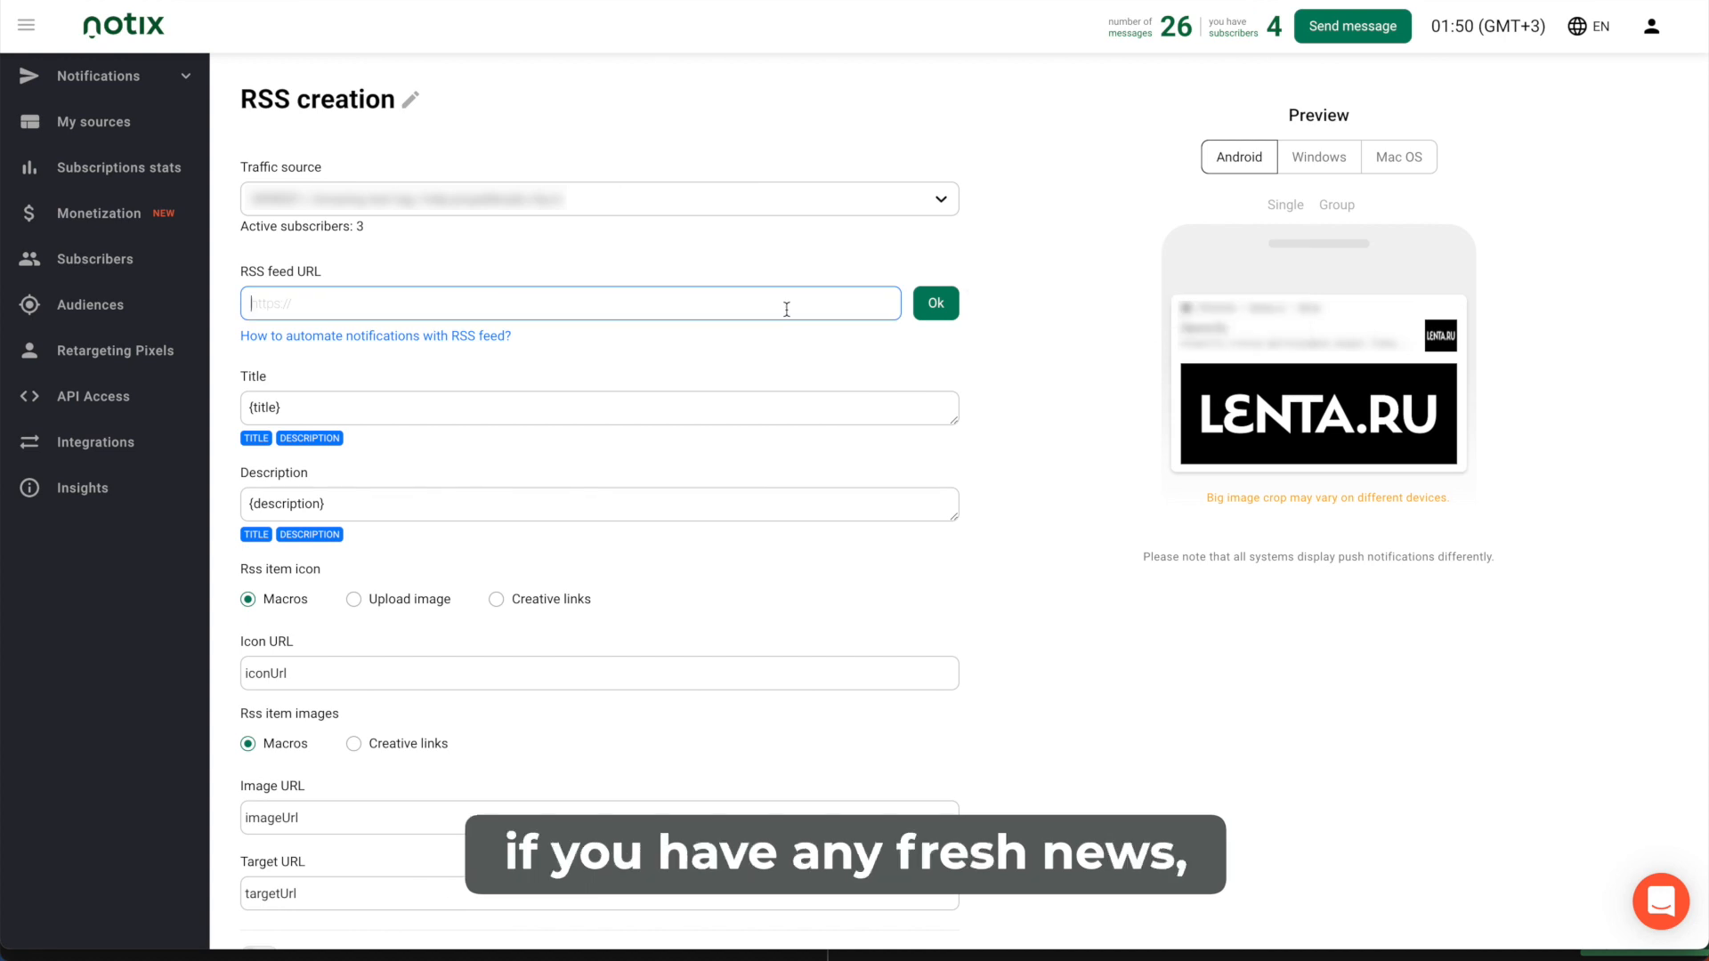
pyautogui.write('https://lenta.ru/')
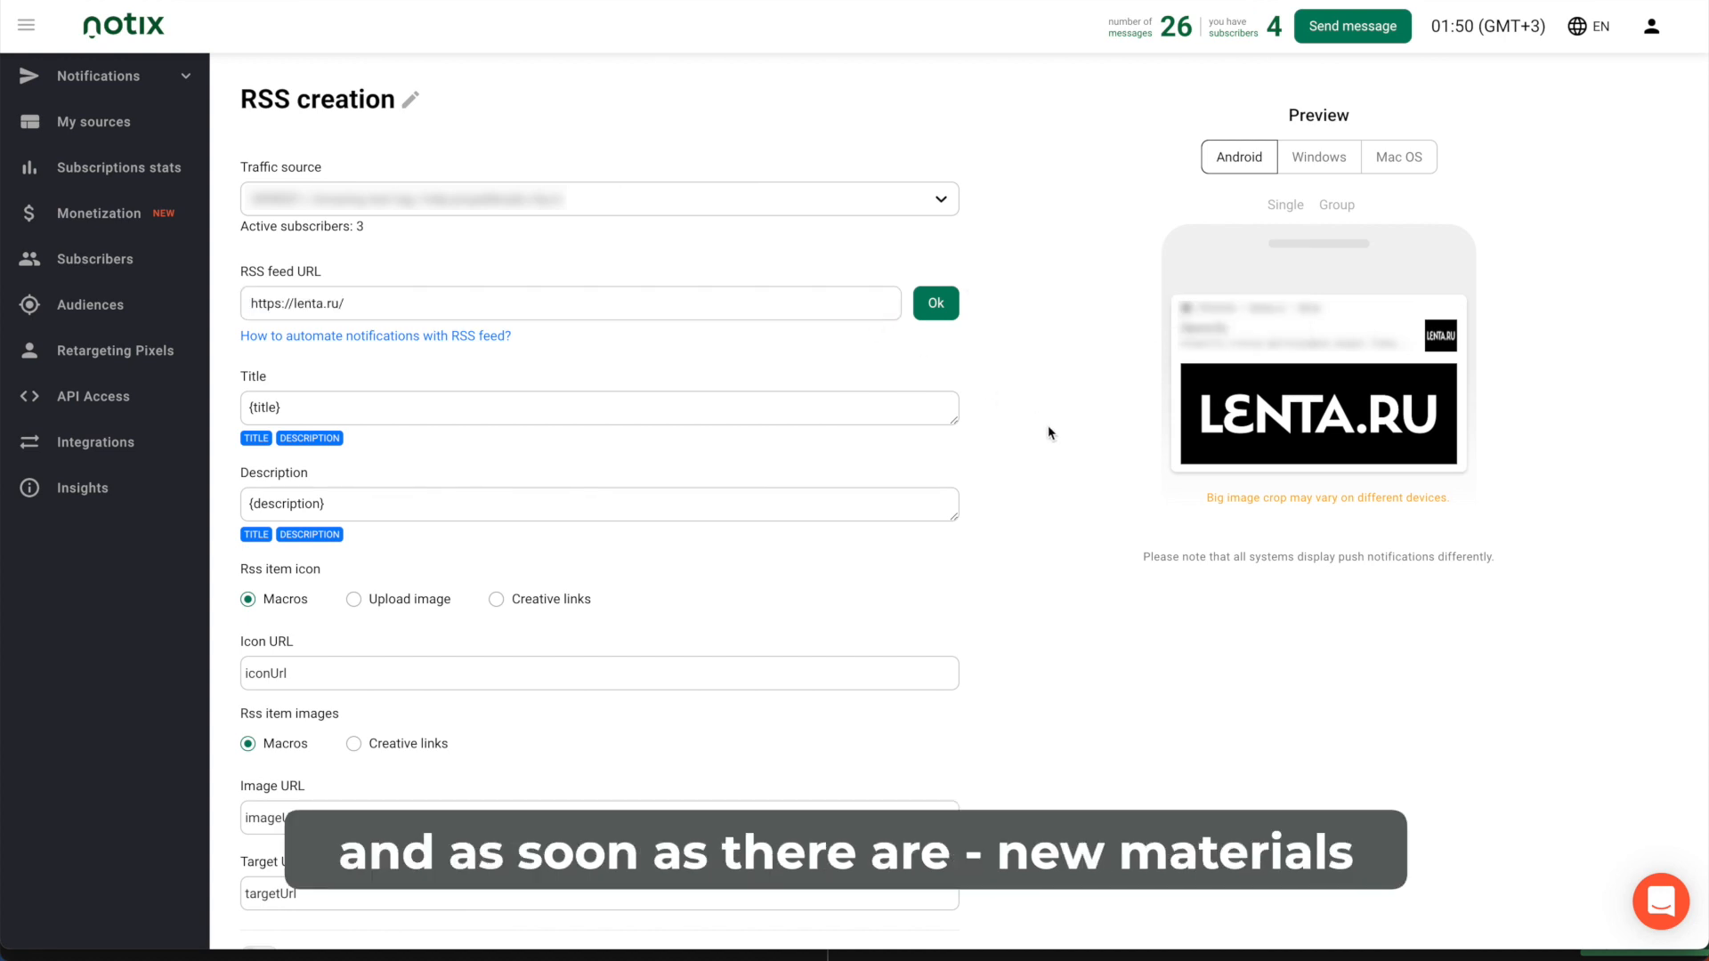
pyautogui.scroll(-3)
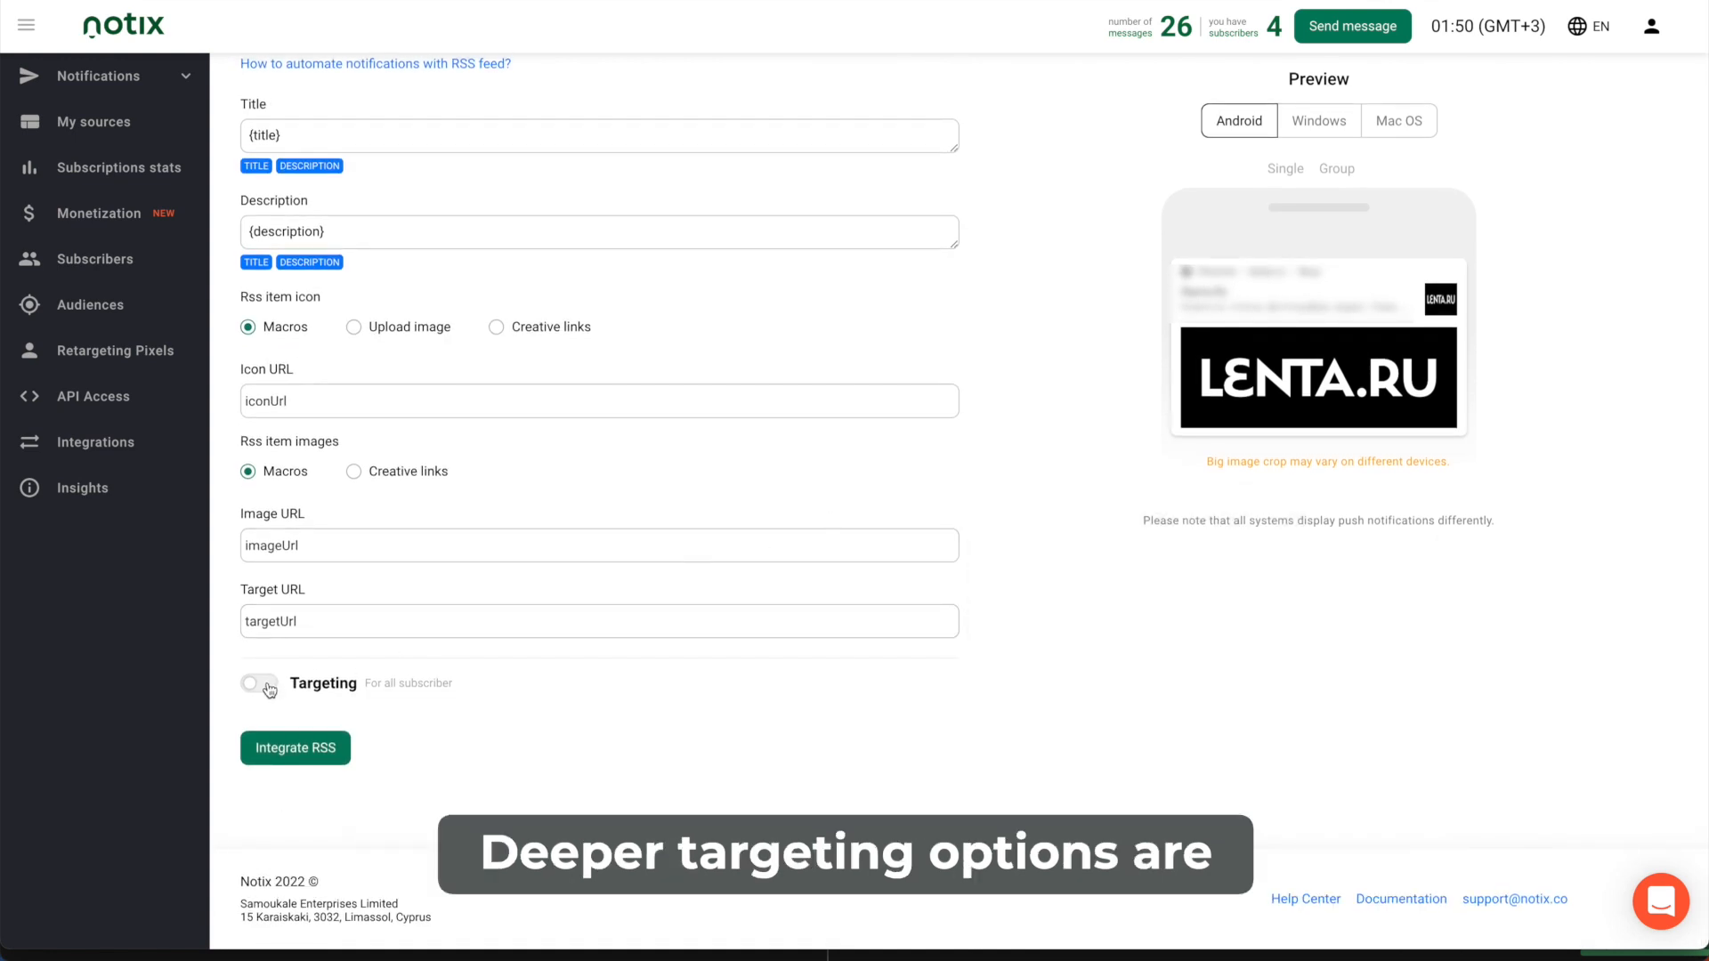
pyautogui.click(258, 684)
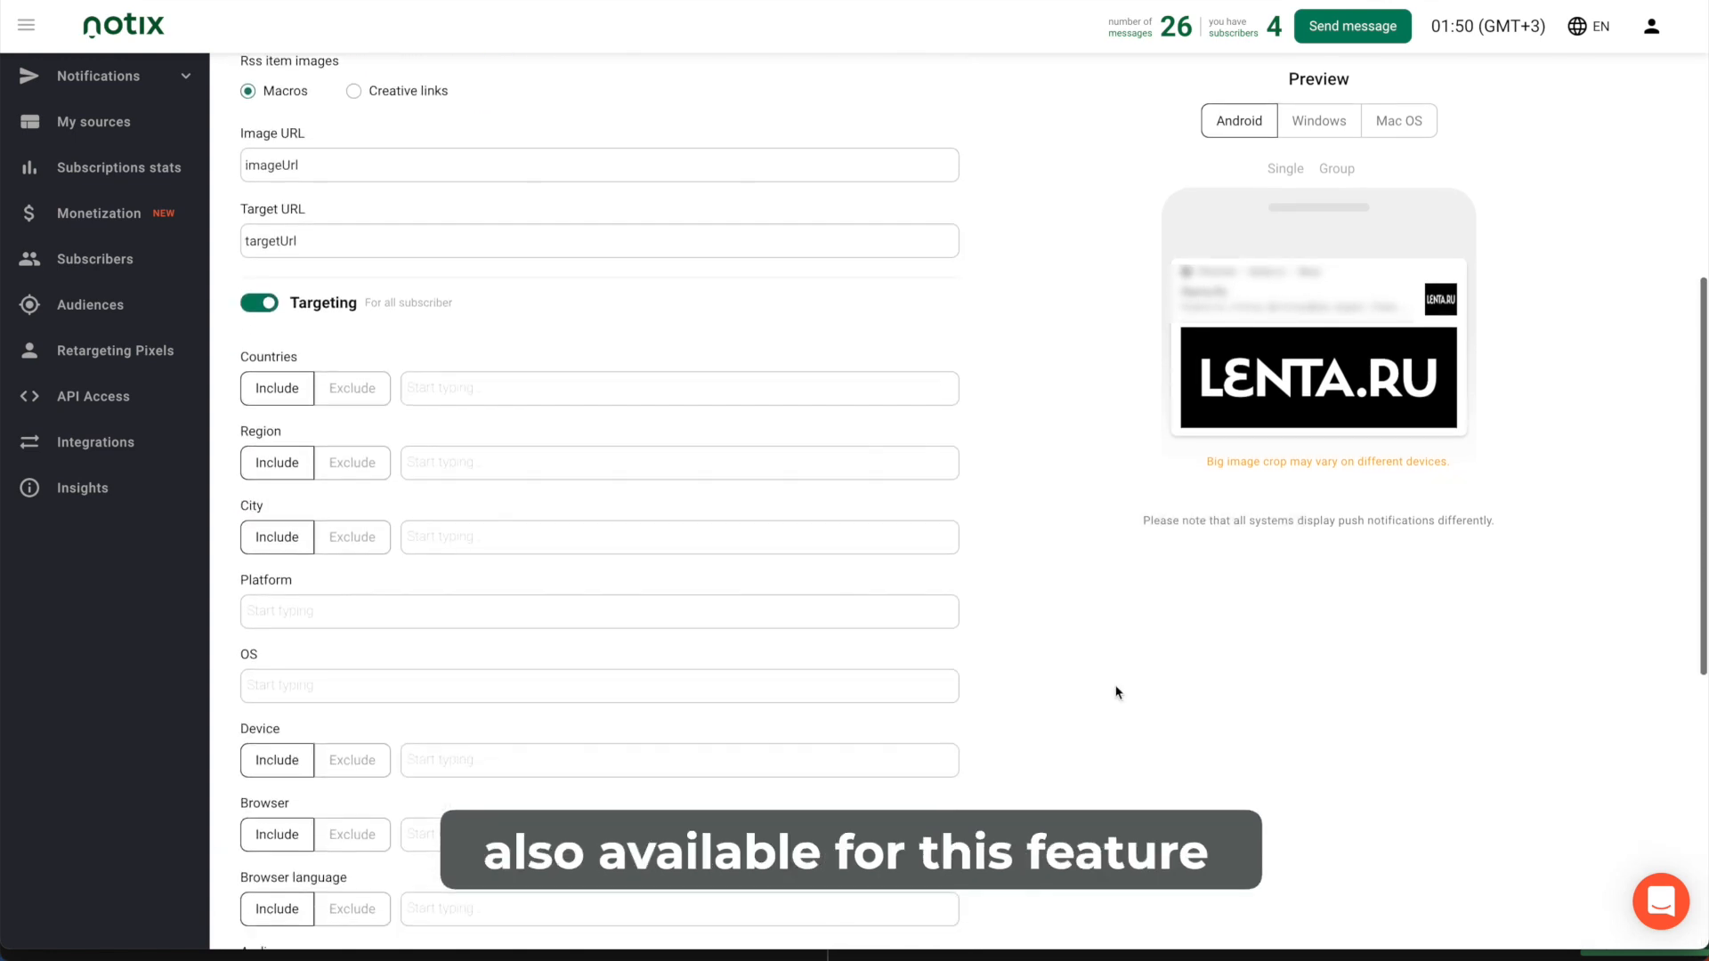
pyautogui.scroll(-3)
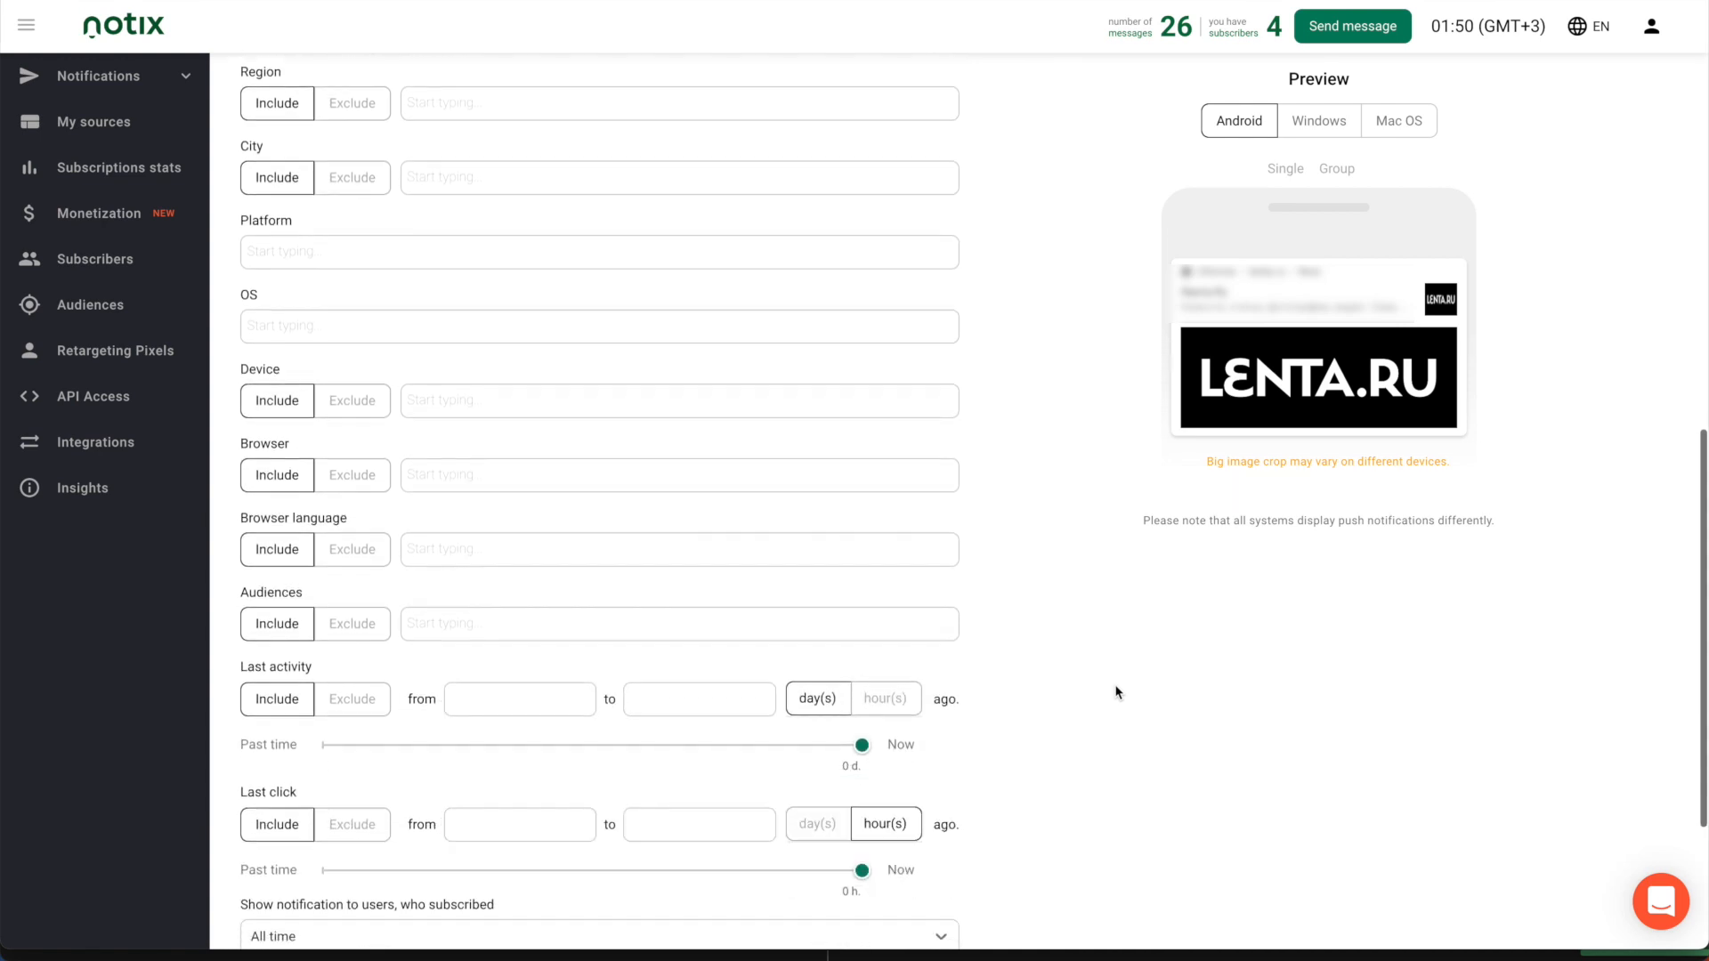
pyautogui.scroll(-3)
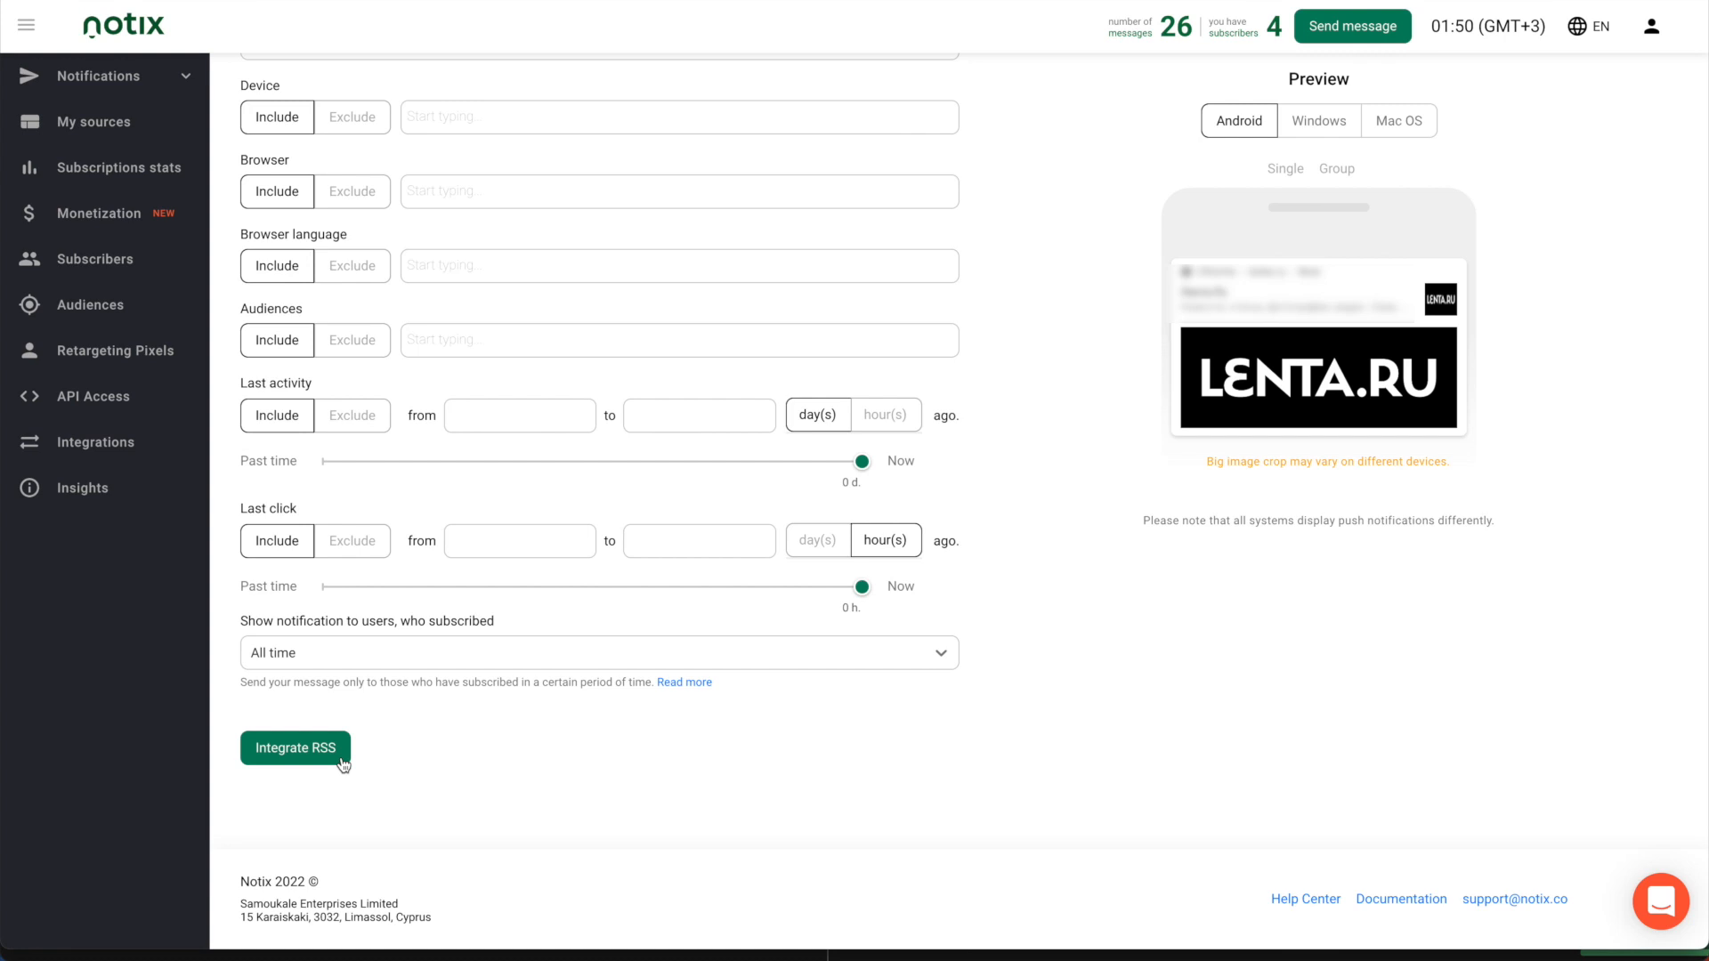
pyautogui.click(99, 75)
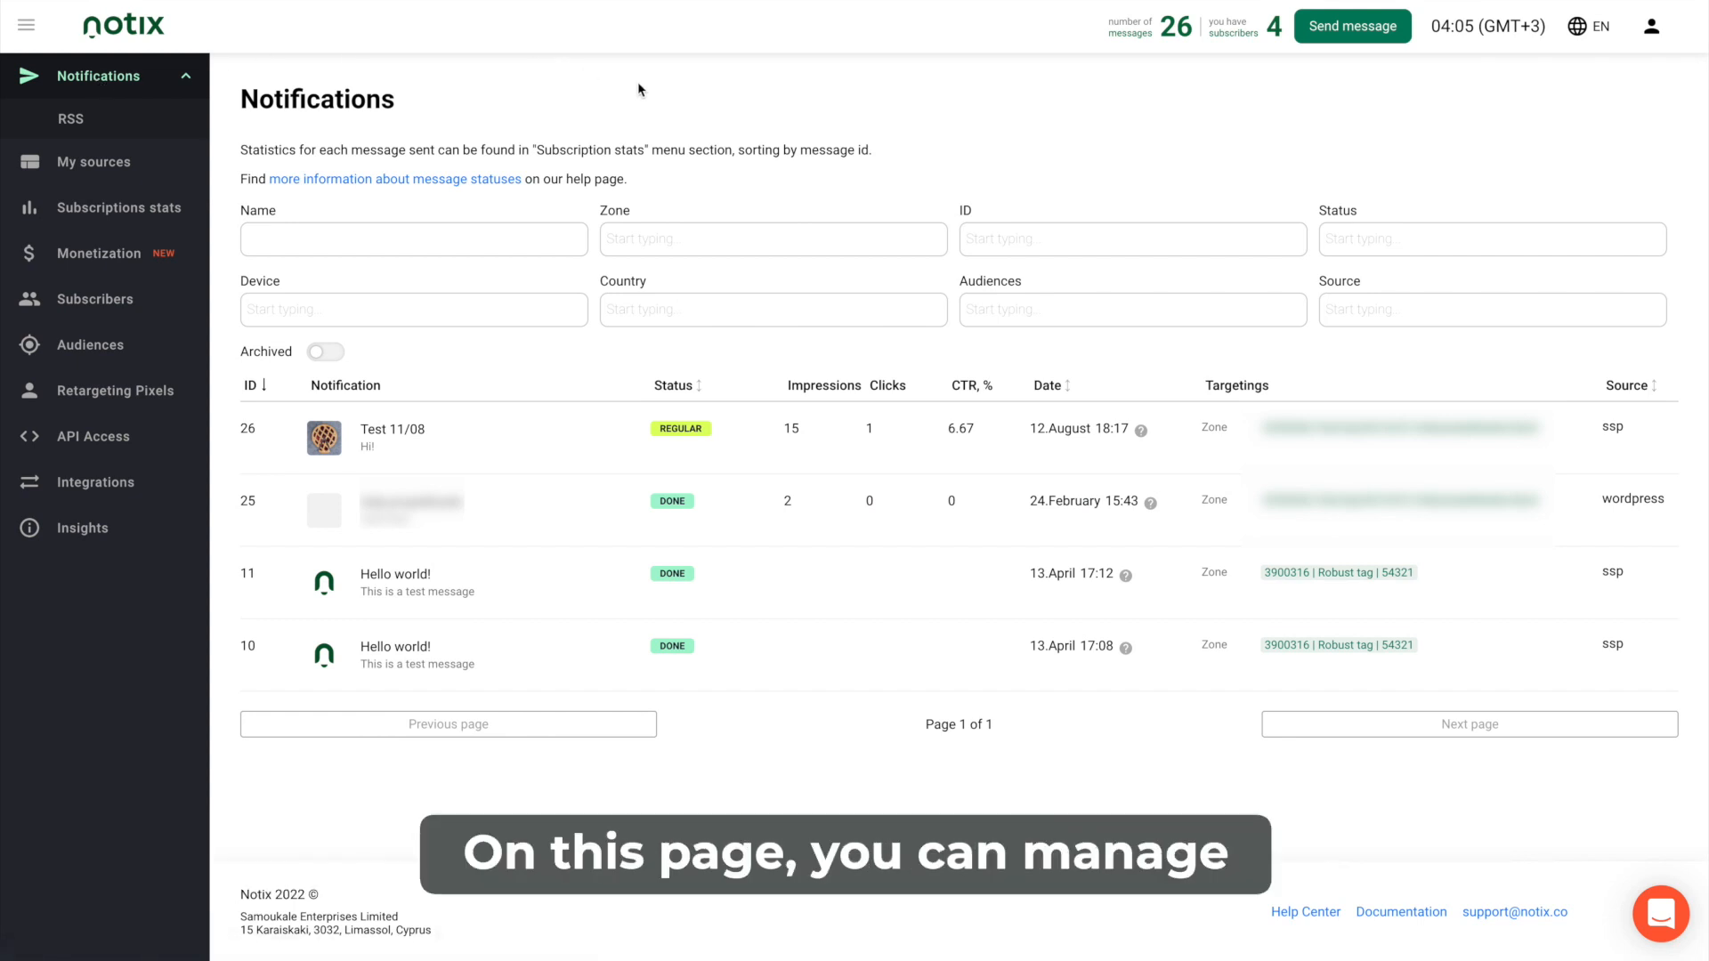
# Filter the notifications list by message ID 26.
pyautogui.click(1131, 238)
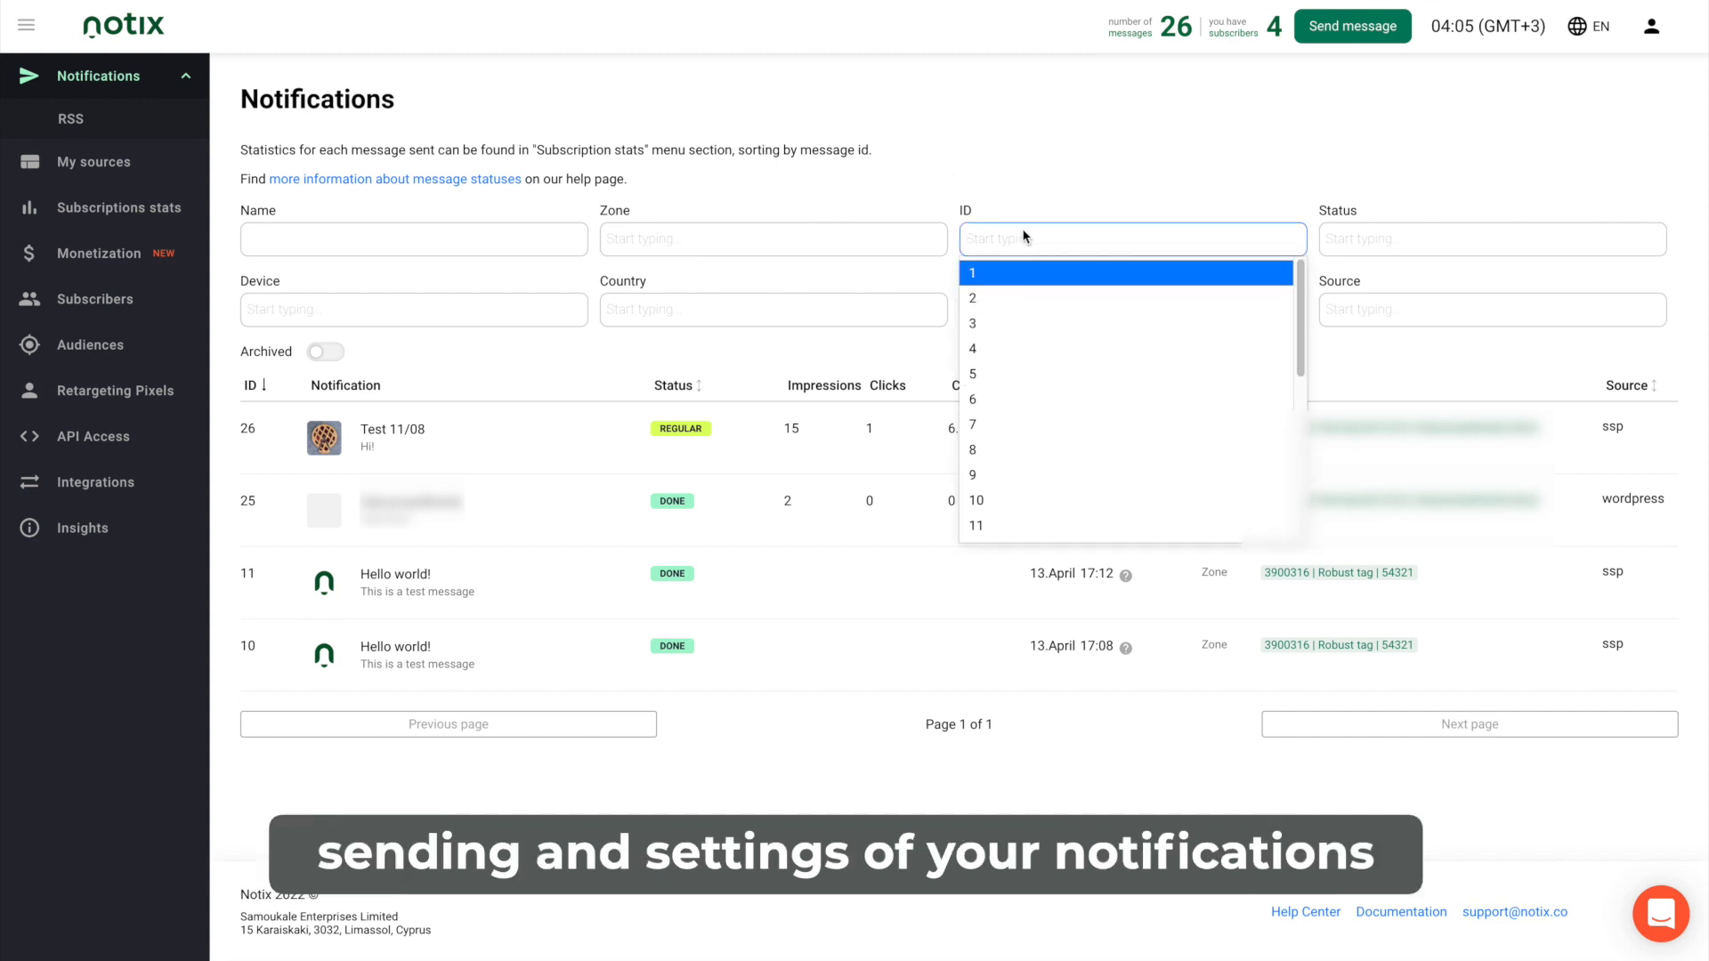
pyautogui.write('26')
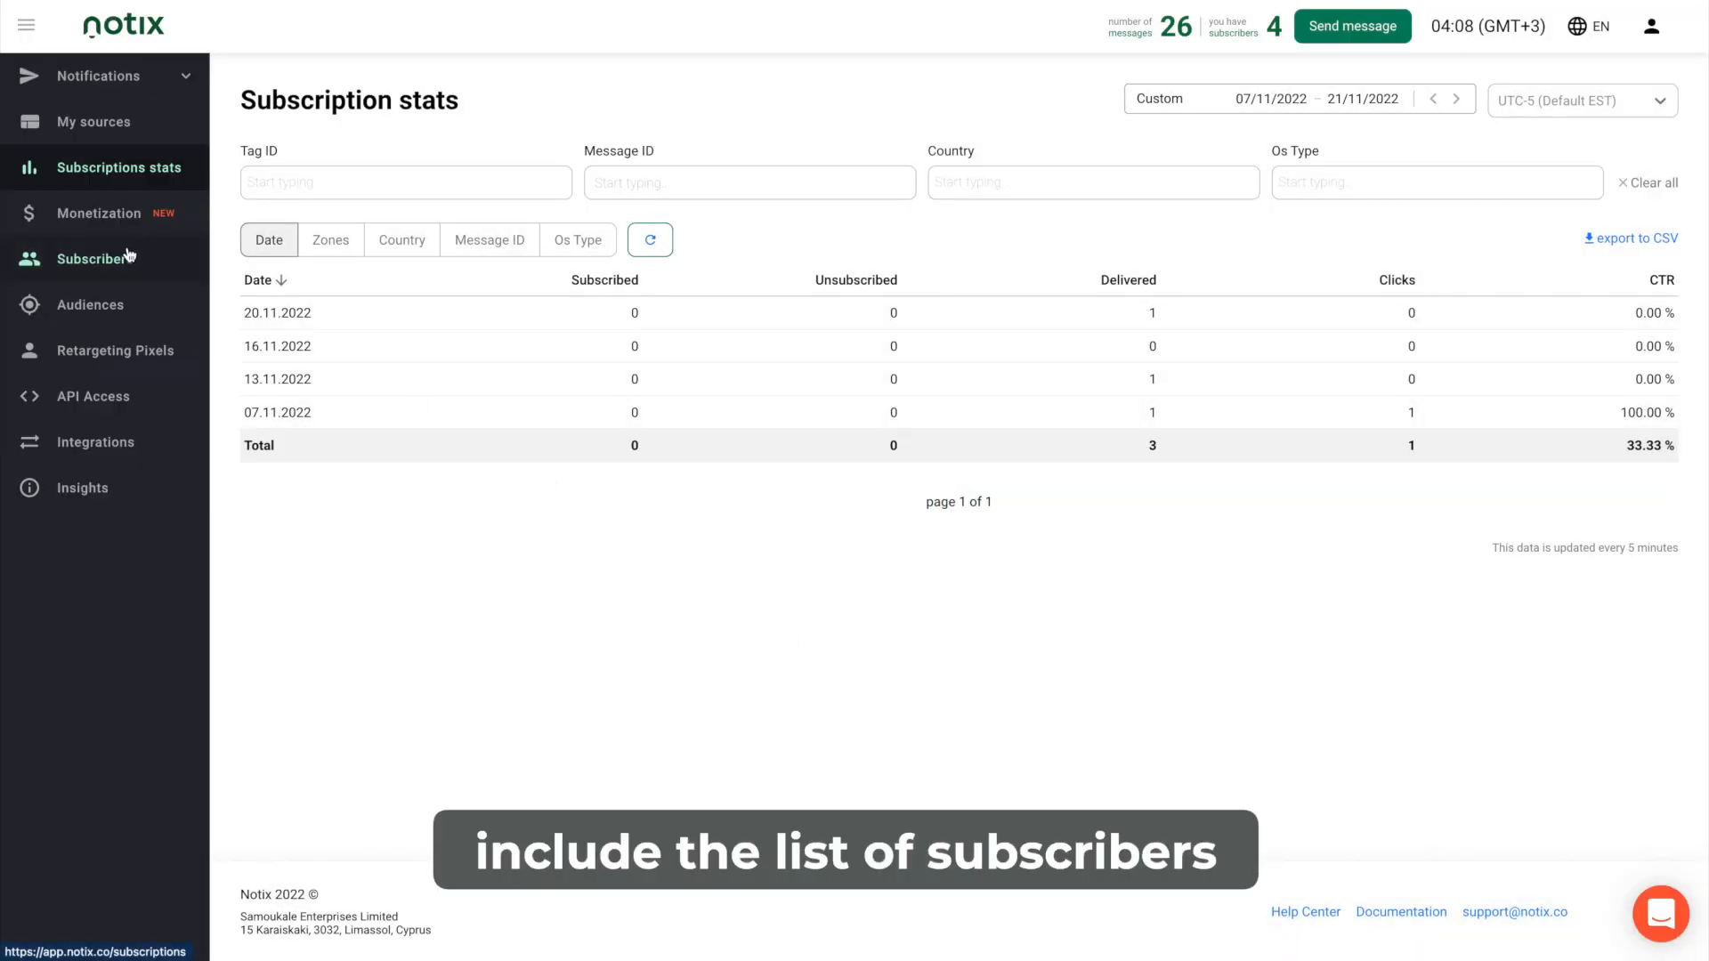
# Select the first two subscribers and apply the testing audience to both.
pyautogui.click(93, 258)
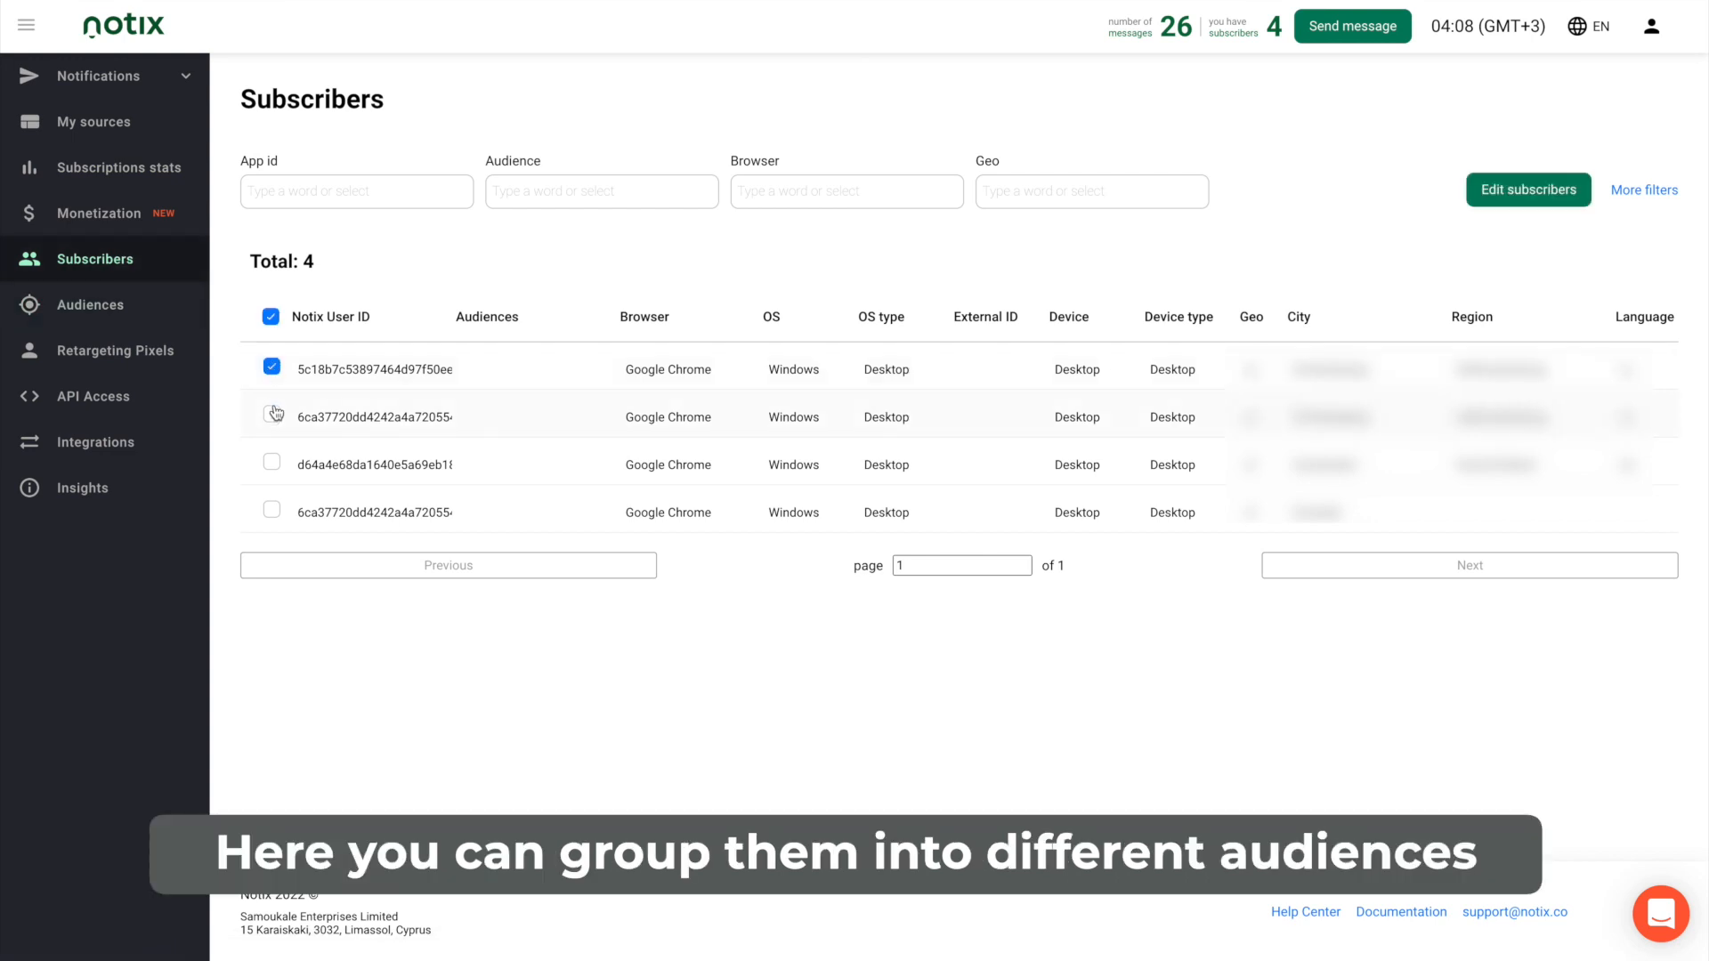
pyautogui.click(270, 417)
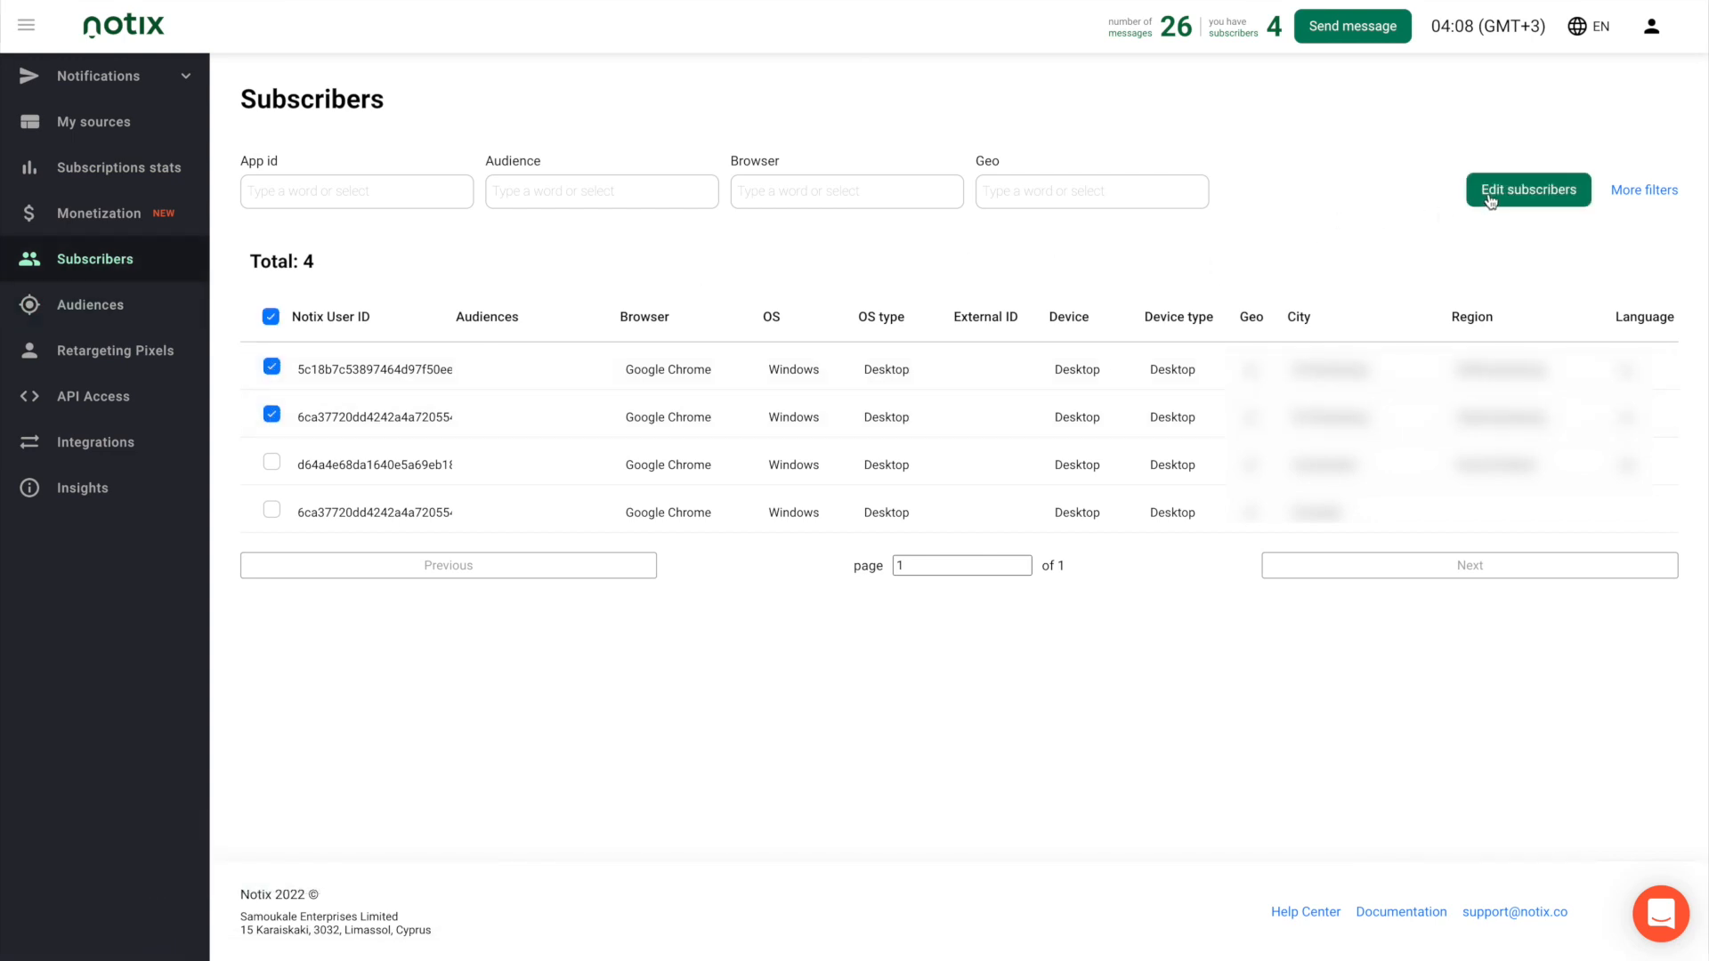
pyautogui.click(1527, 188)
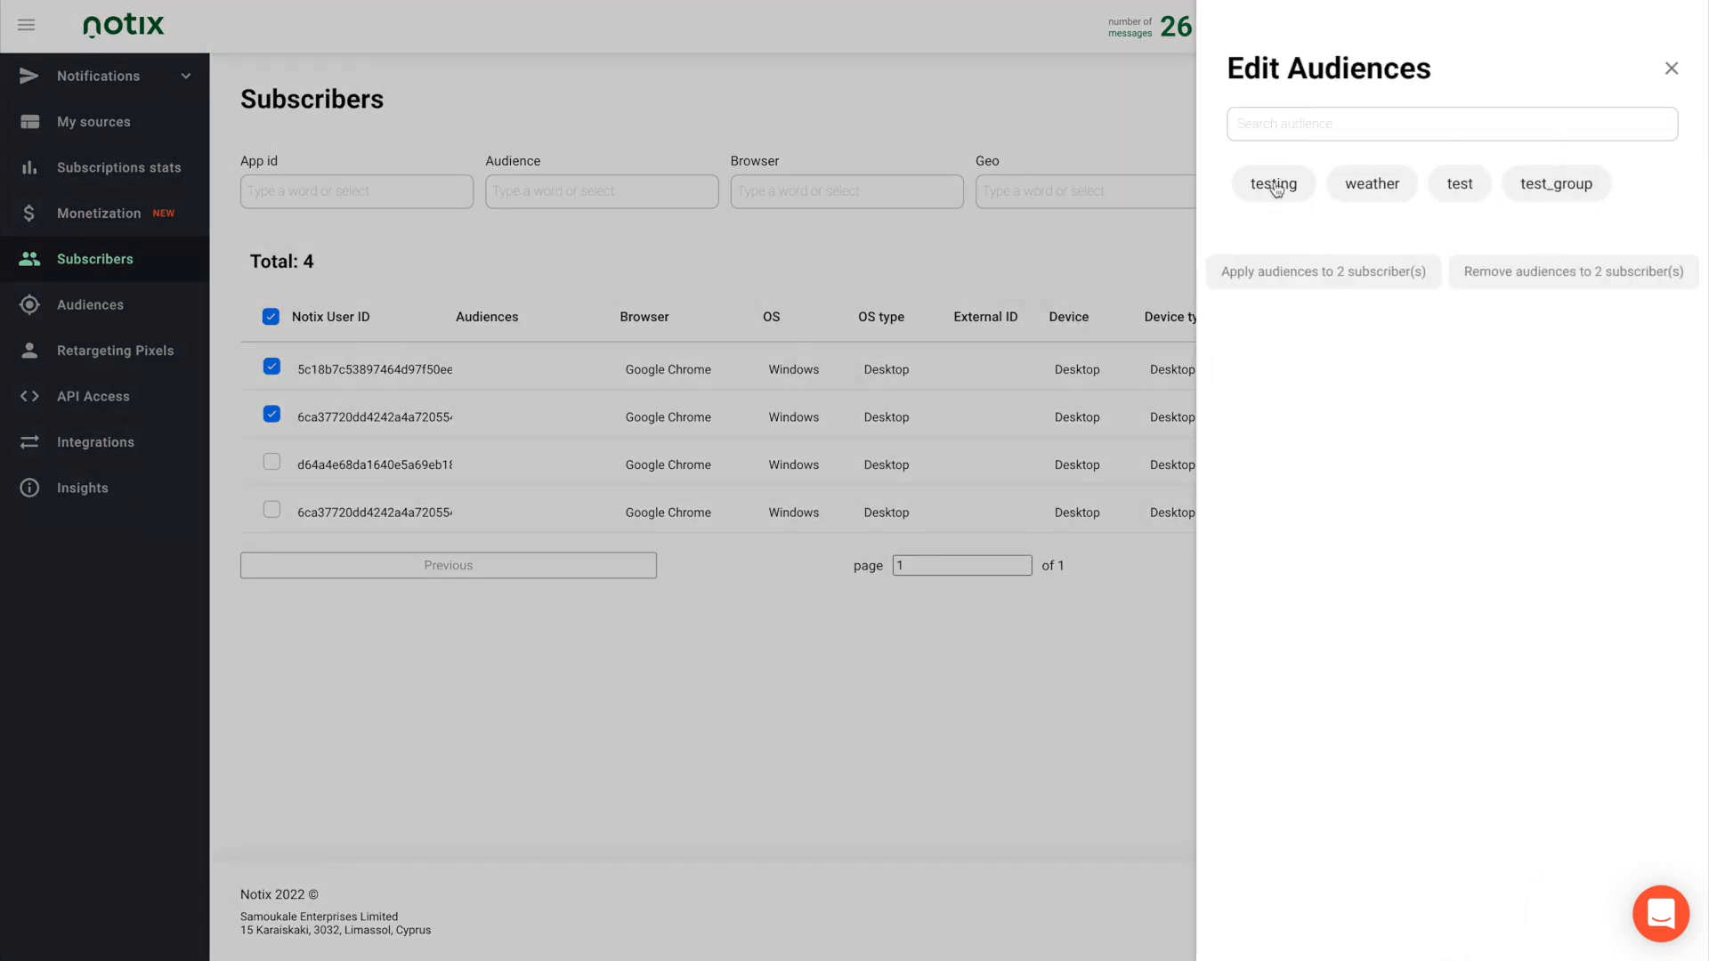
pyautogui.click(1272, 183)
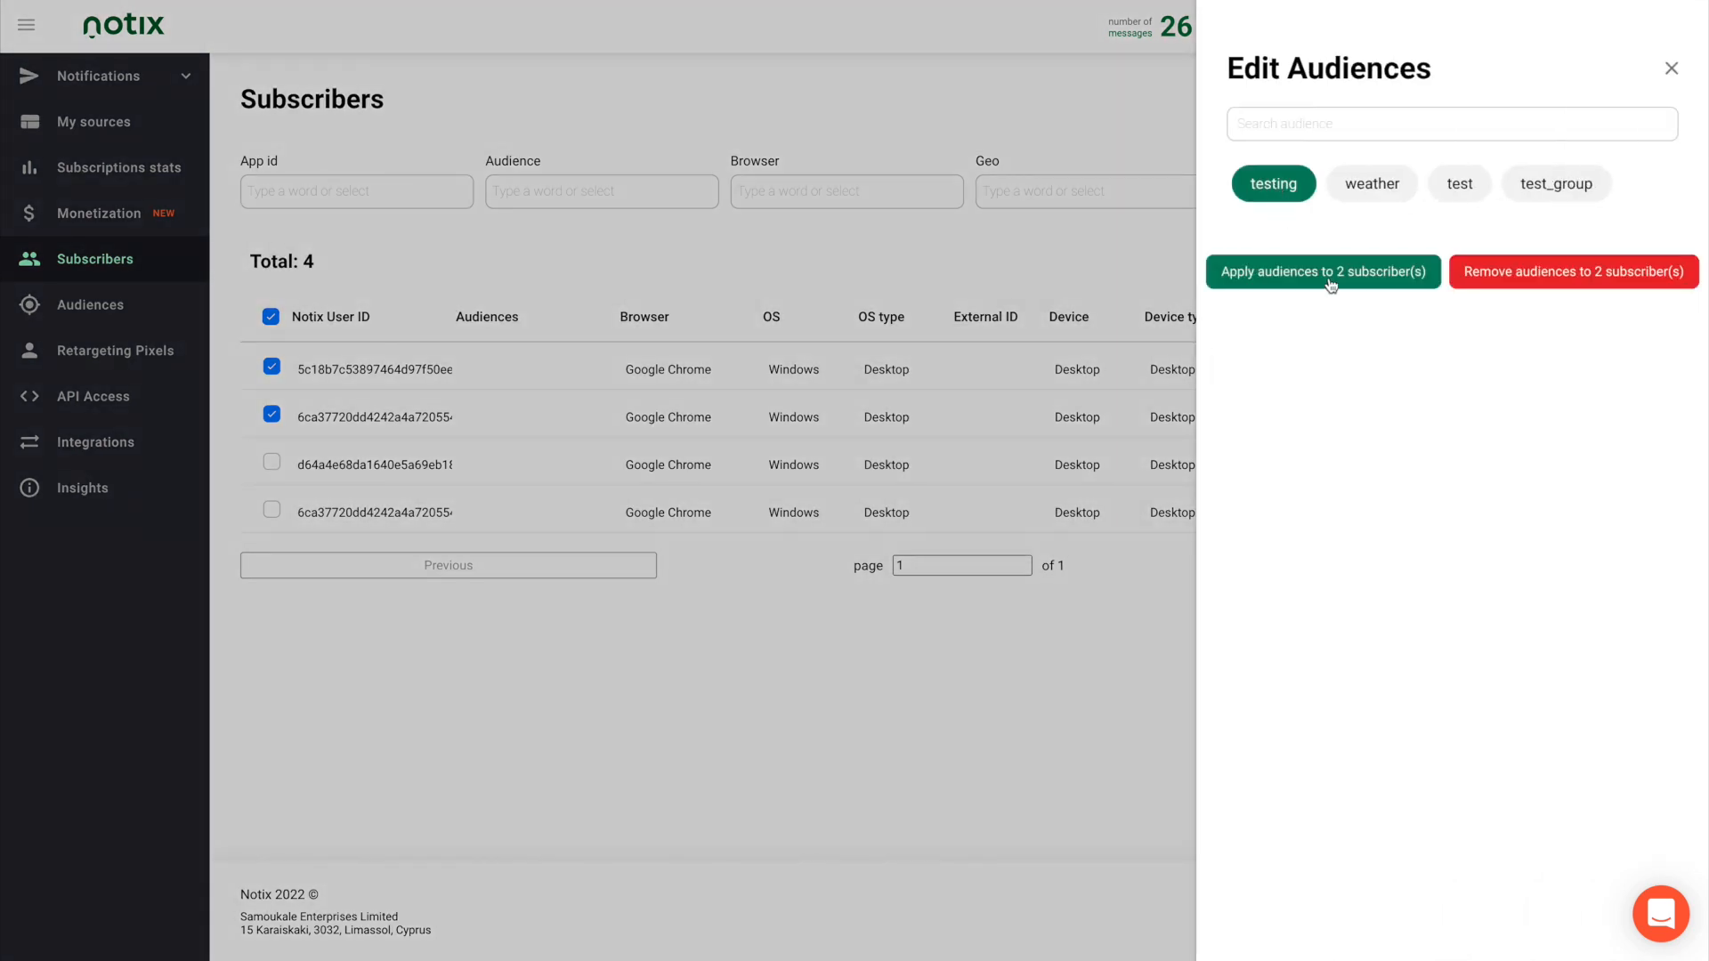
pyautogui.click(1321, 271)
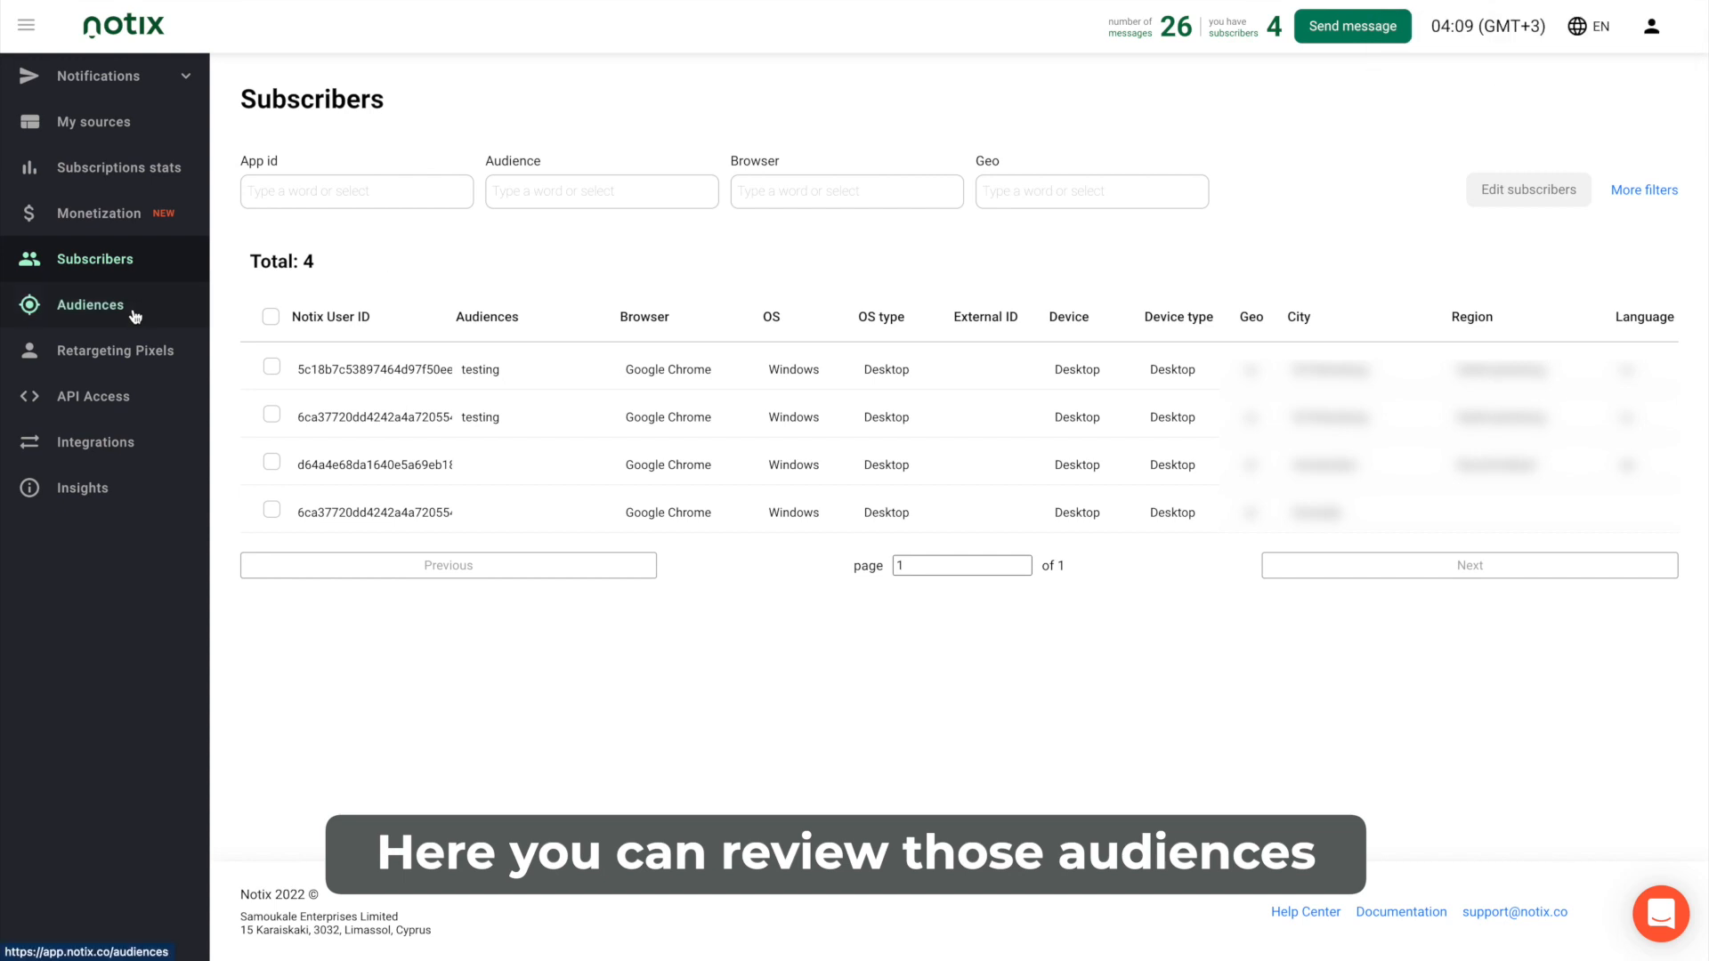
# Add an audience called new_test_group from the Audiences page.
pyautogui.click(92, 305)
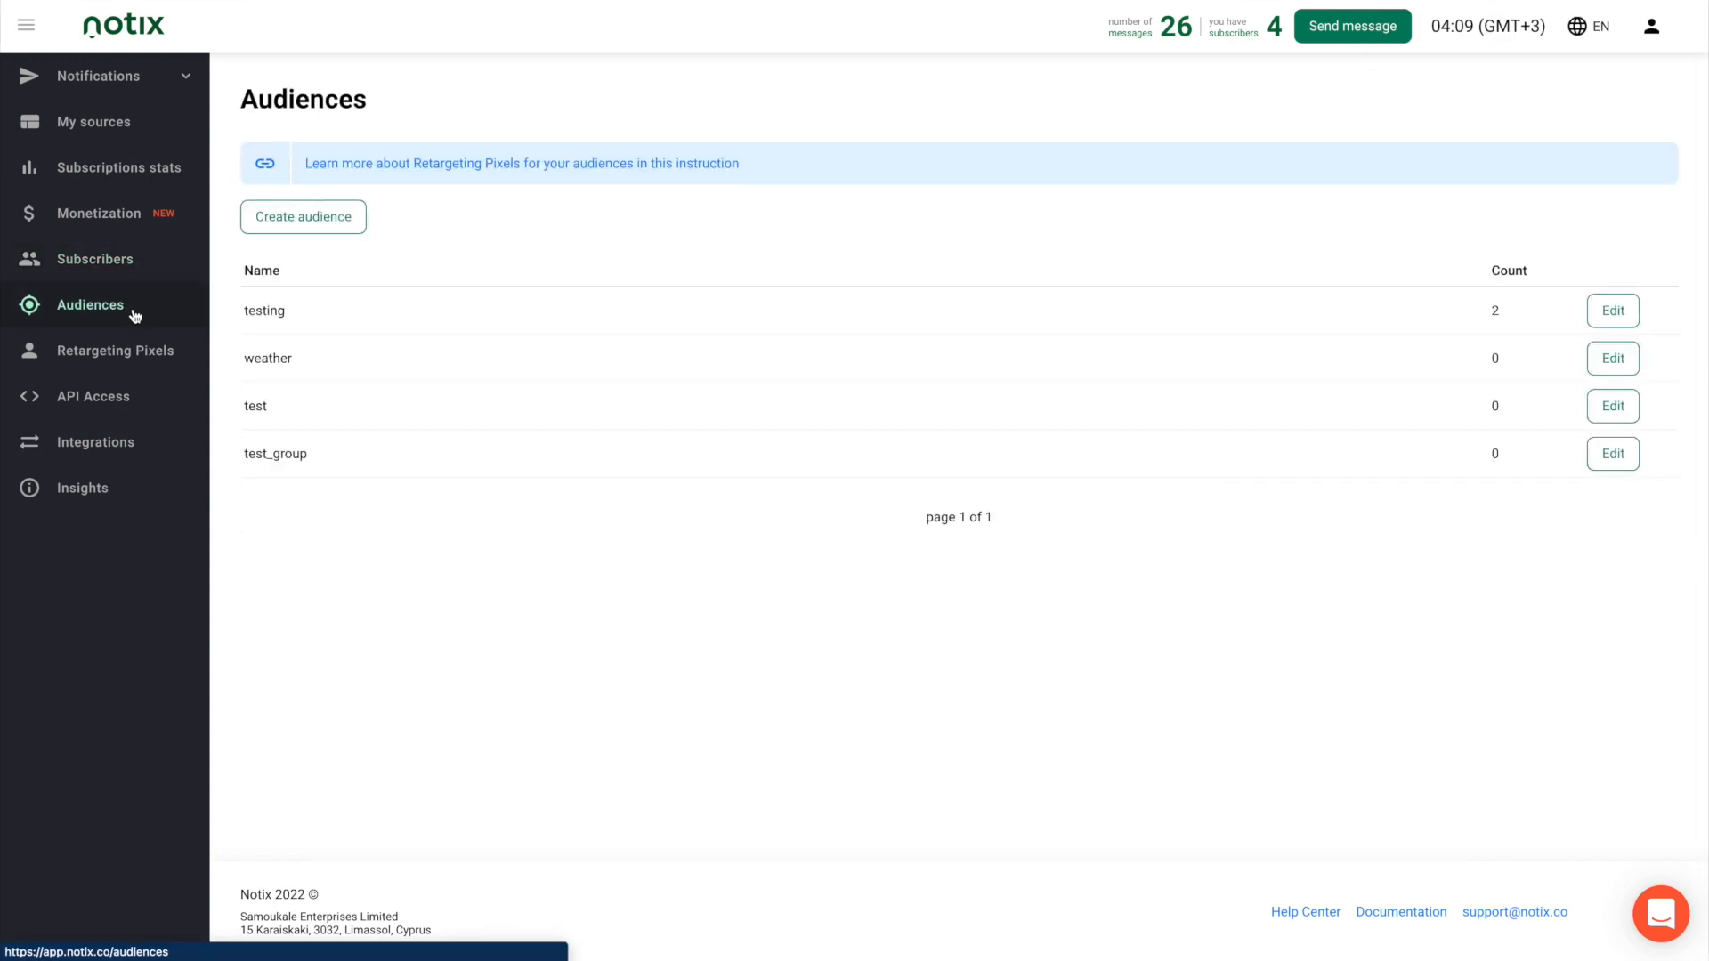
pyautogui.click(303, 216)
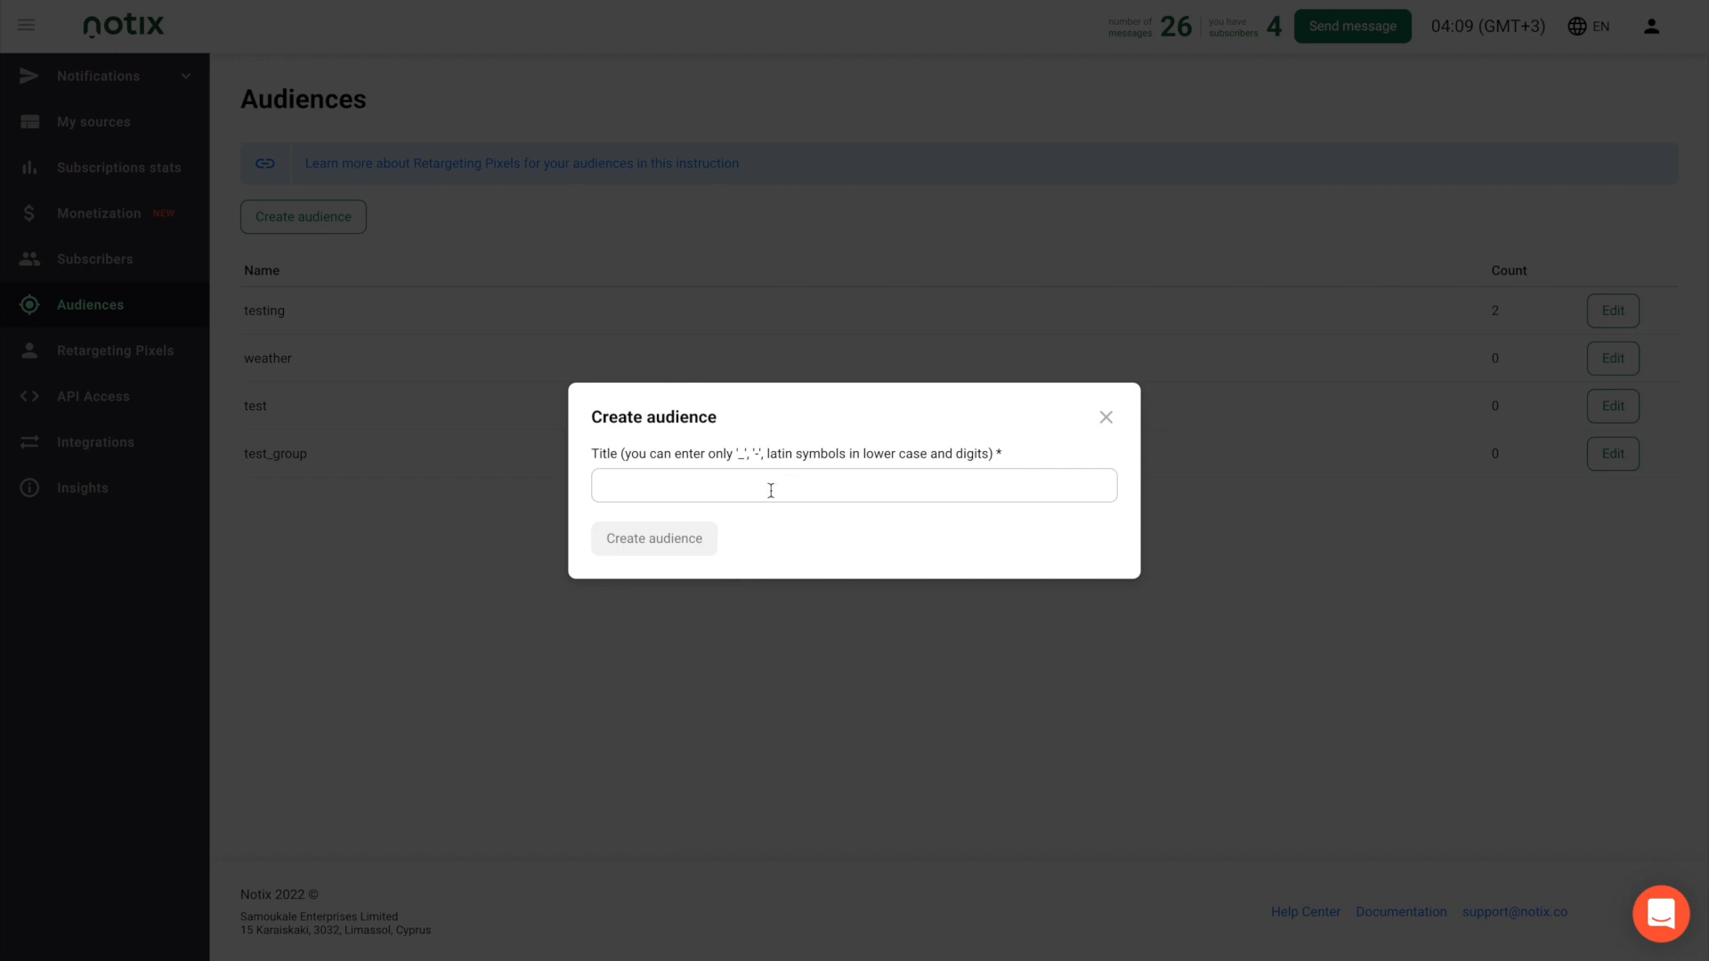
pyautogui.write('new_test_group')
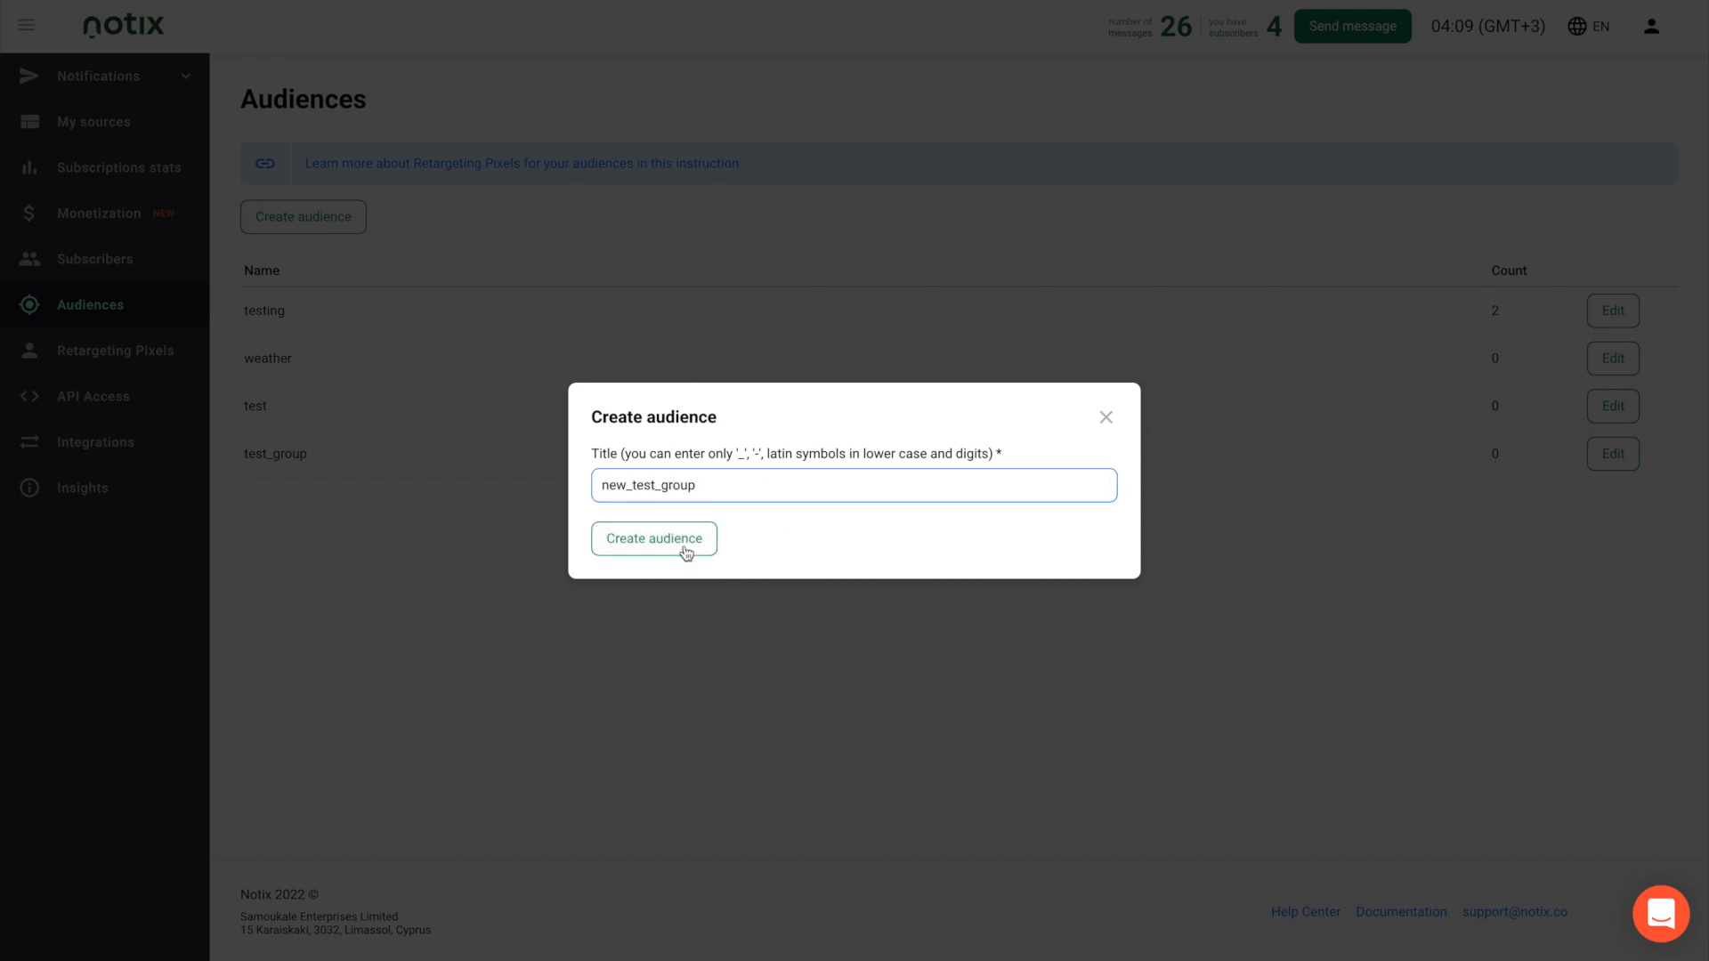
pyautogui.click(654, 539)
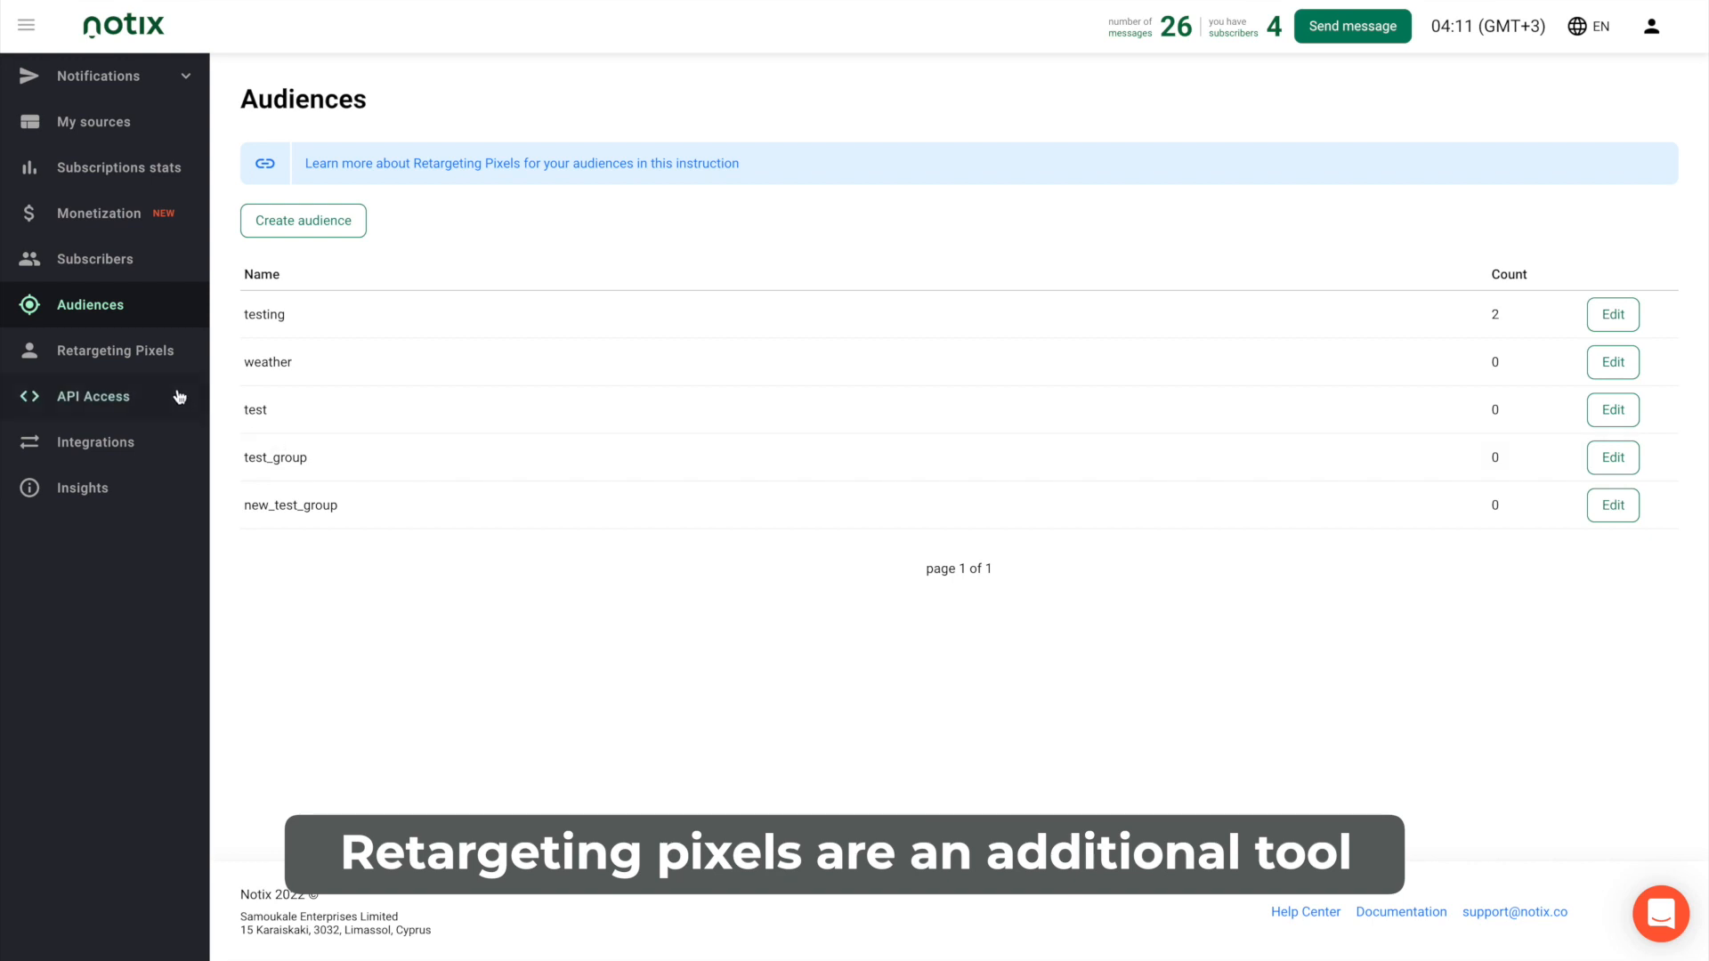
# Create a retargeting pixel adding visitors to new_test_group and excluding test_group.
pyautogui.click(112, 350)
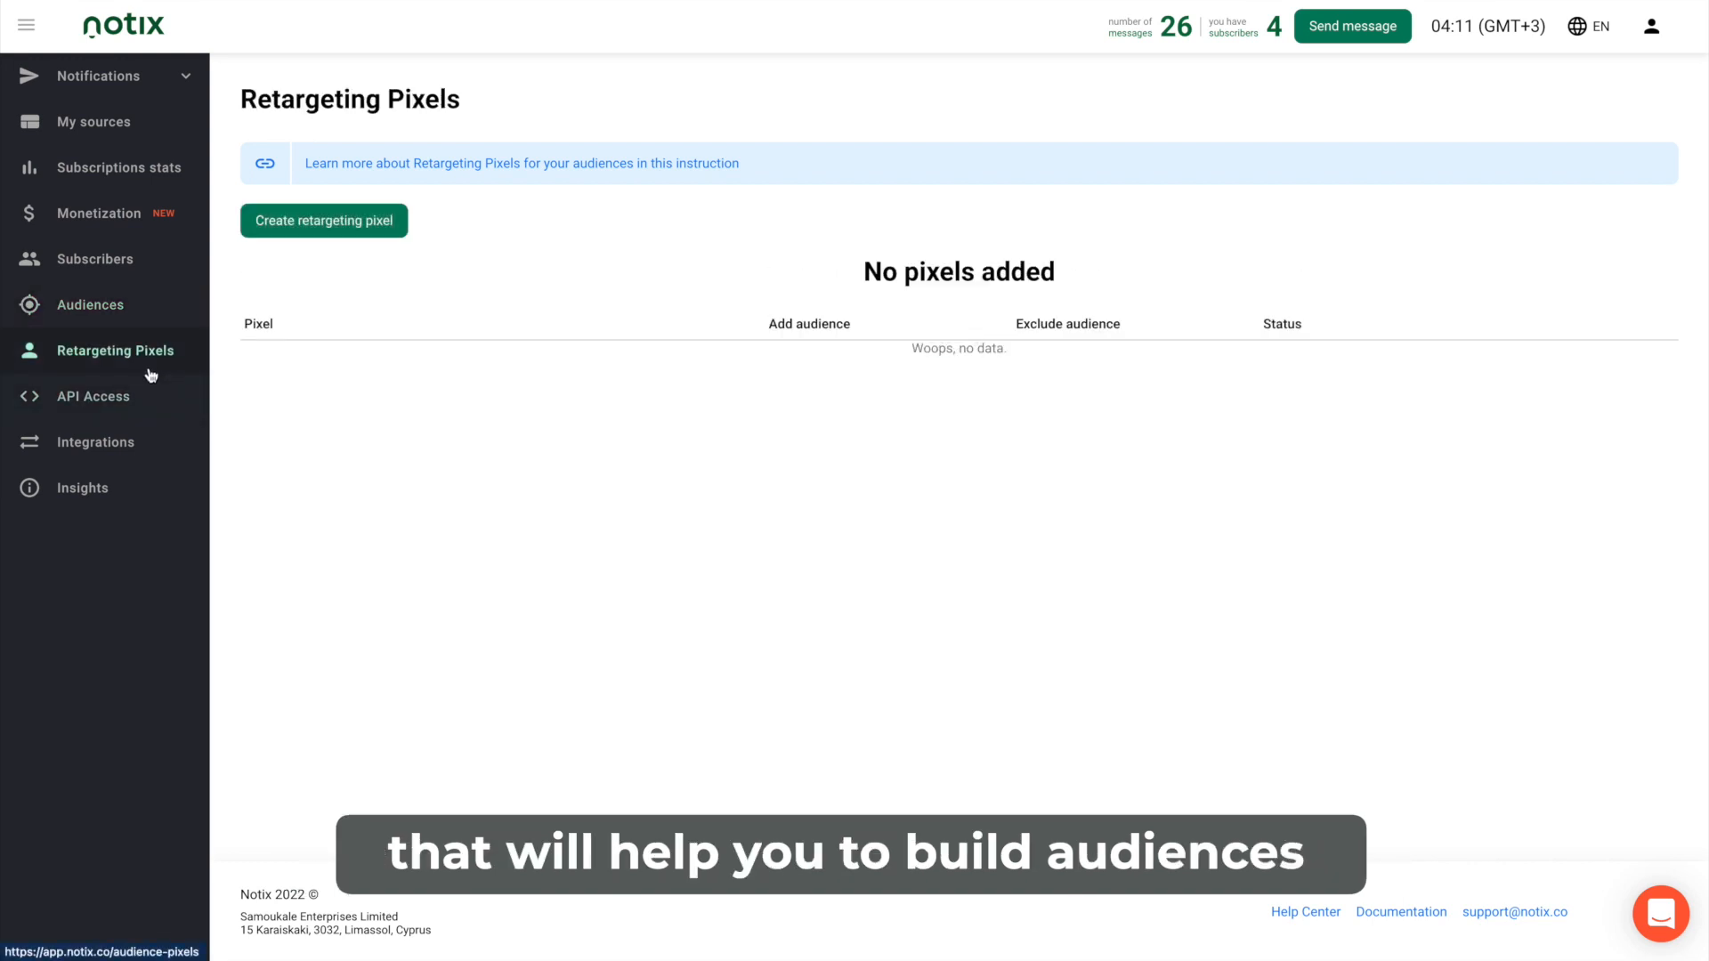
pyautogui.click(324, 220)
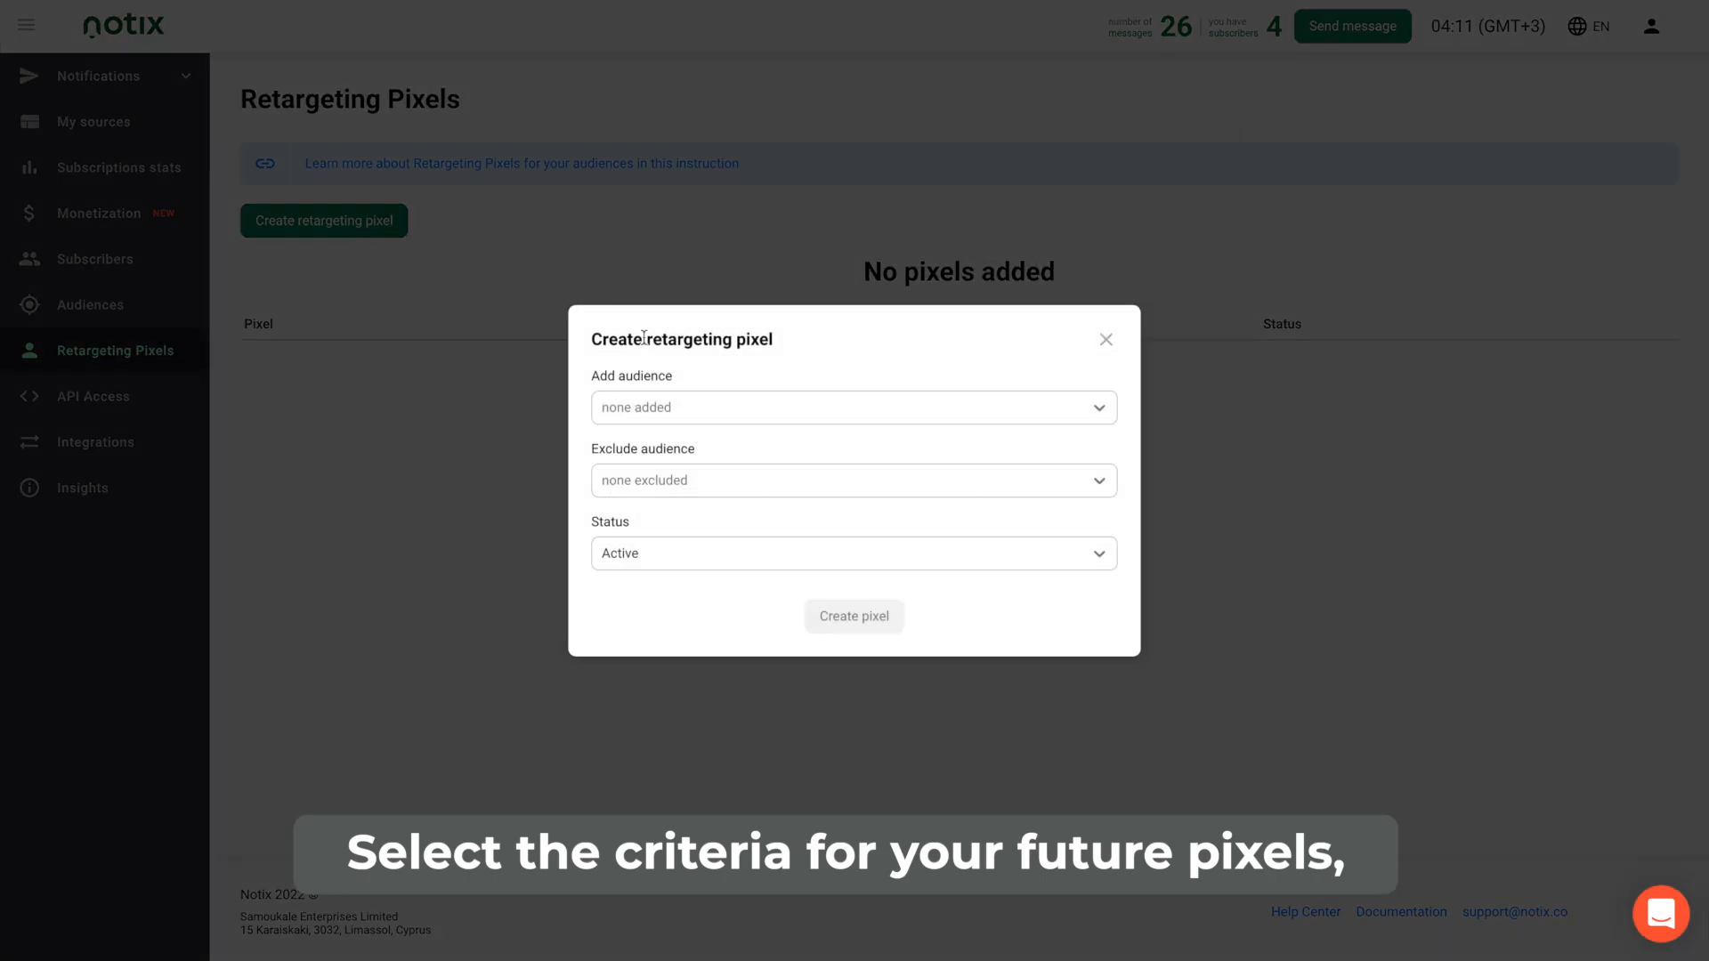
pyautogui.click(854, 408)
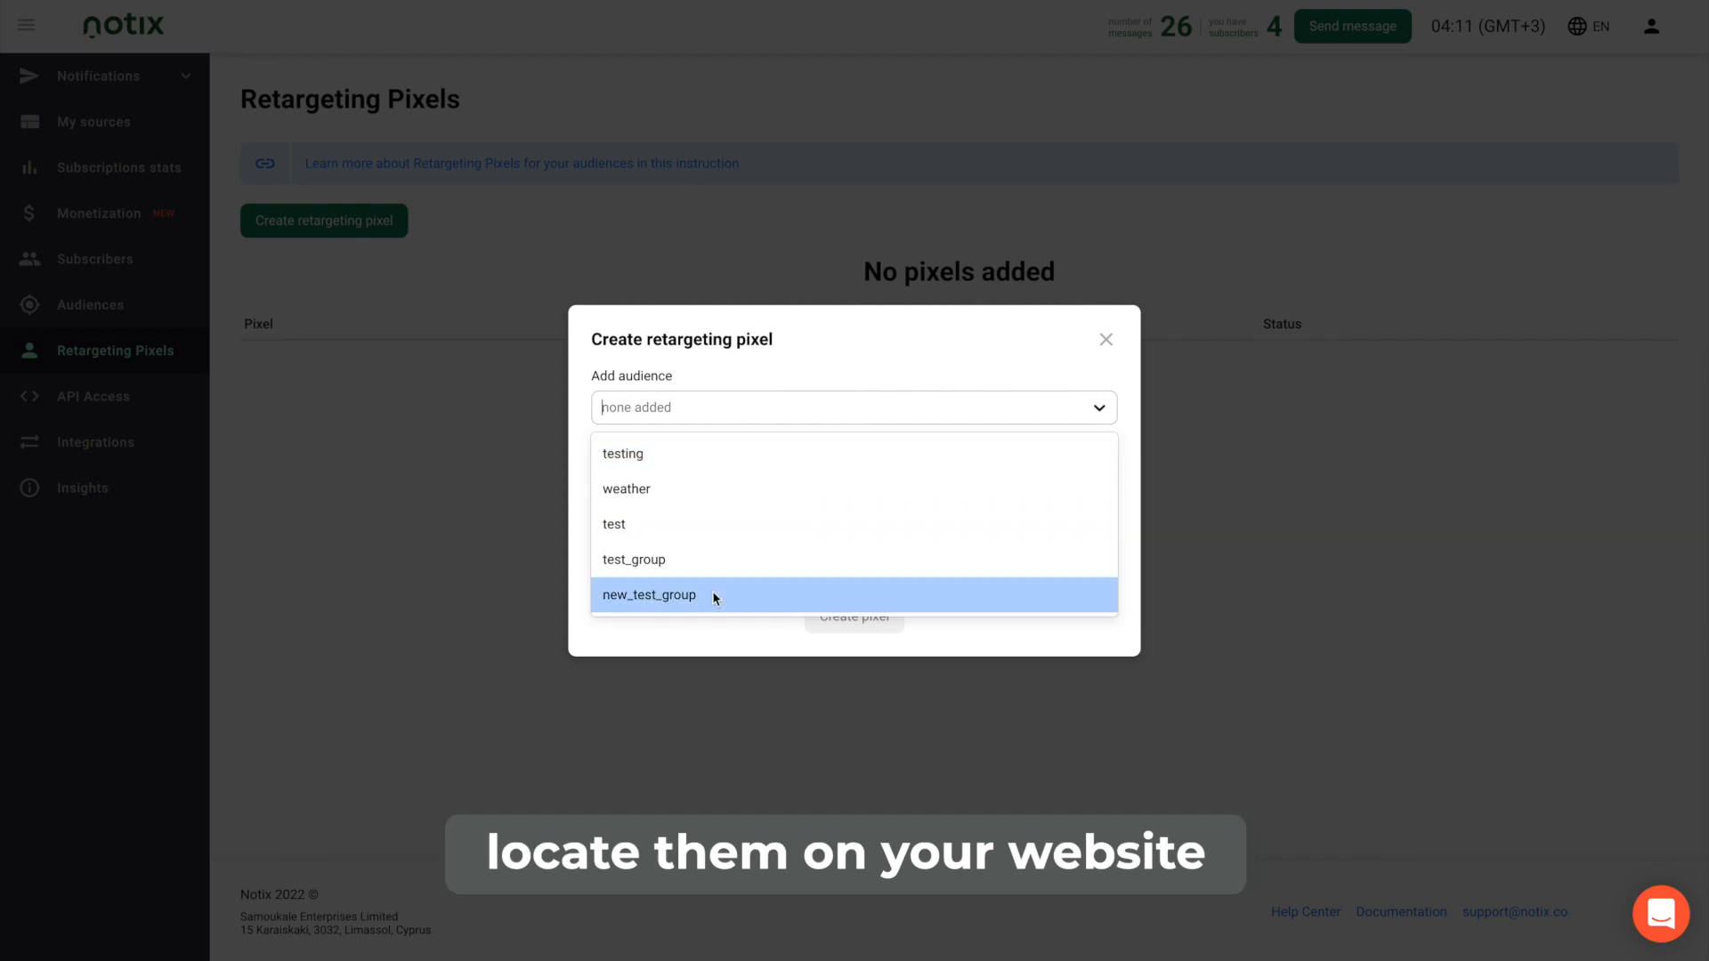
pyautogui.click(649, 595)
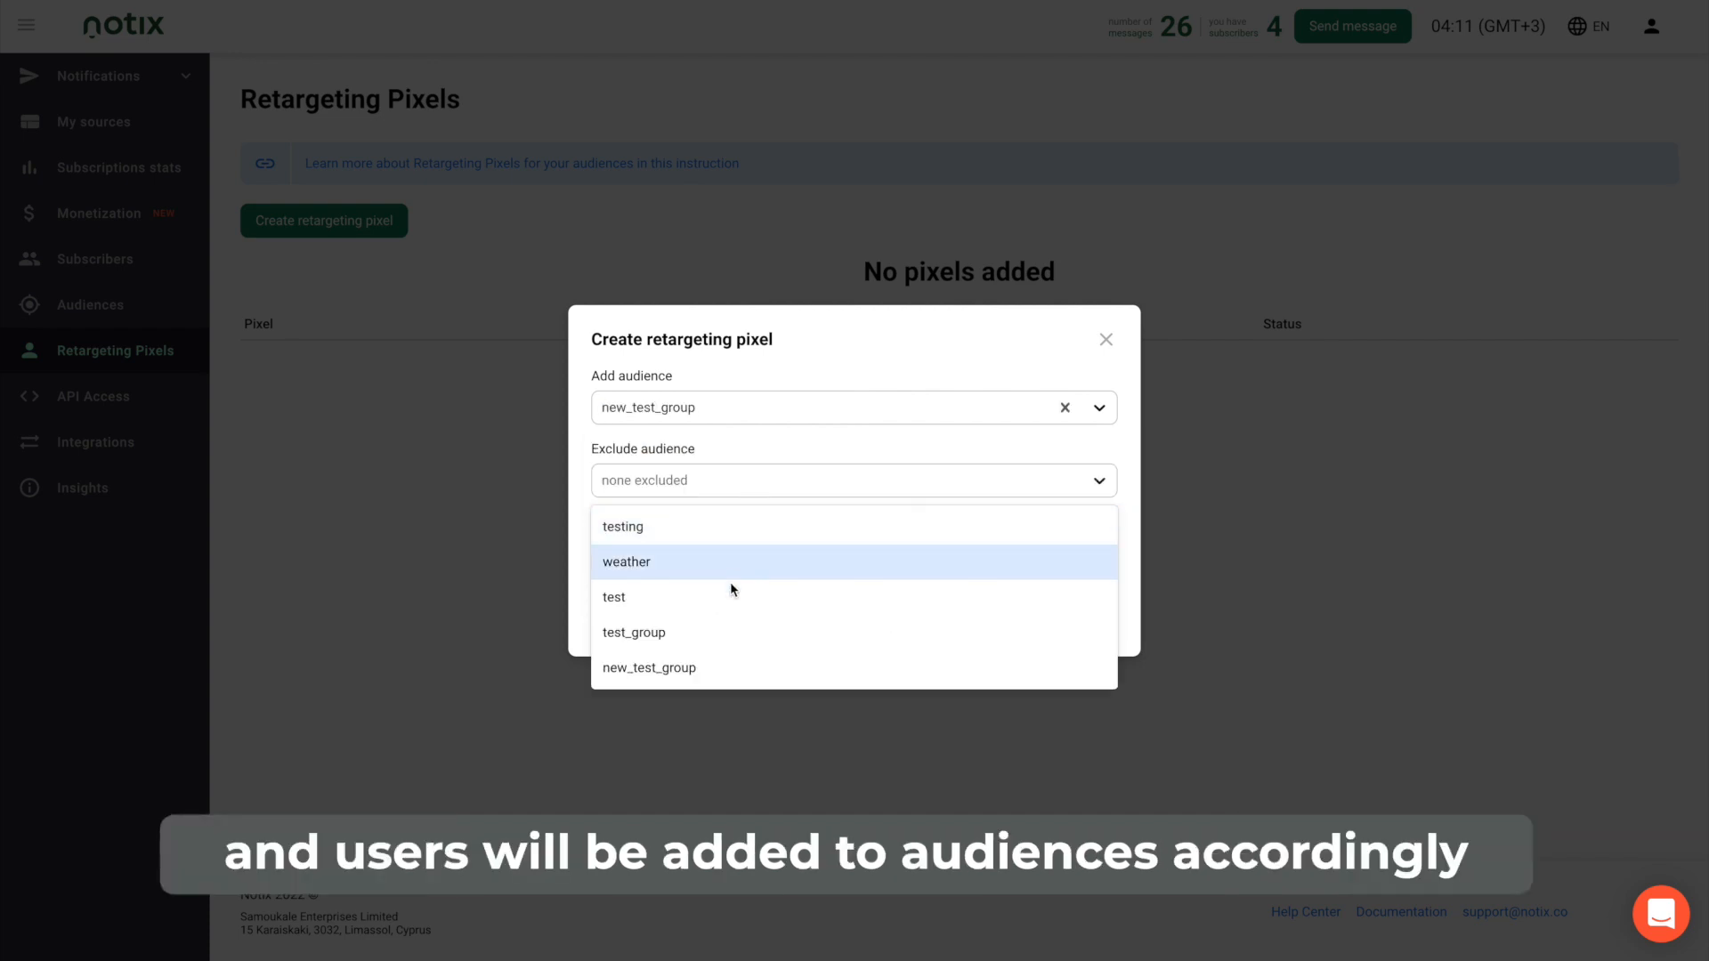
pyautogui.click(633, 632)
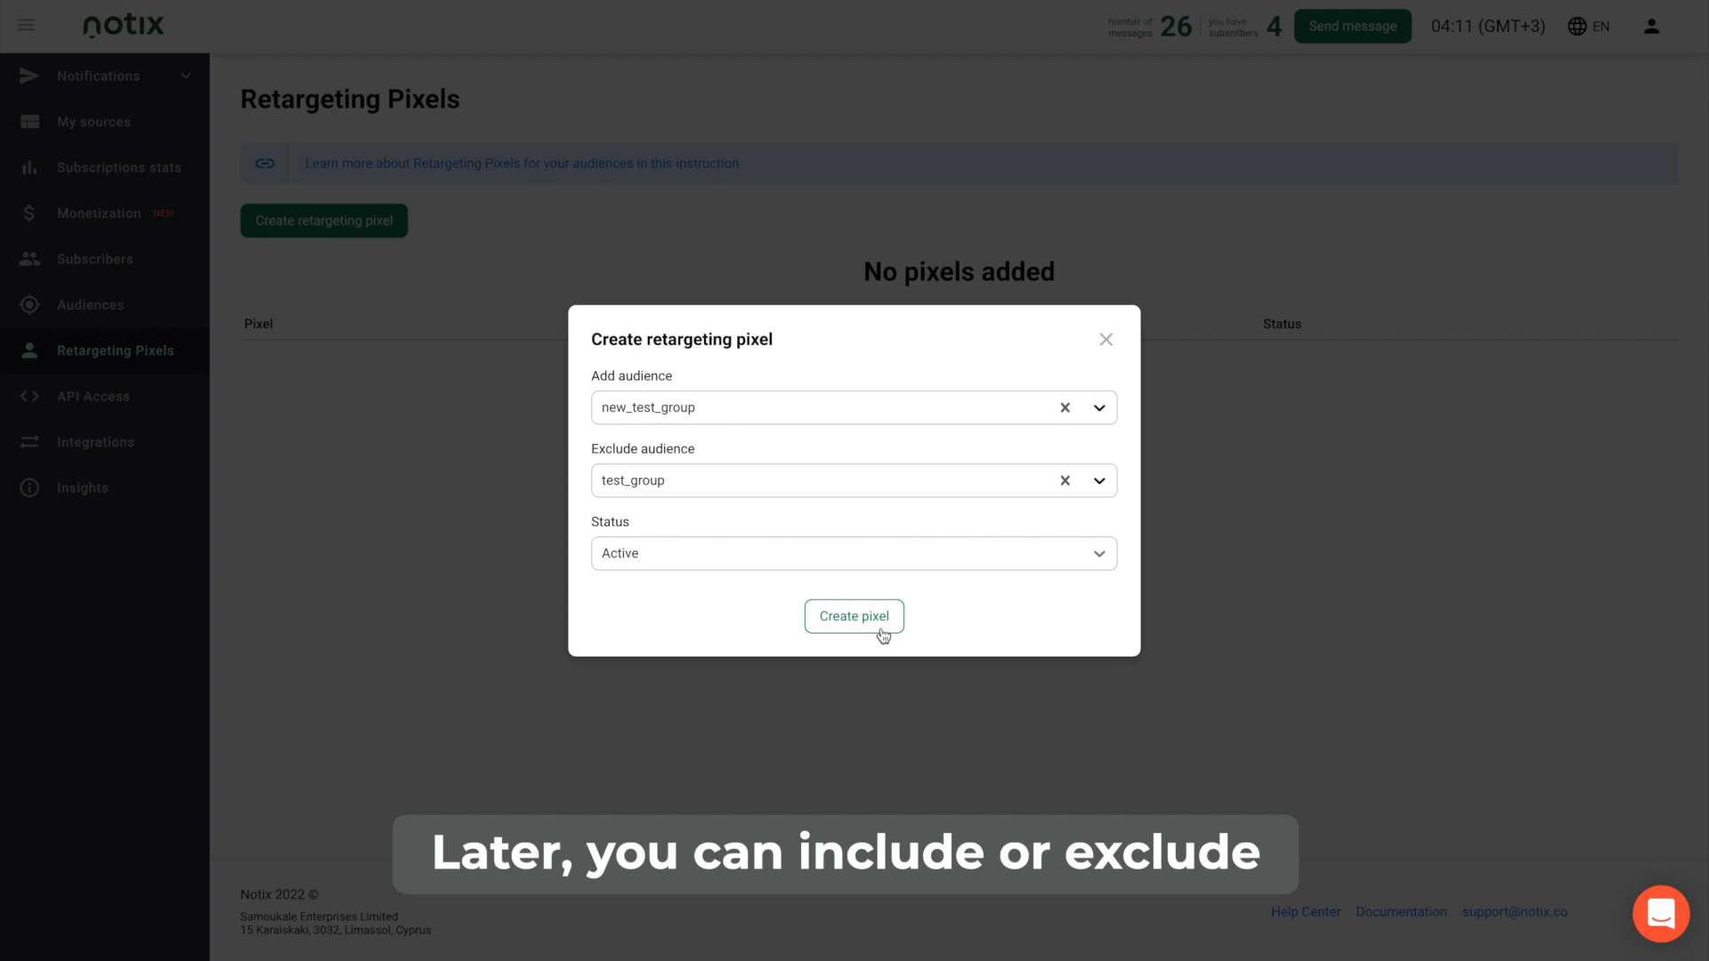
pyautogui.click(854, 616)
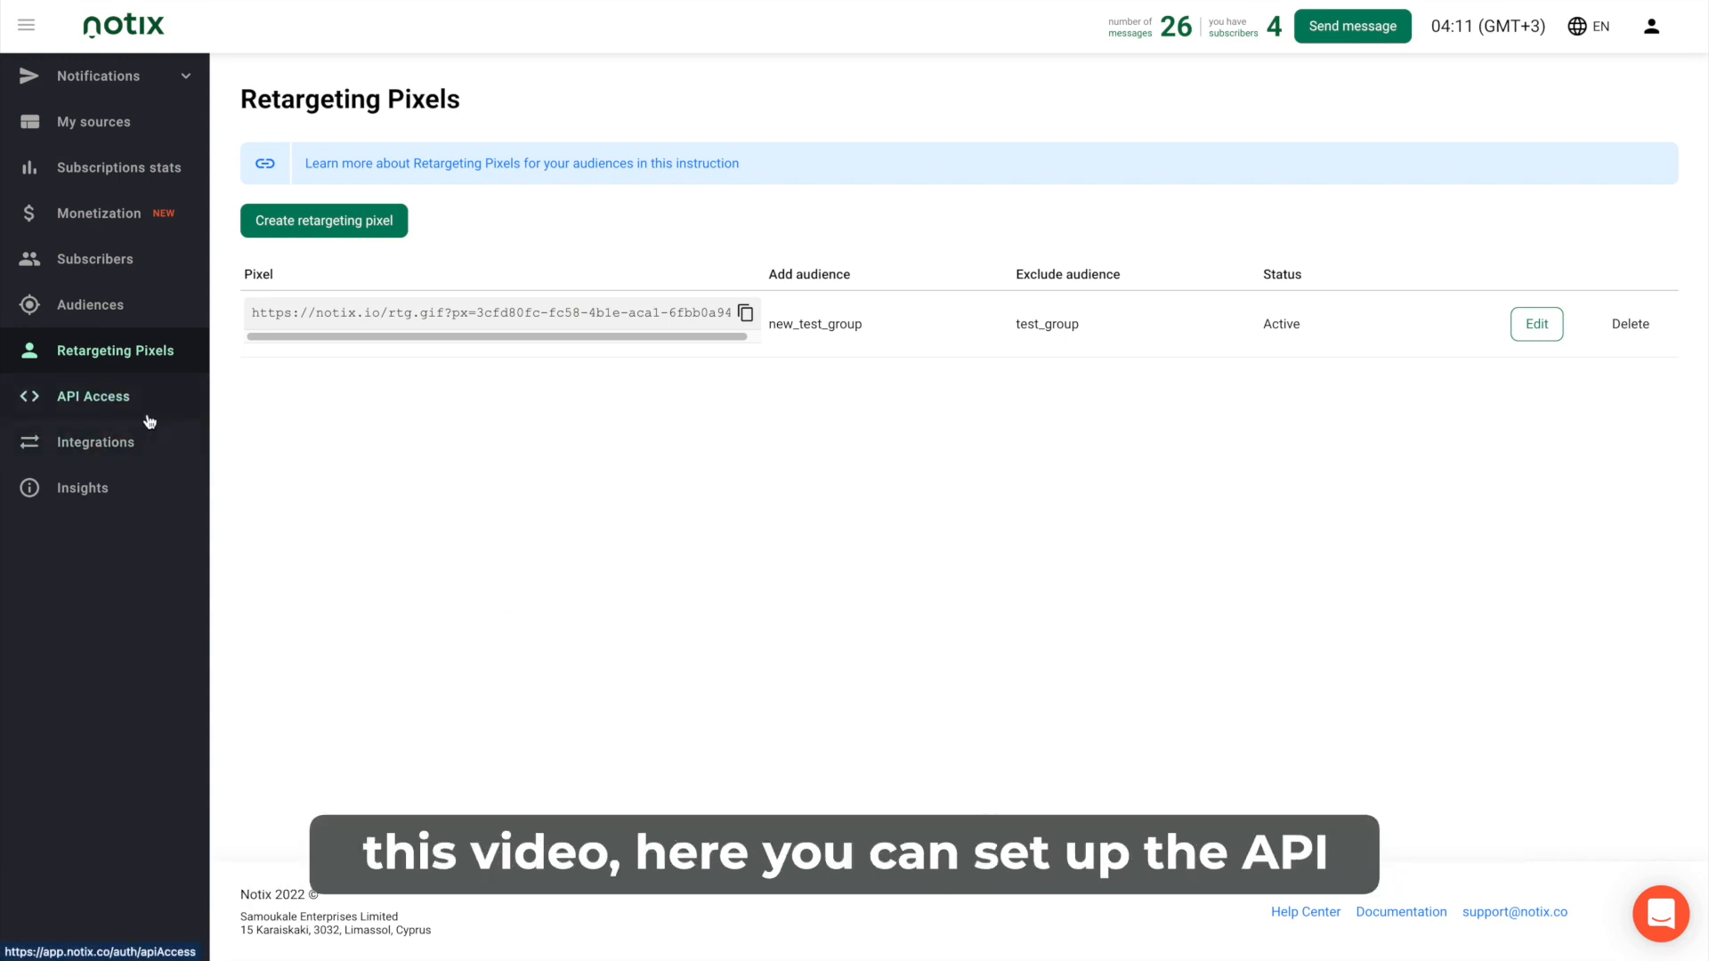
# Create the API token test-token, then browse the Integrations page.
pyautogui.click(94, 395)
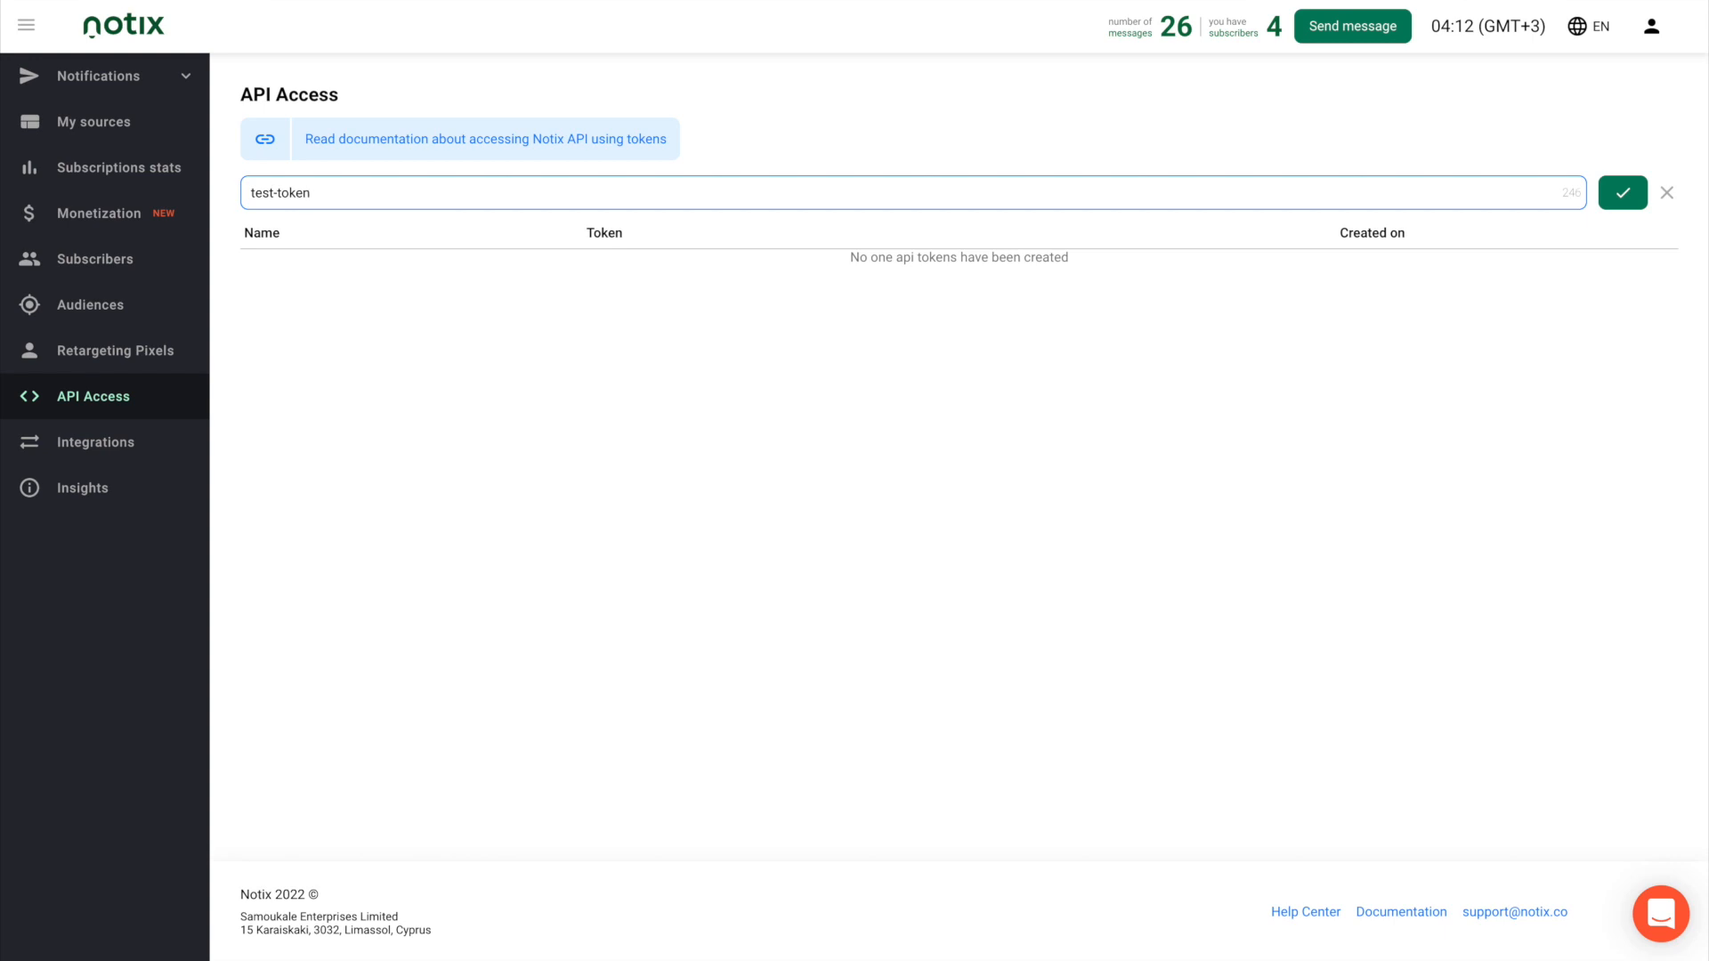
pyautogui.click(1623, 193)
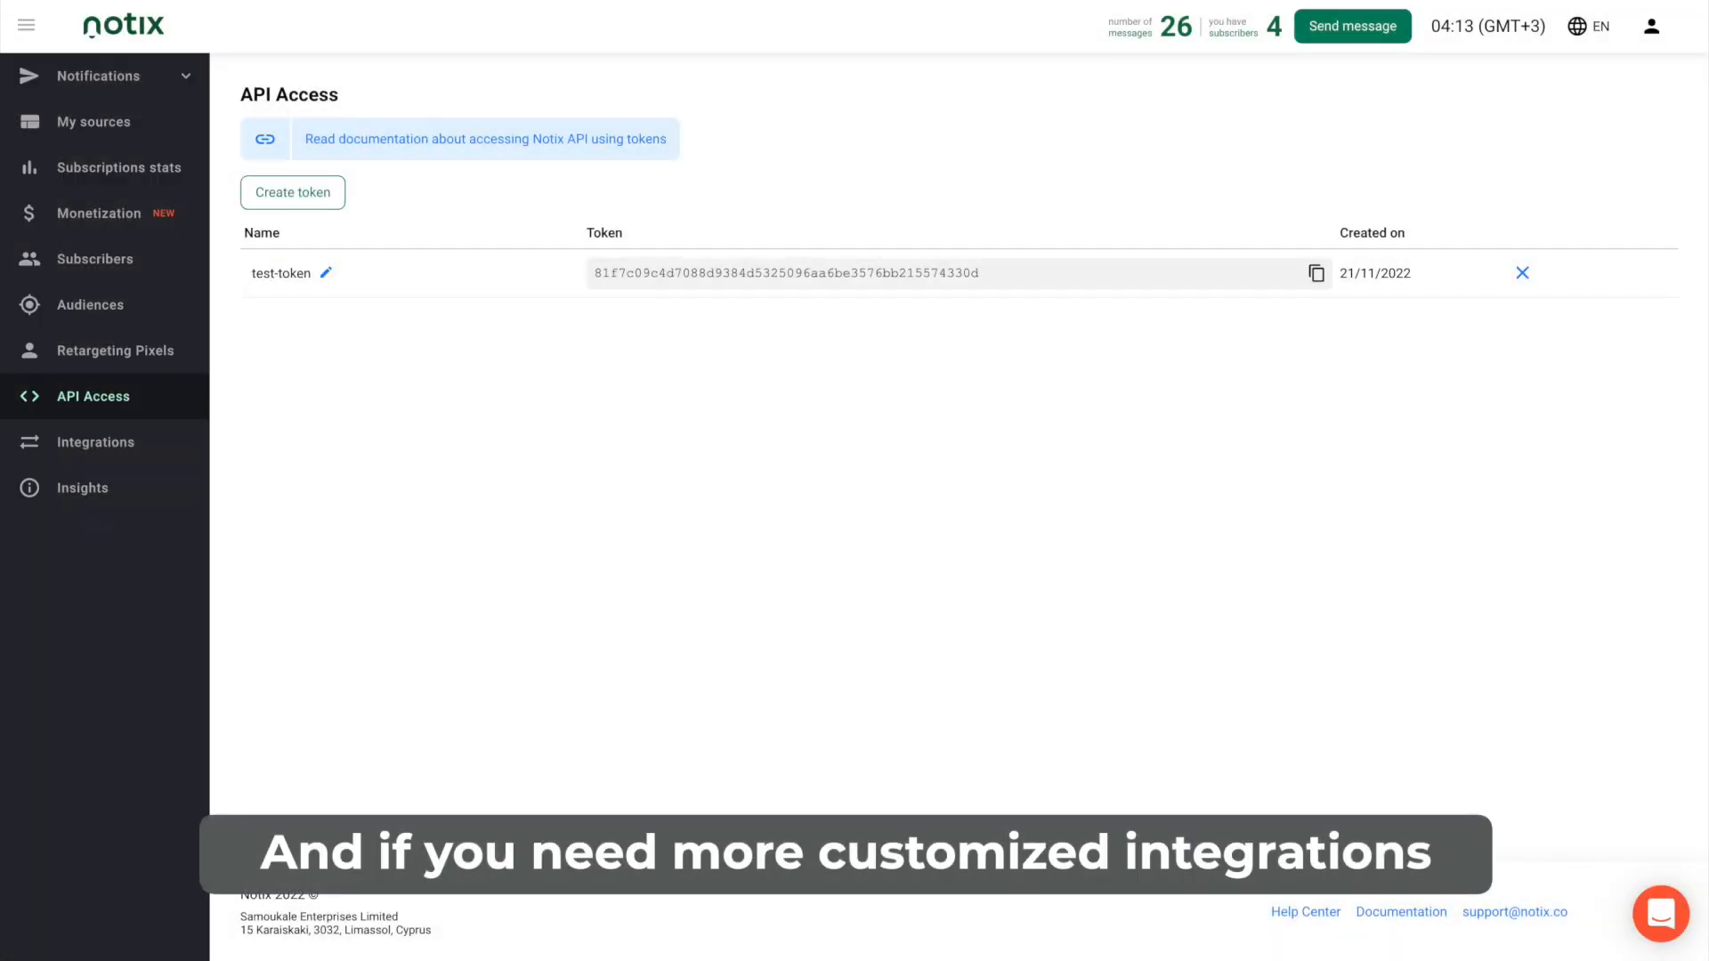
pyautogui.click(96, 442)
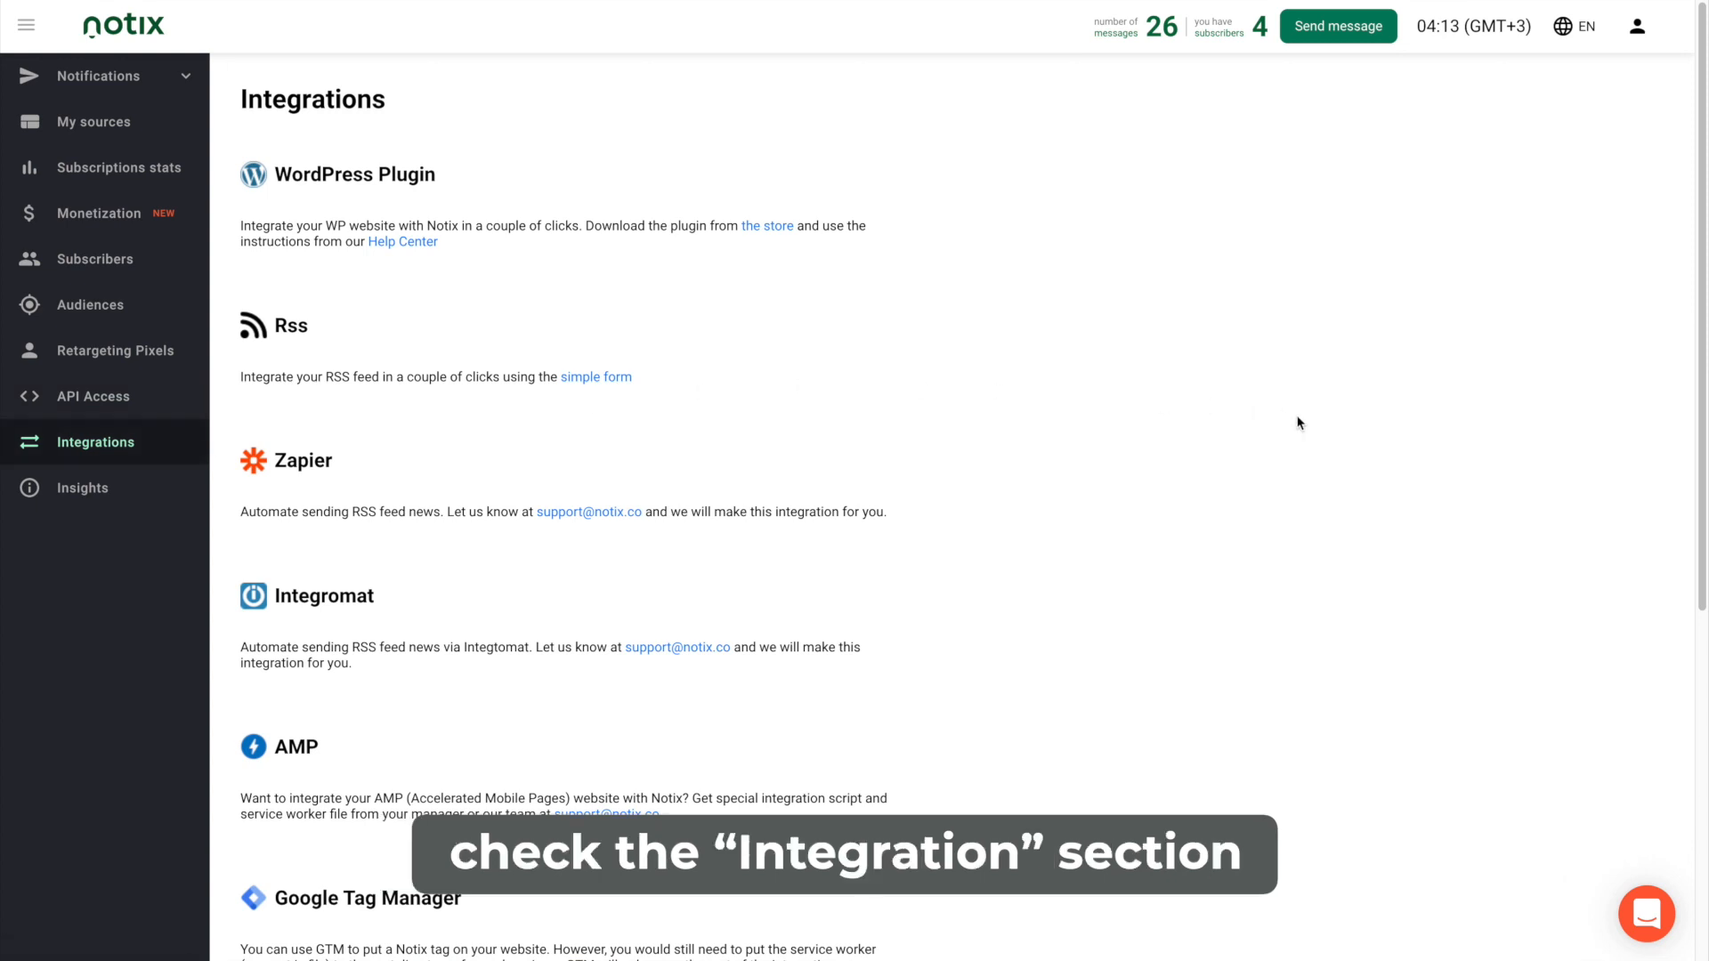
pyautogui.scroll(-3)
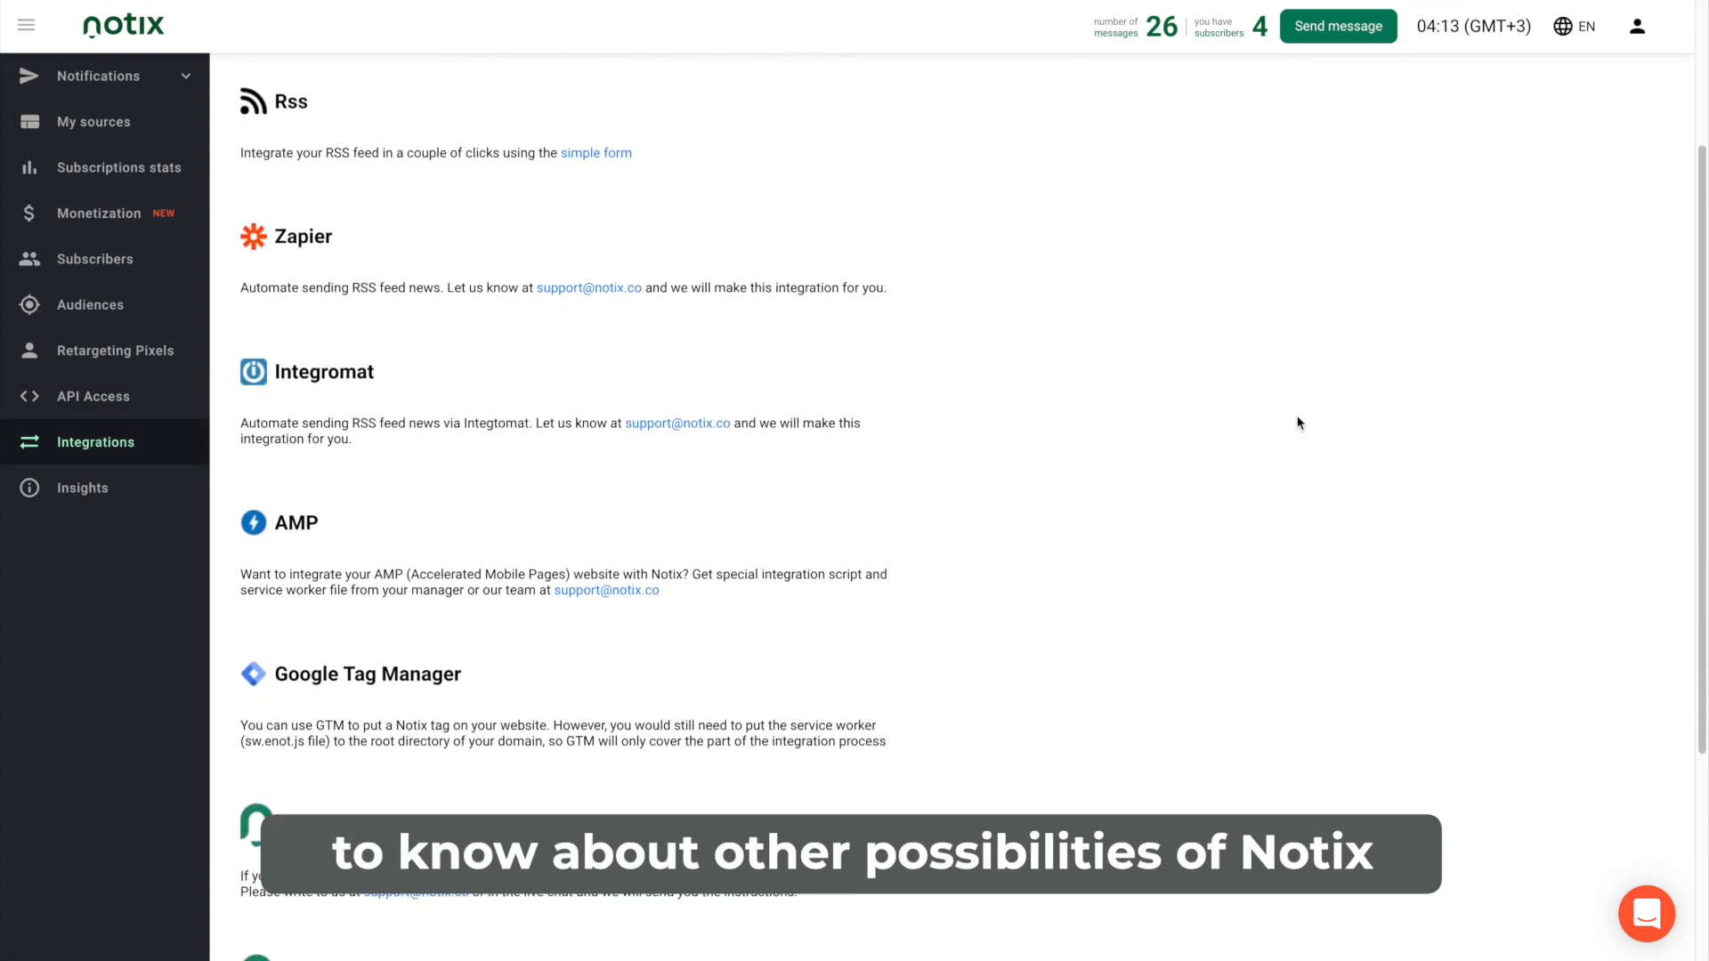
pyautogui.scroll(-3)
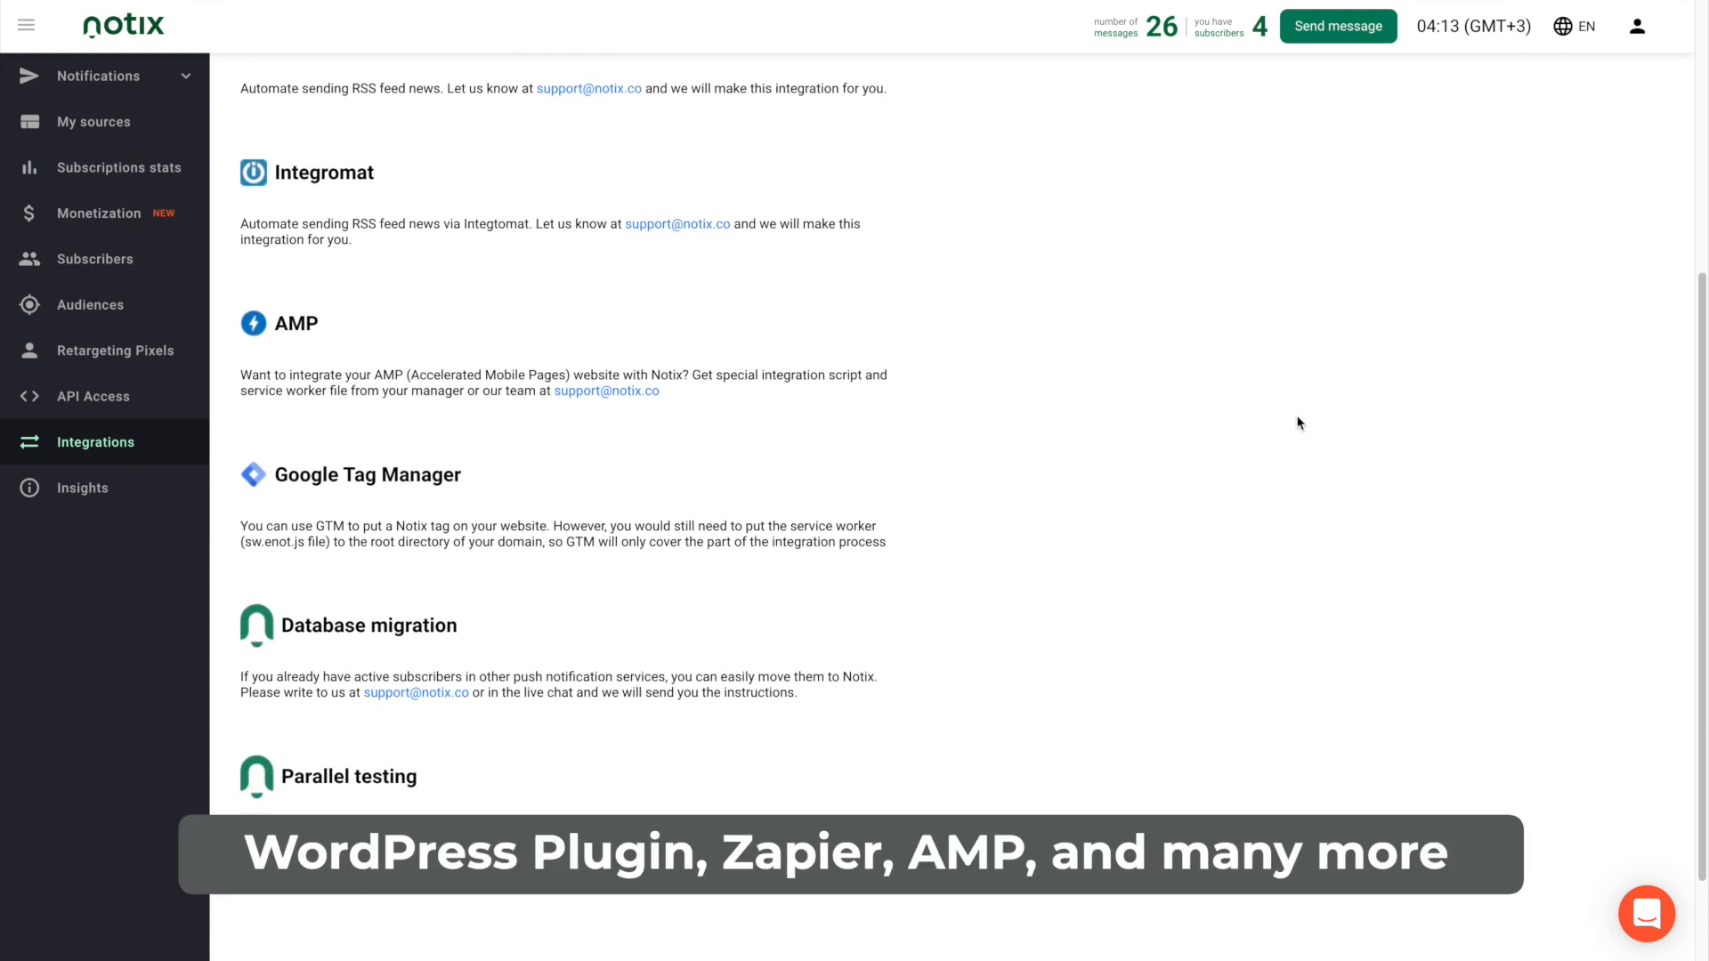
pyautogui.scroll(-3)
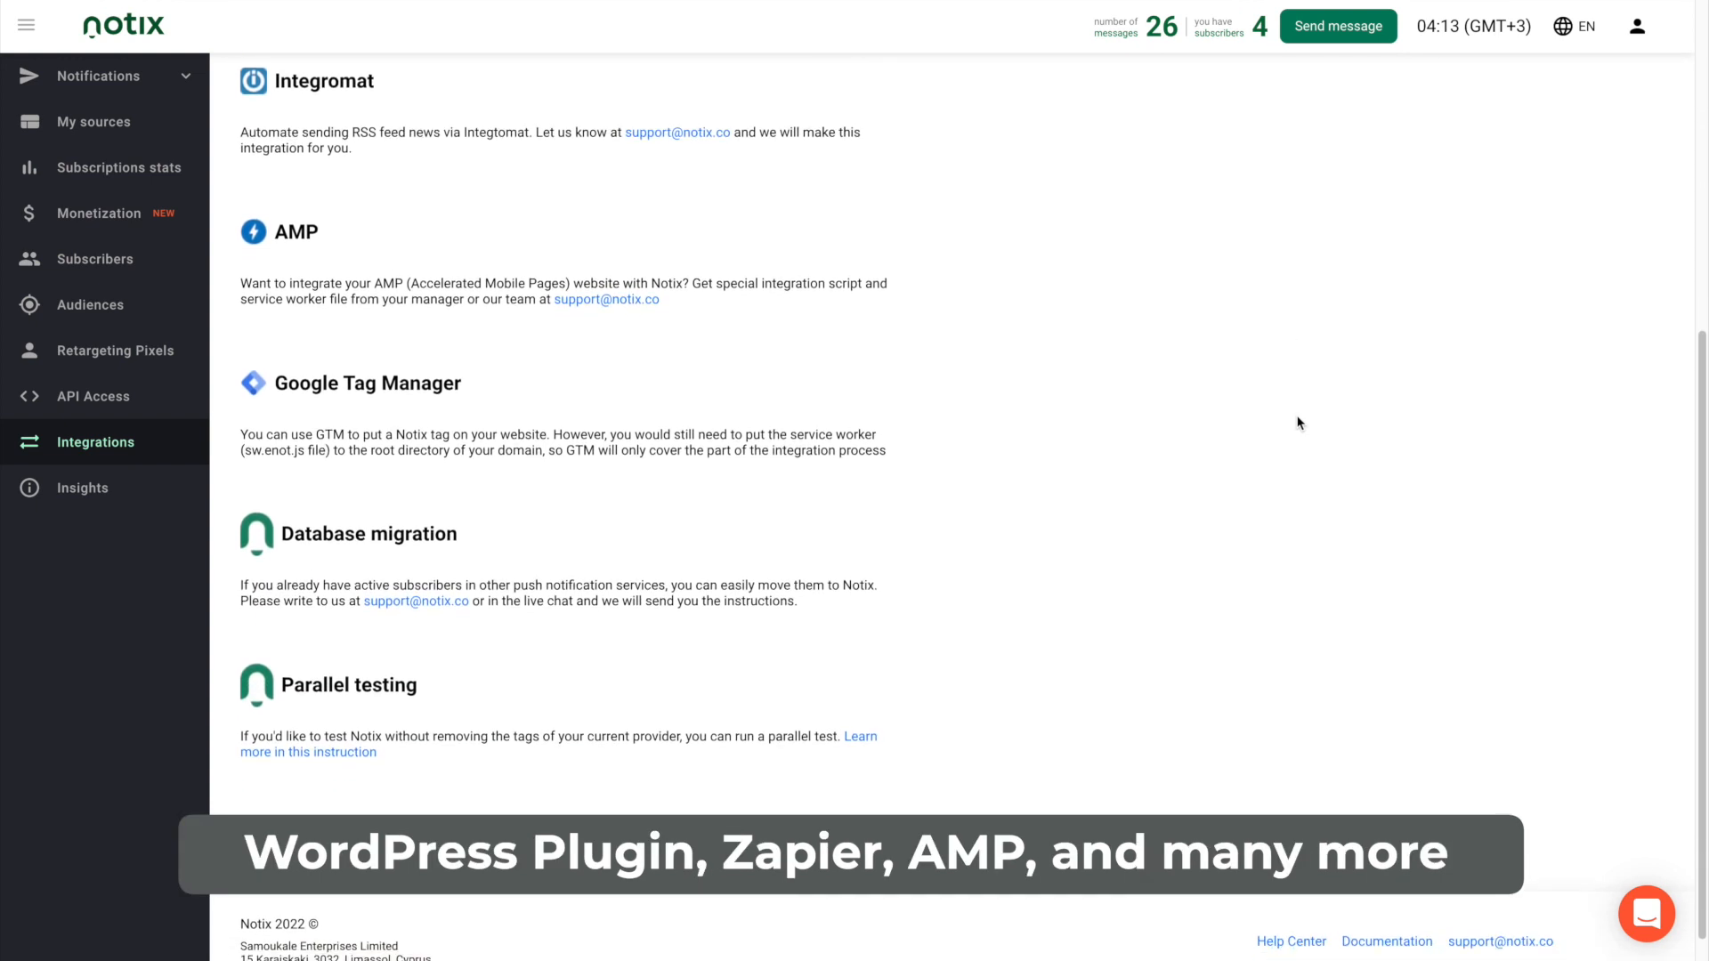
pyautogui.scroll(3)
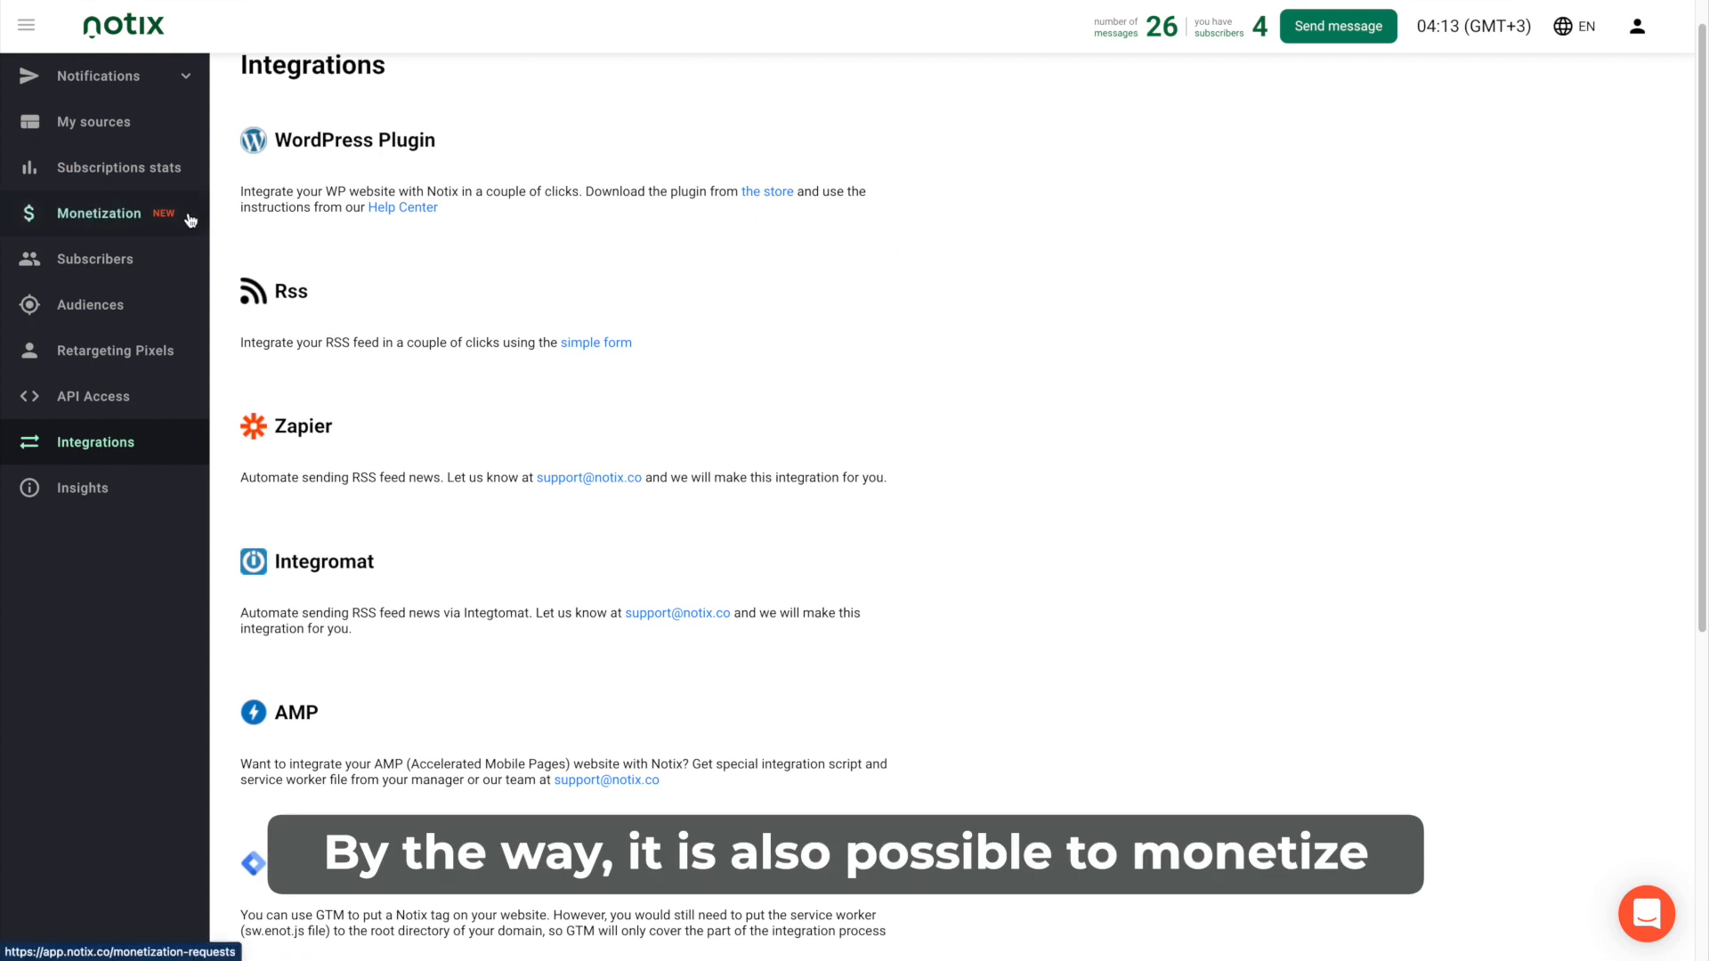
# Open the Monetization section of the sidebar.
pyautogui.click(99, 213)
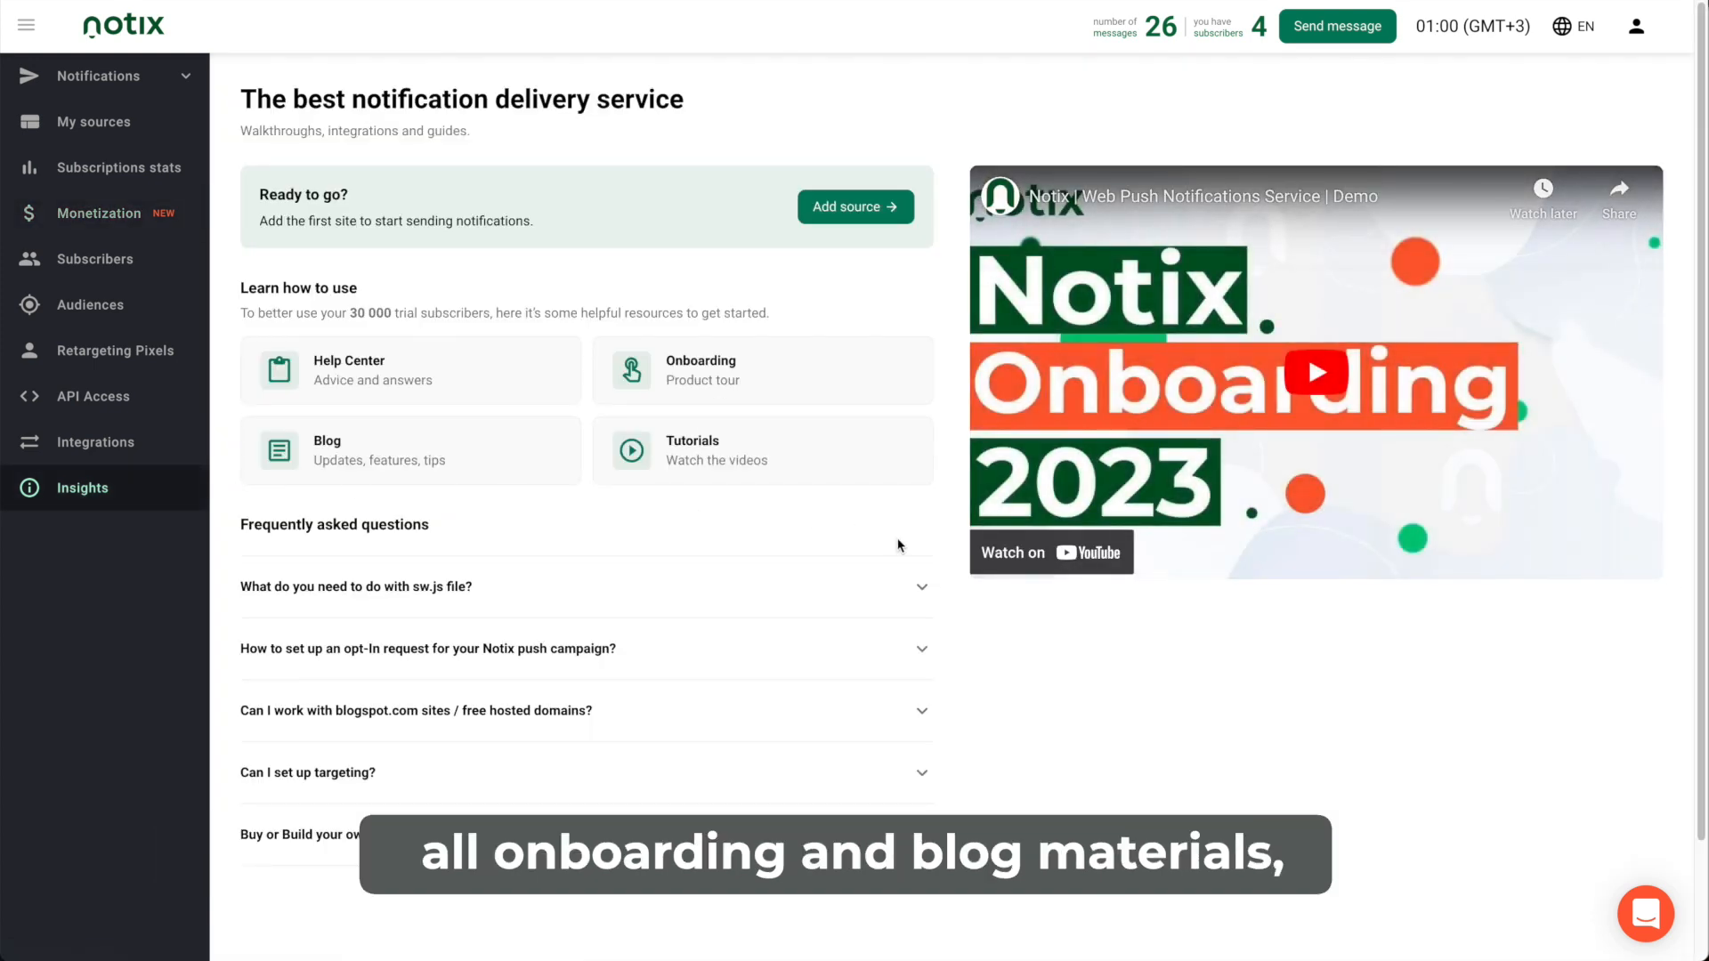
# Expand the FAQ answers about the sw.js file and opt-in requests.
pyautogui.click(586, 586)
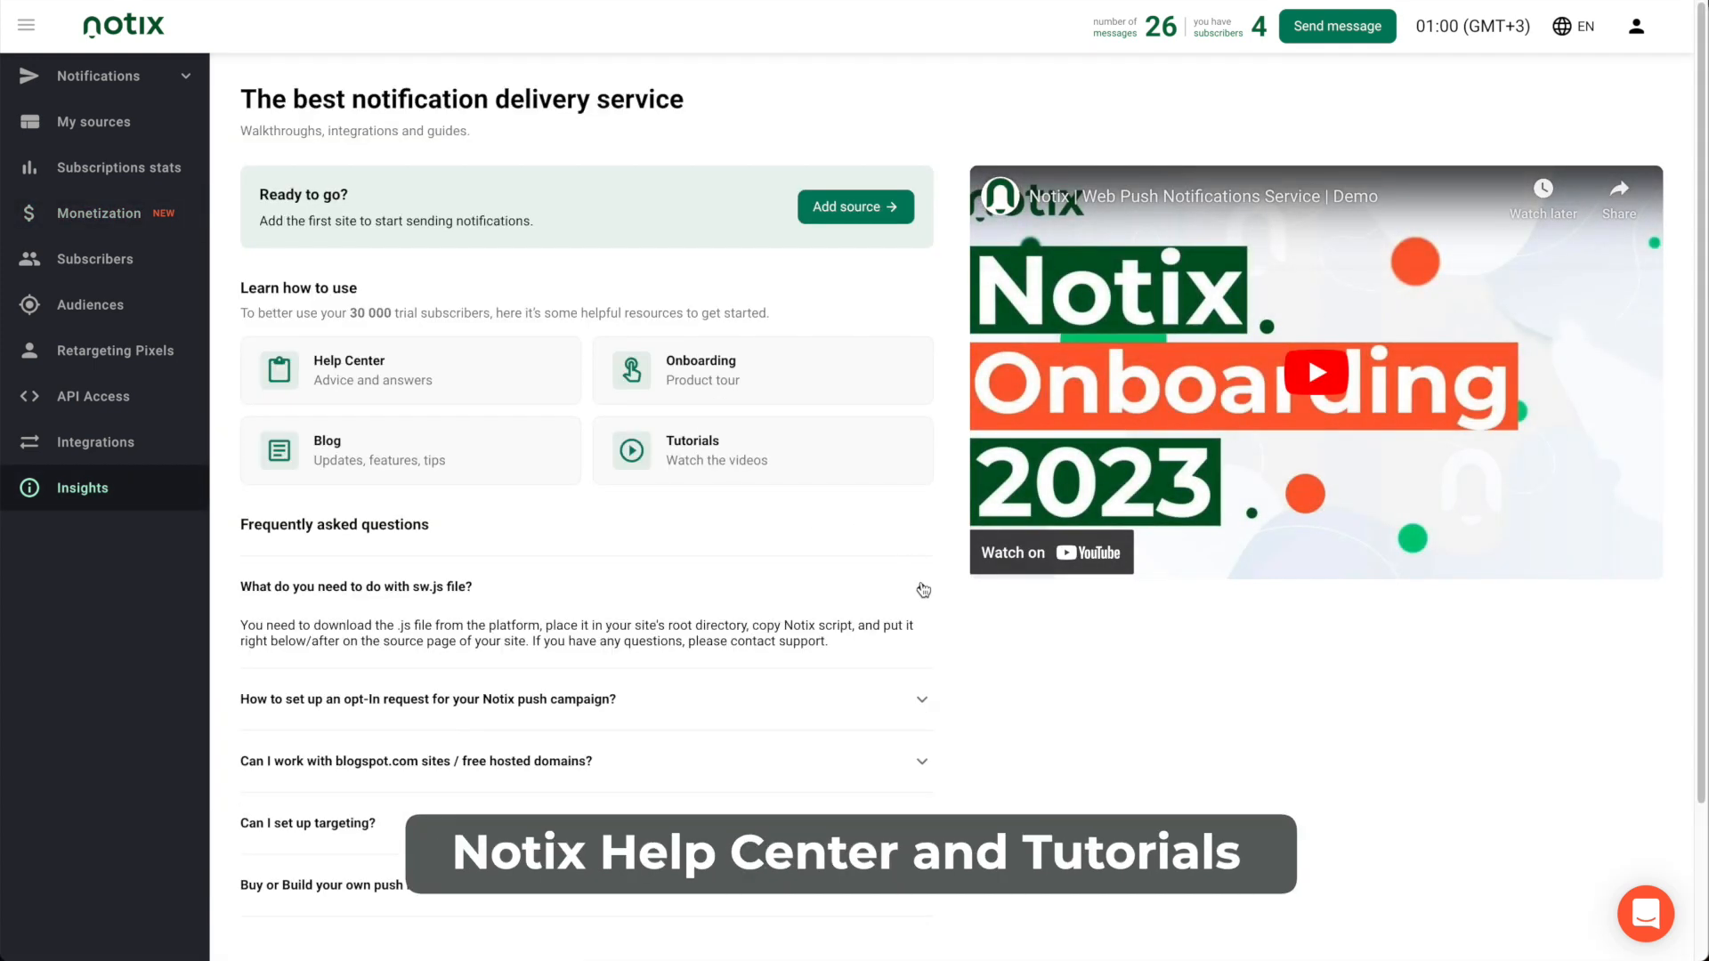
pyautogui.click(587, 698)
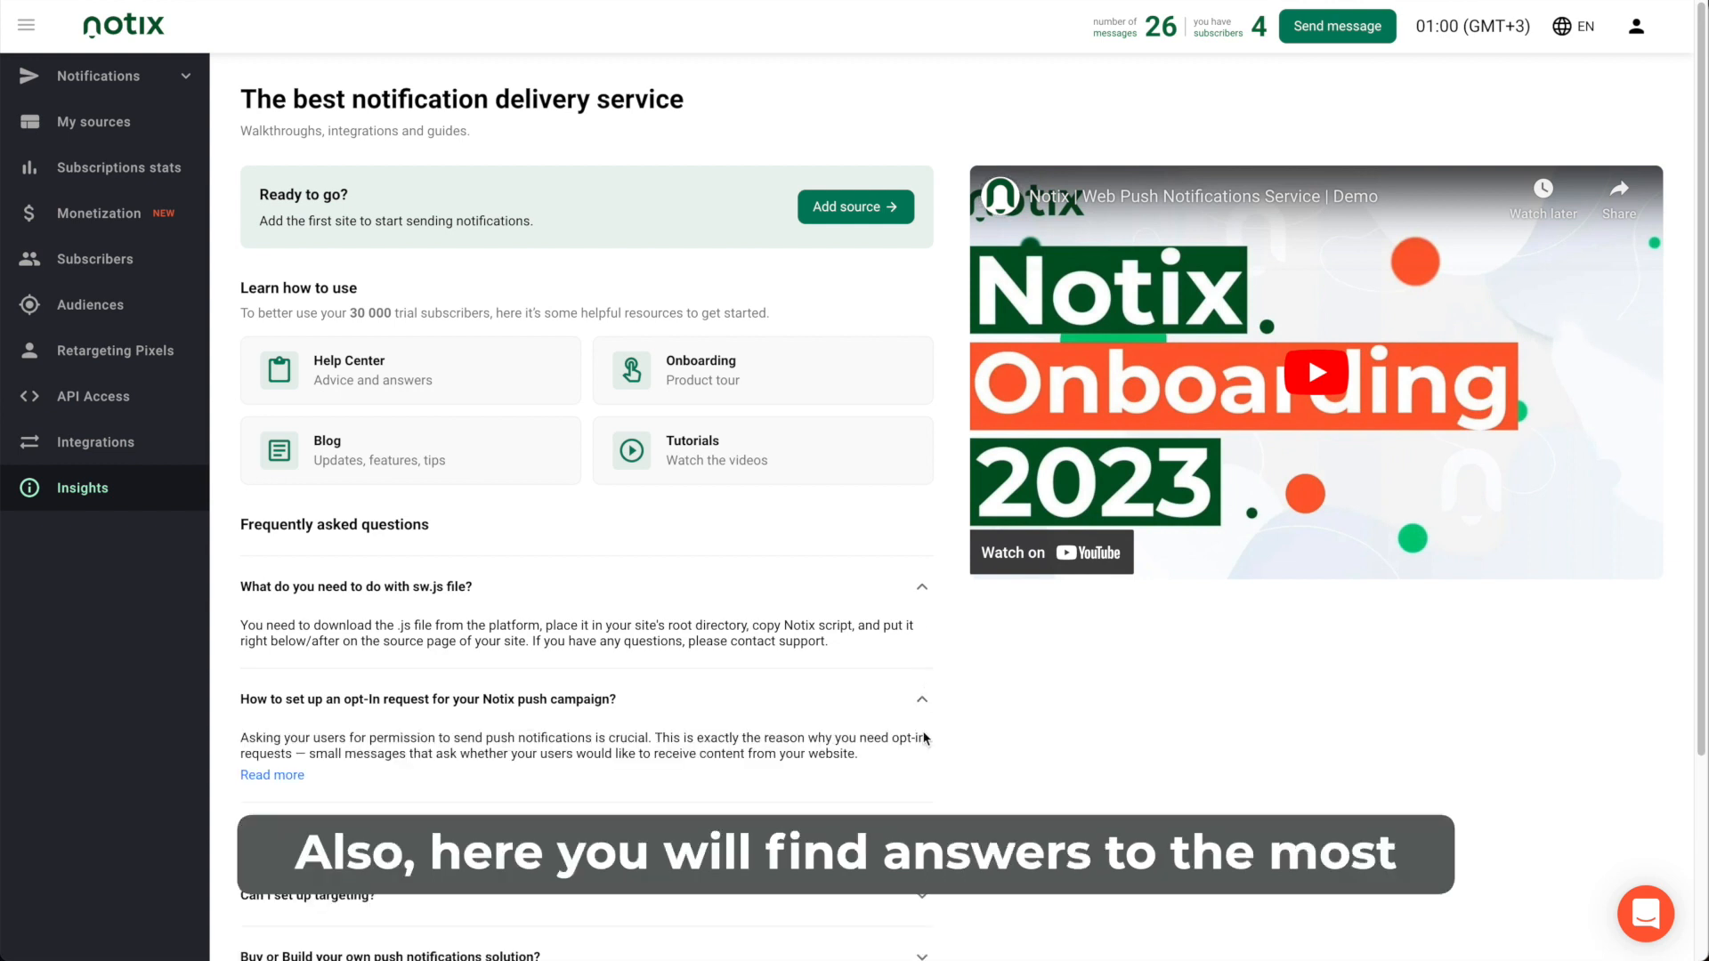
pyautogui.scroll(-3)
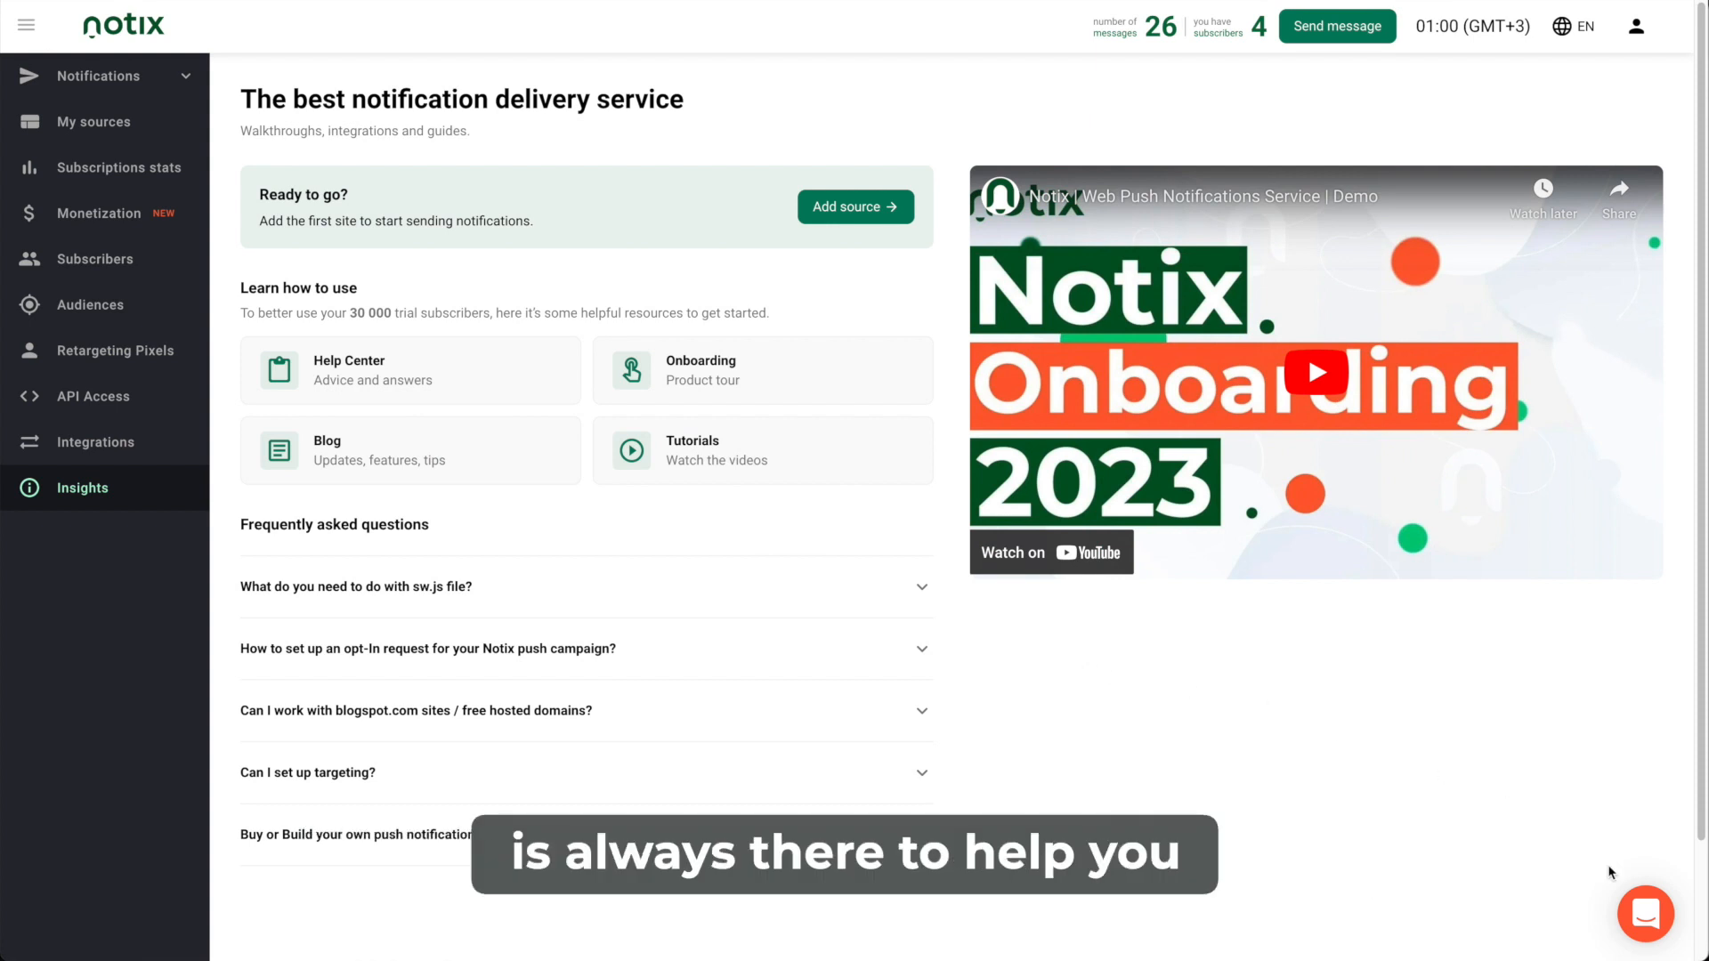
# Open the support chat panel and scroll through its help articles.
pyautogui.click(1645, 913)
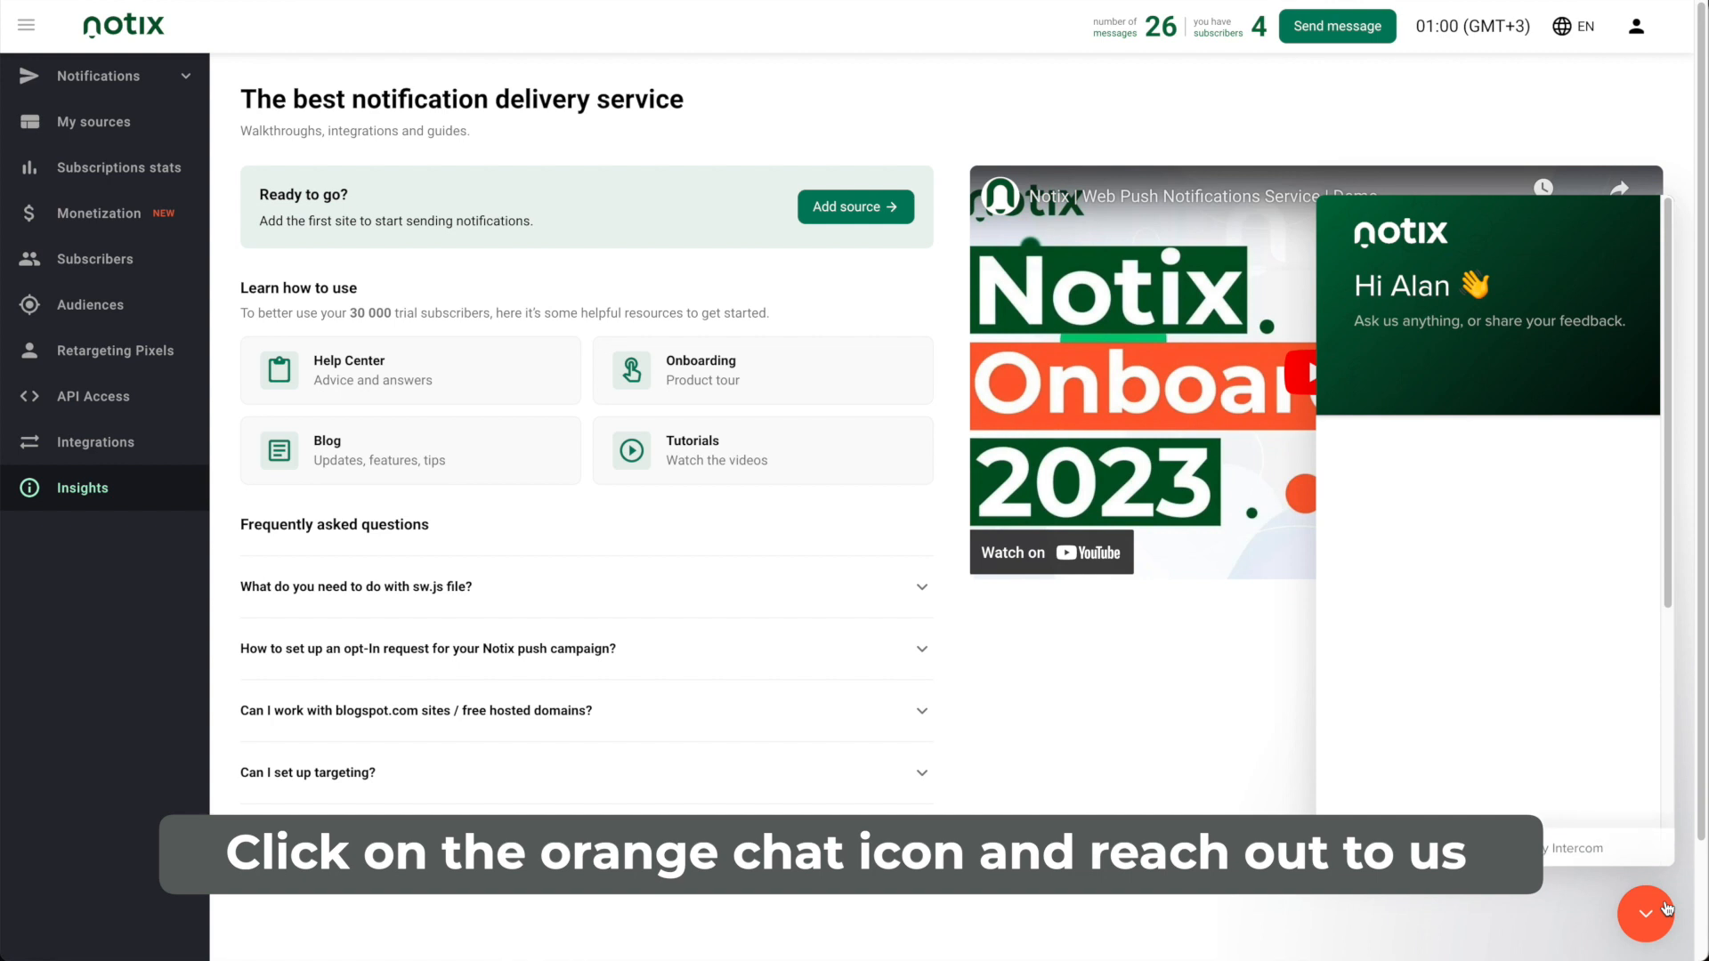
pyautogui.click(1646, 914)
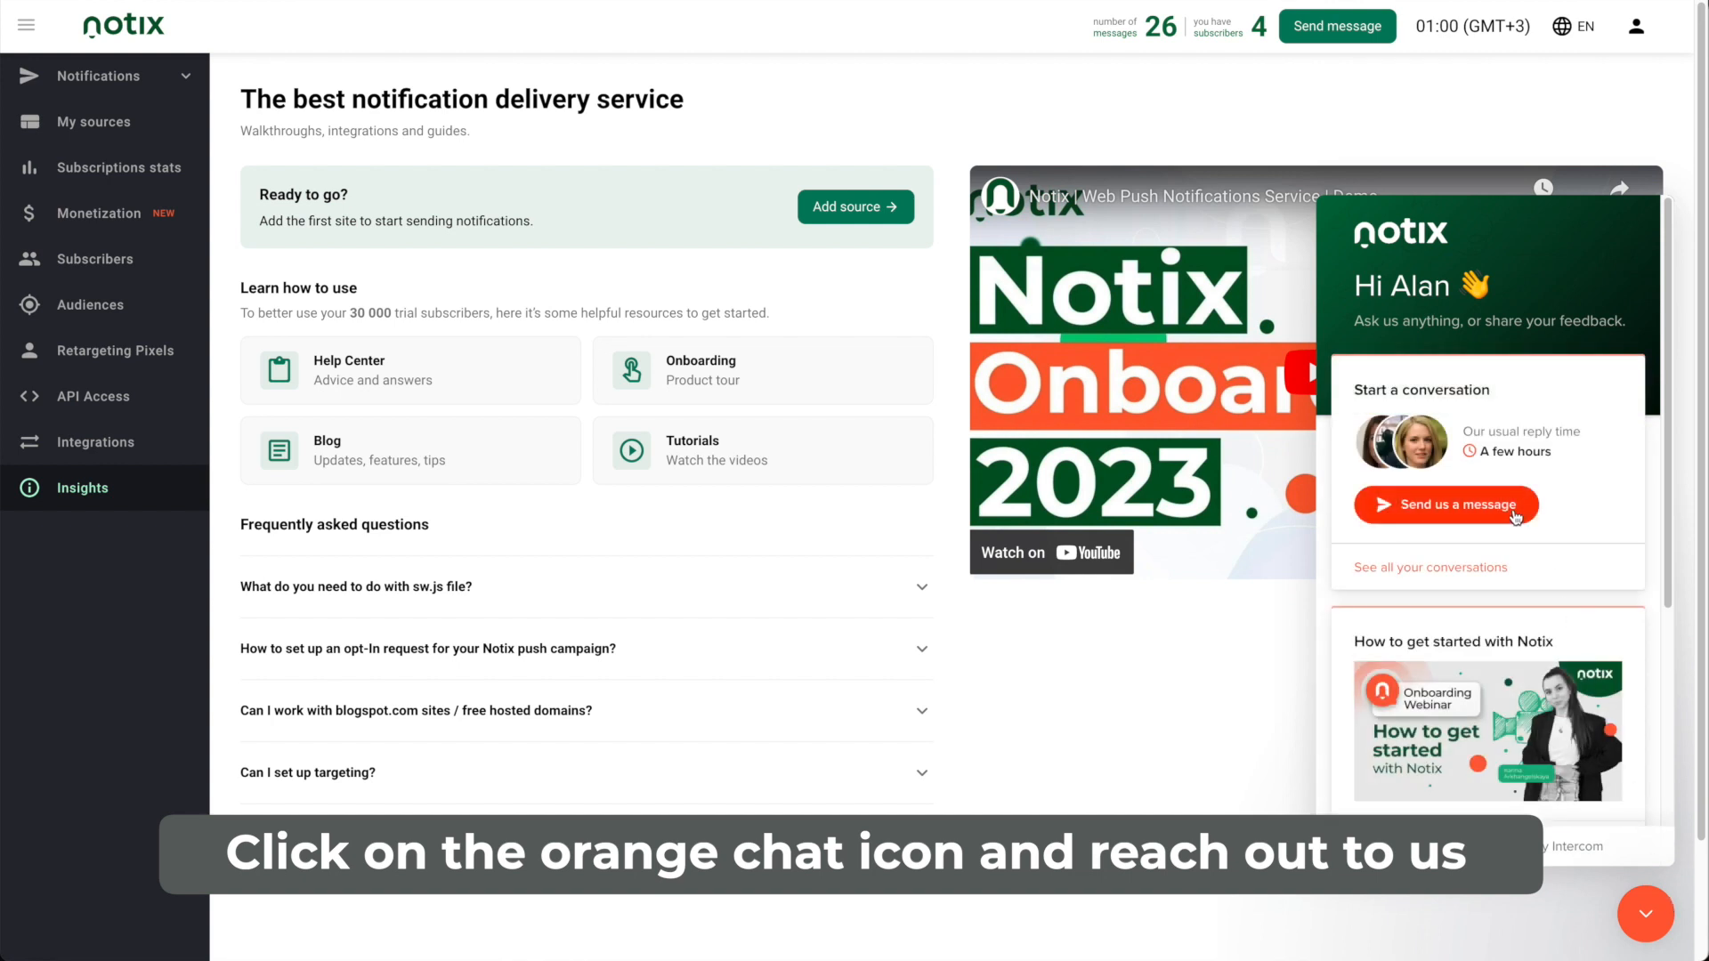
pyautogui.click(1445, 505)
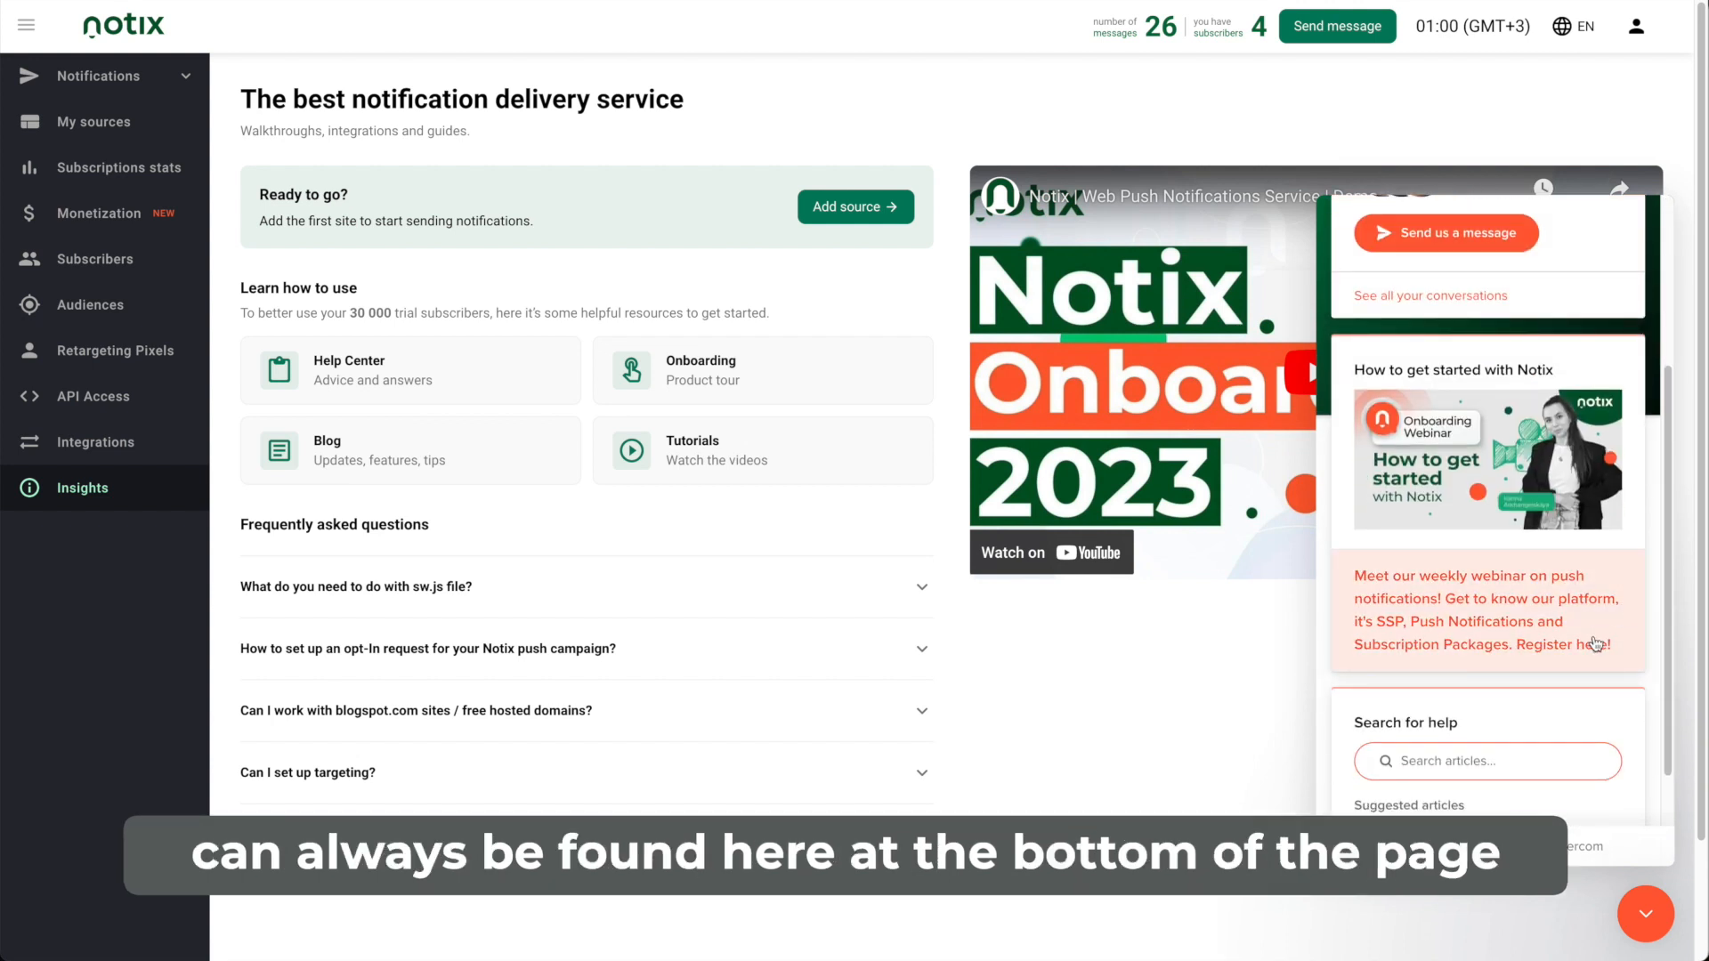
pyautogui.scroll(-3)
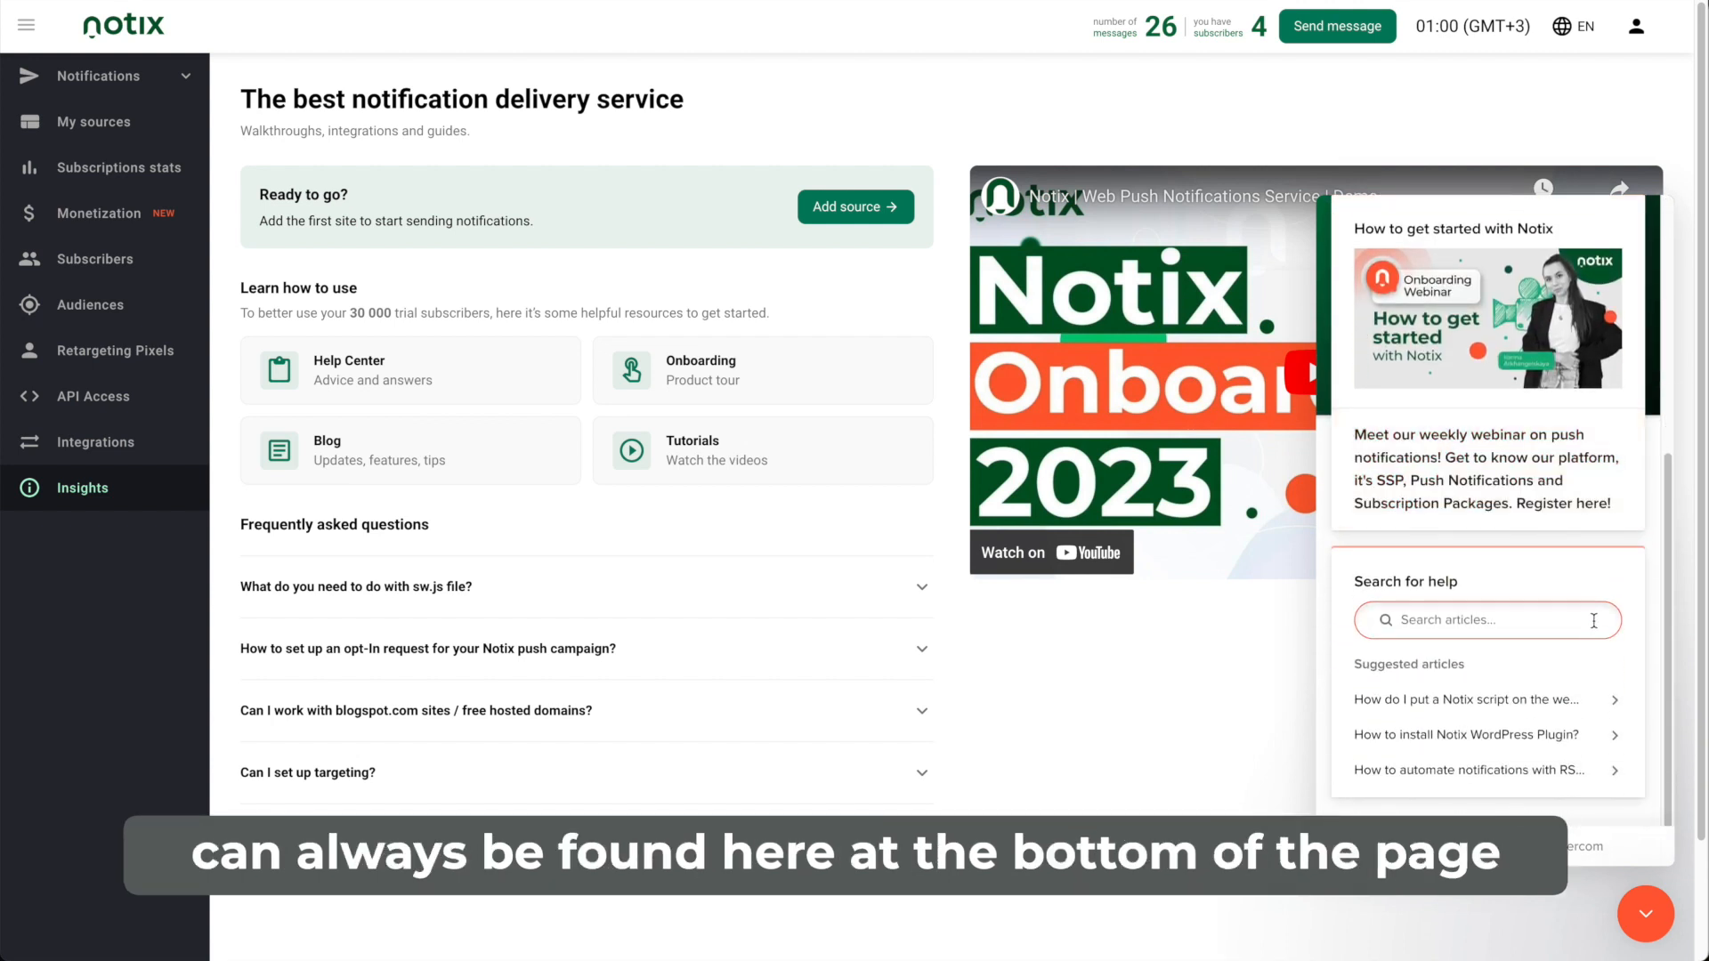